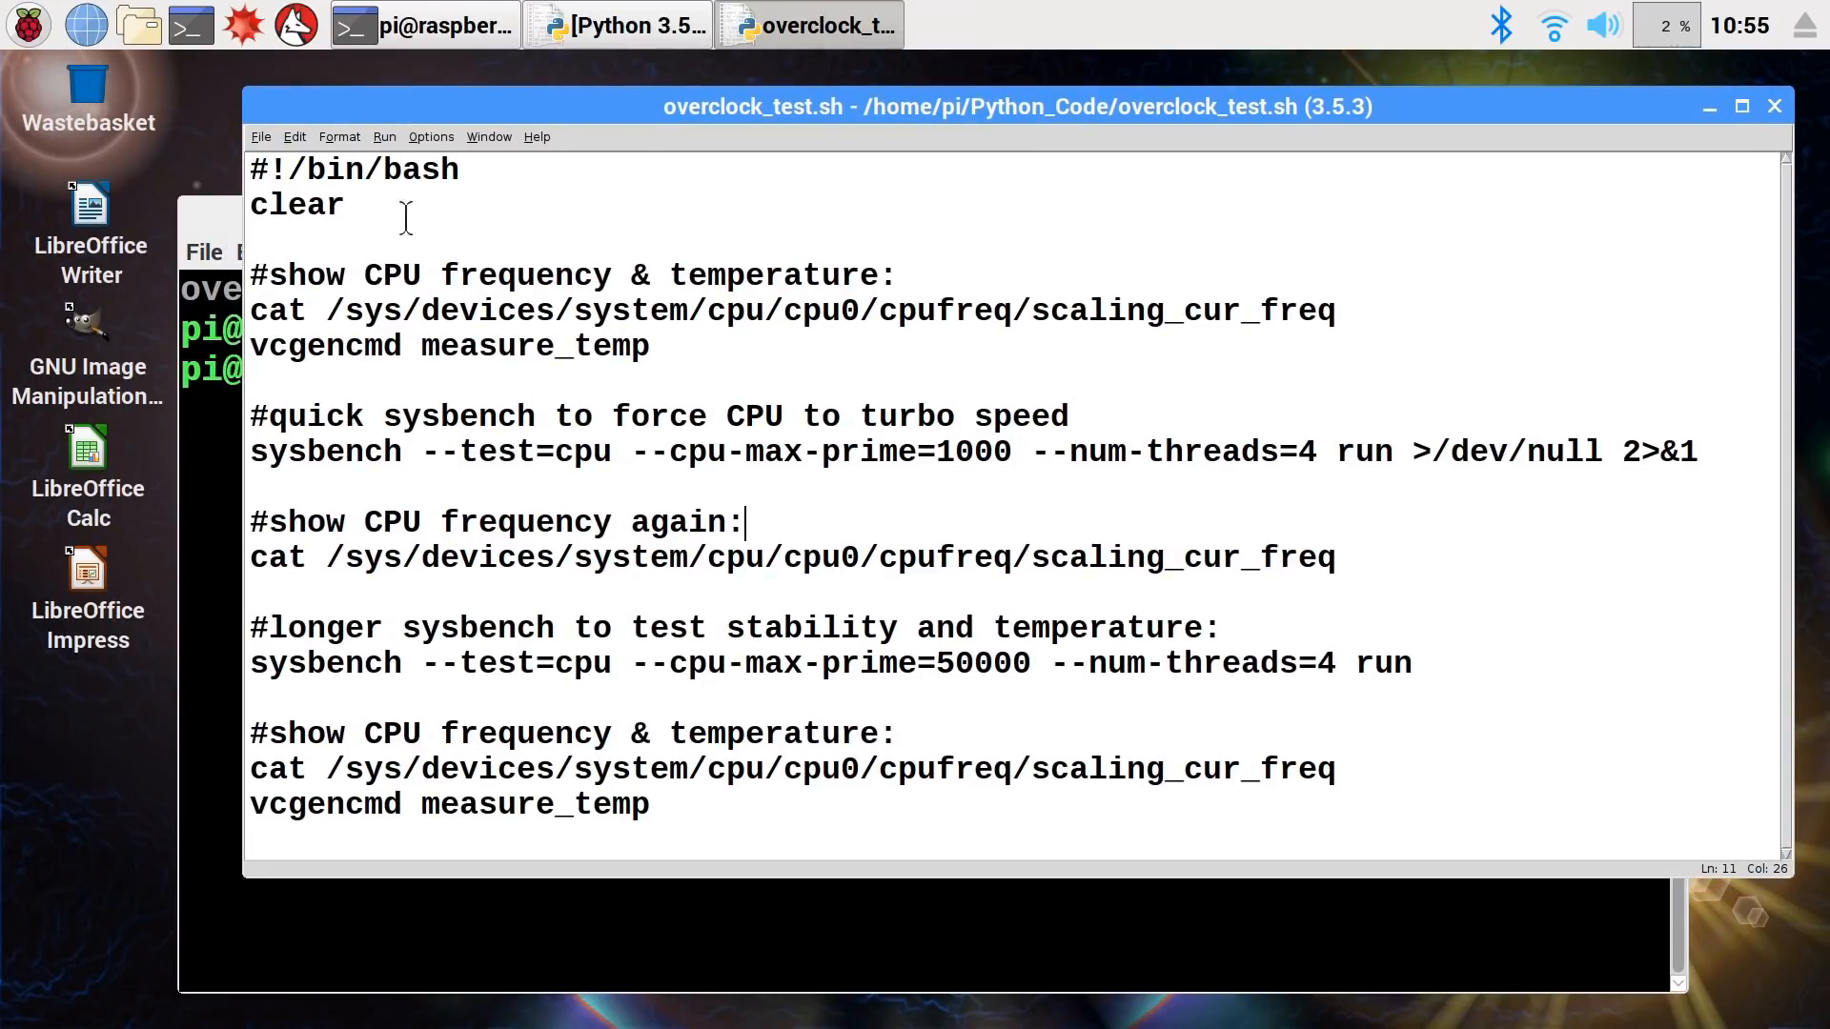
# - Run ./overclock_test.sh in the terminal, getting 1400000, 292.1772s and 45.1'C
pyautogui.doubleClick(298, 206)
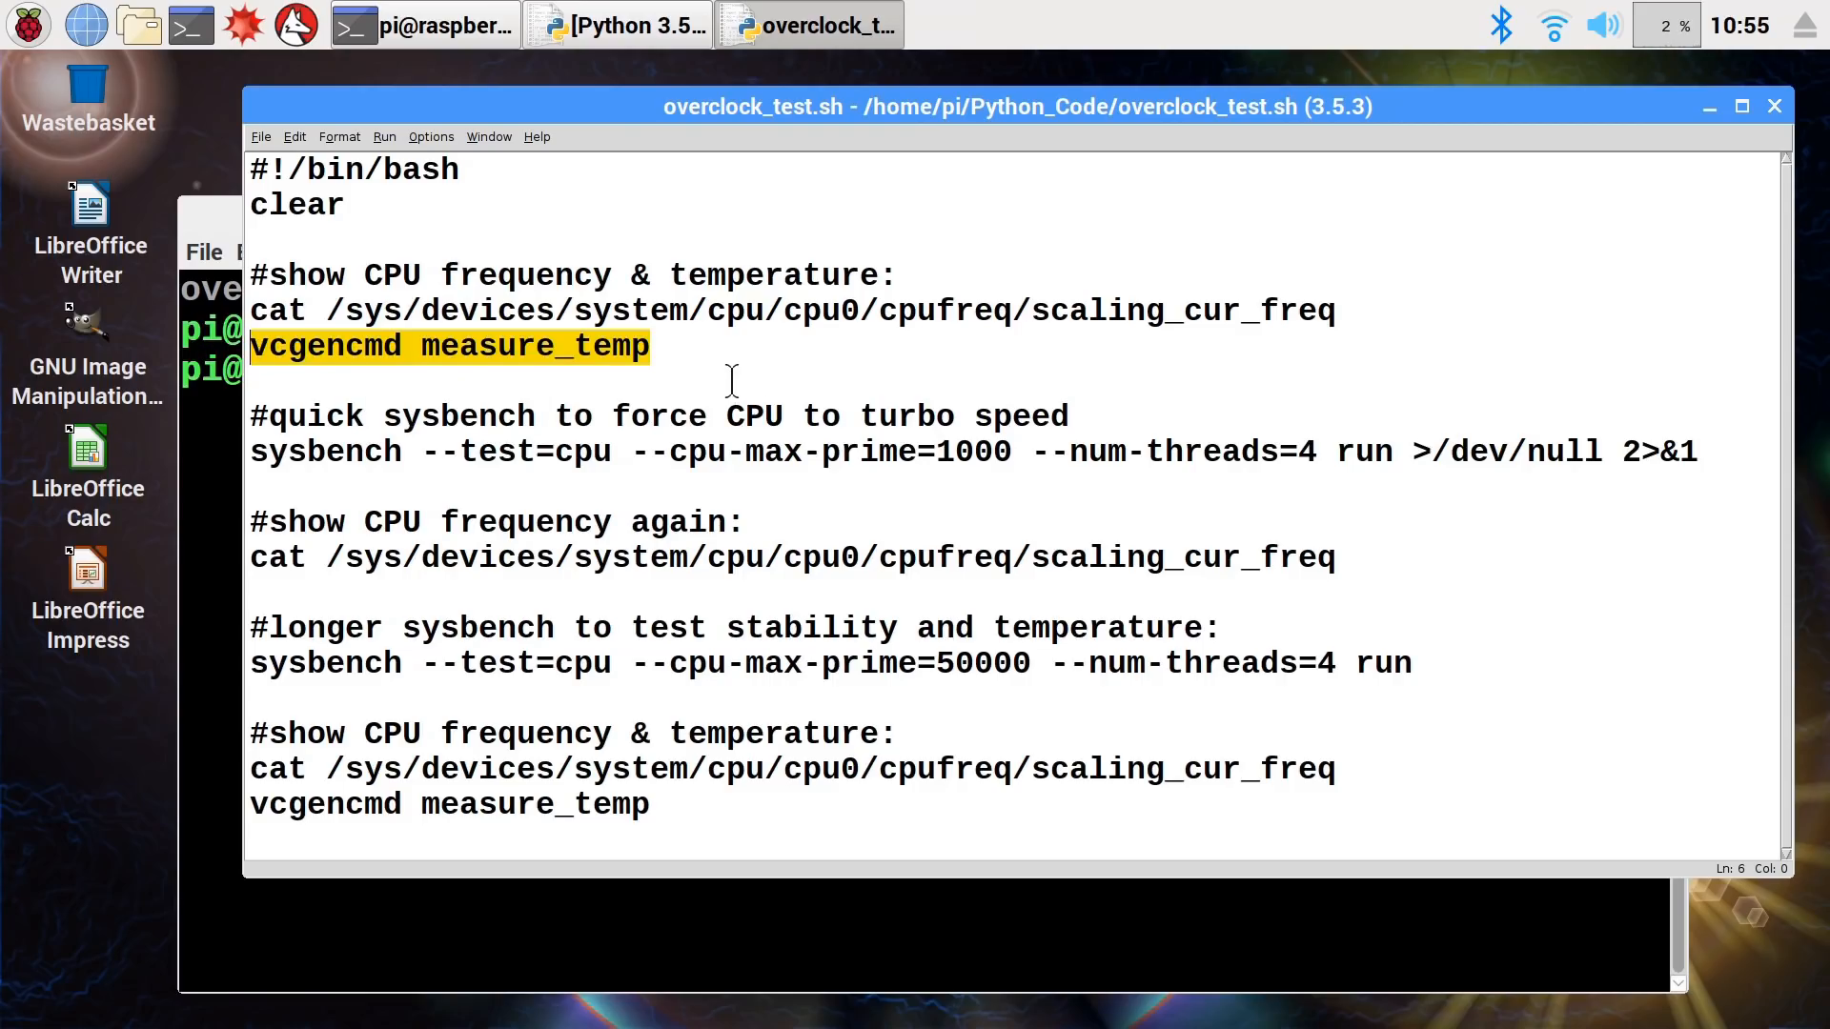
pyautogui.moveTo(1317, 318)
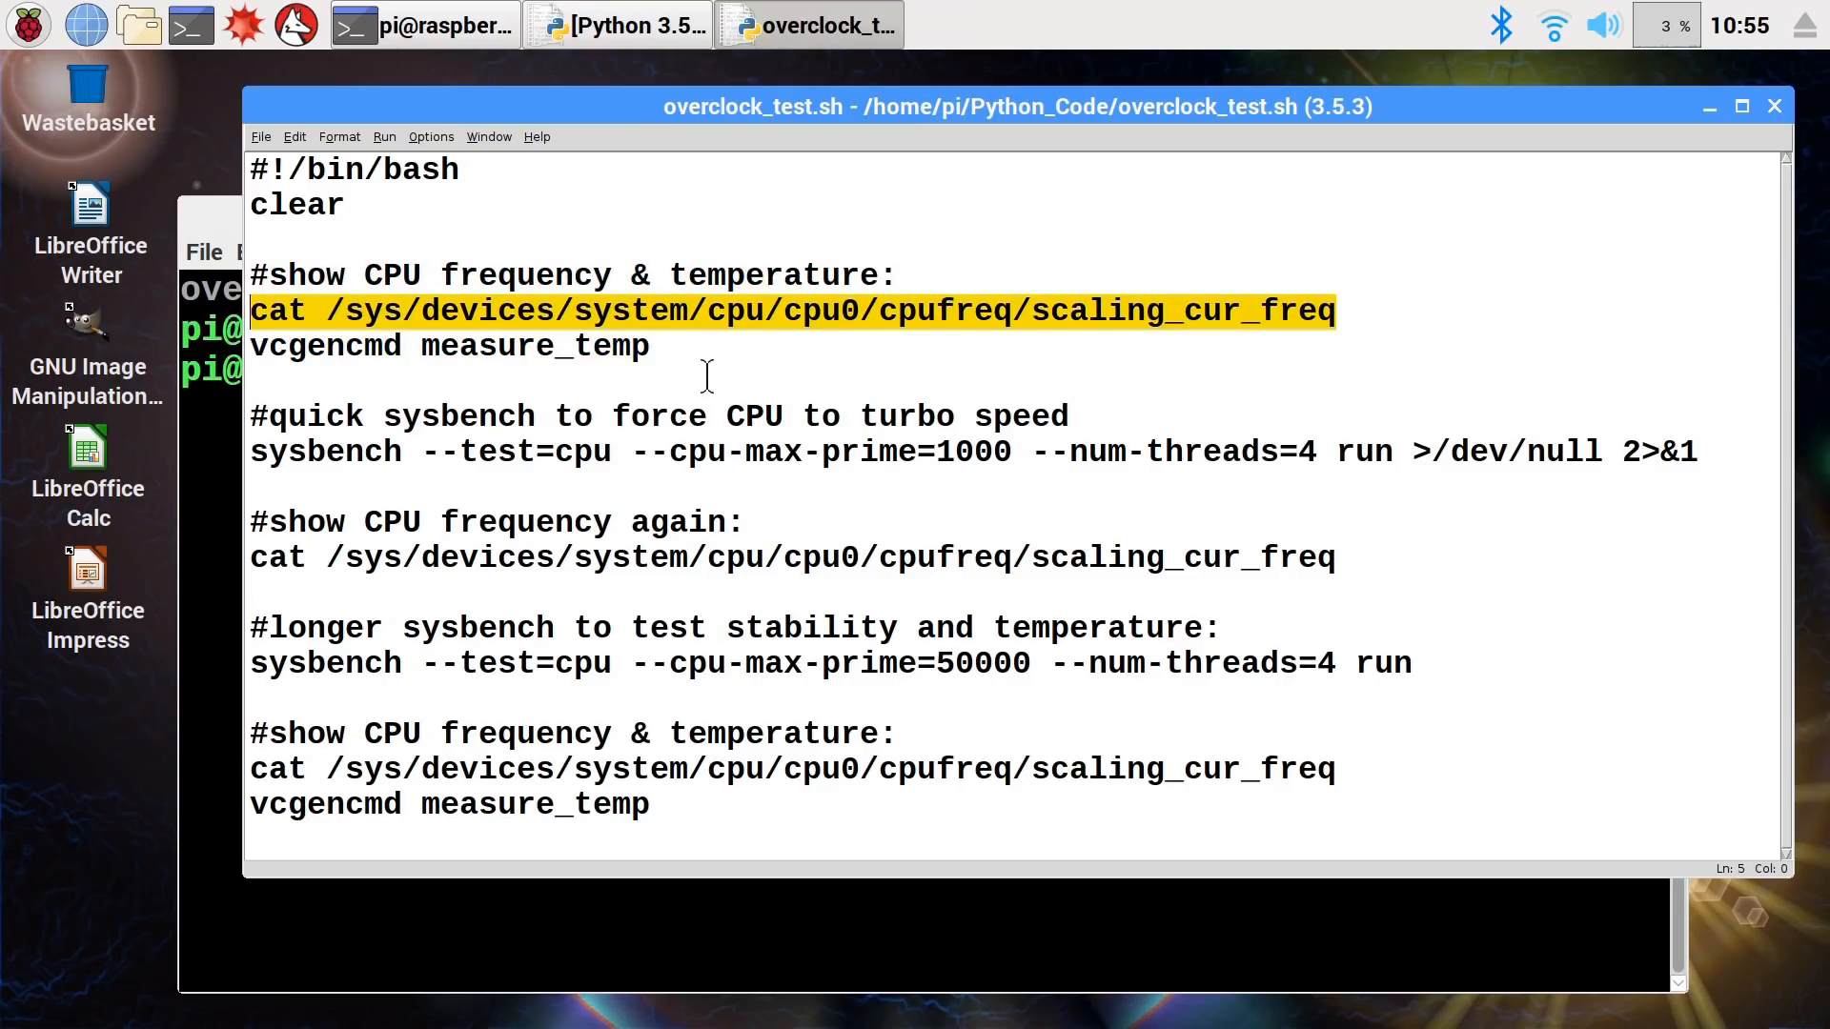
pyautogui.moveTo(1389, 471)
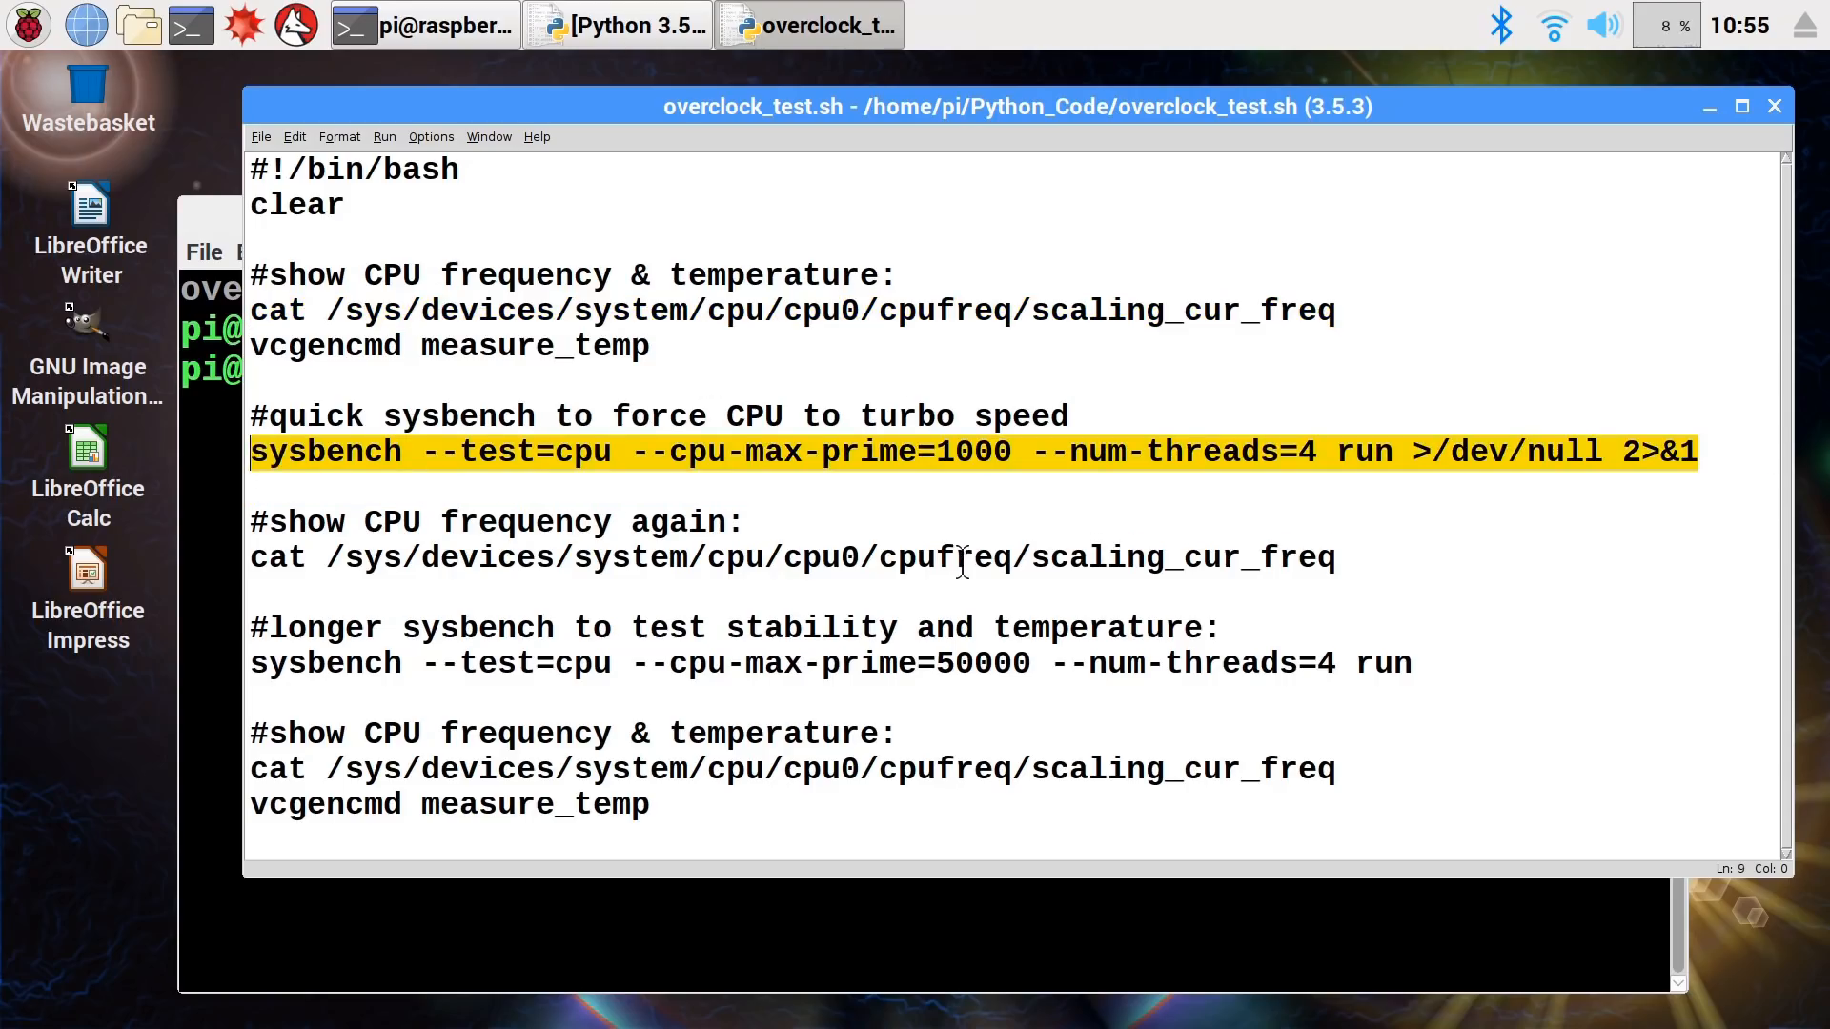
pyautogui.moveTo(972, 503)
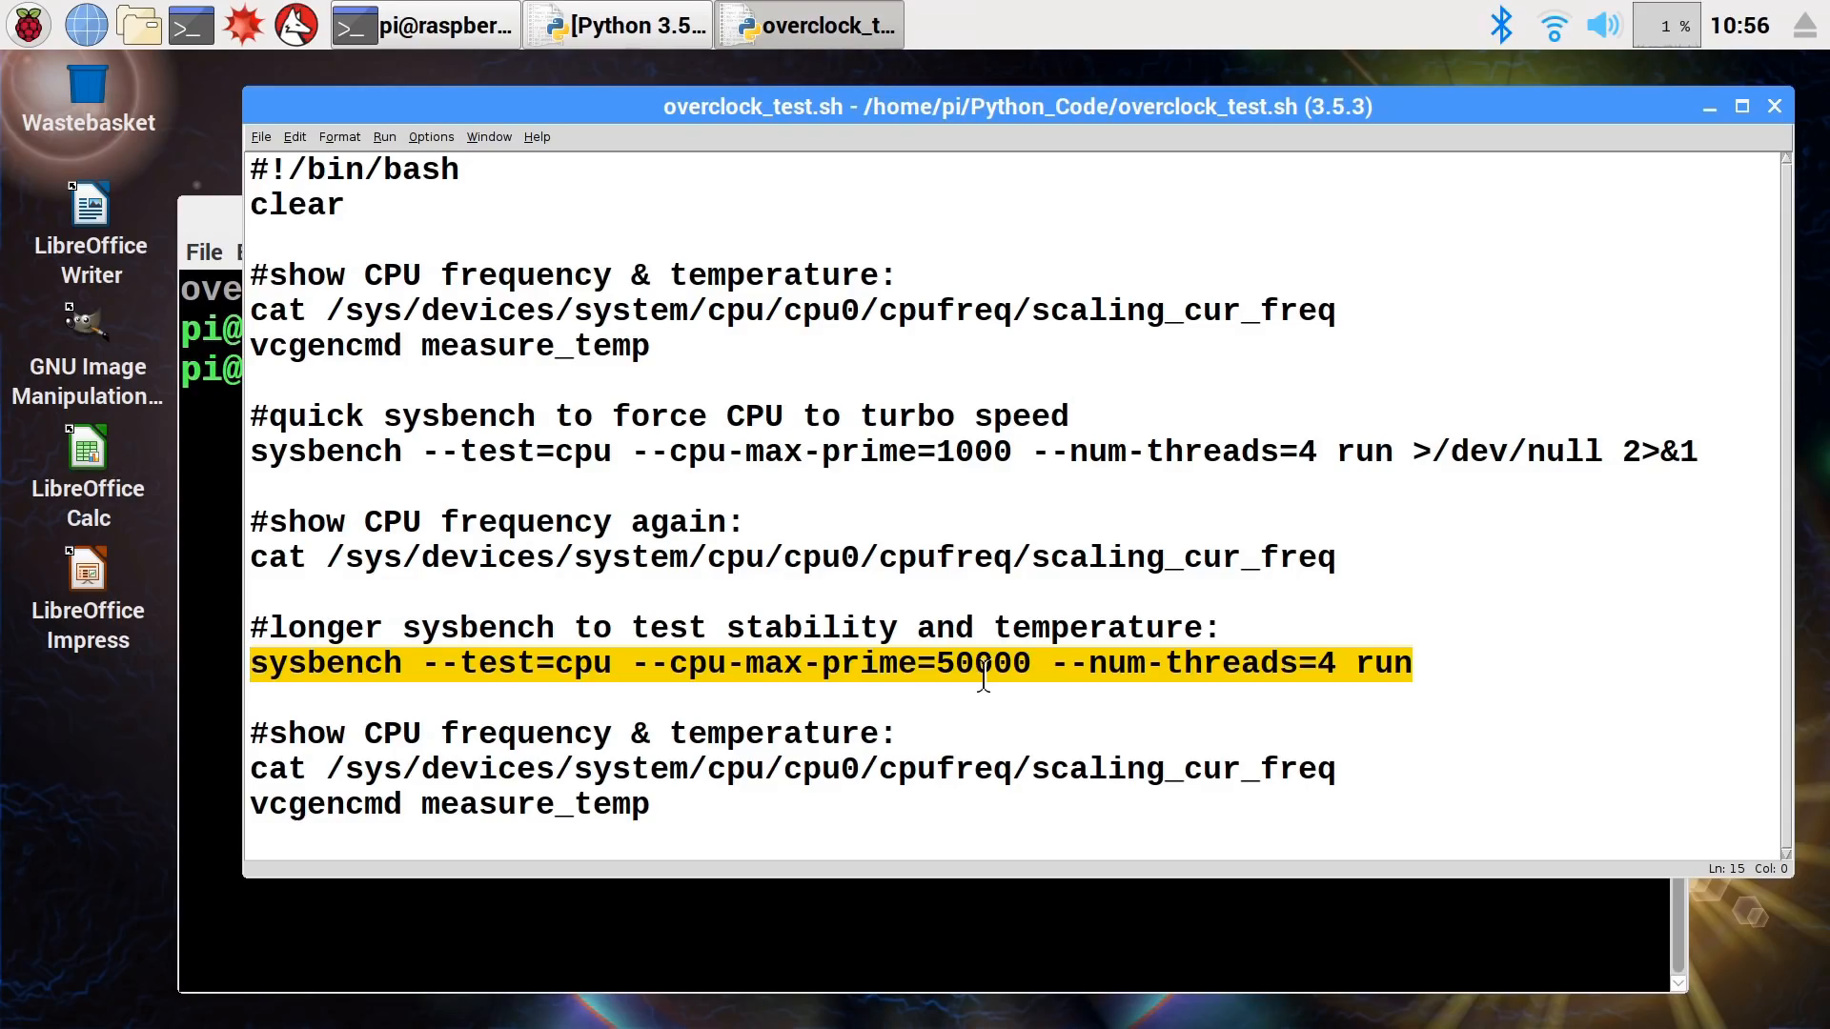
pyautogui.doubleClick(616, 804)
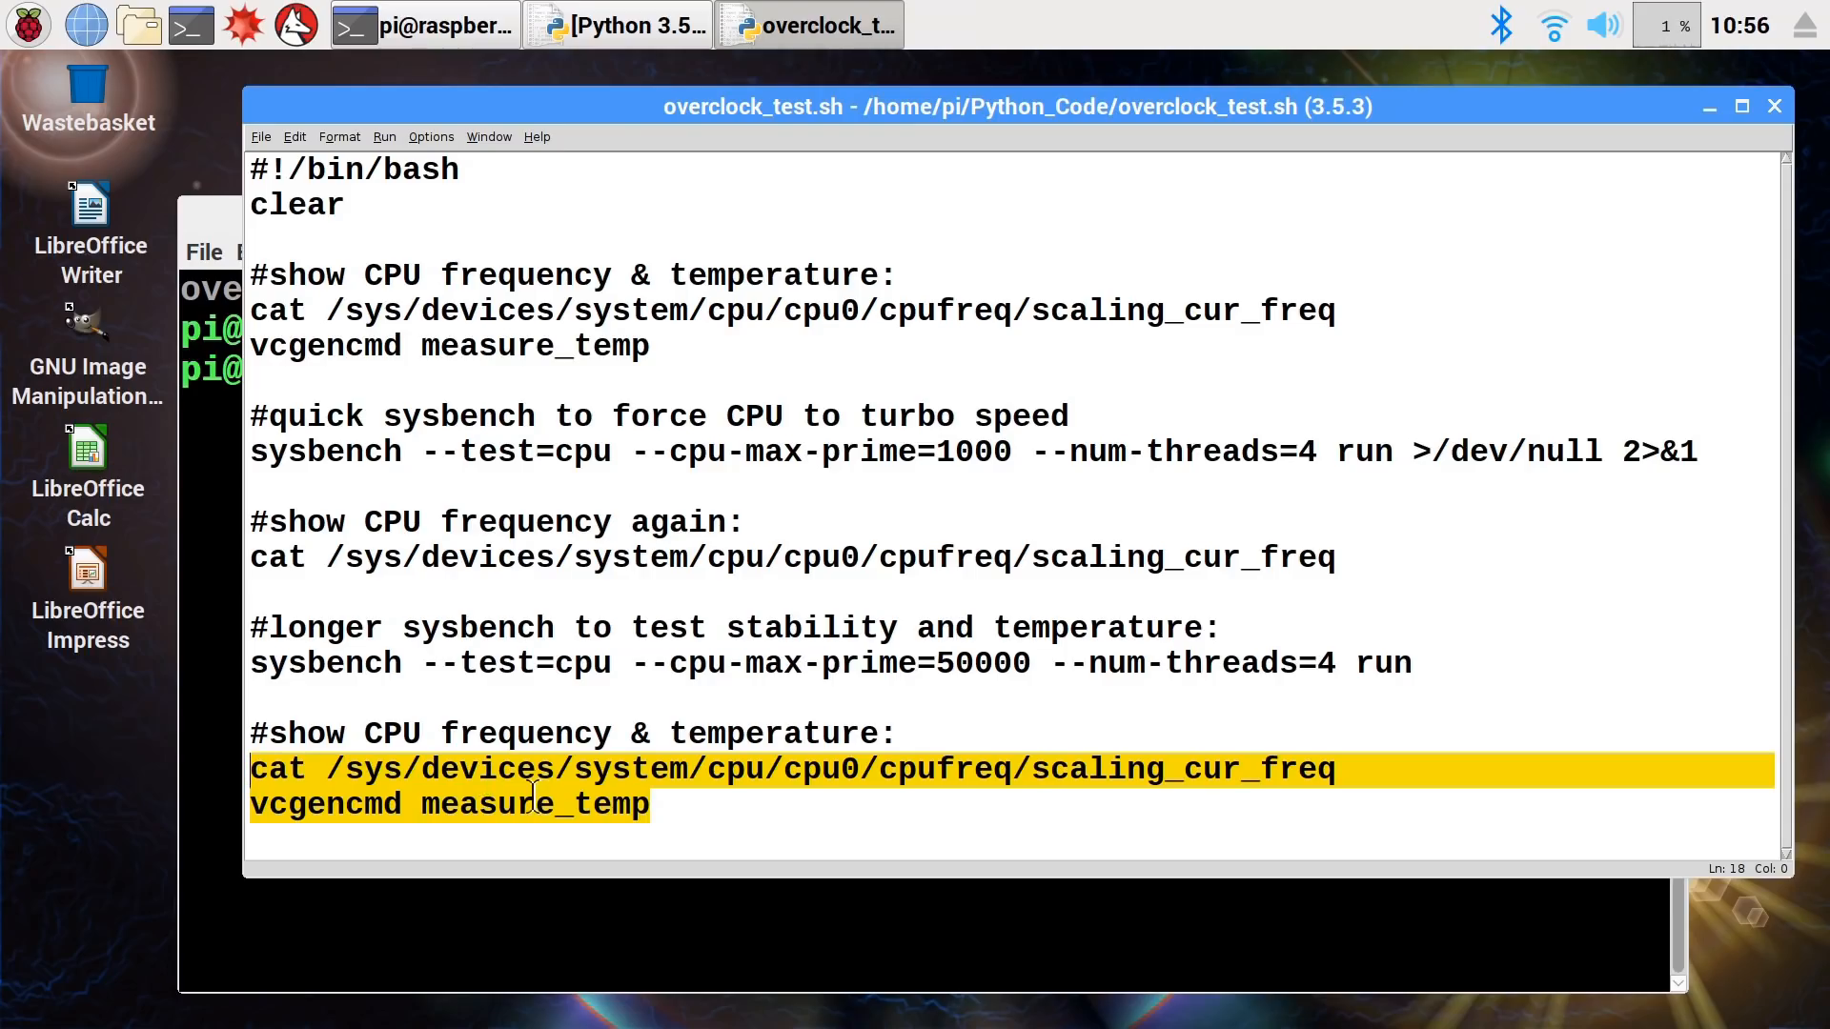
pyautogui.moveTo(658, 812)
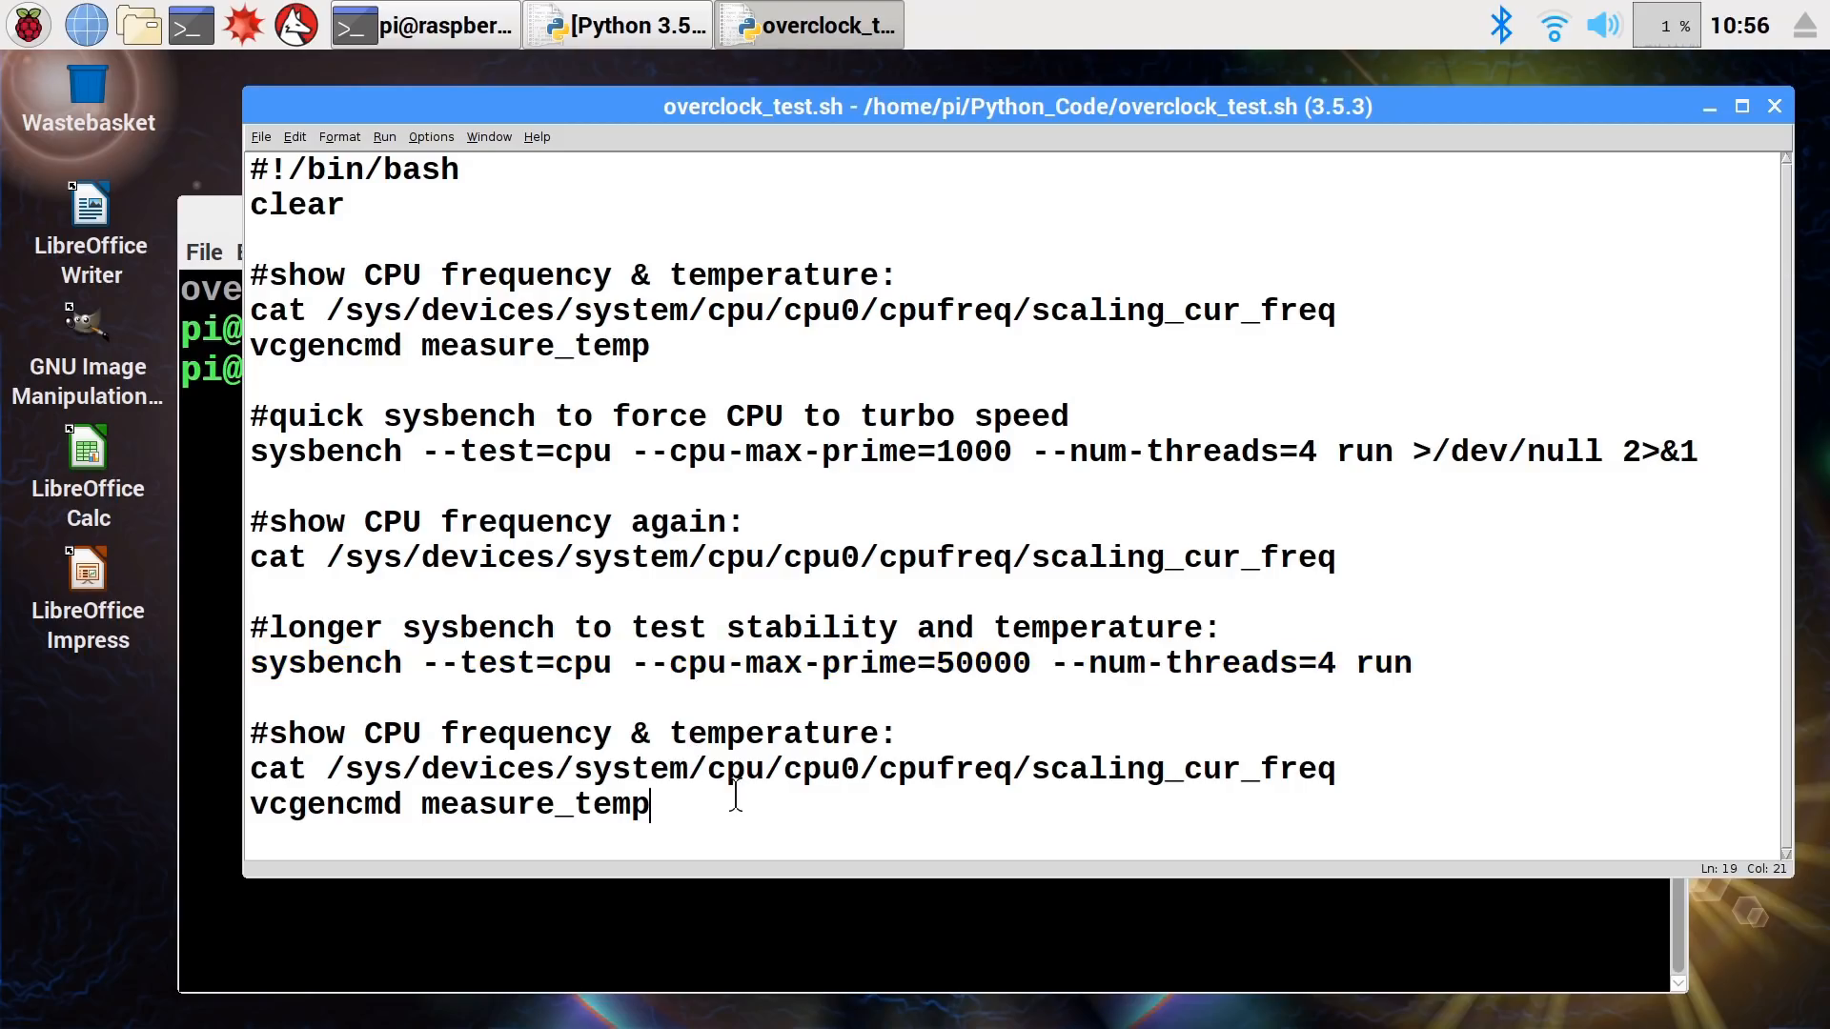
pyautogui.moveTo(292, 233)
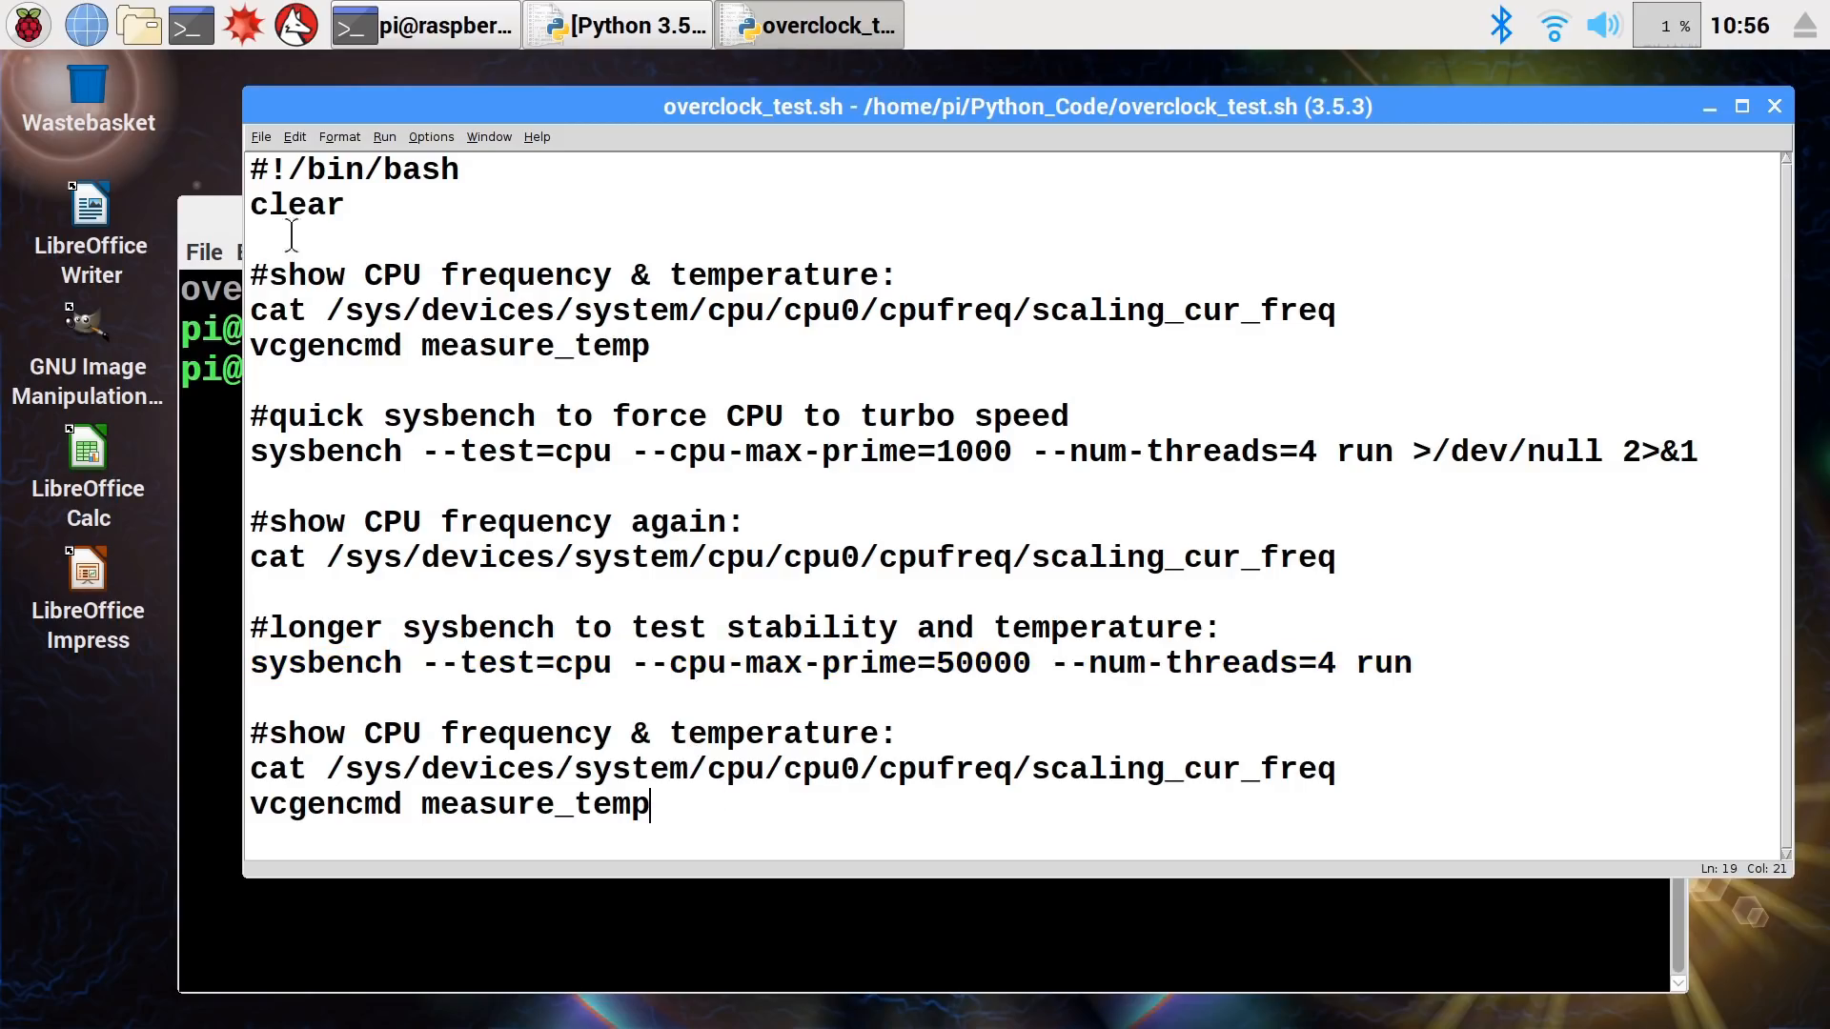
pyautogui.click(423, 24)
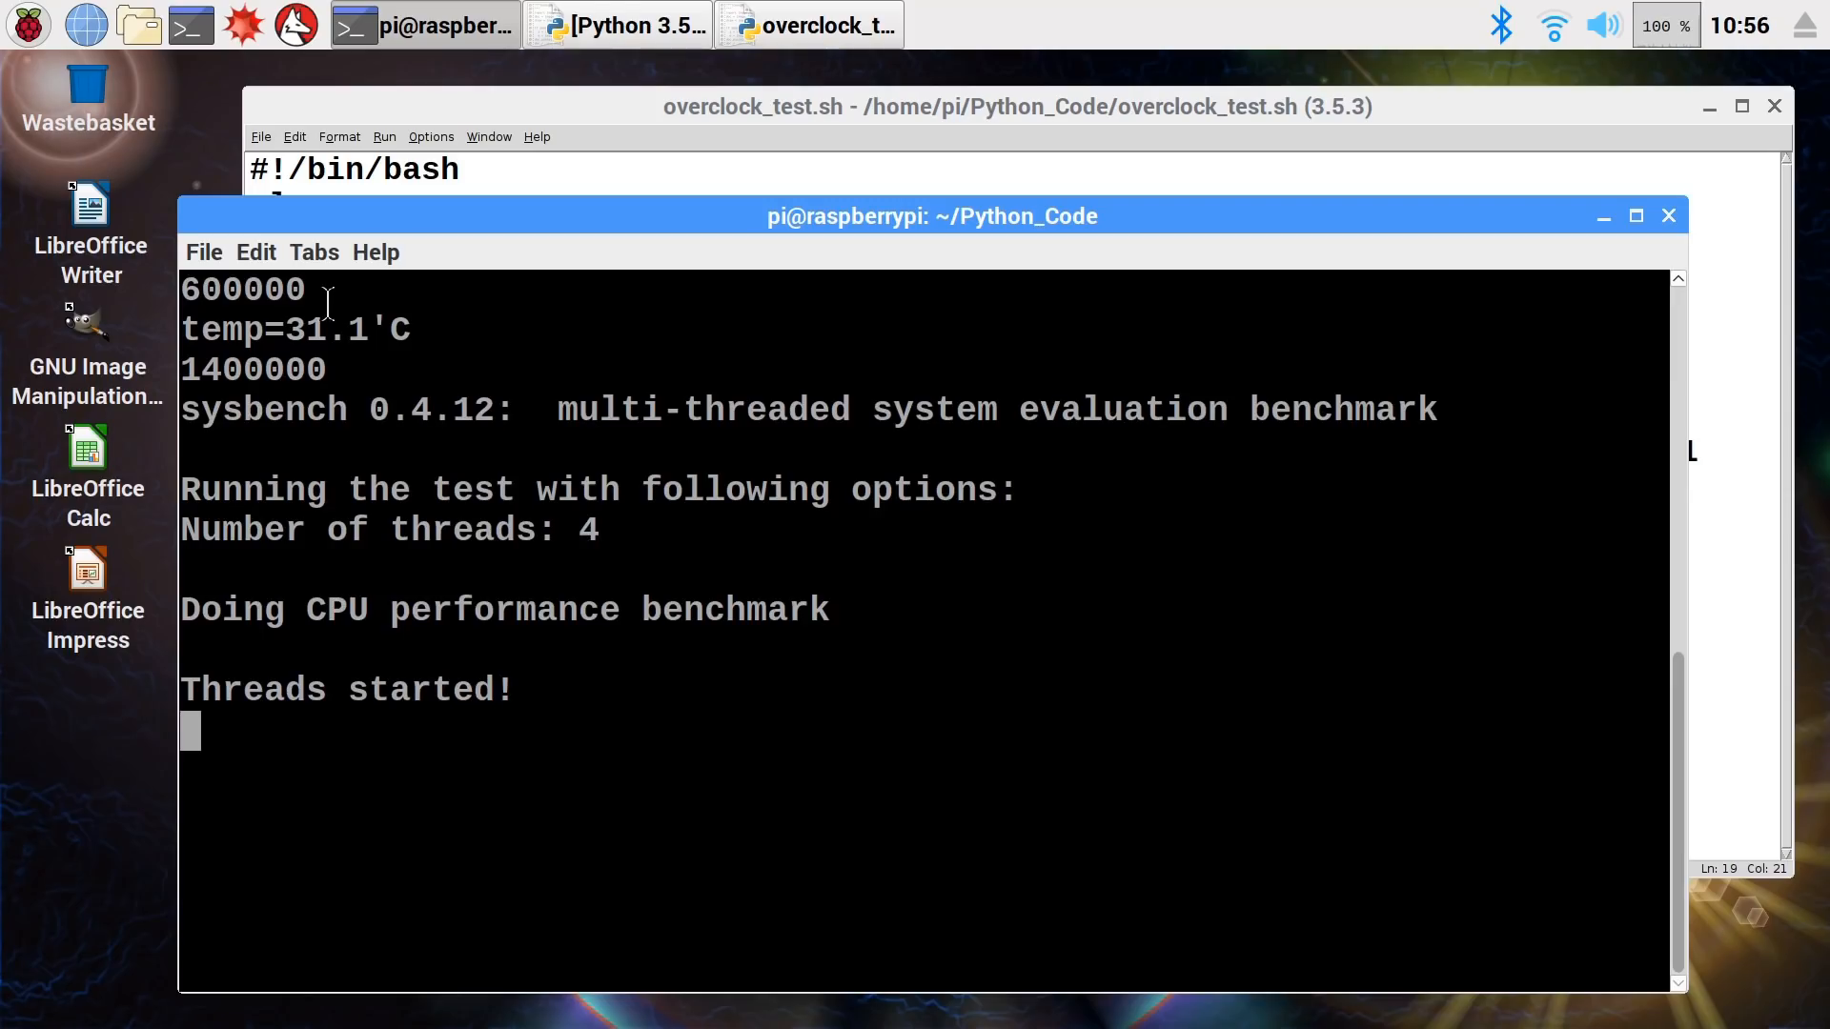
pyautogui.moveTo(423, 329)
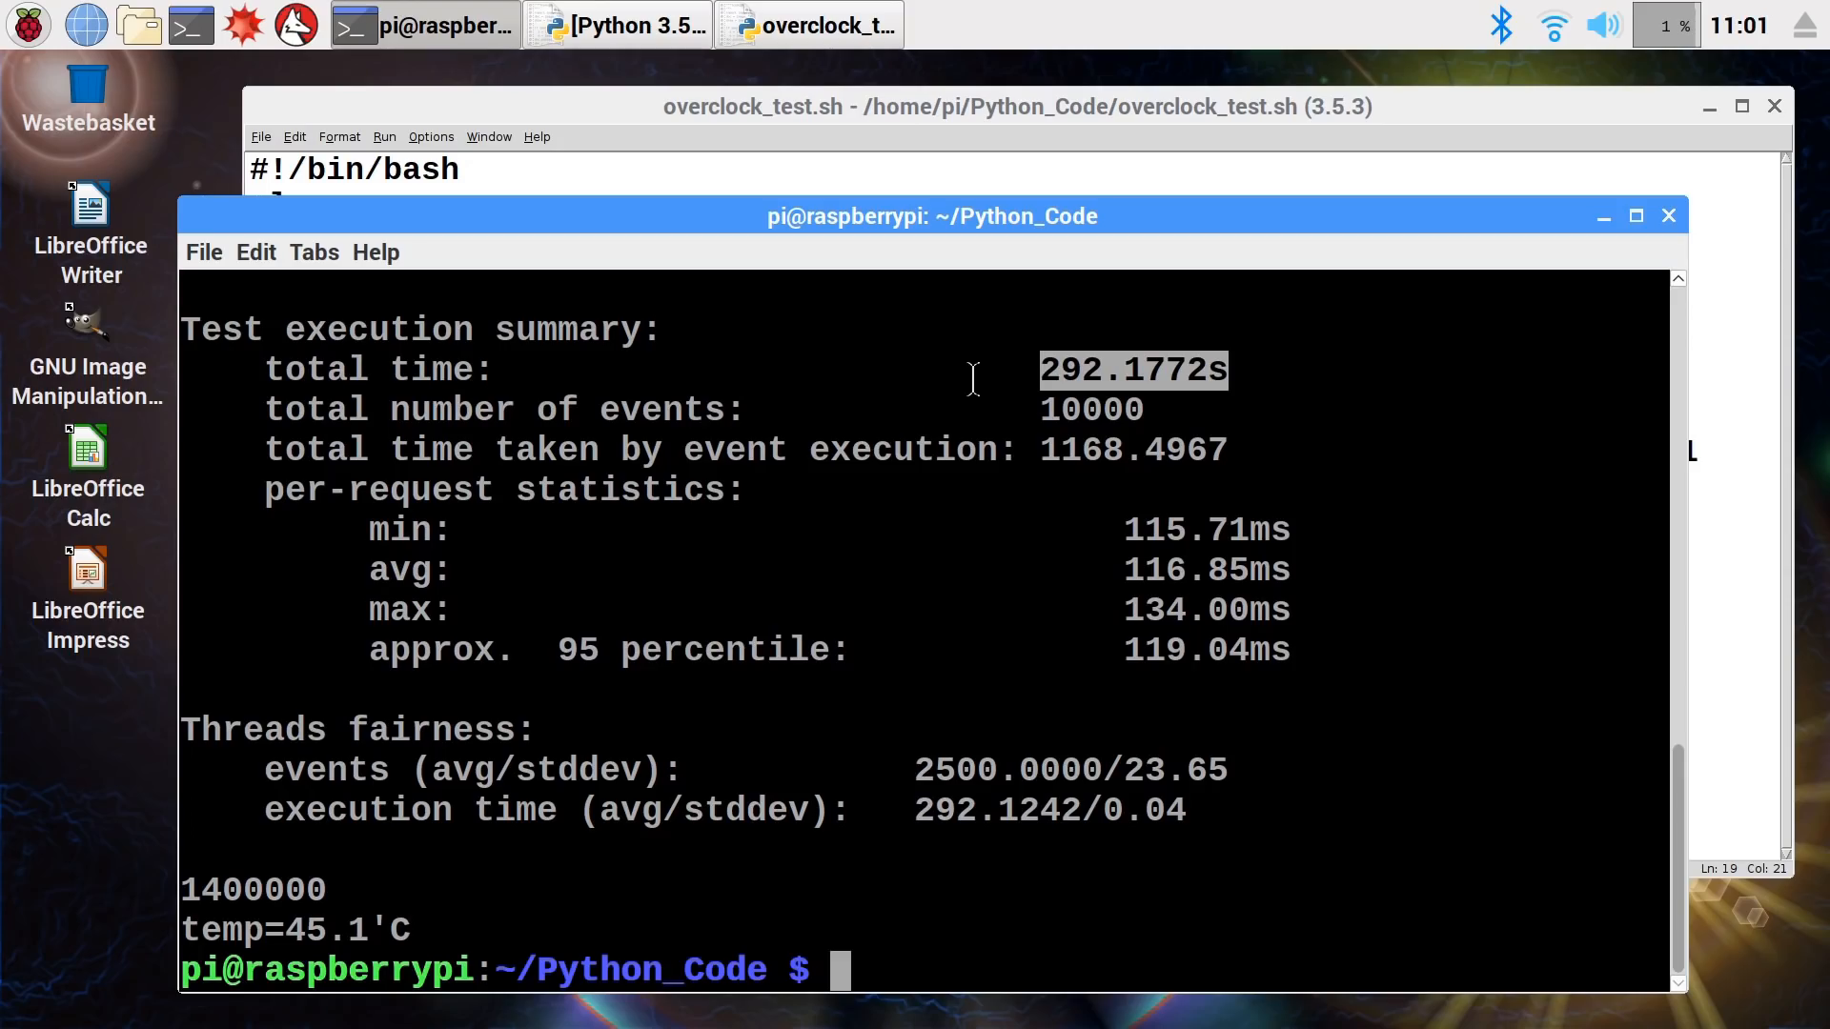
pyautogui.moveTo(984, 570)
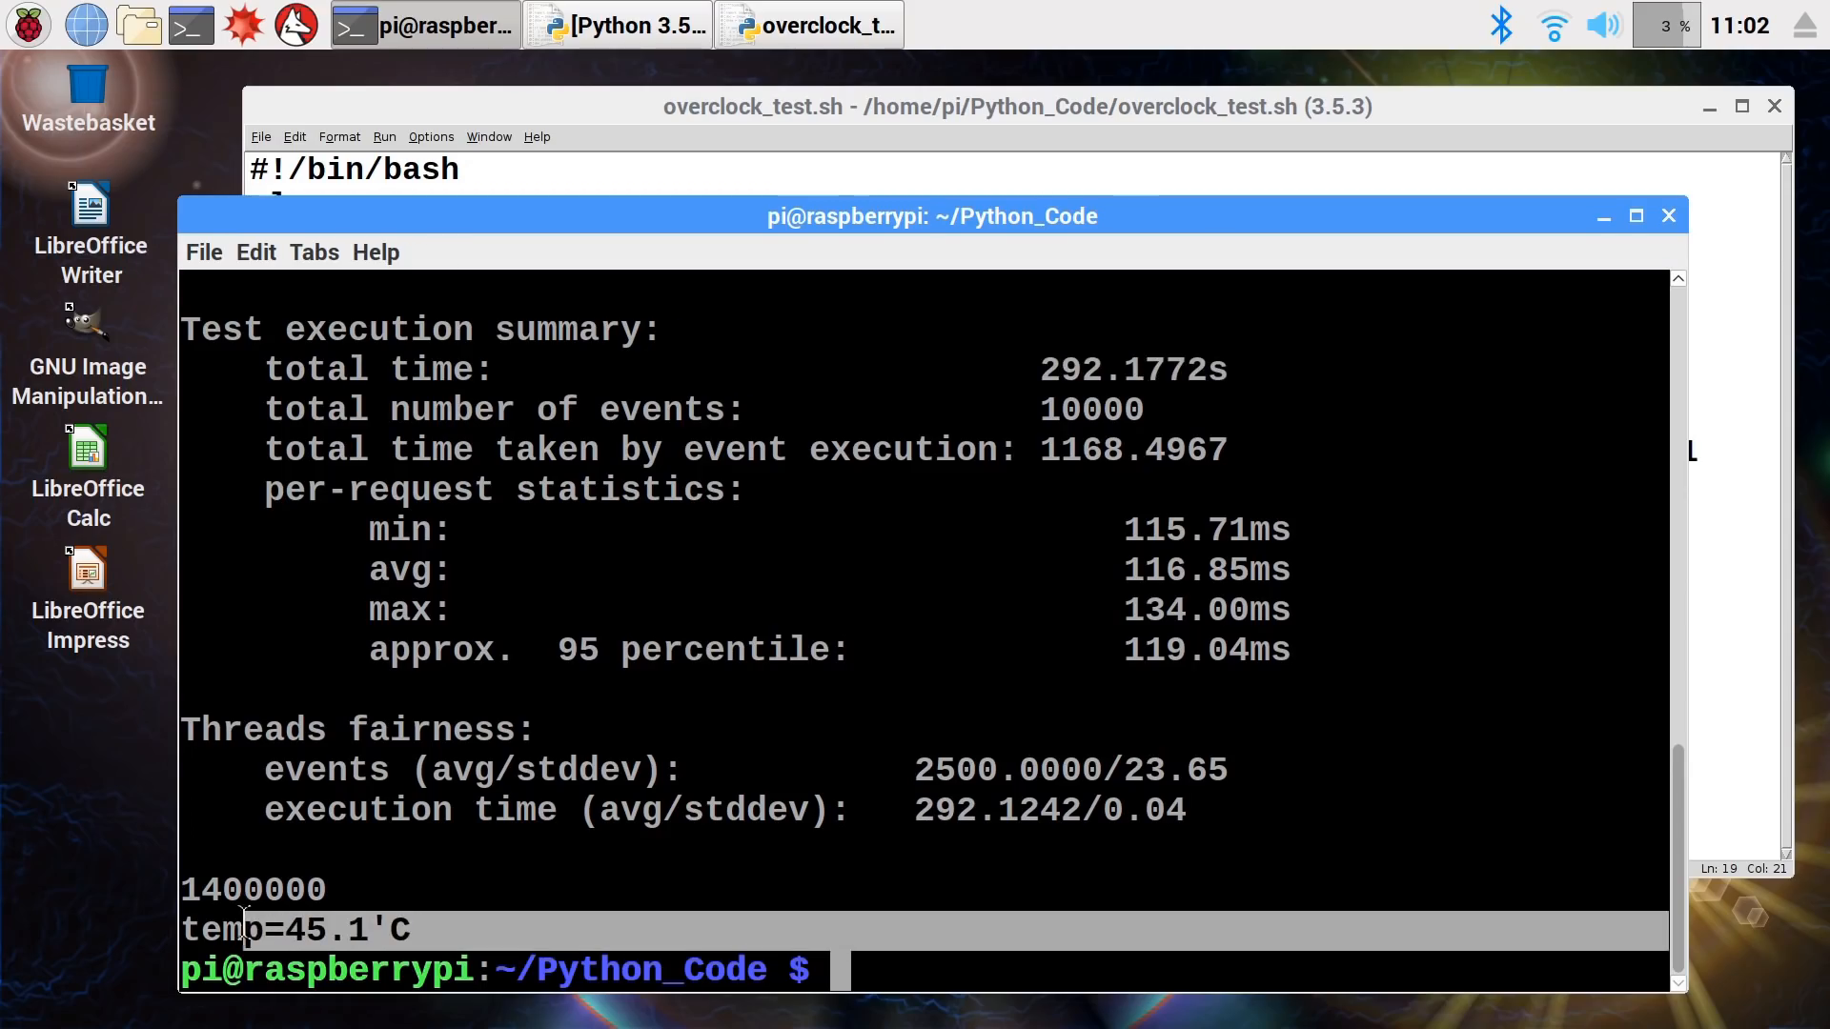
pyautogui.moveTo(482, 882)
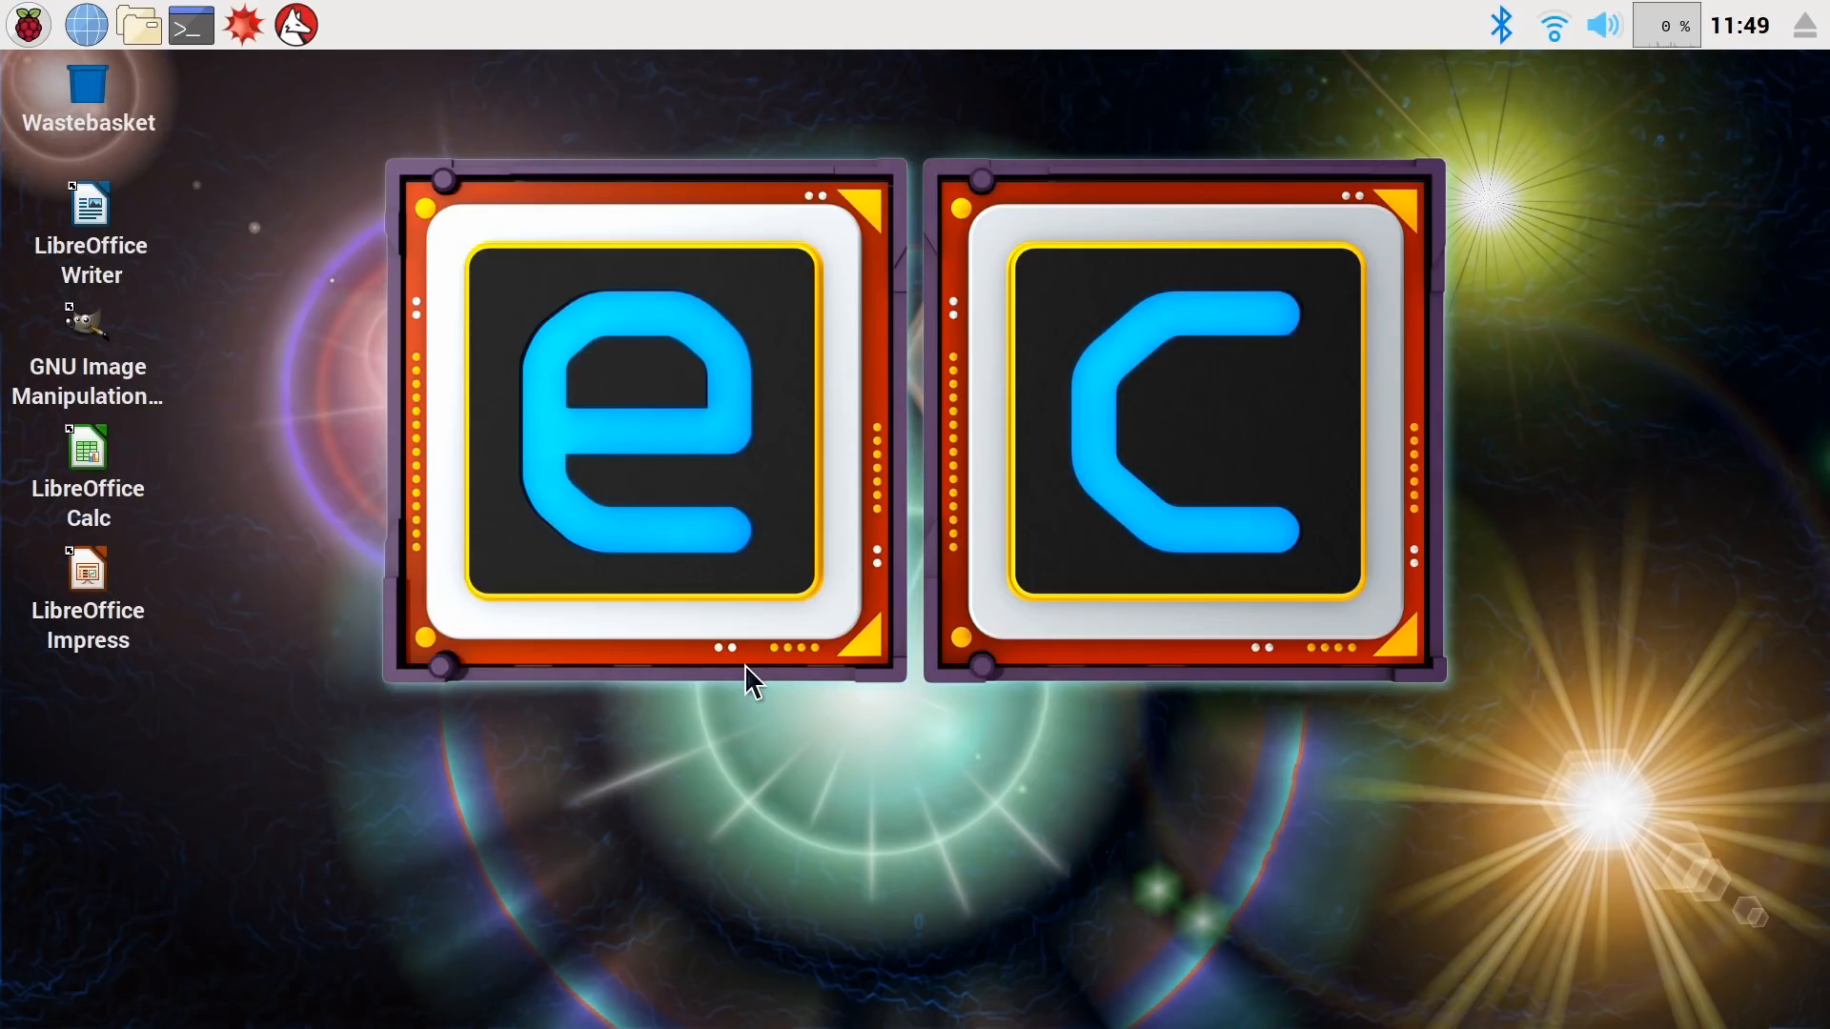
pyautogui.moveTo(191, 25)
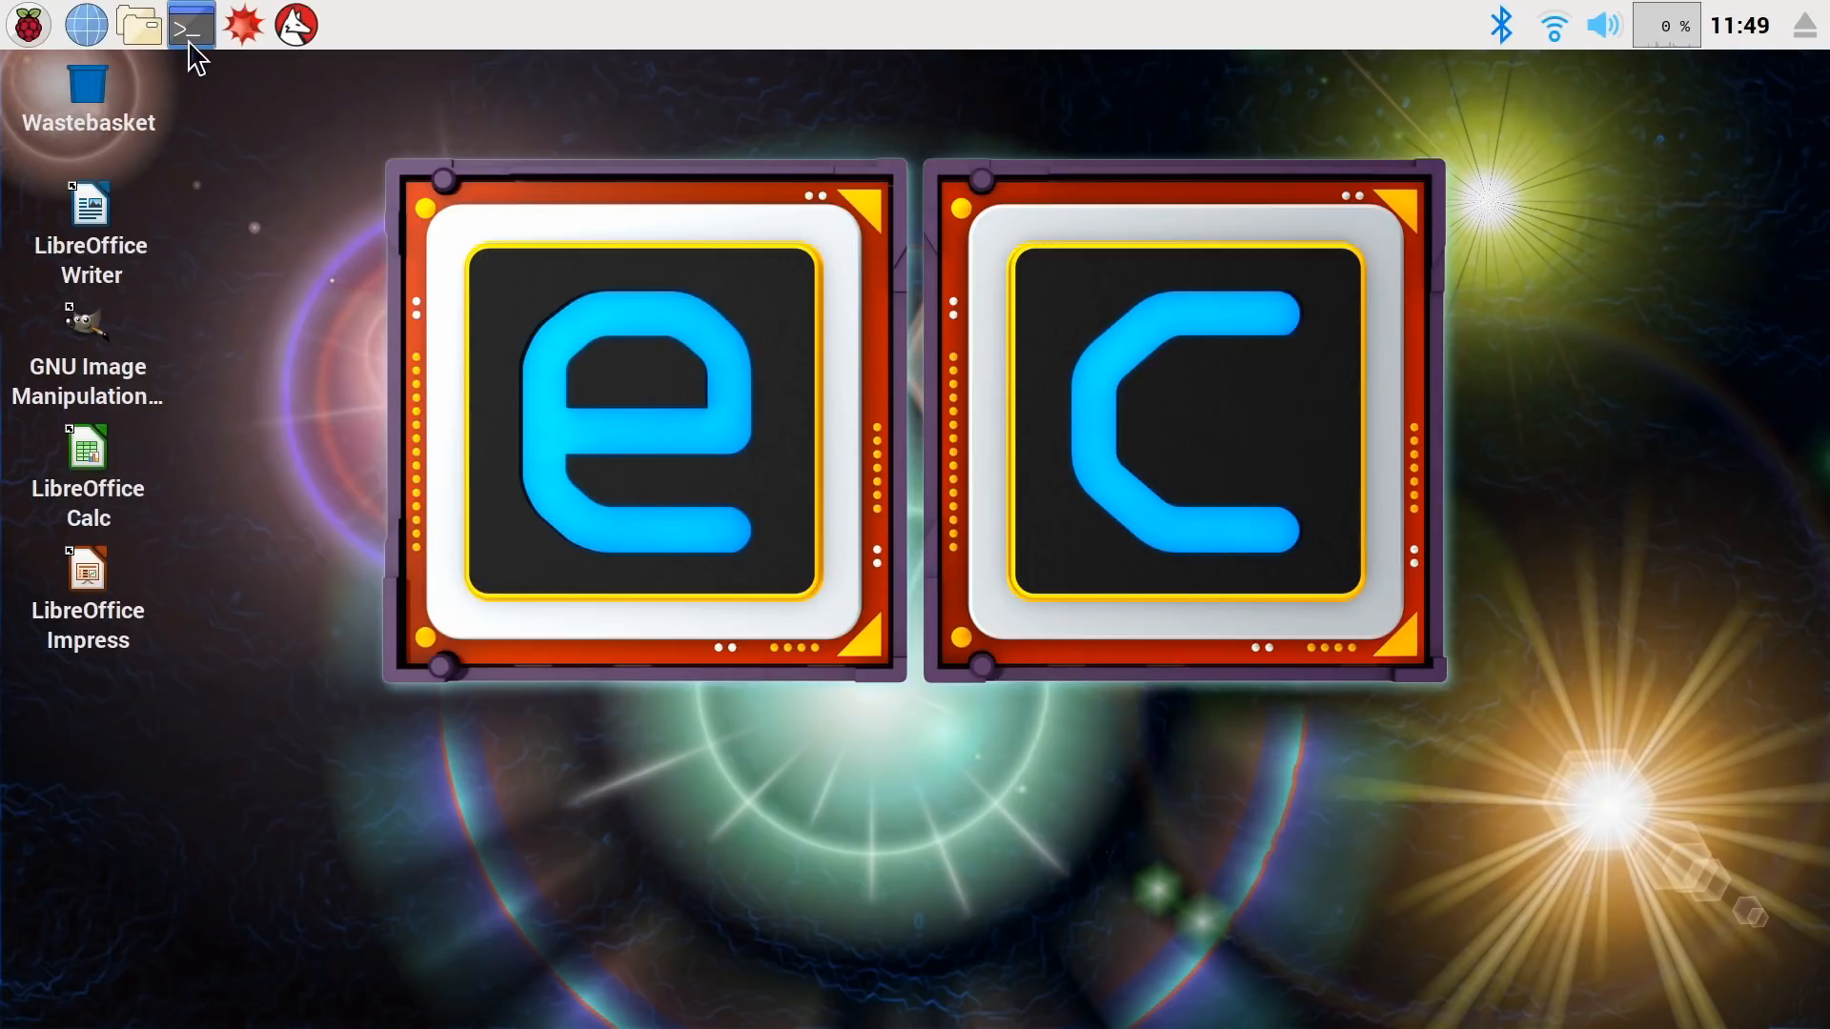
# - From a fresh terminal, launch IDLE as root with sudo idle
pyautogui.click(190, 25)
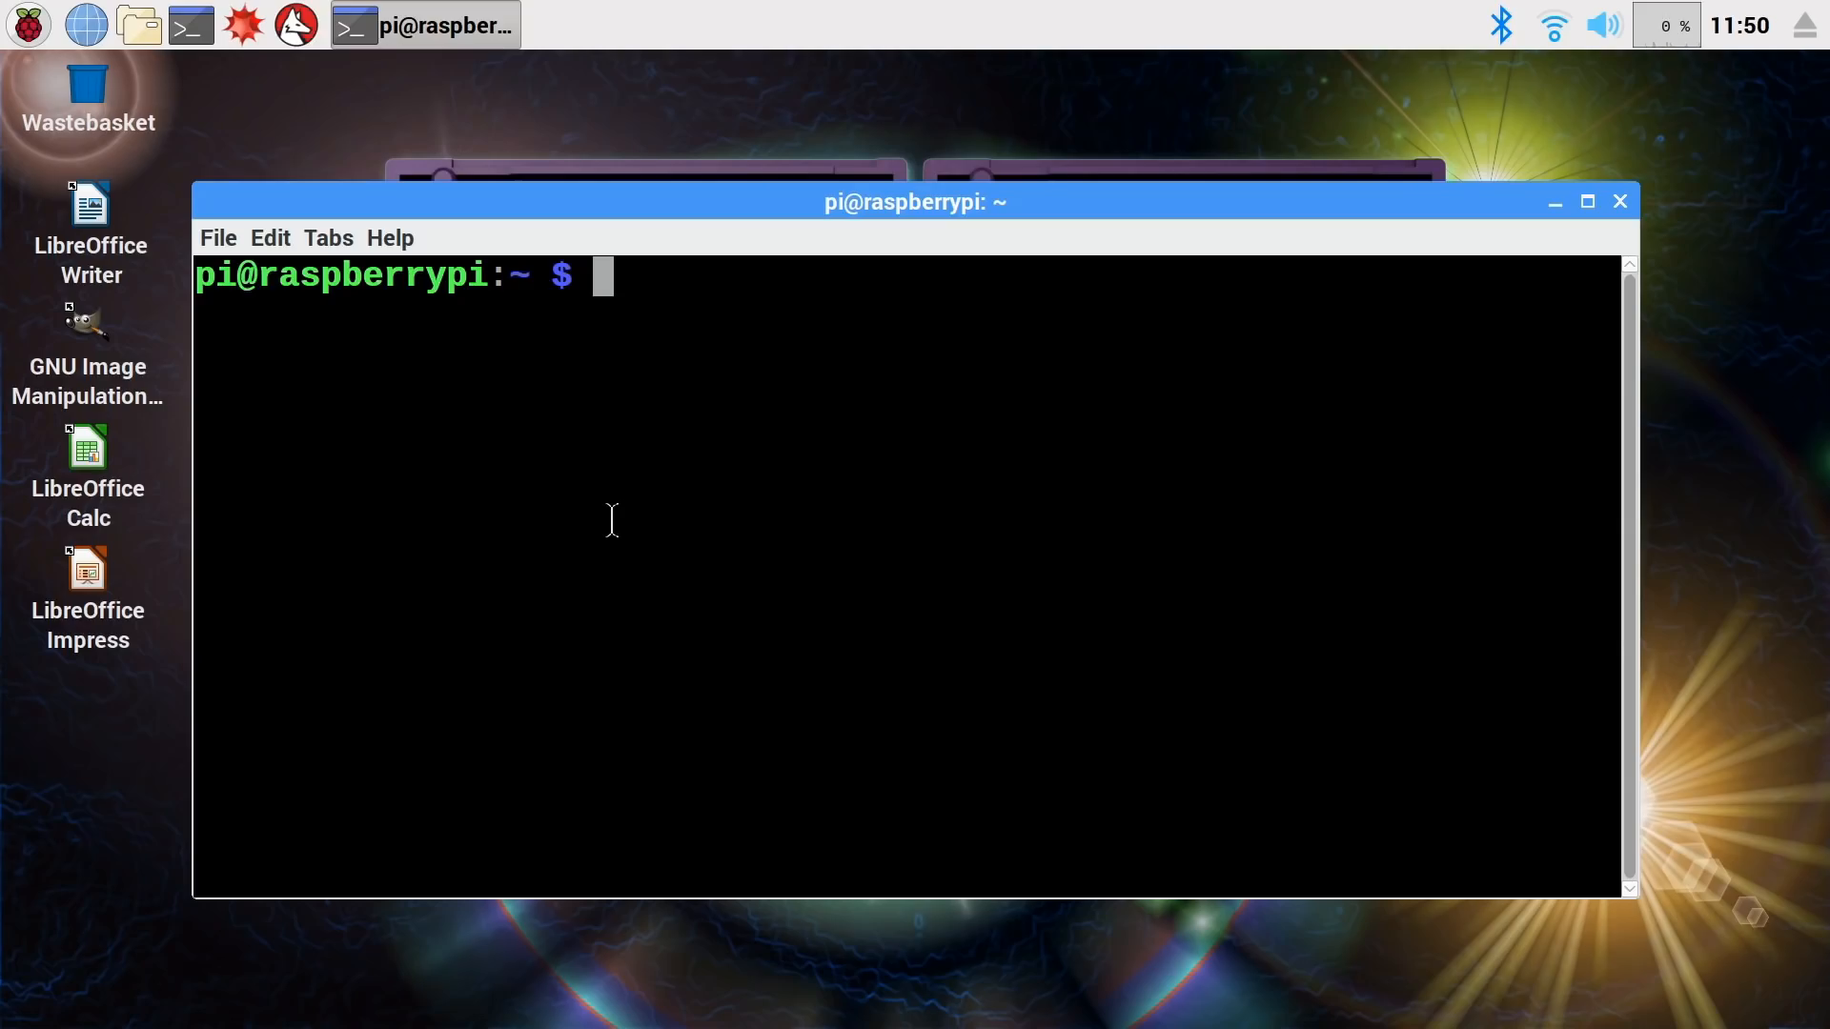
pyautogui.write('sudo')
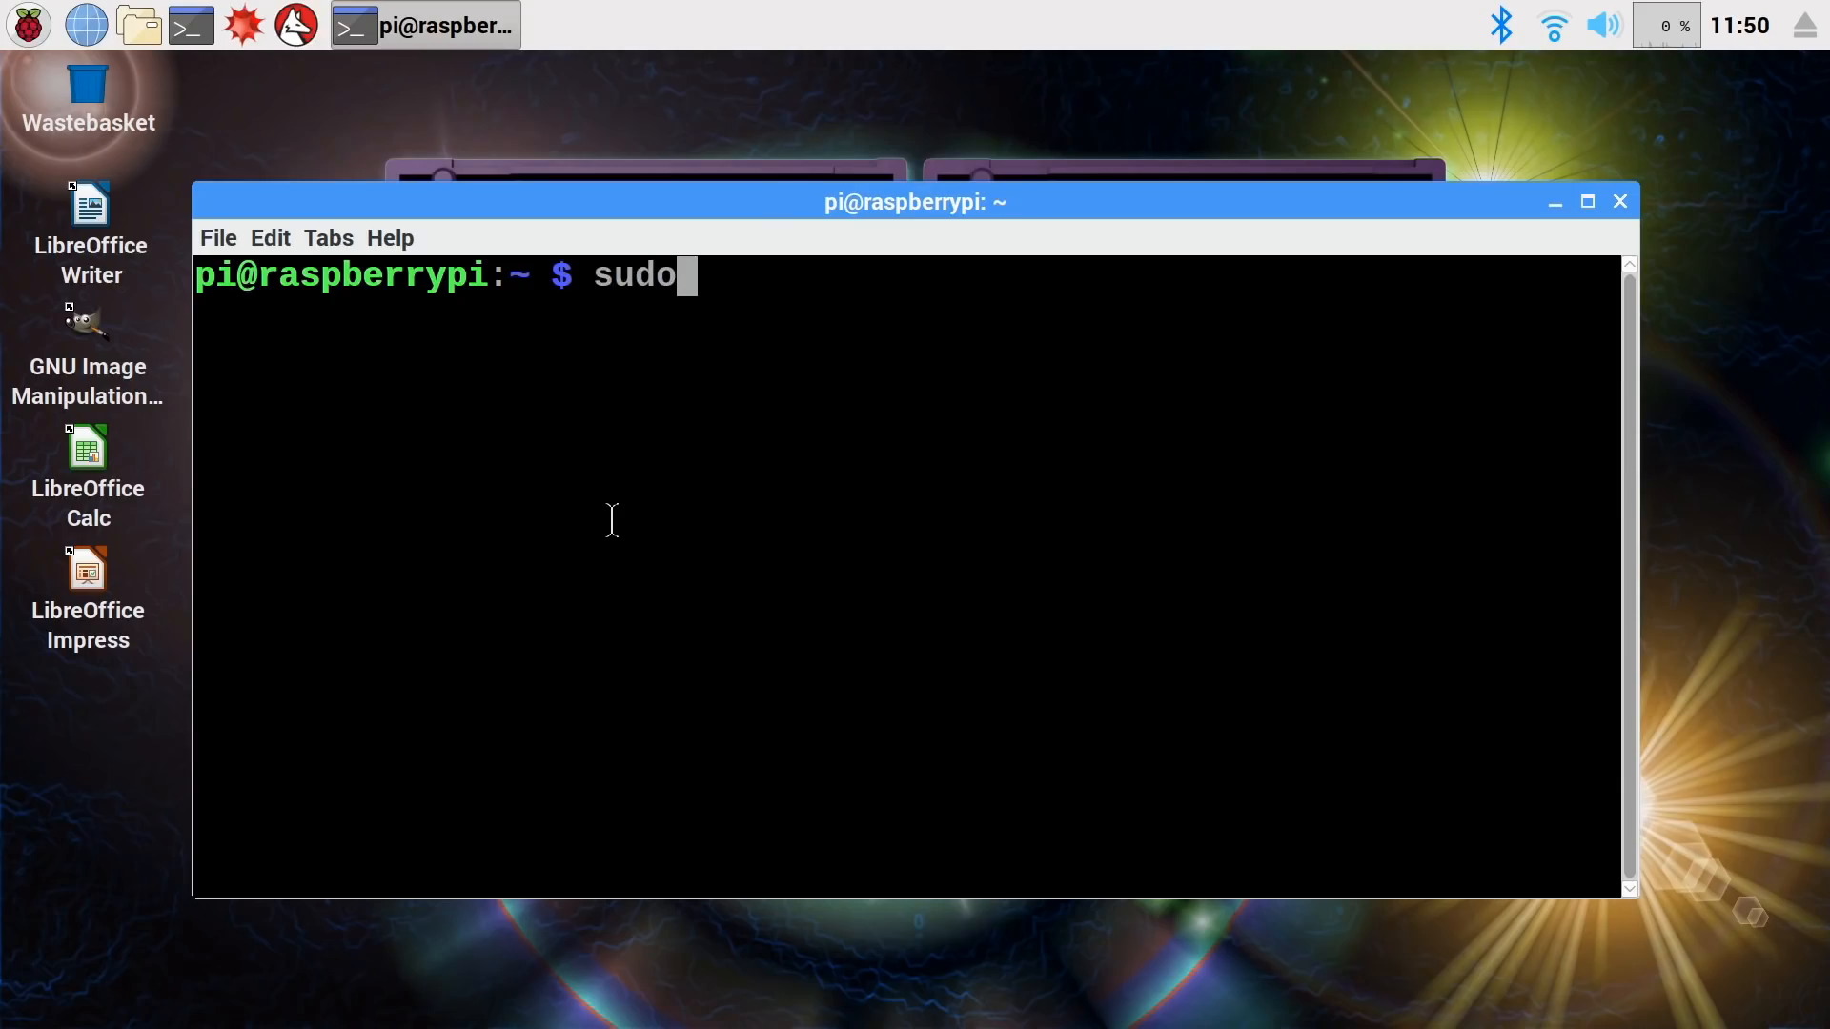
pyautogui.write('idle')
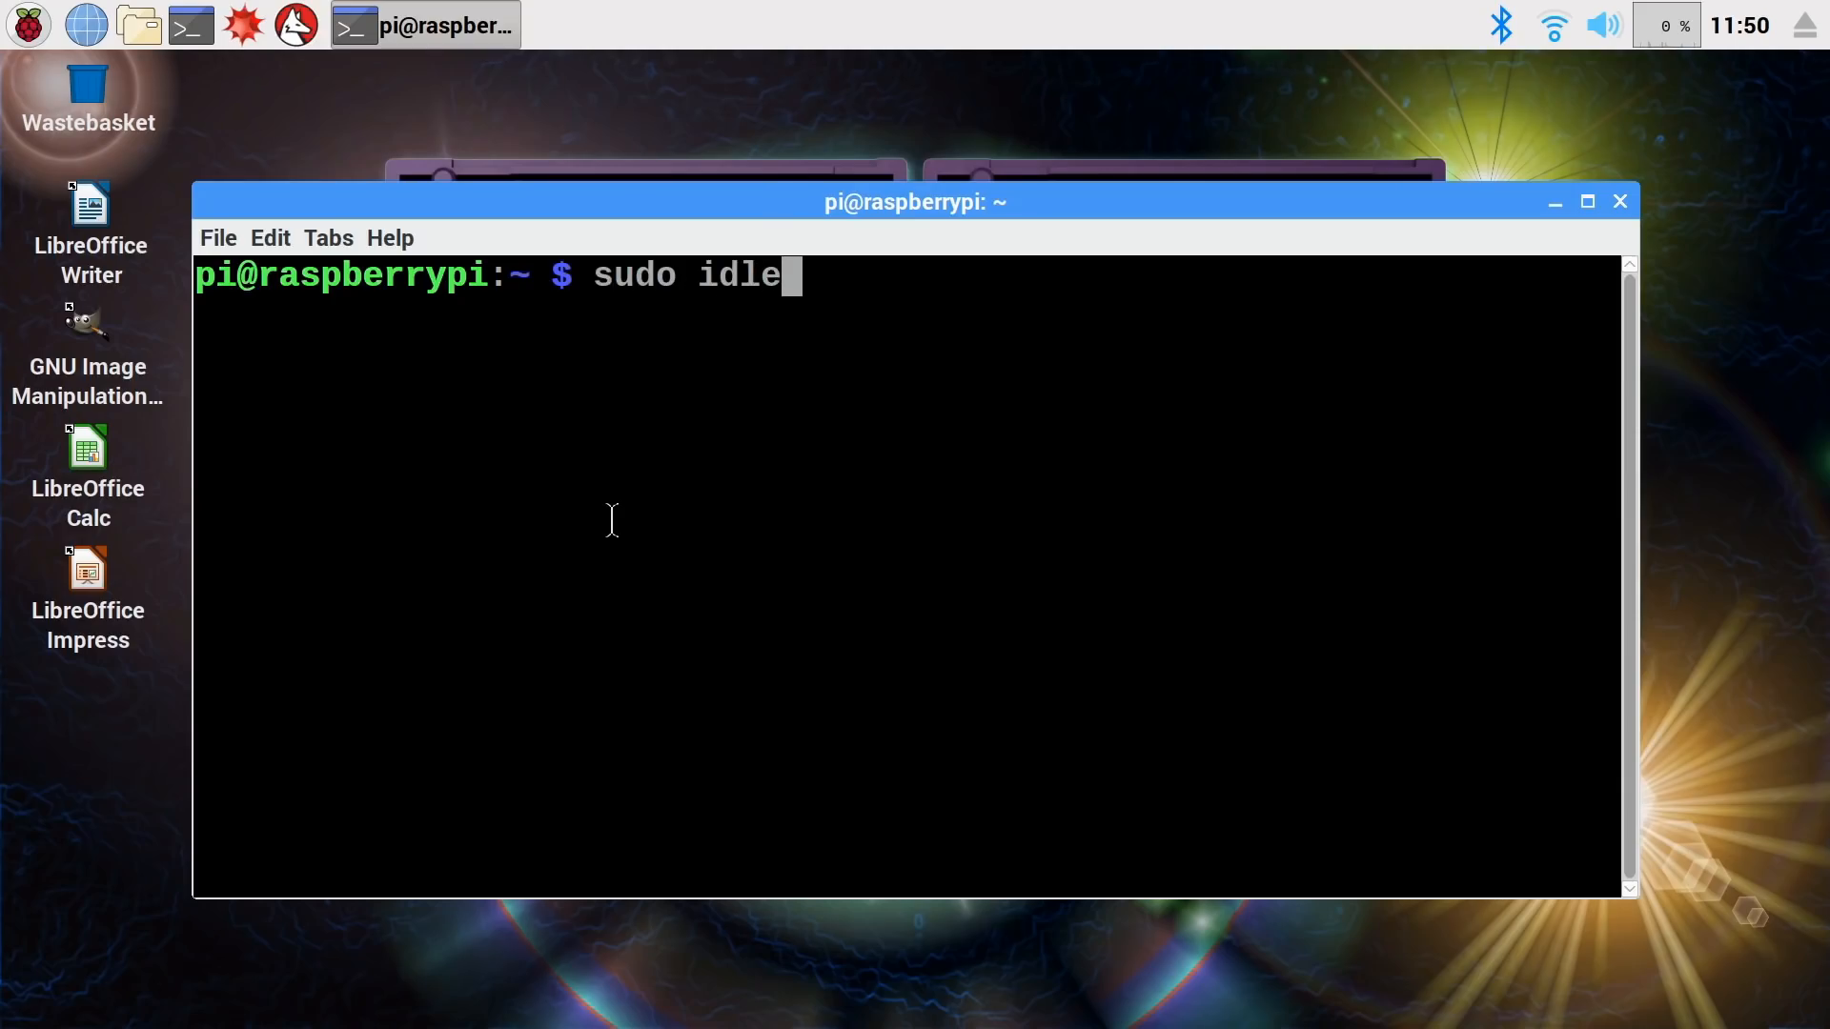
pyautogui.press('Return')
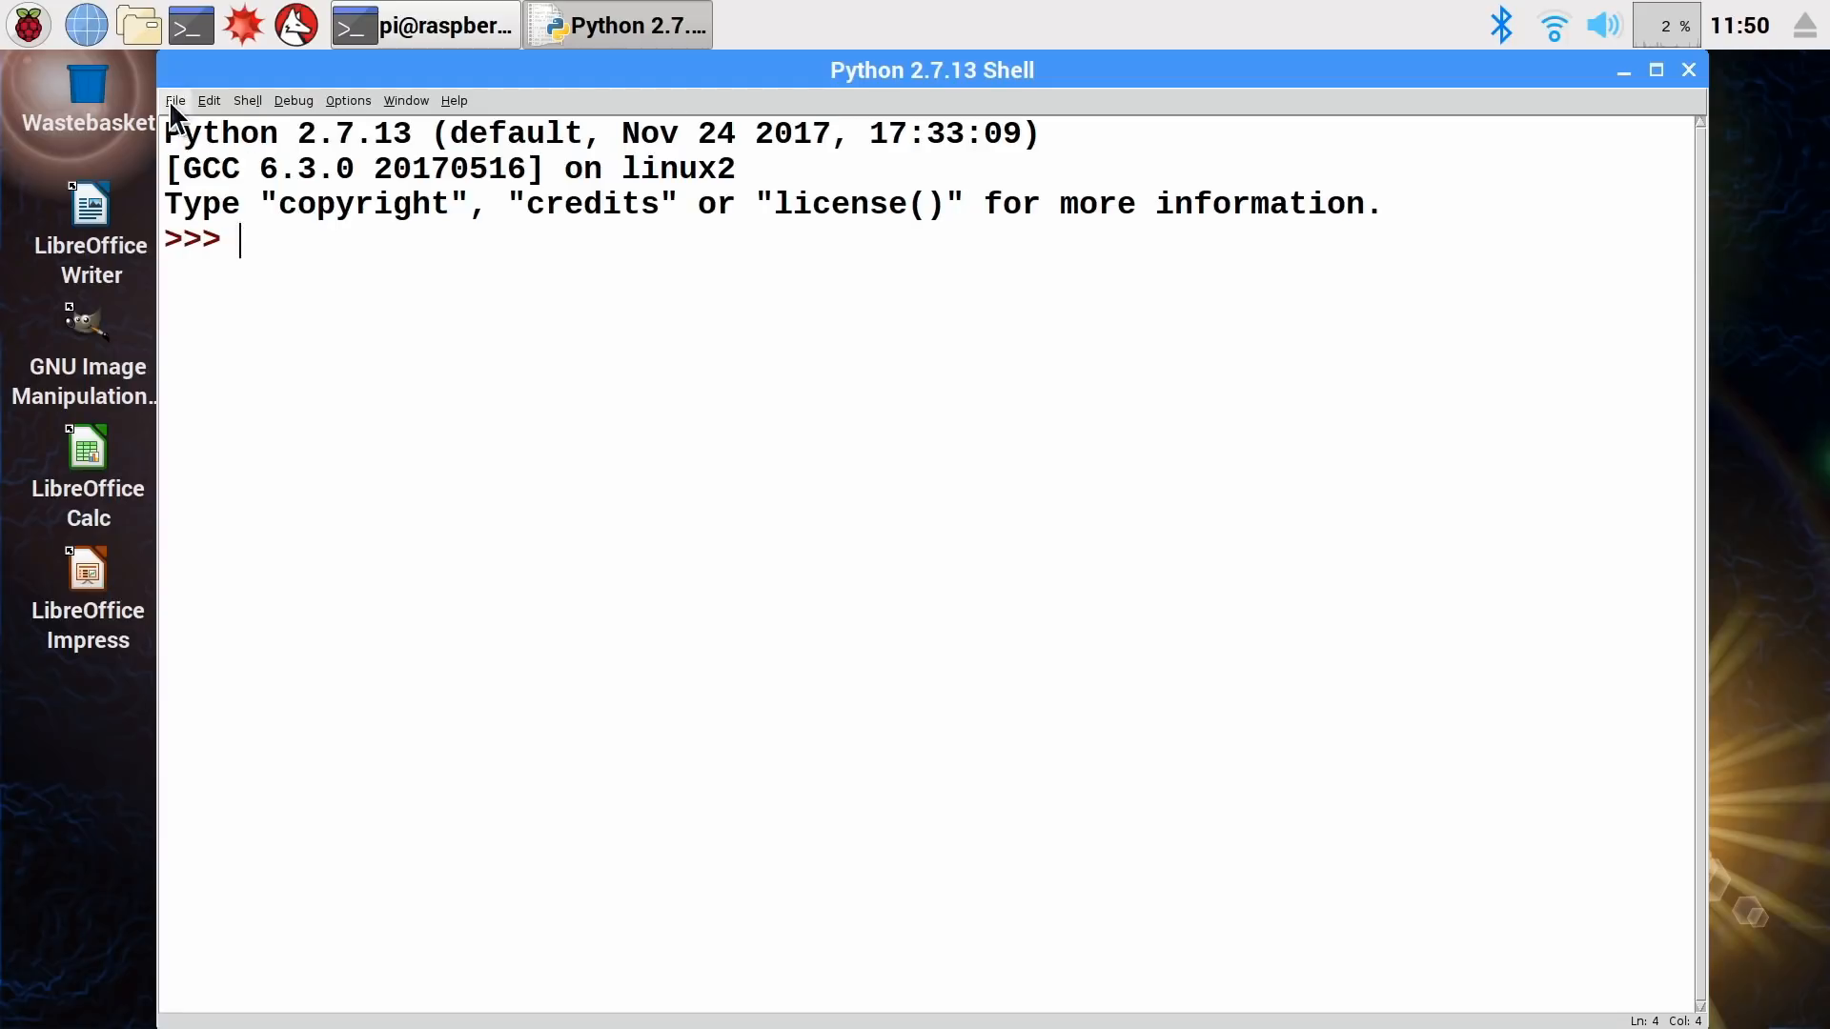
# - Open /boot/config.txt in the IDLE editor, listing all file types
pyautogui.click(174, 101)
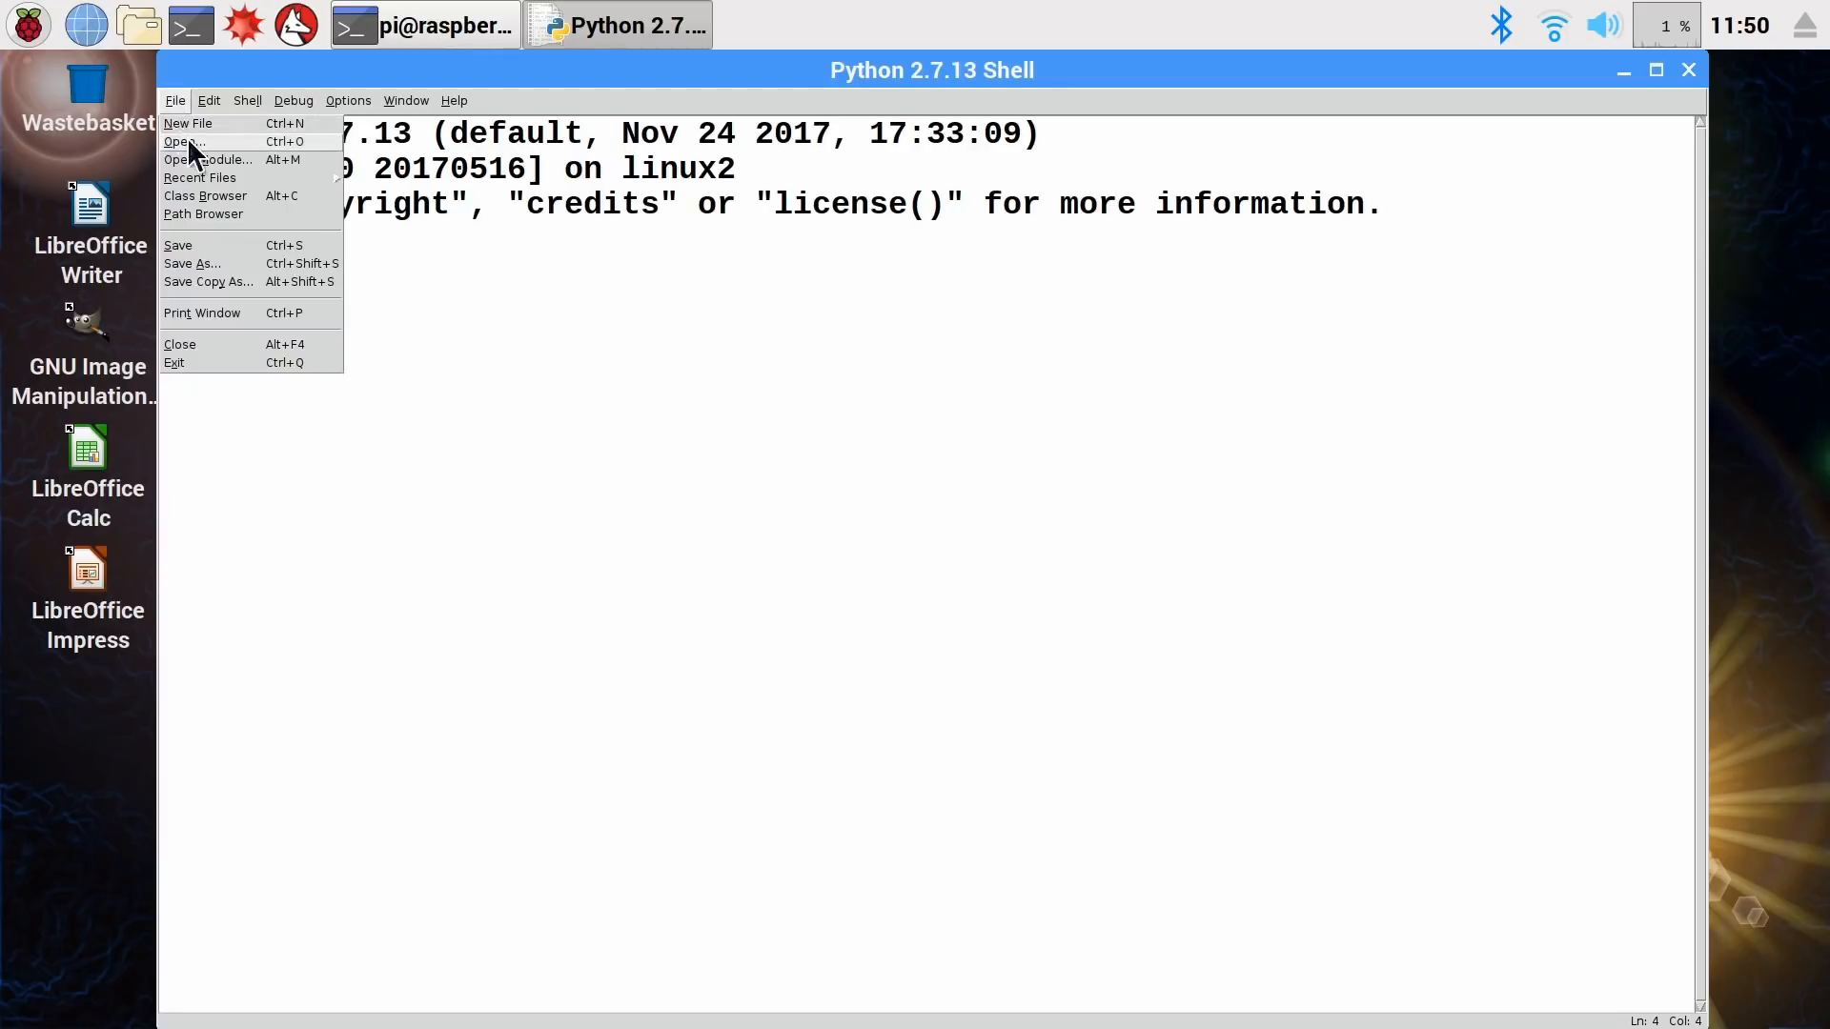
pyautogui.click(183, 141)
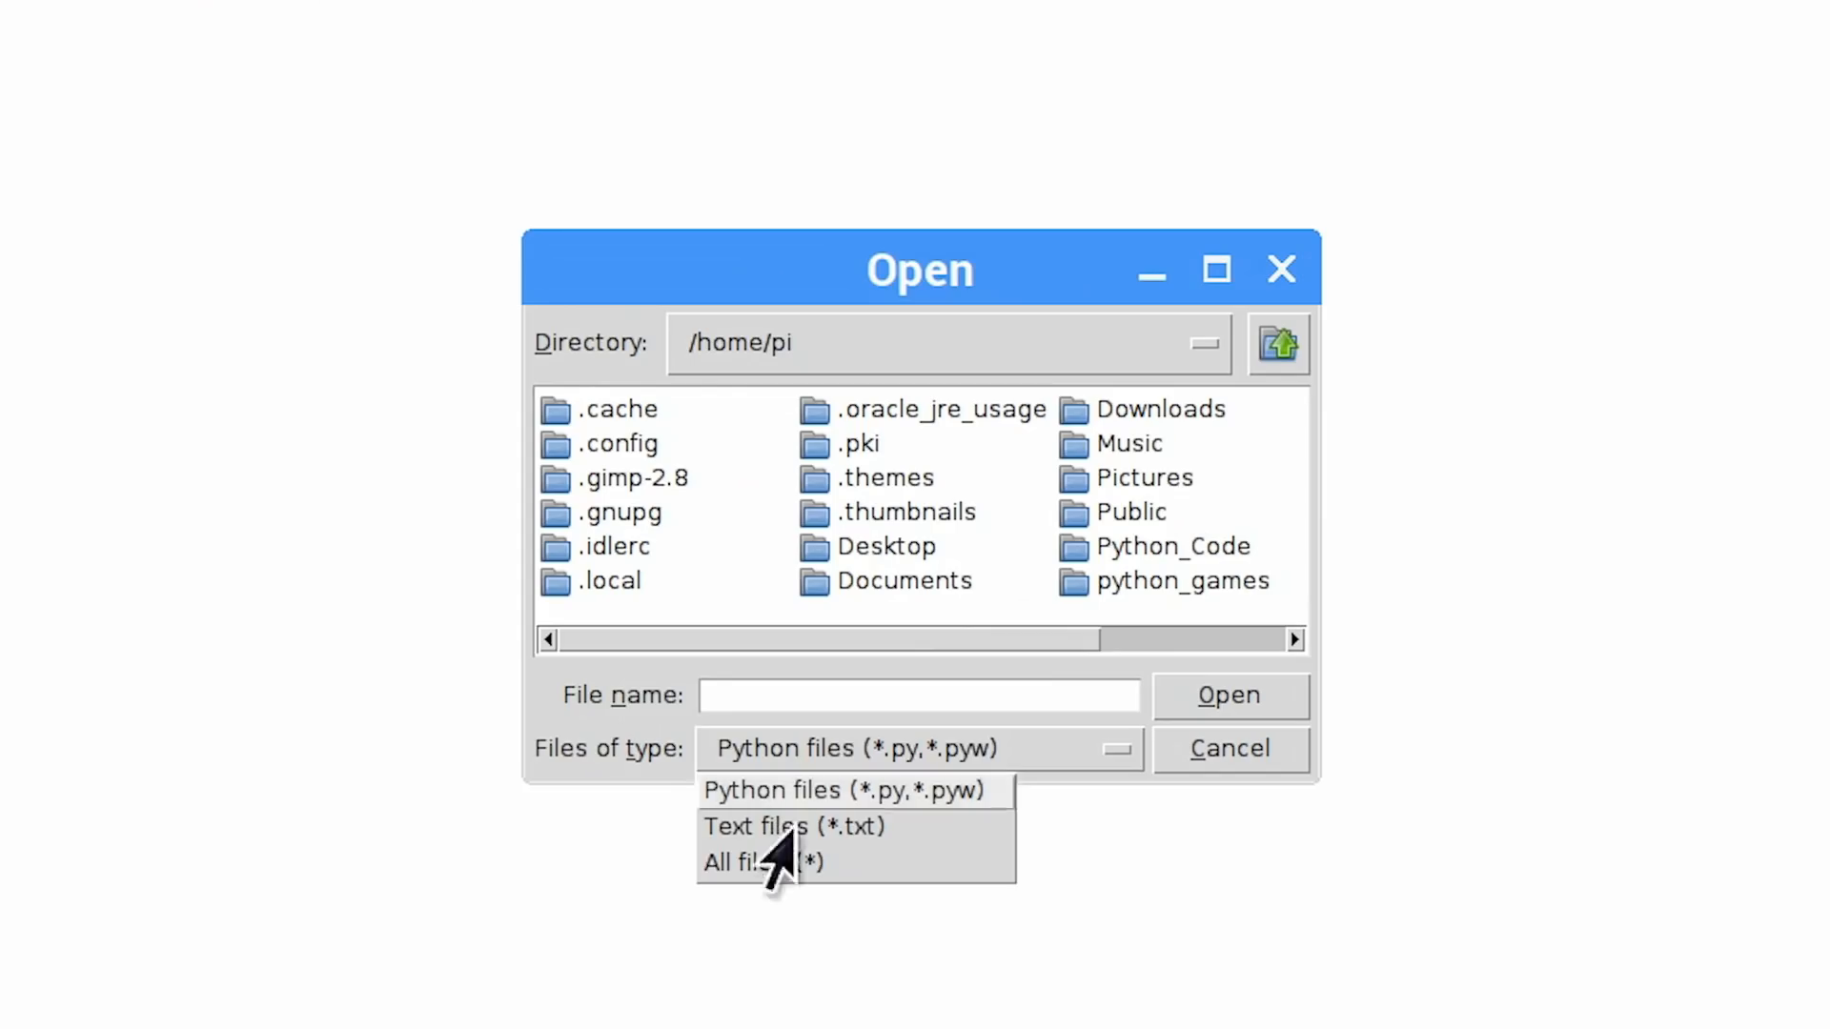
pyautogui.click(762, 862)
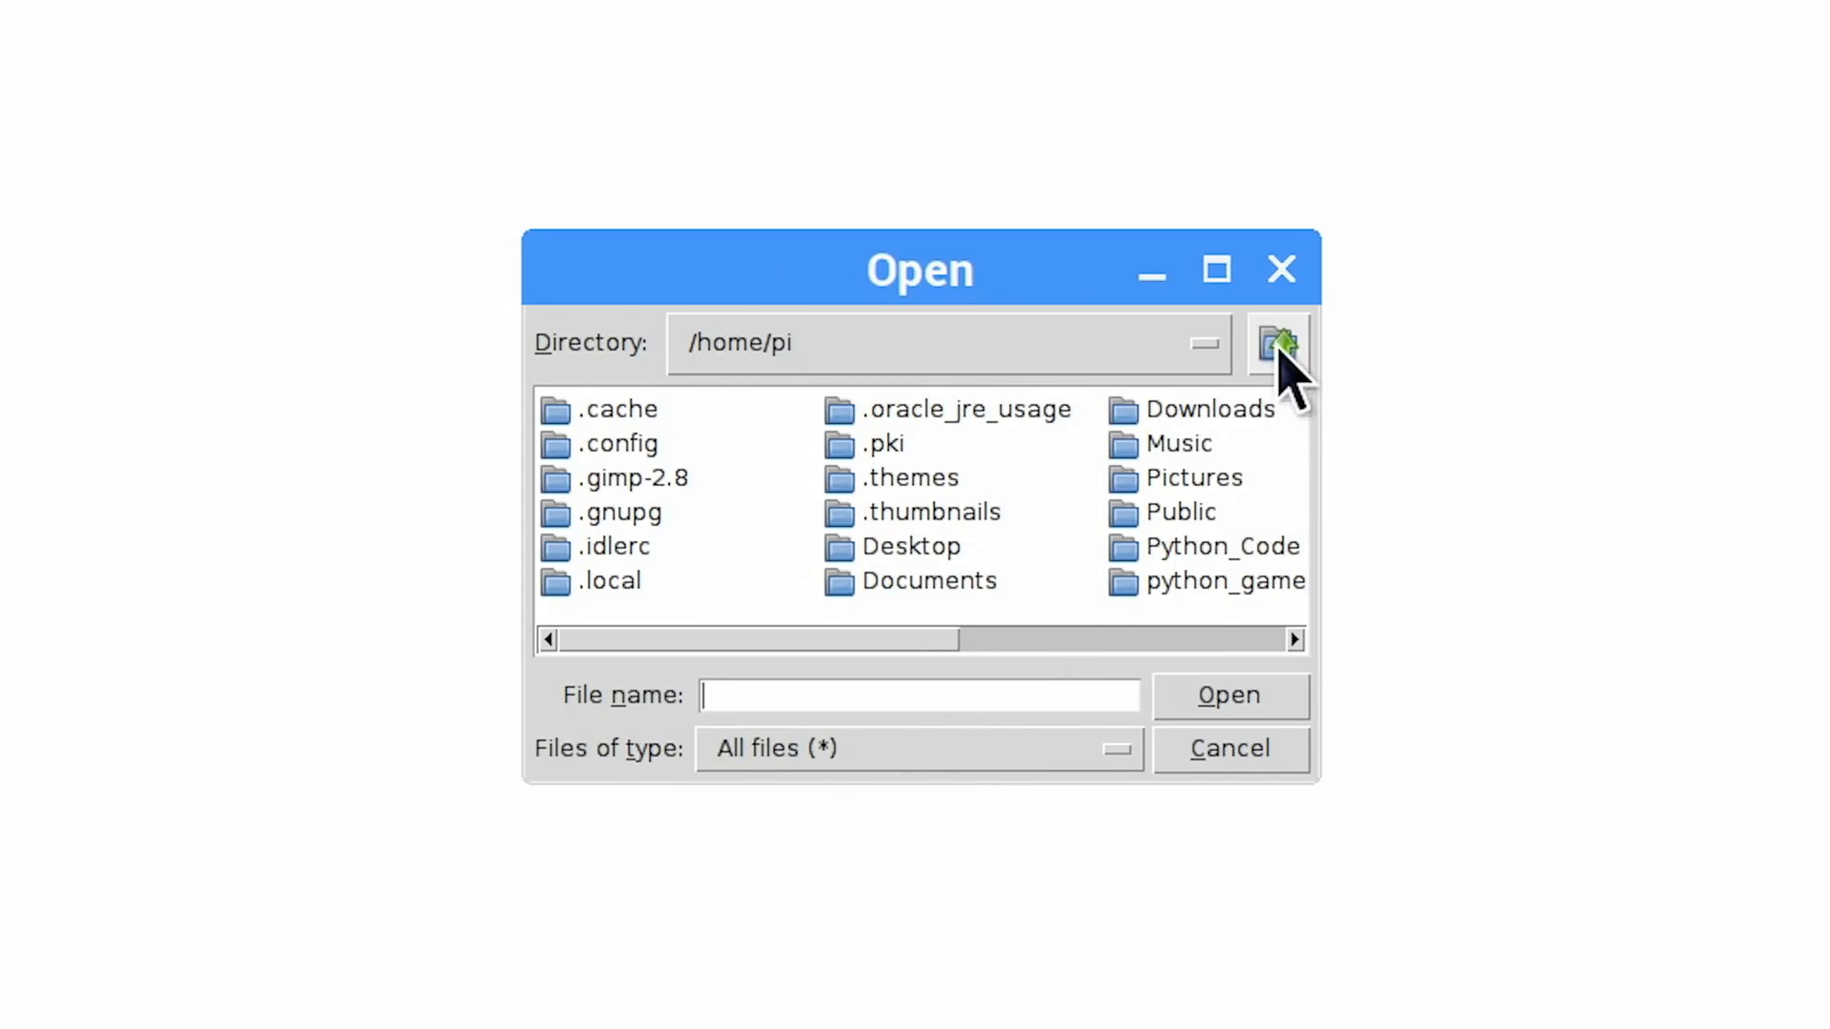
pyautogui.click(1277, 343)
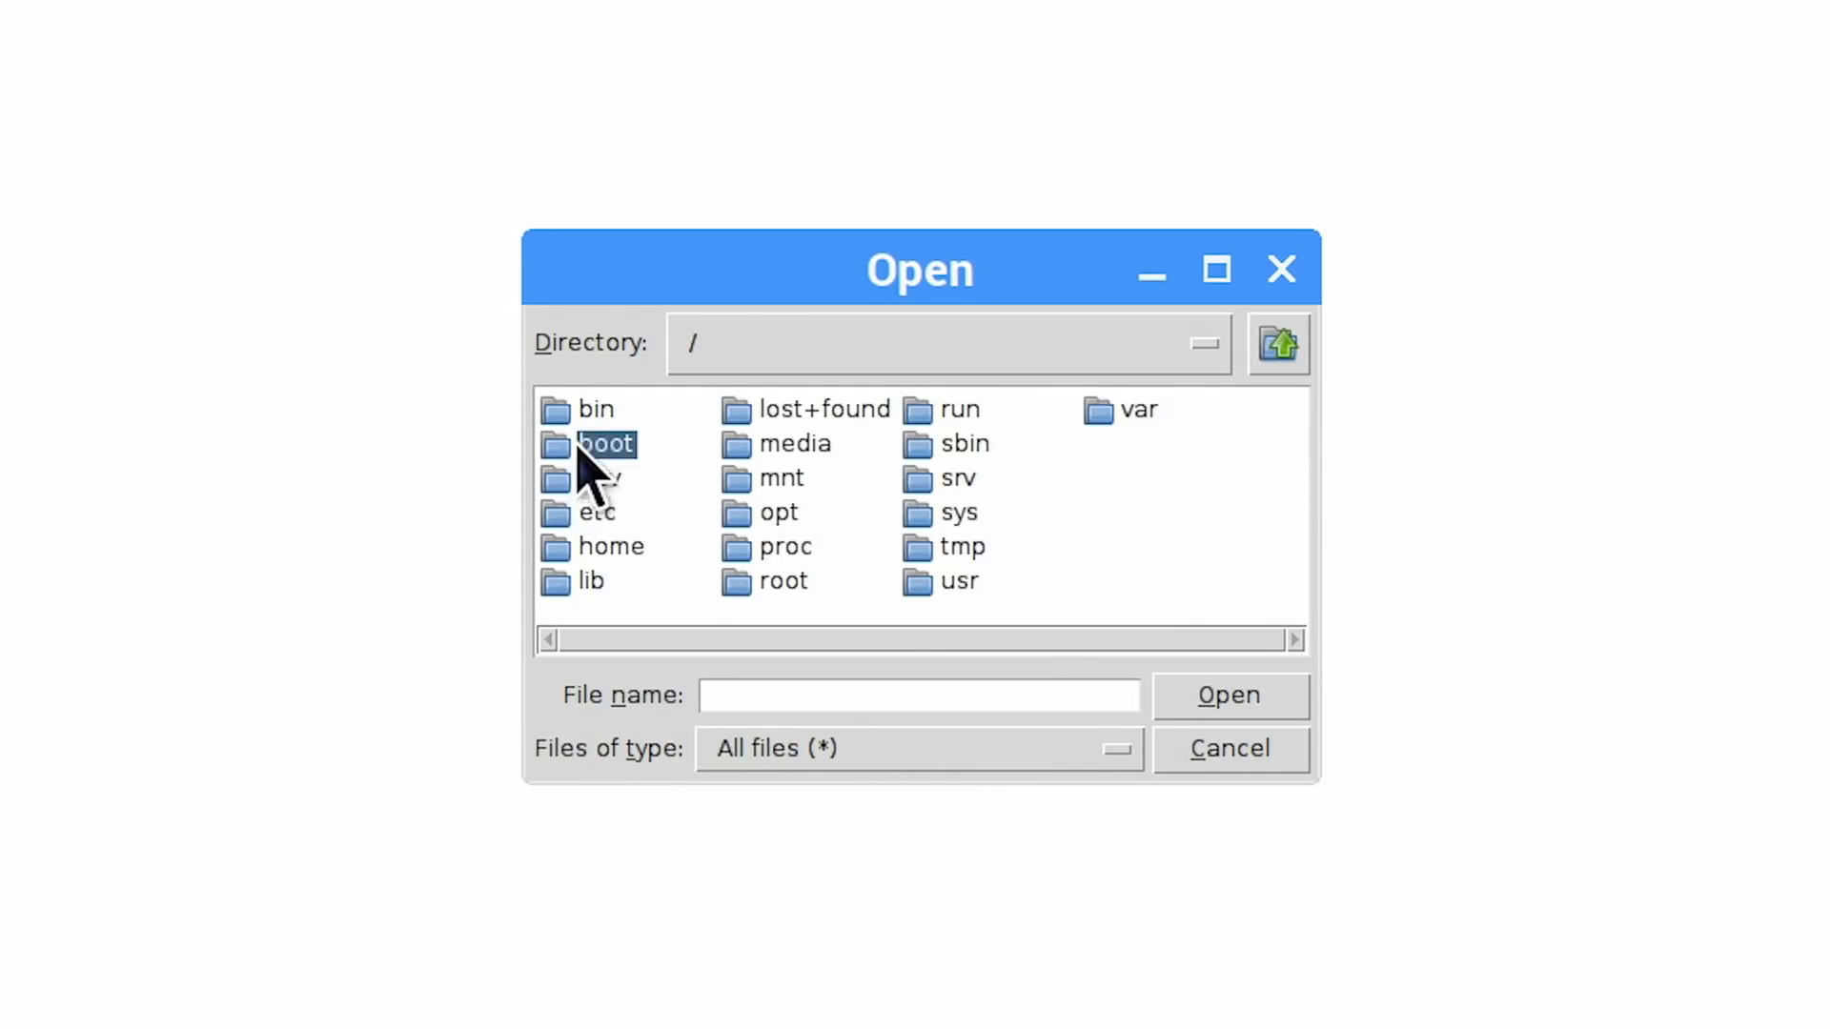
pyautogui.doubleClick(605, 444)
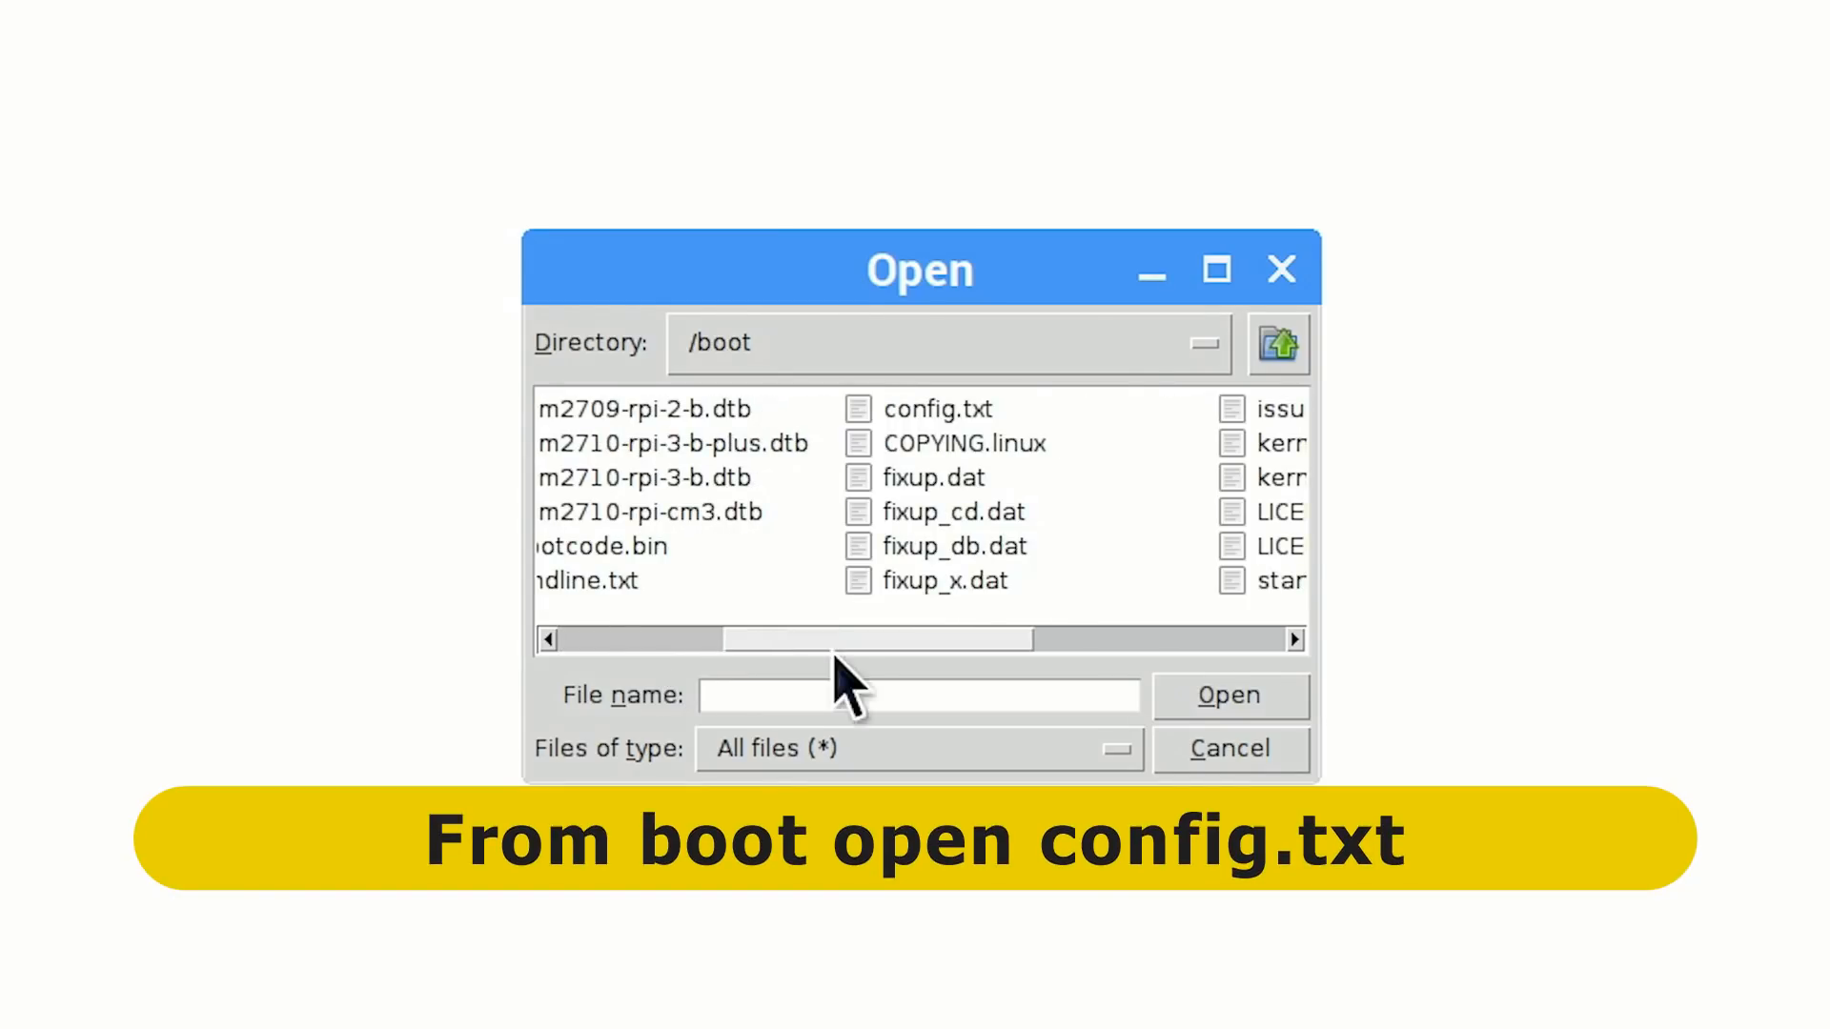
pyautogui.click(938, 410)
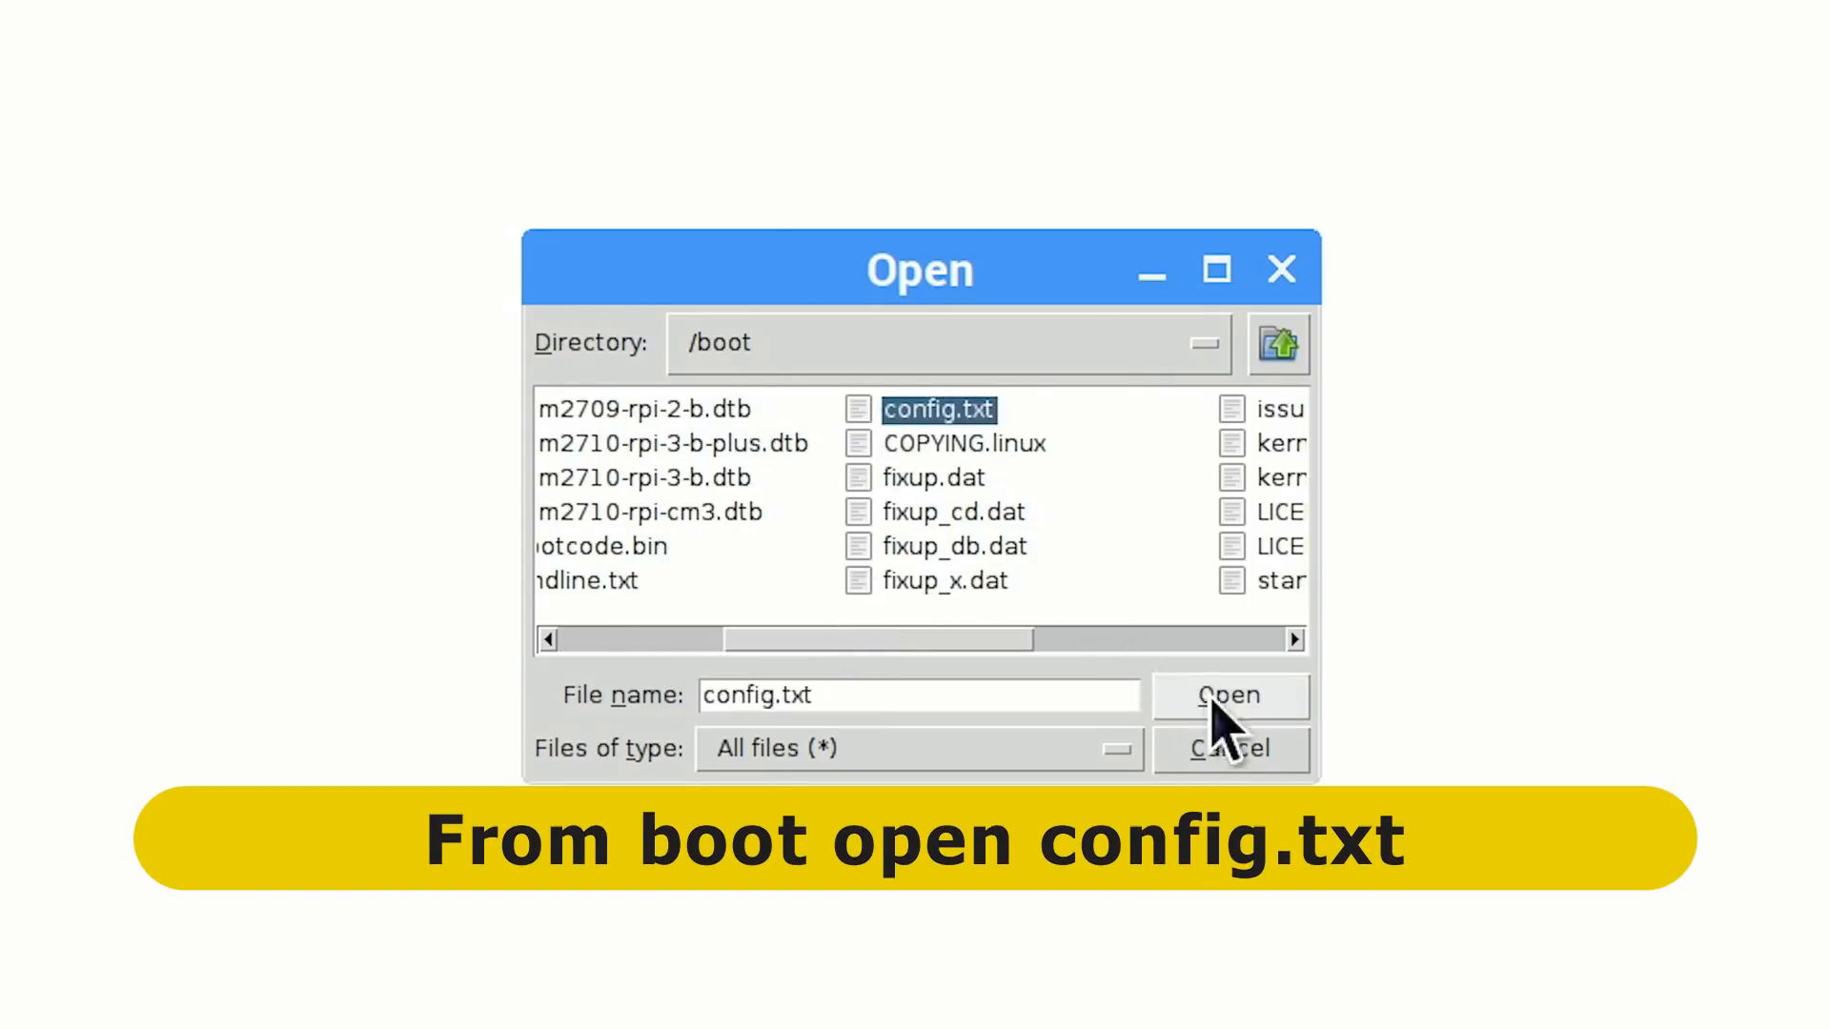
pyautogui.click(1226, 696)
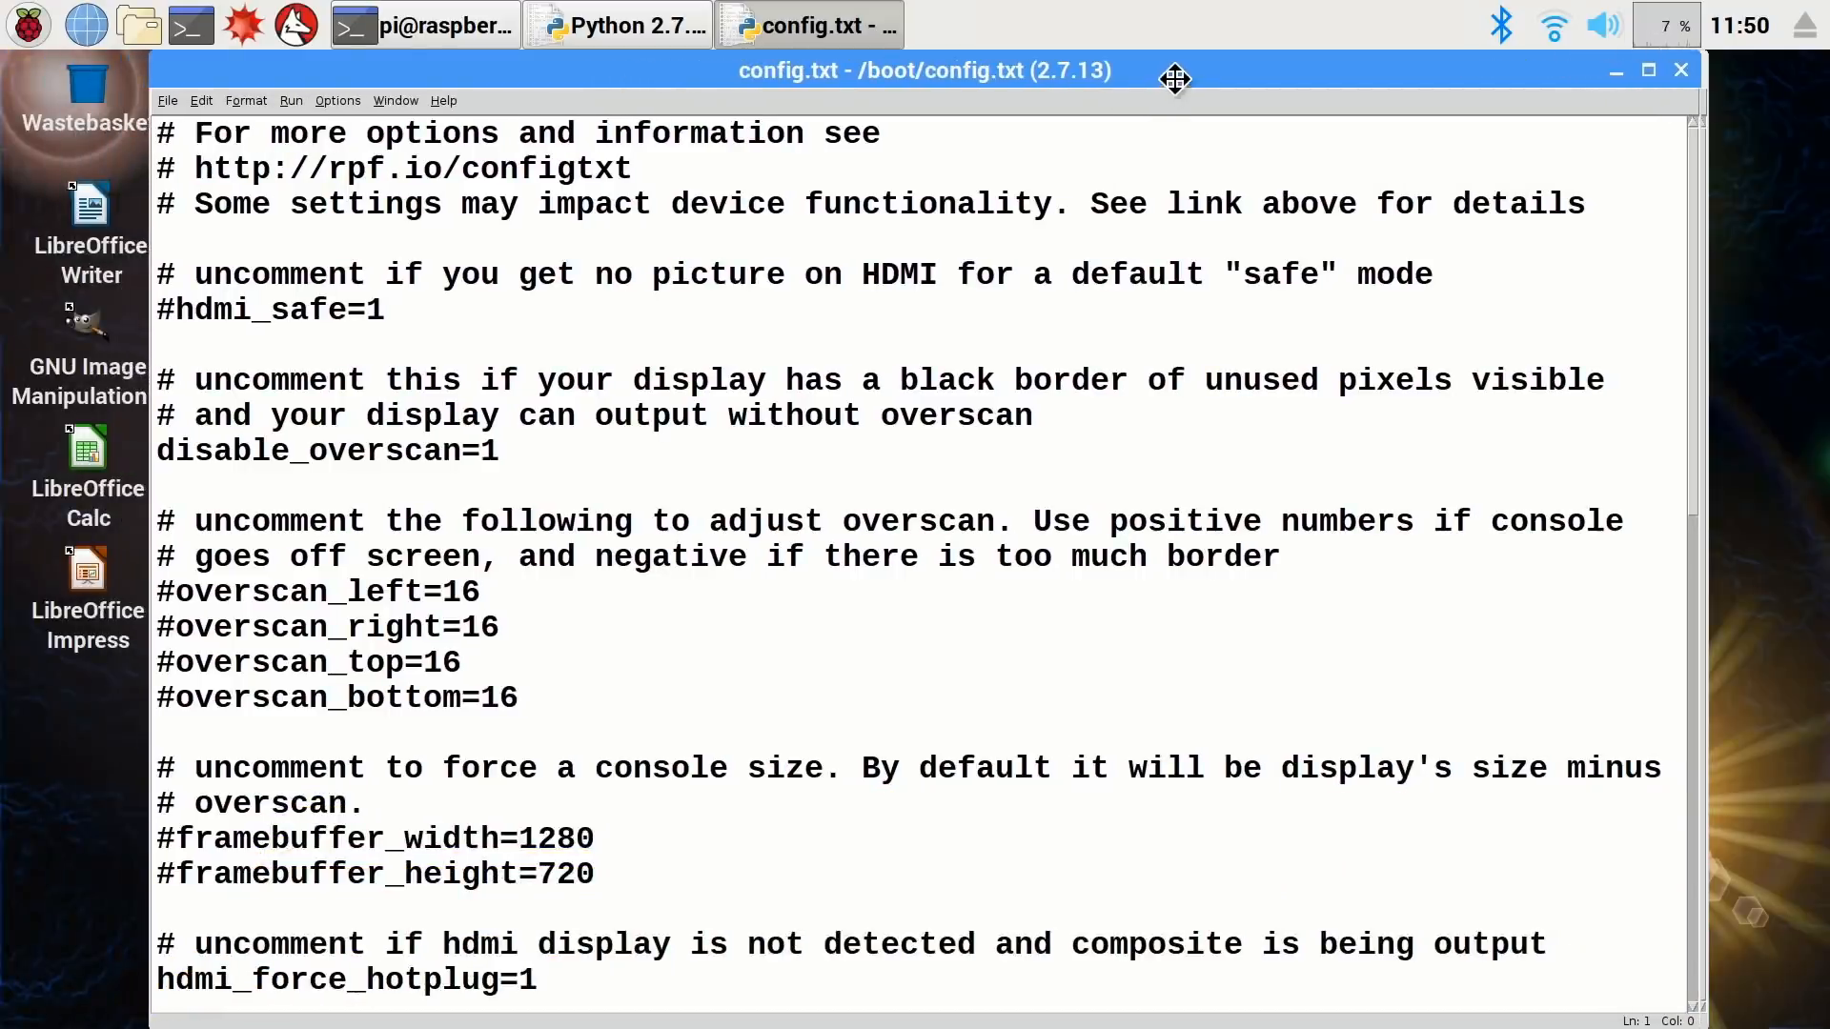
# - Scroll to the commented arm_freq=800 section and place the cursor on the blank line below it
pyautogui.scroll(-3)
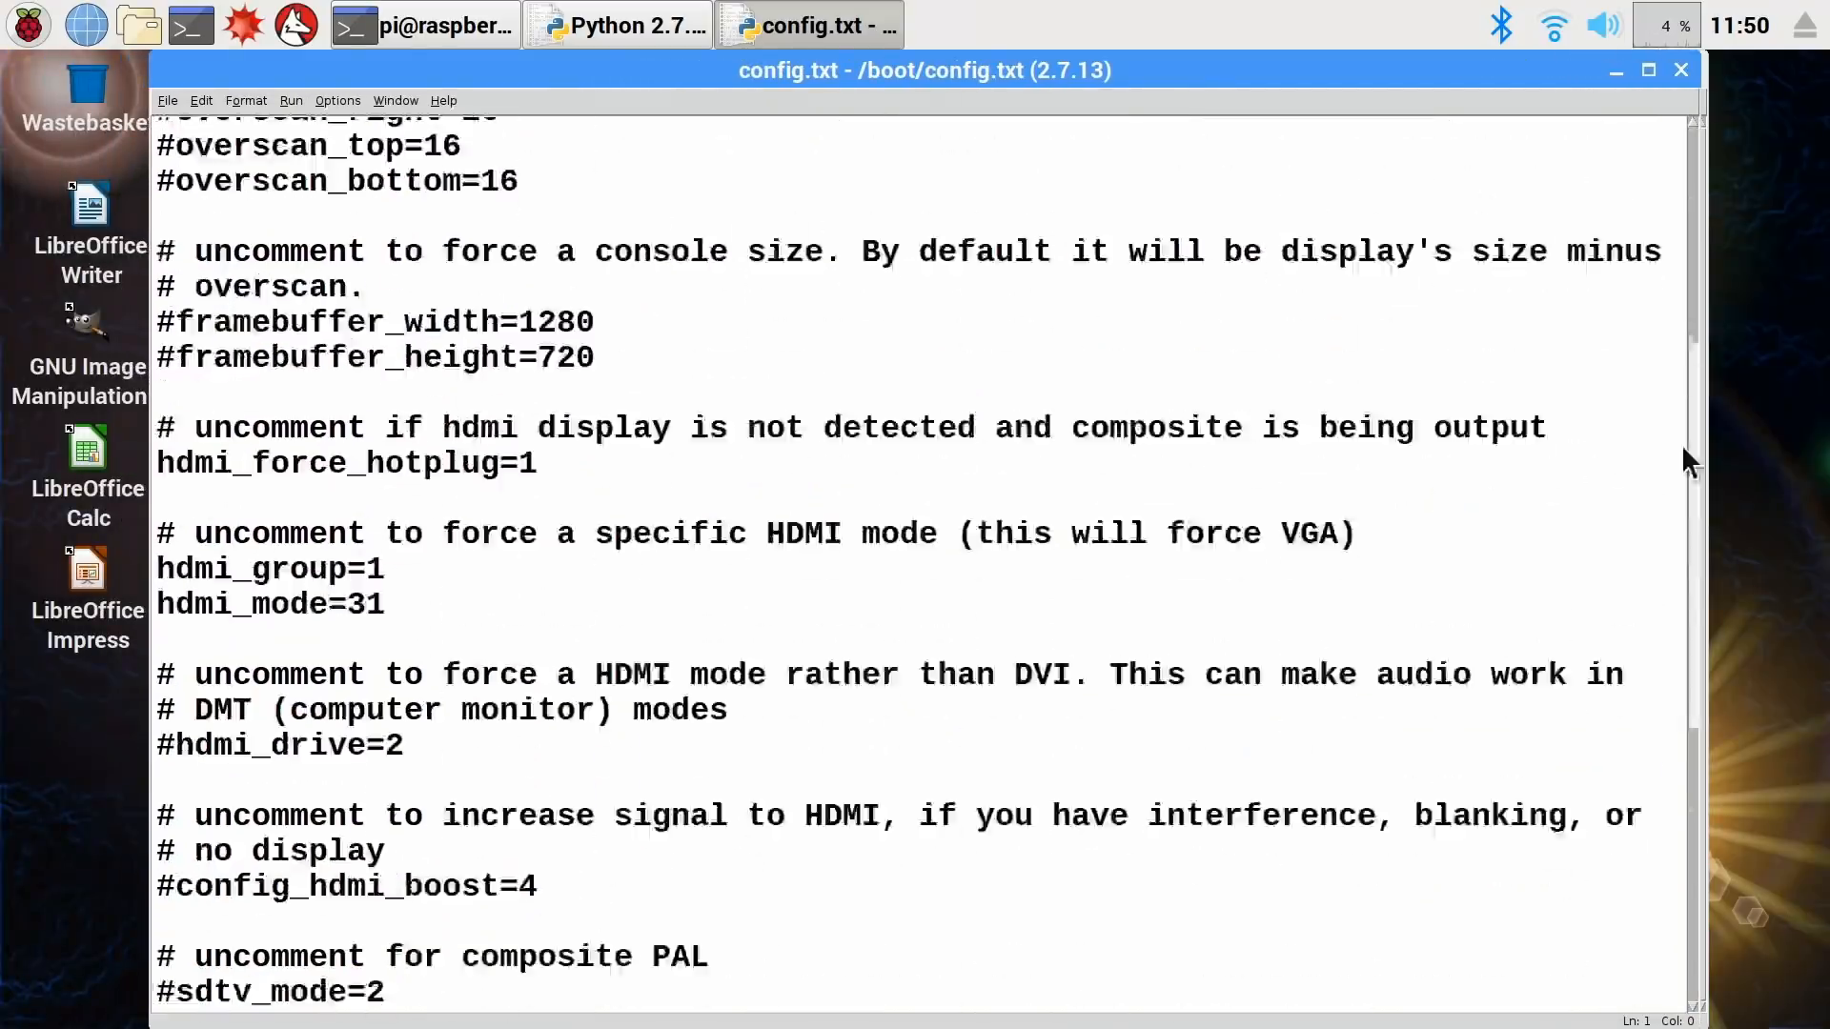
pyautogui.scroll(-3)
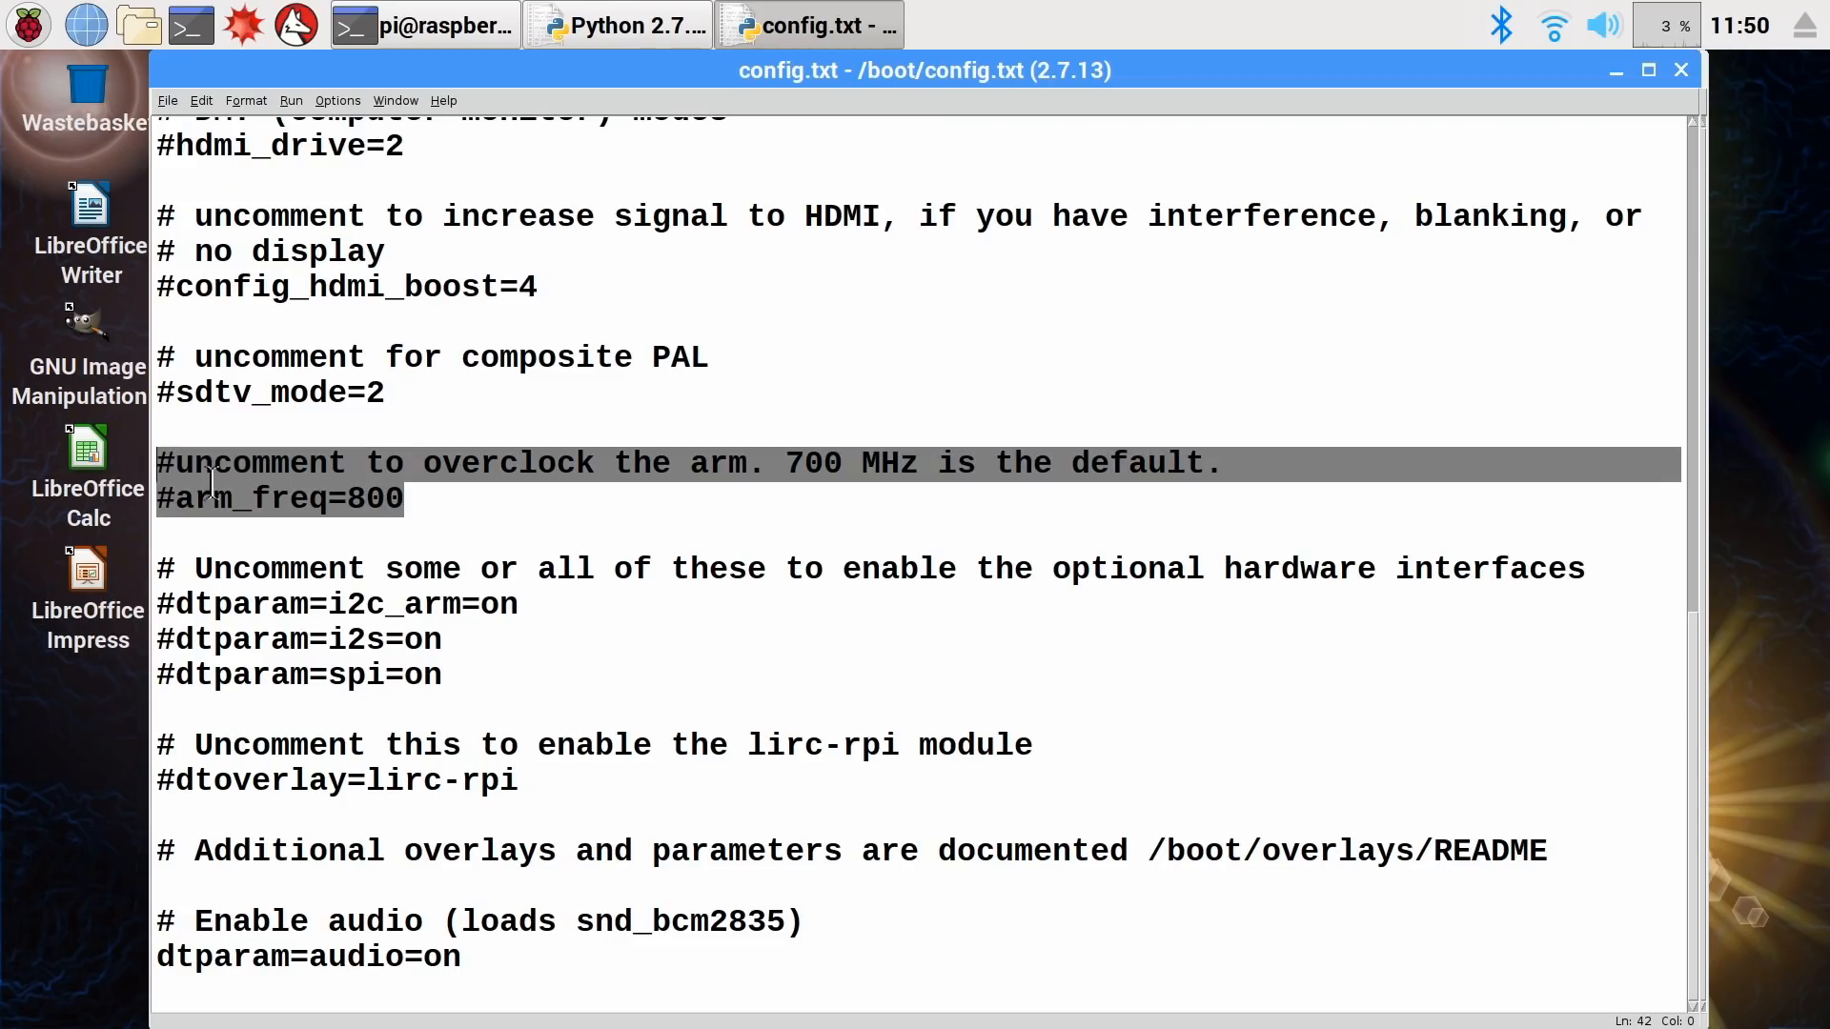
pyautogui.moveTo(532, 522)
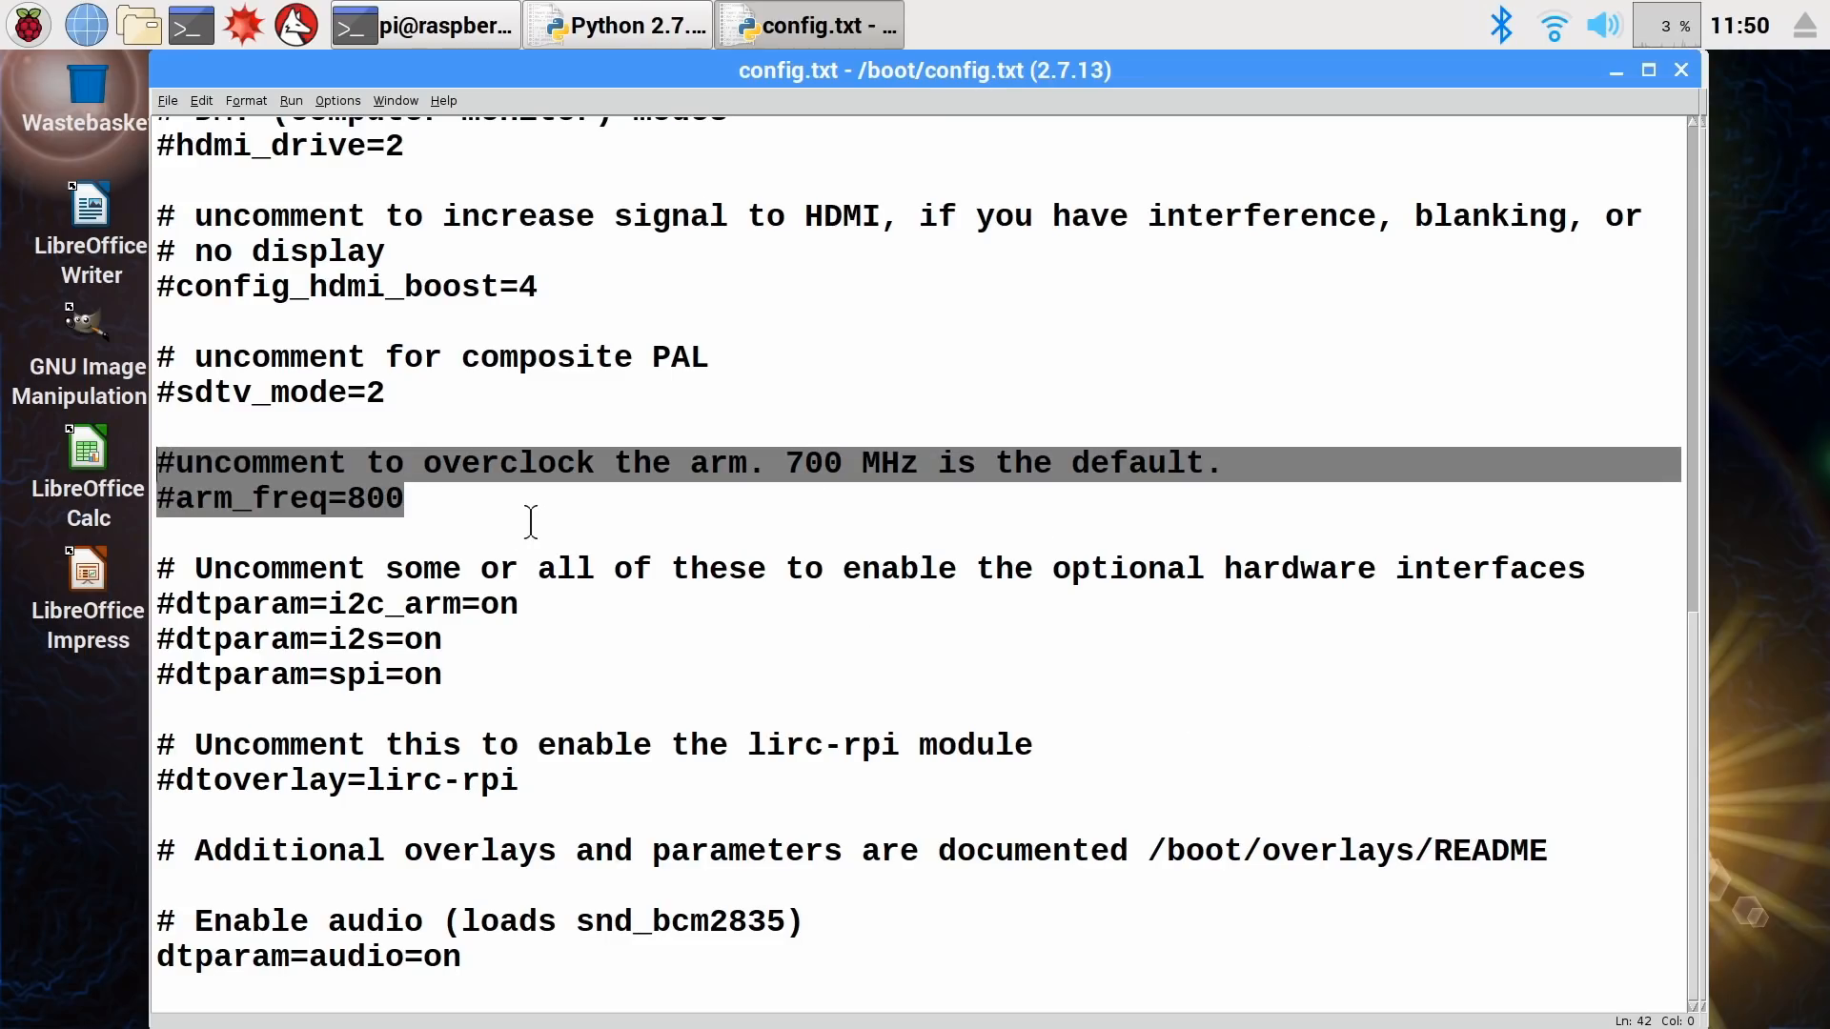
pyautogui.click(526, 522)
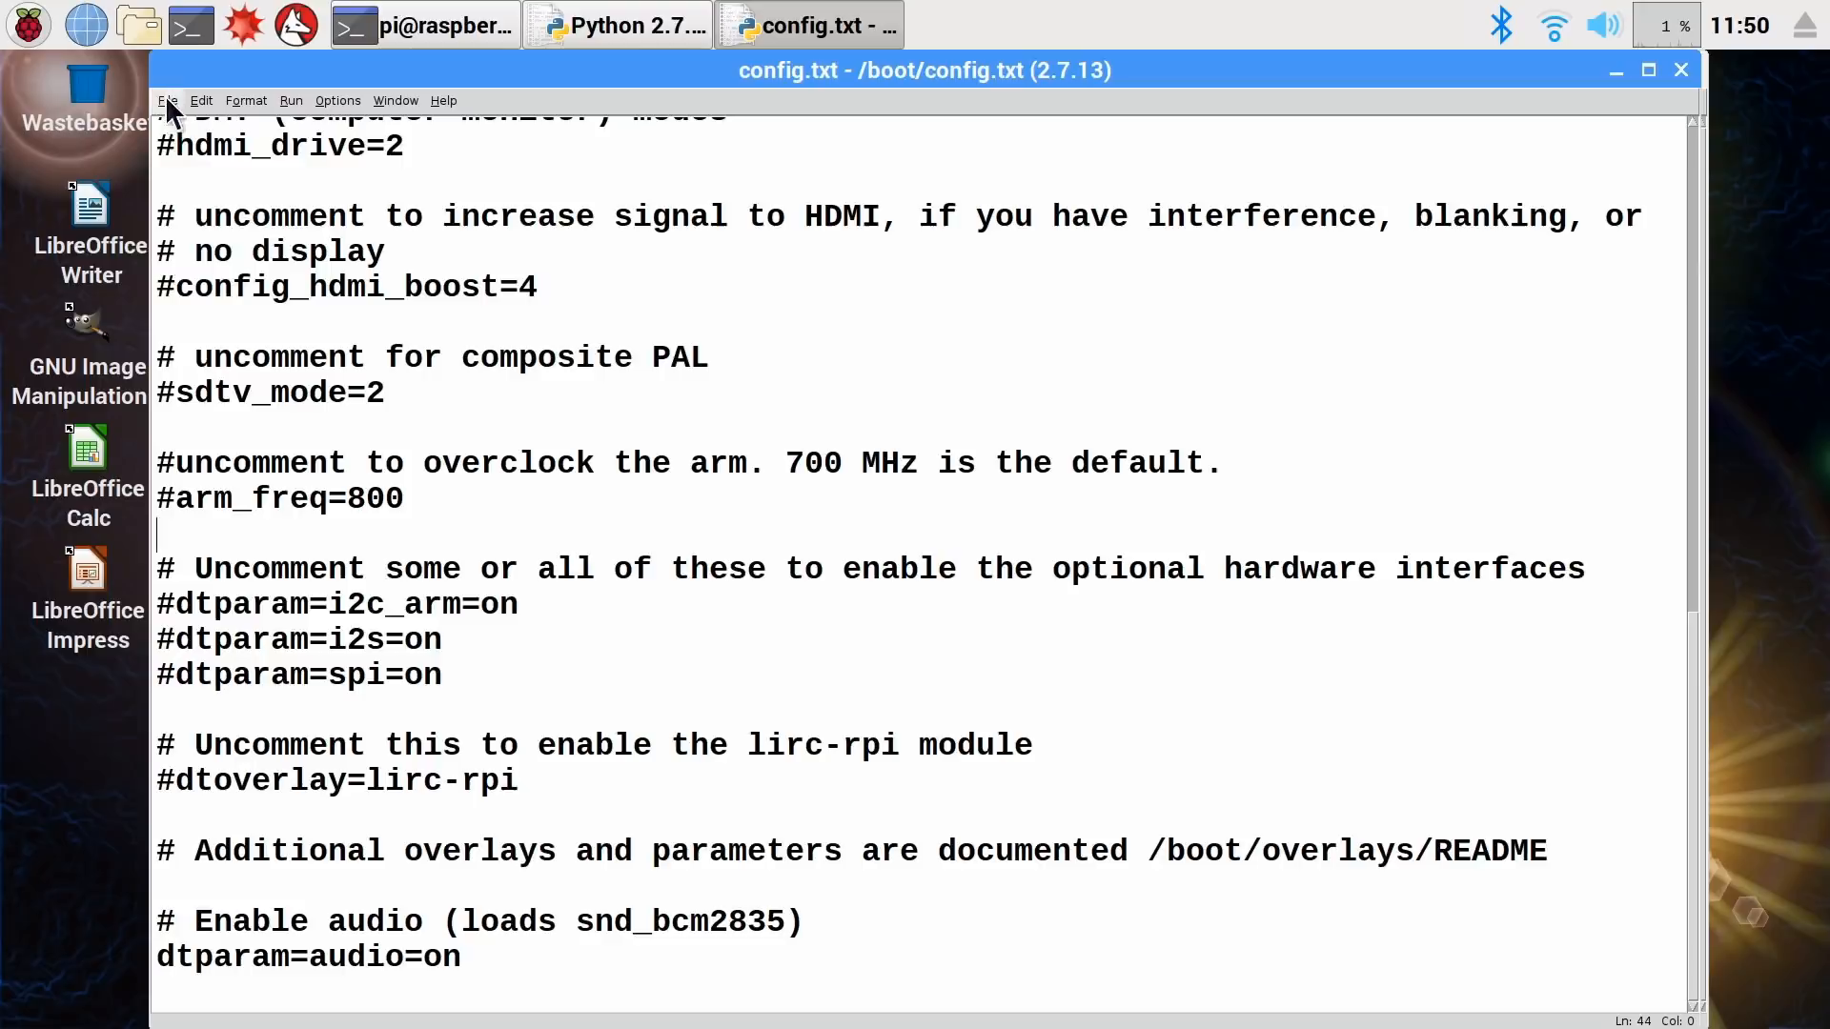
# - Save the file over /boot/config.txt, confirming the overwrite
pyautogui.click(168, 101)
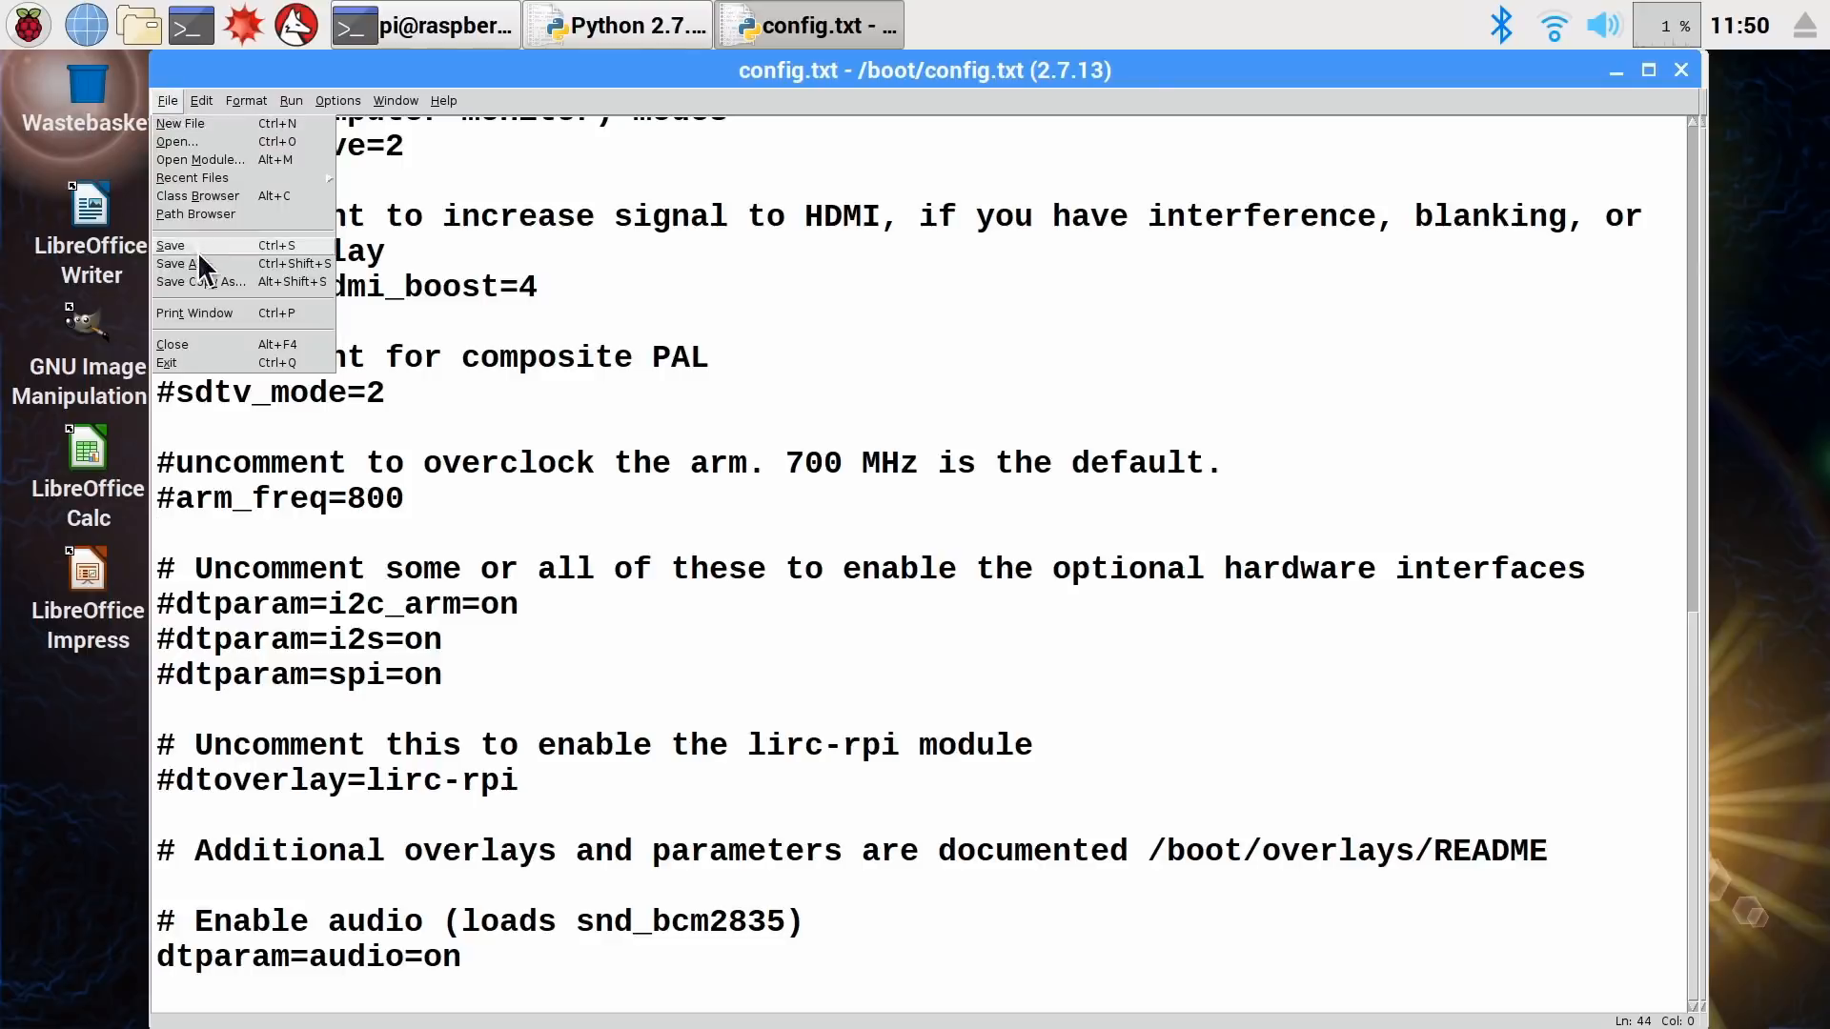
pyautogui.click(200, 282)
pyautogui.write('config_OLD.txt')
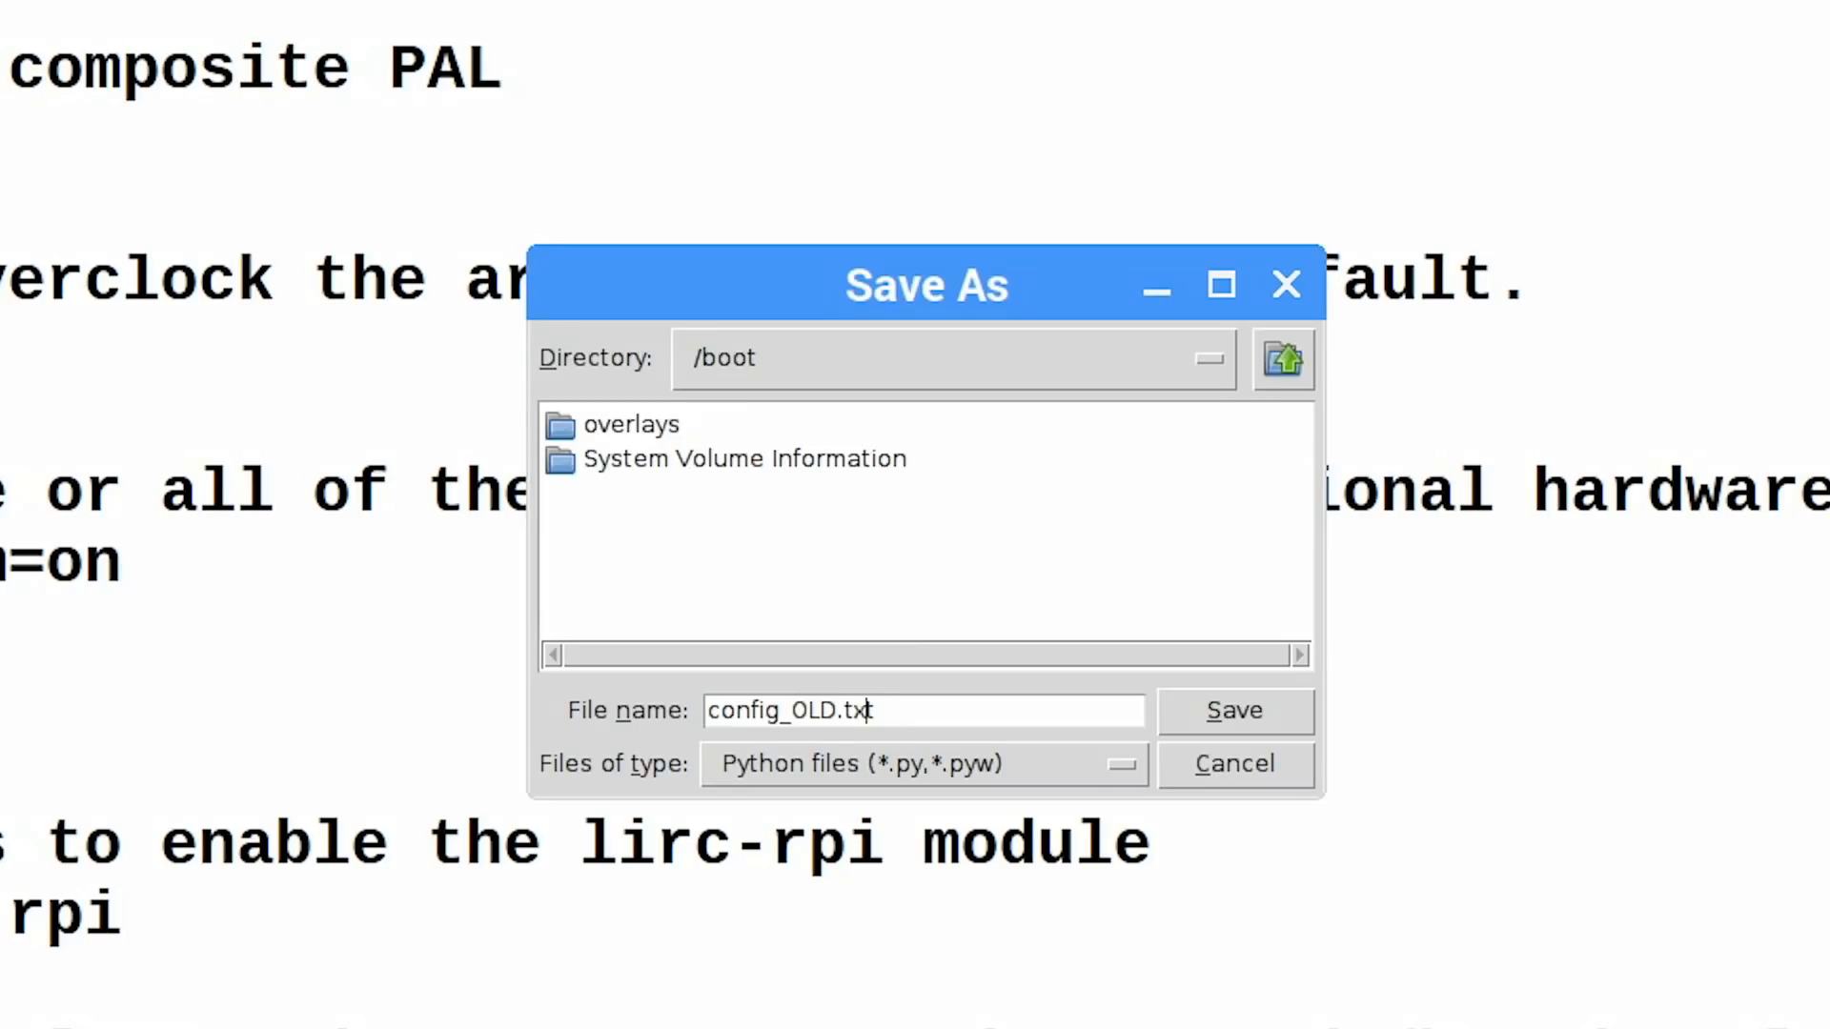
pyautogui.press('BackSpace')
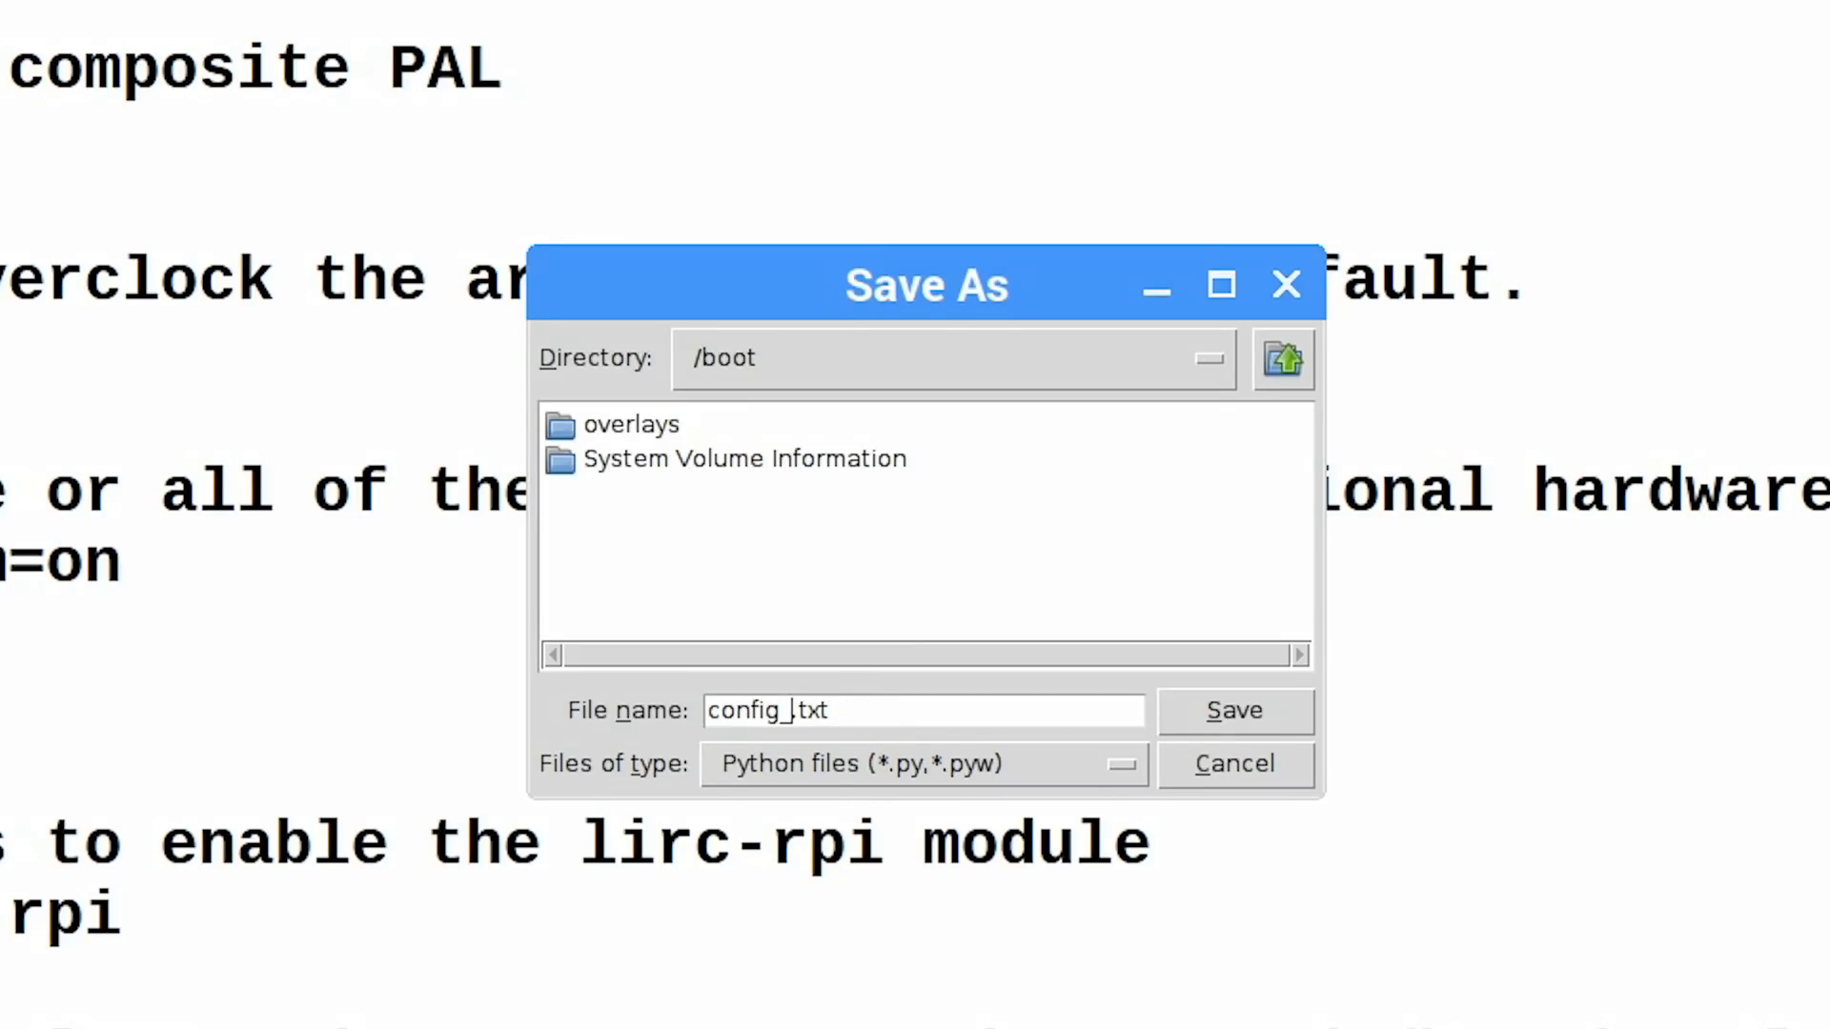
pyautogui.click(1233, 711)
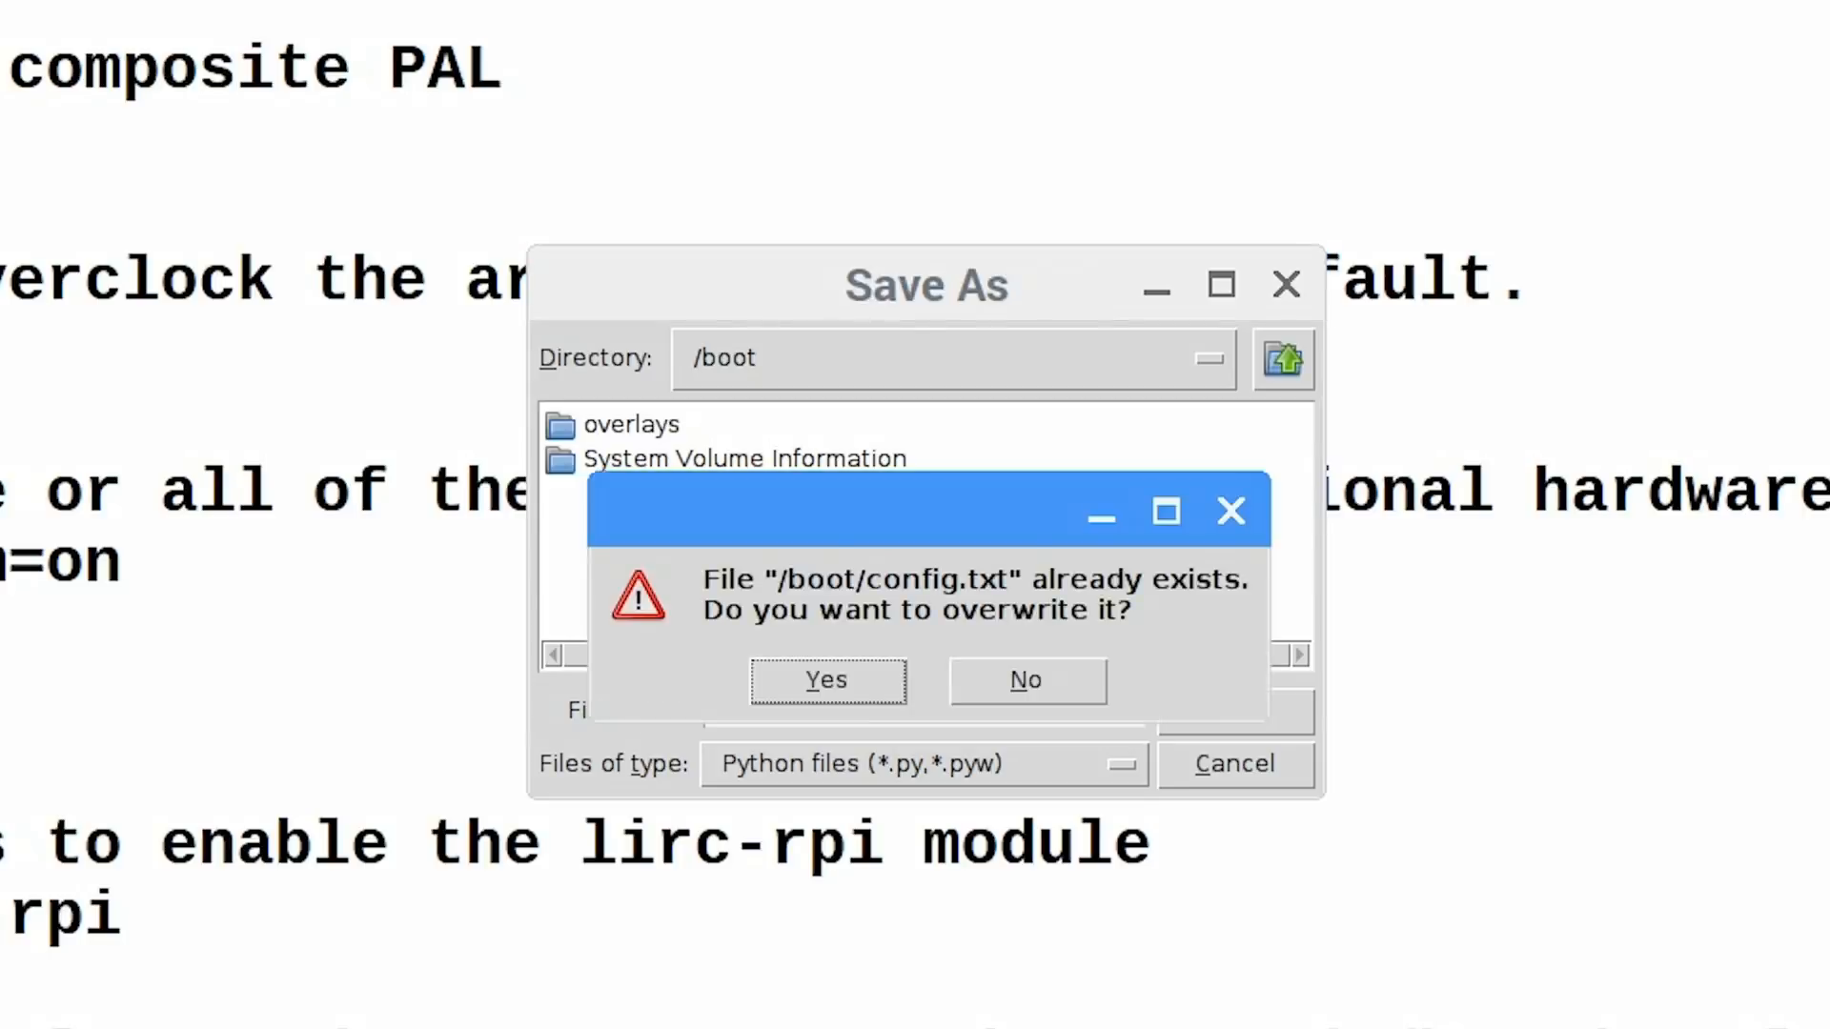
pyautogui.click(823, 678)
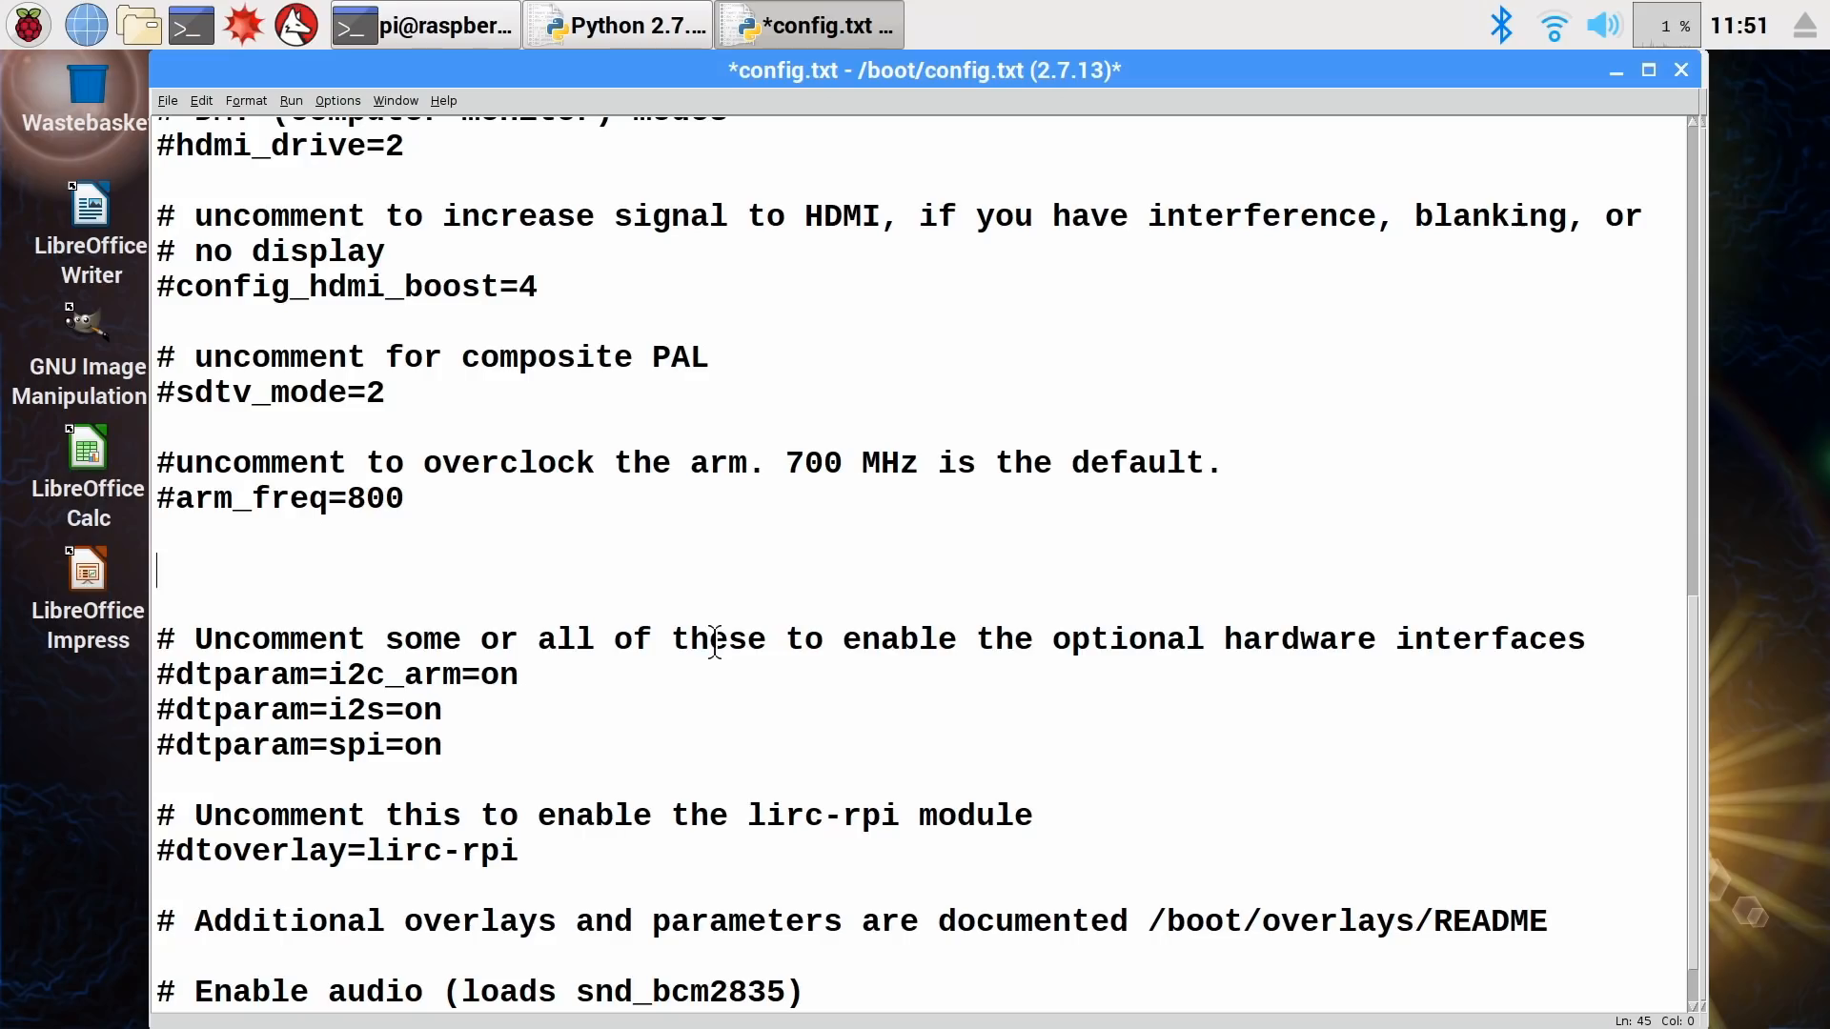
# - Add active arm_freq=1450 and over_voltage=2 lines and save config.txt
pyautogui.write('arm')
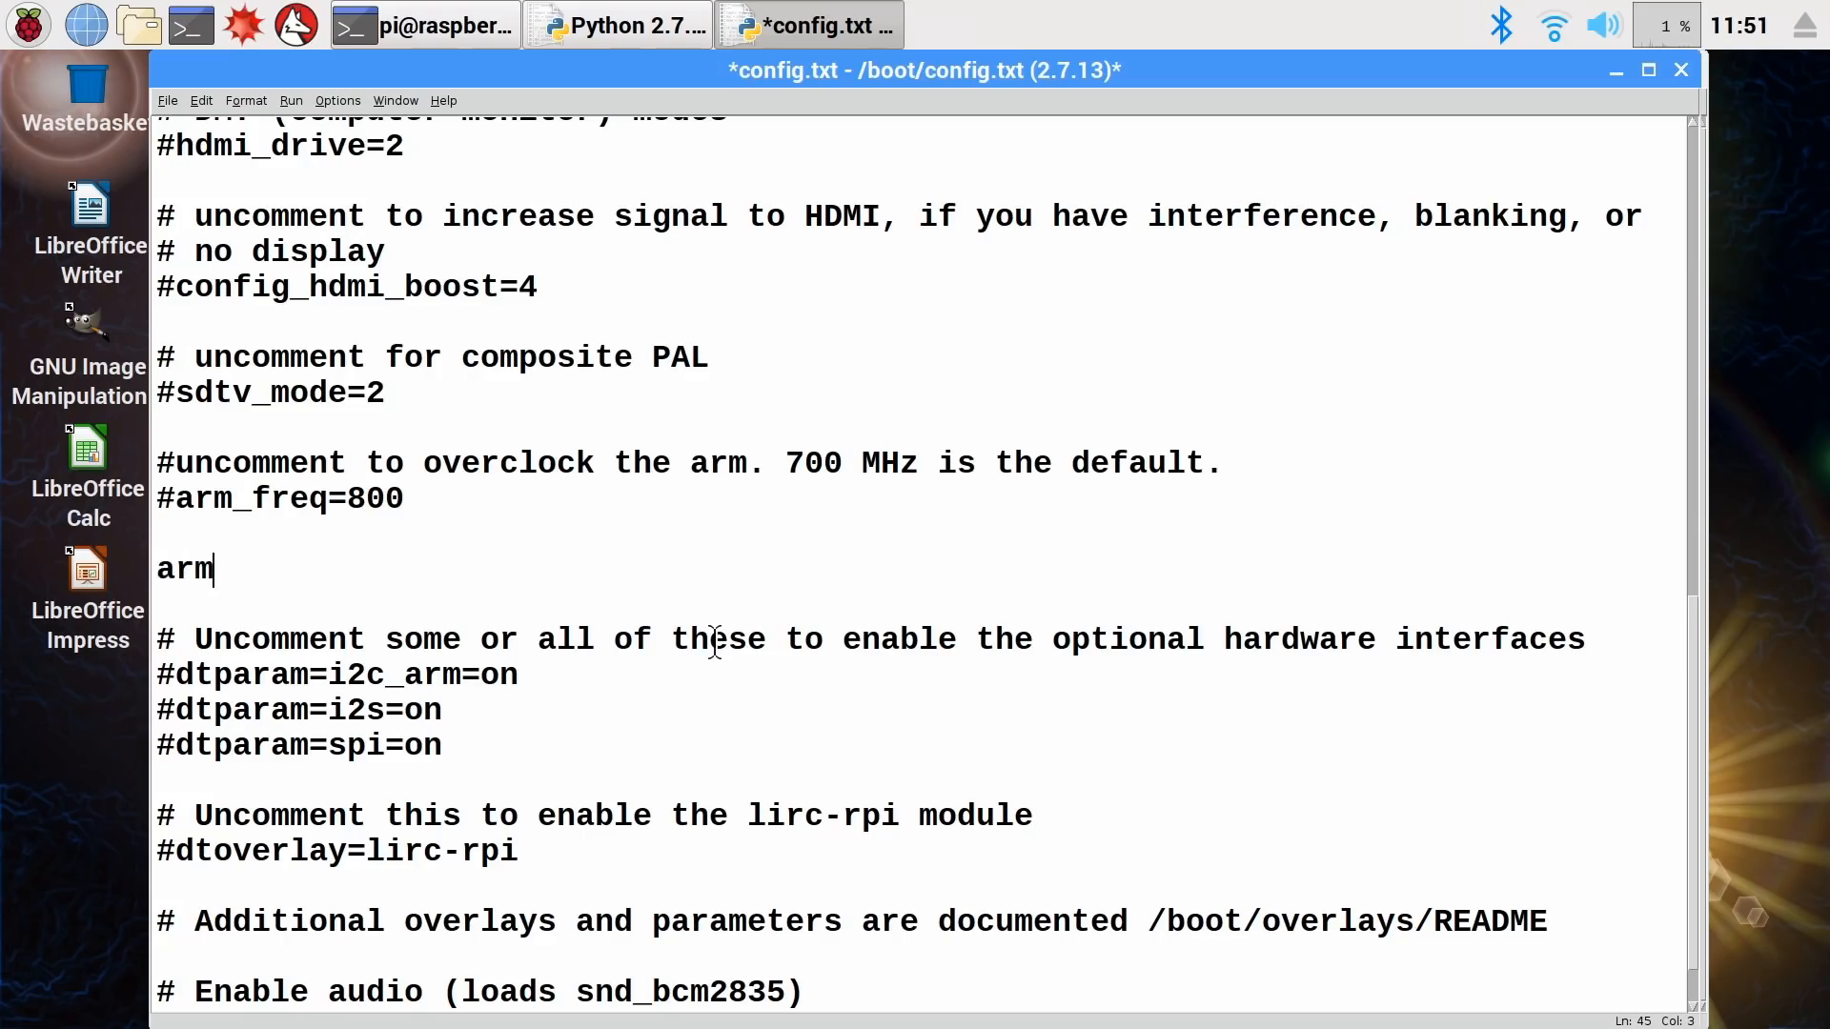
pyautogui.write('_Fre')
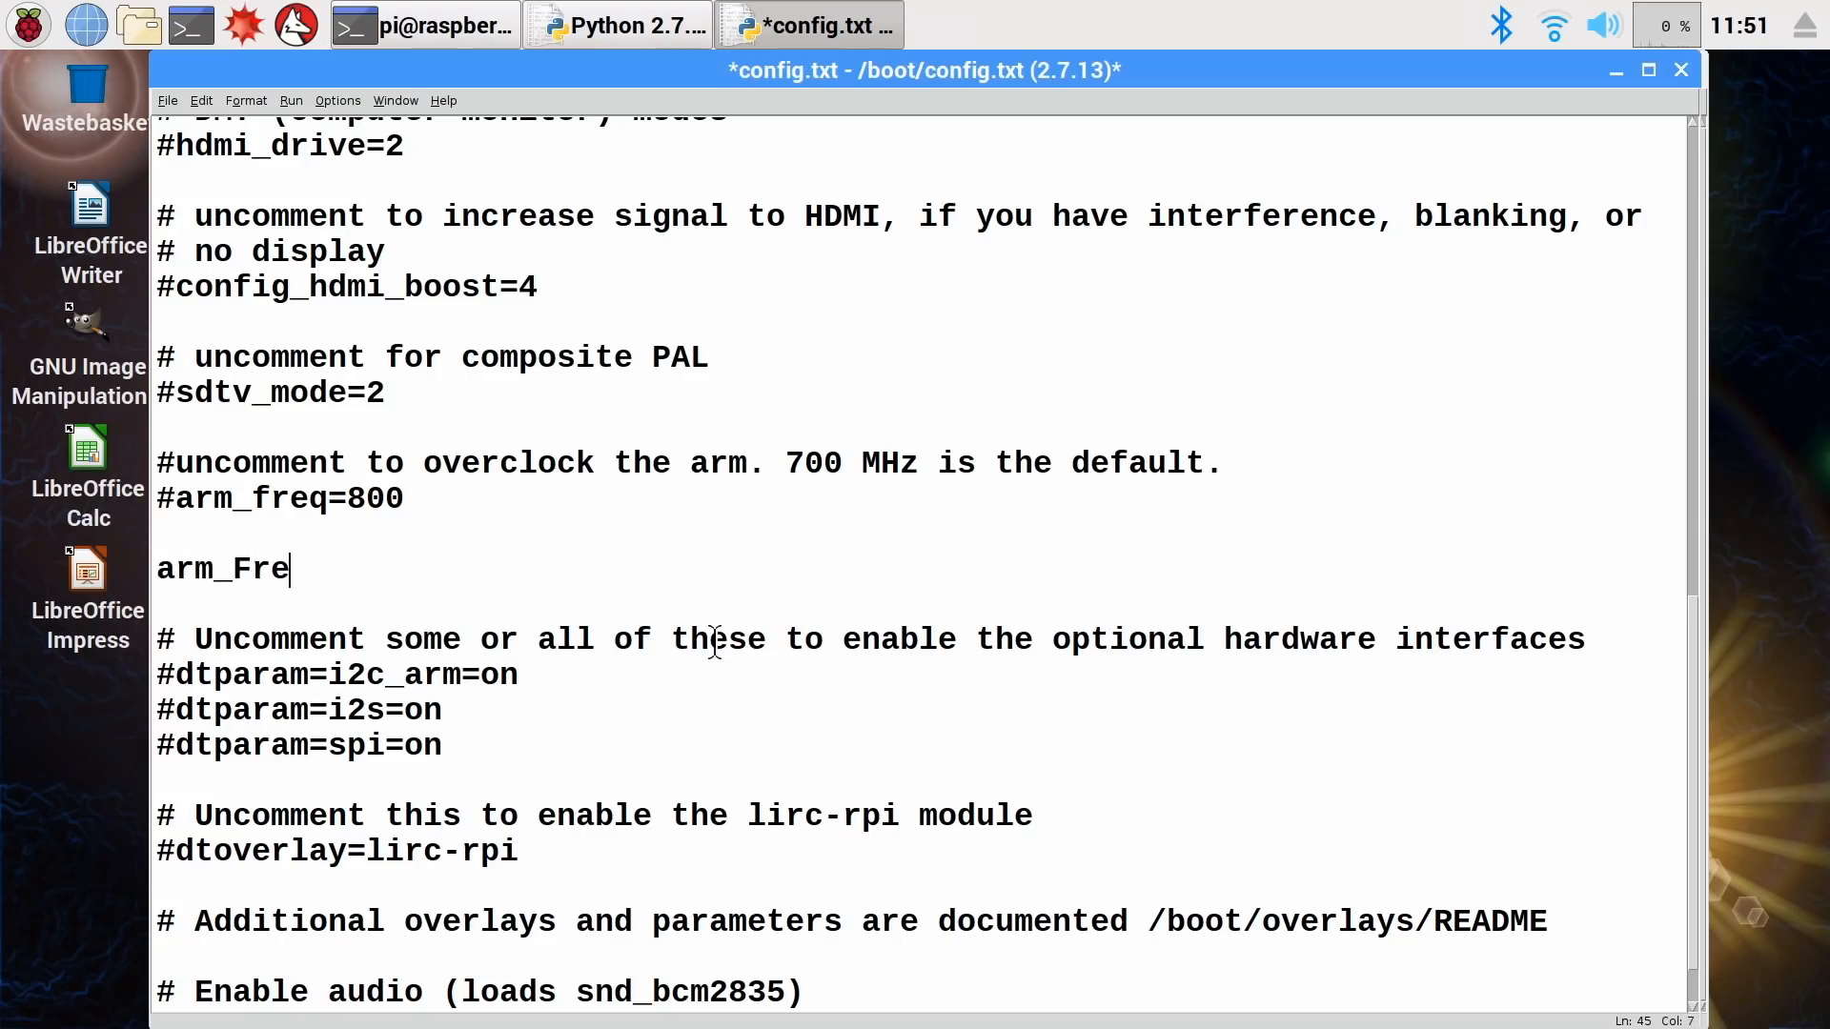
pyautogui.write('w')
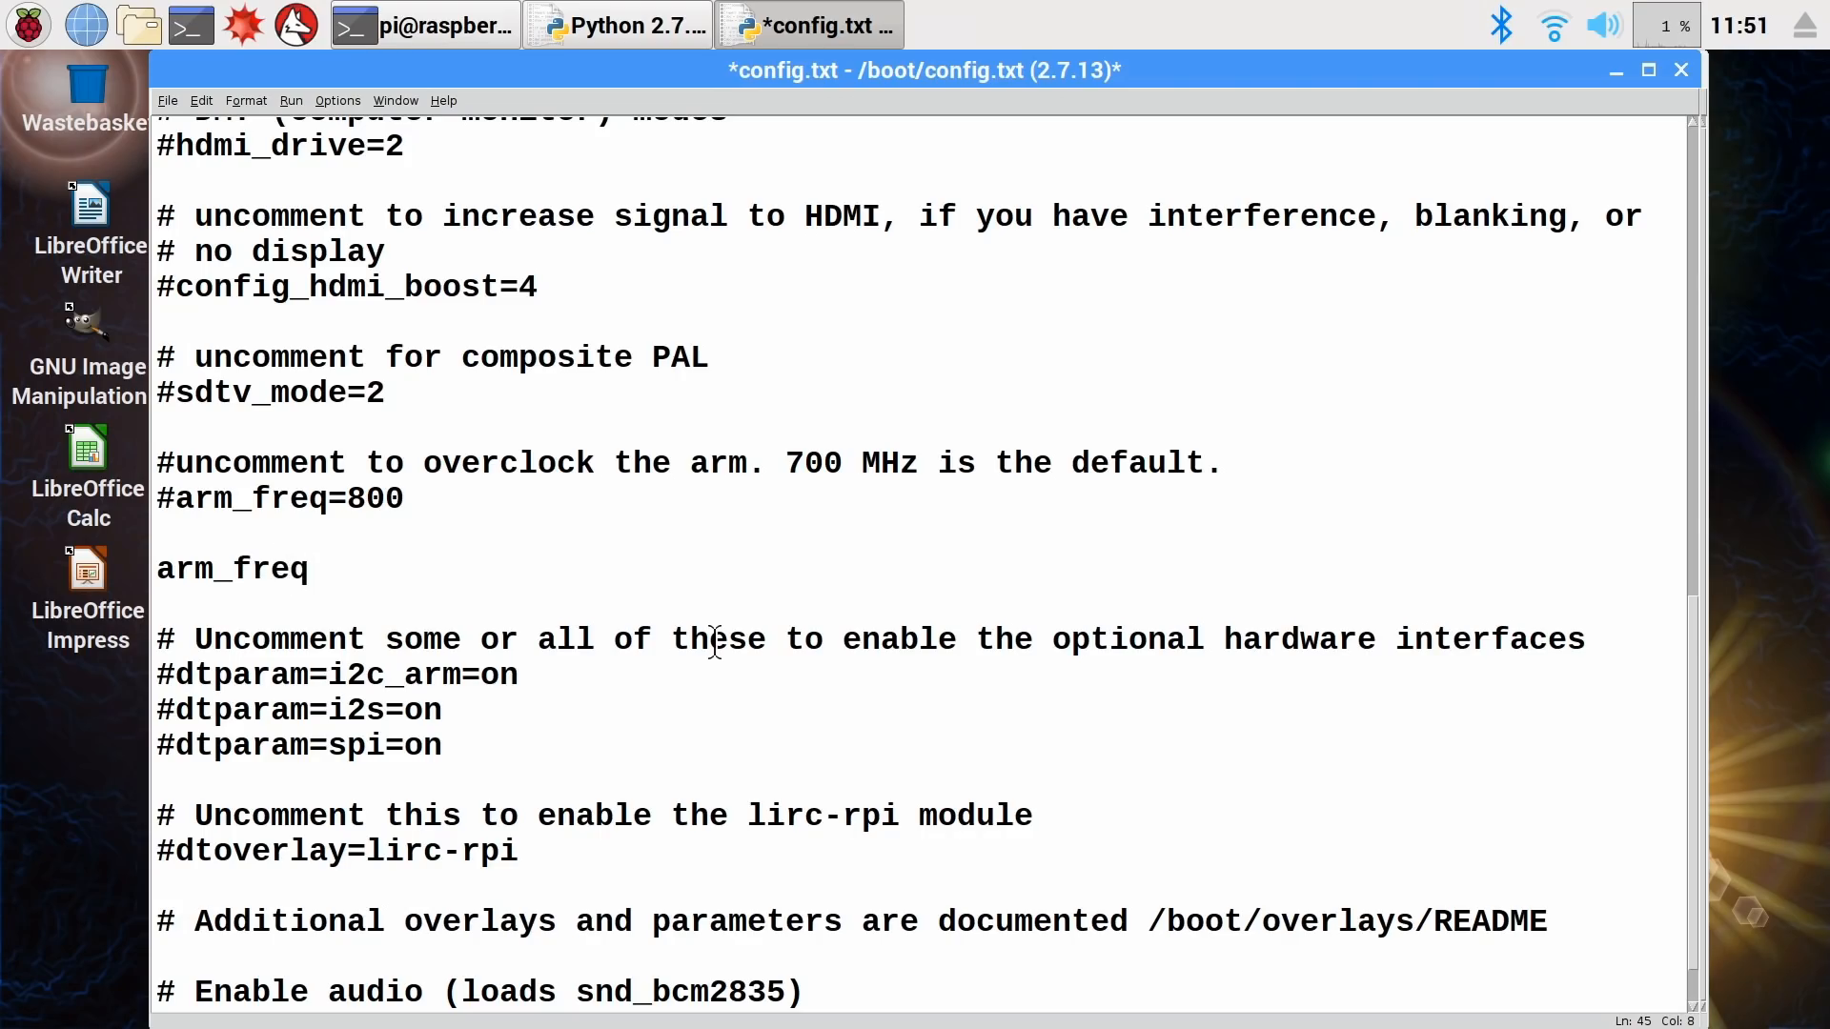
pyautogui.write('=')
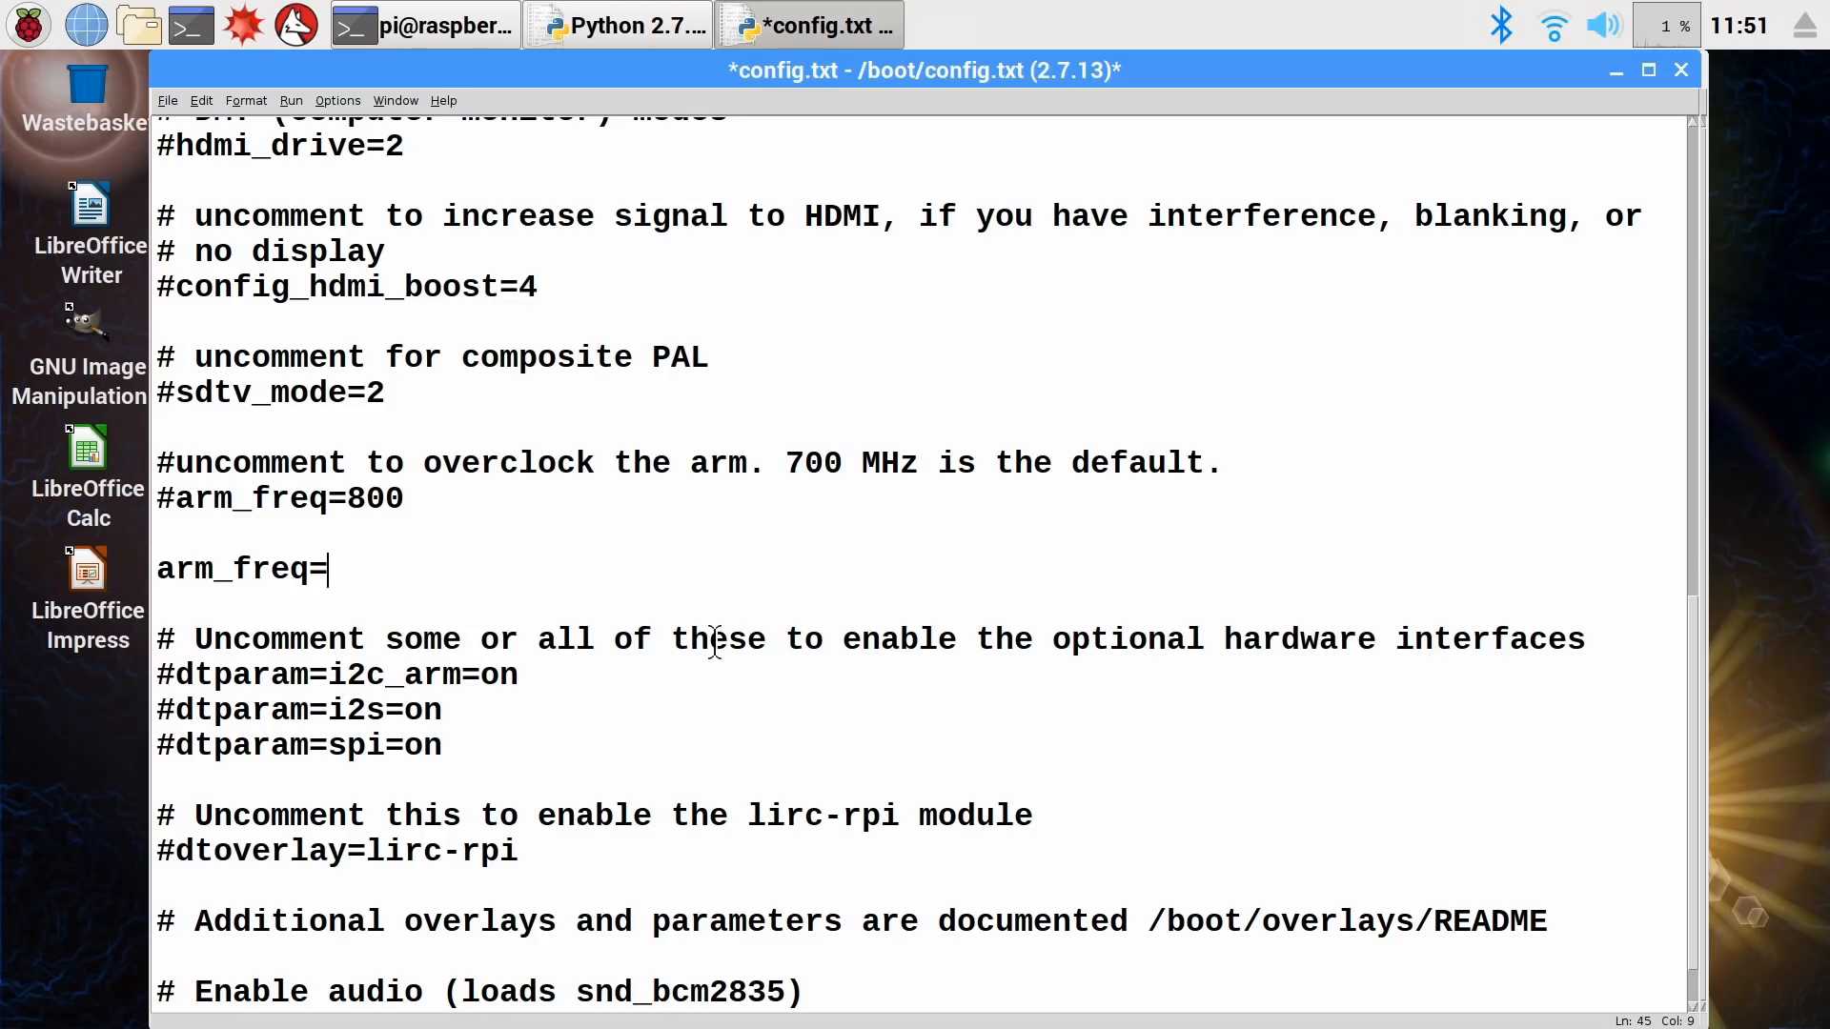
pyautogui.write('1450')
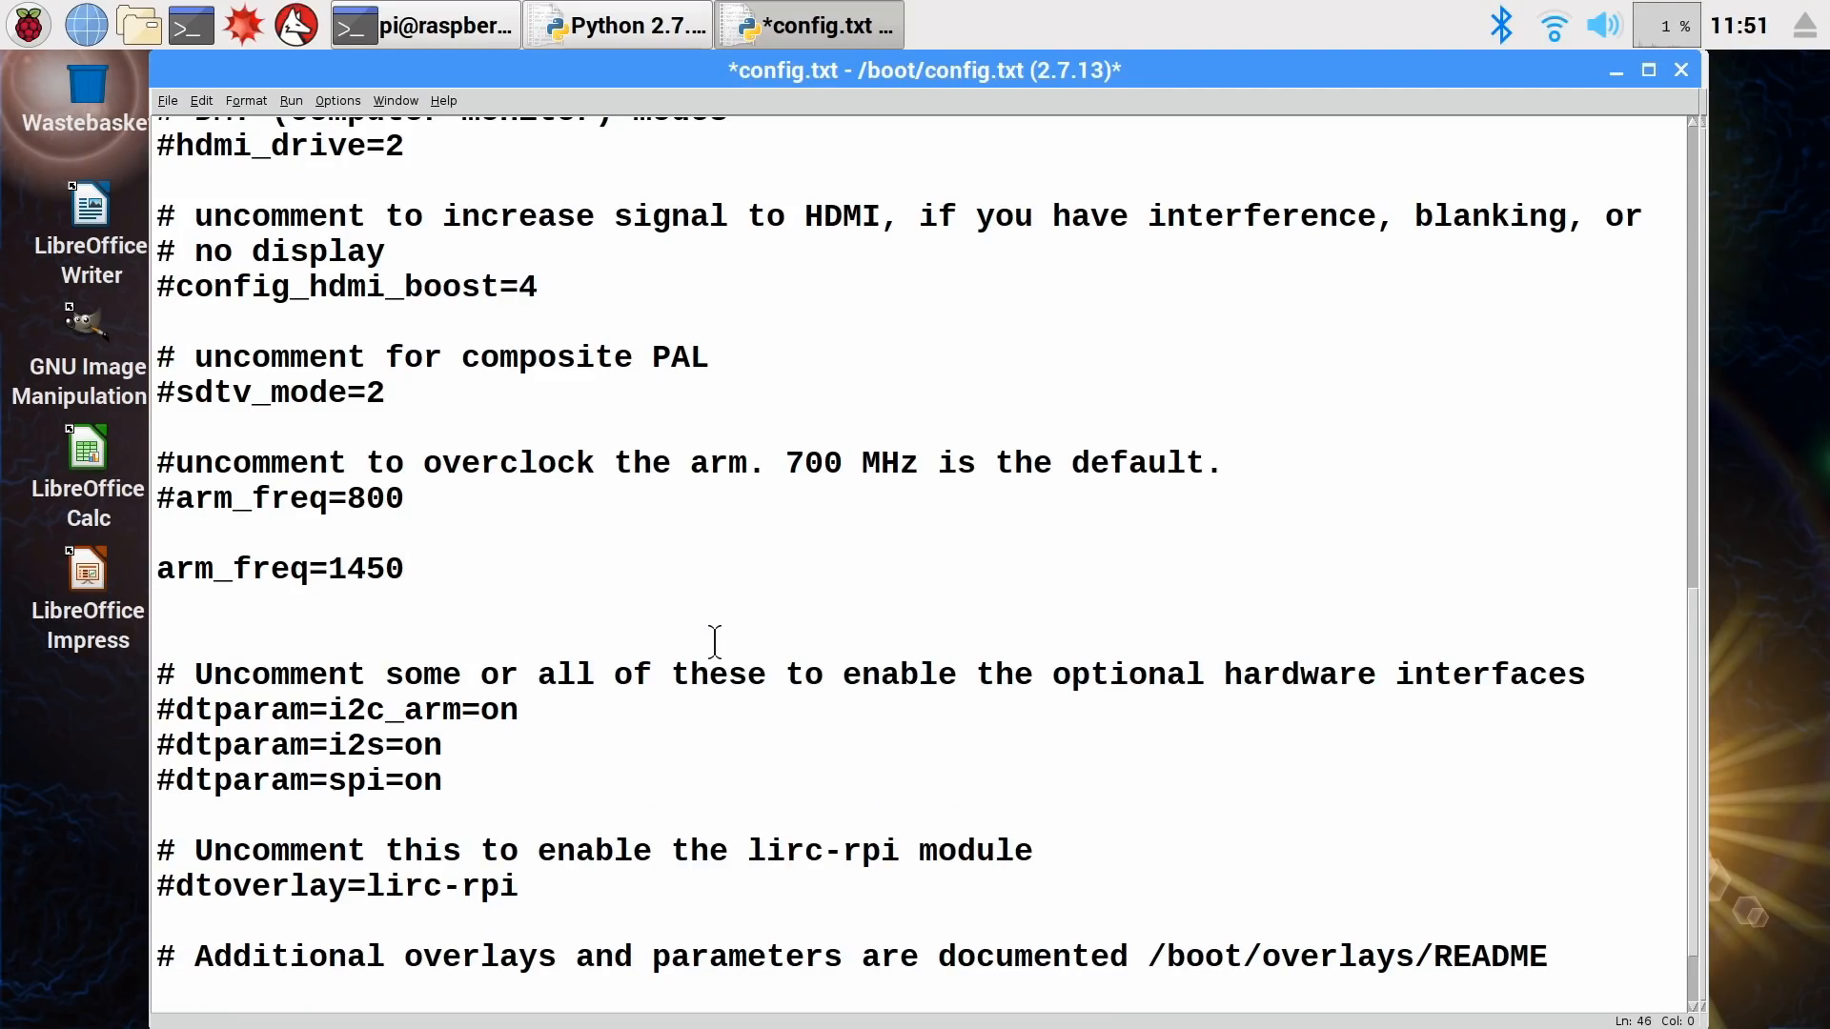
pyautogui.write('over_vo')
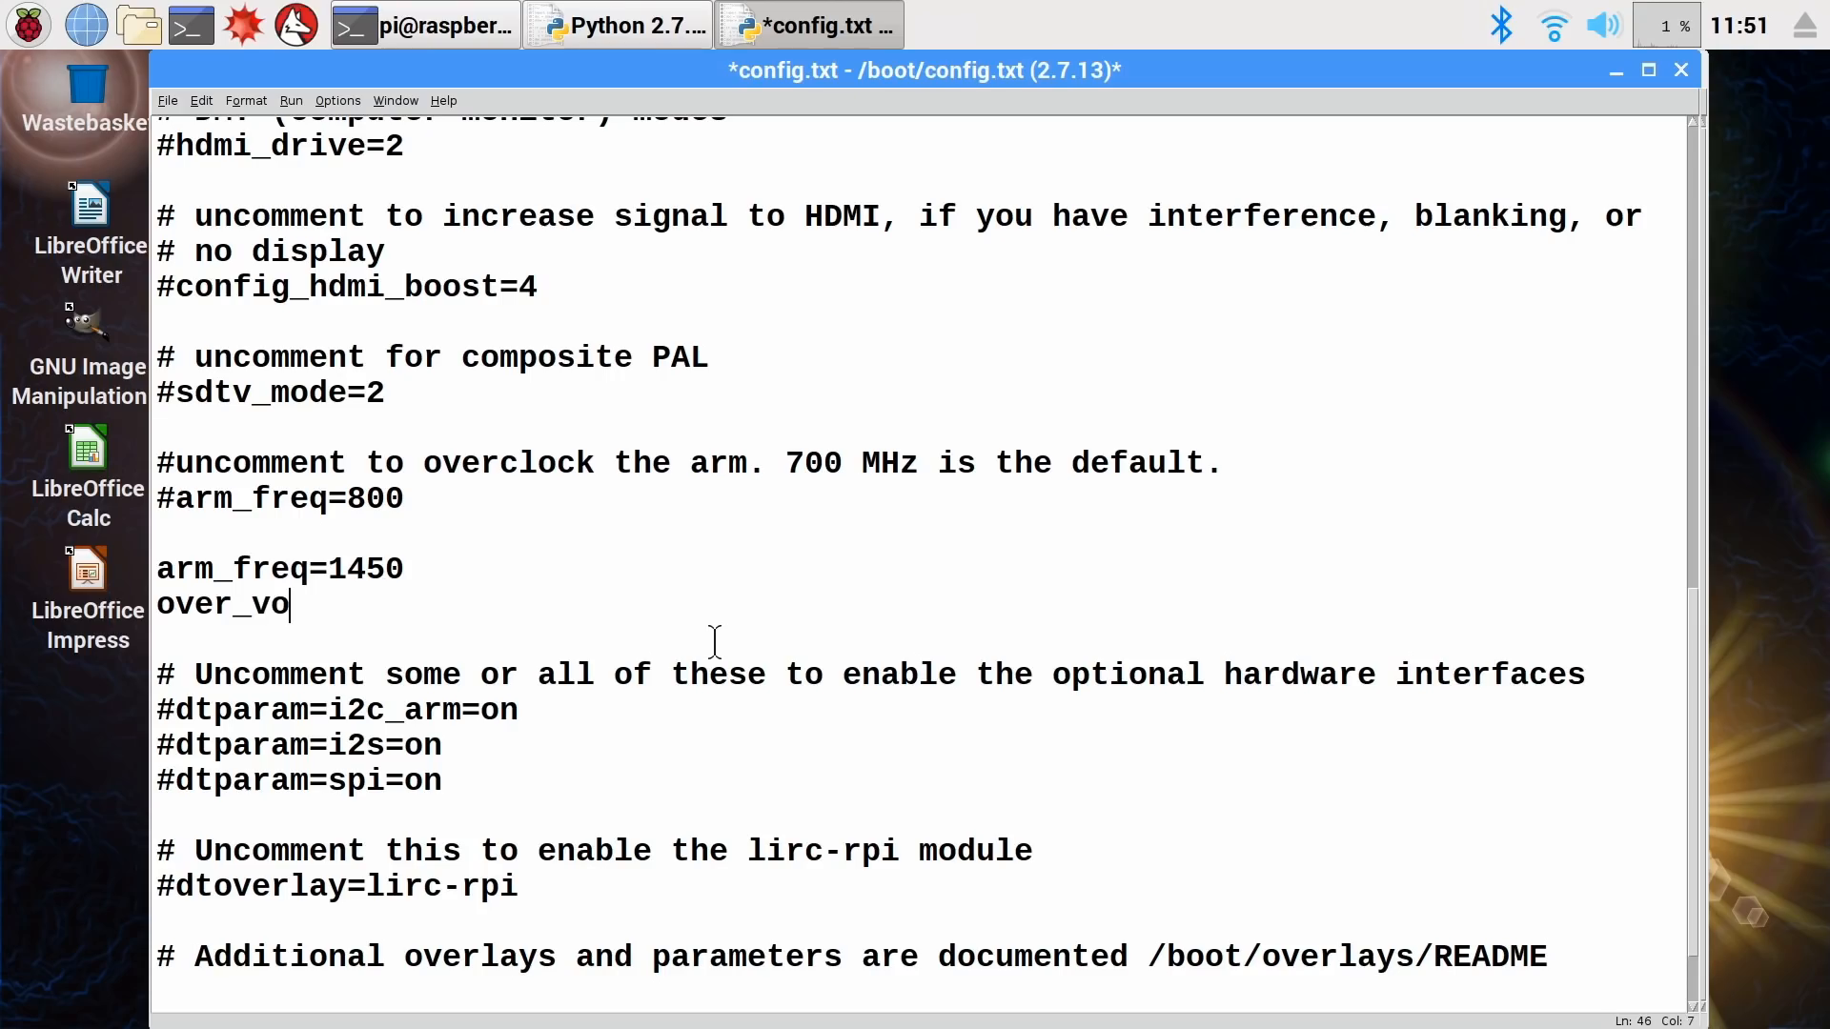
pyautogui.write('ltage=')
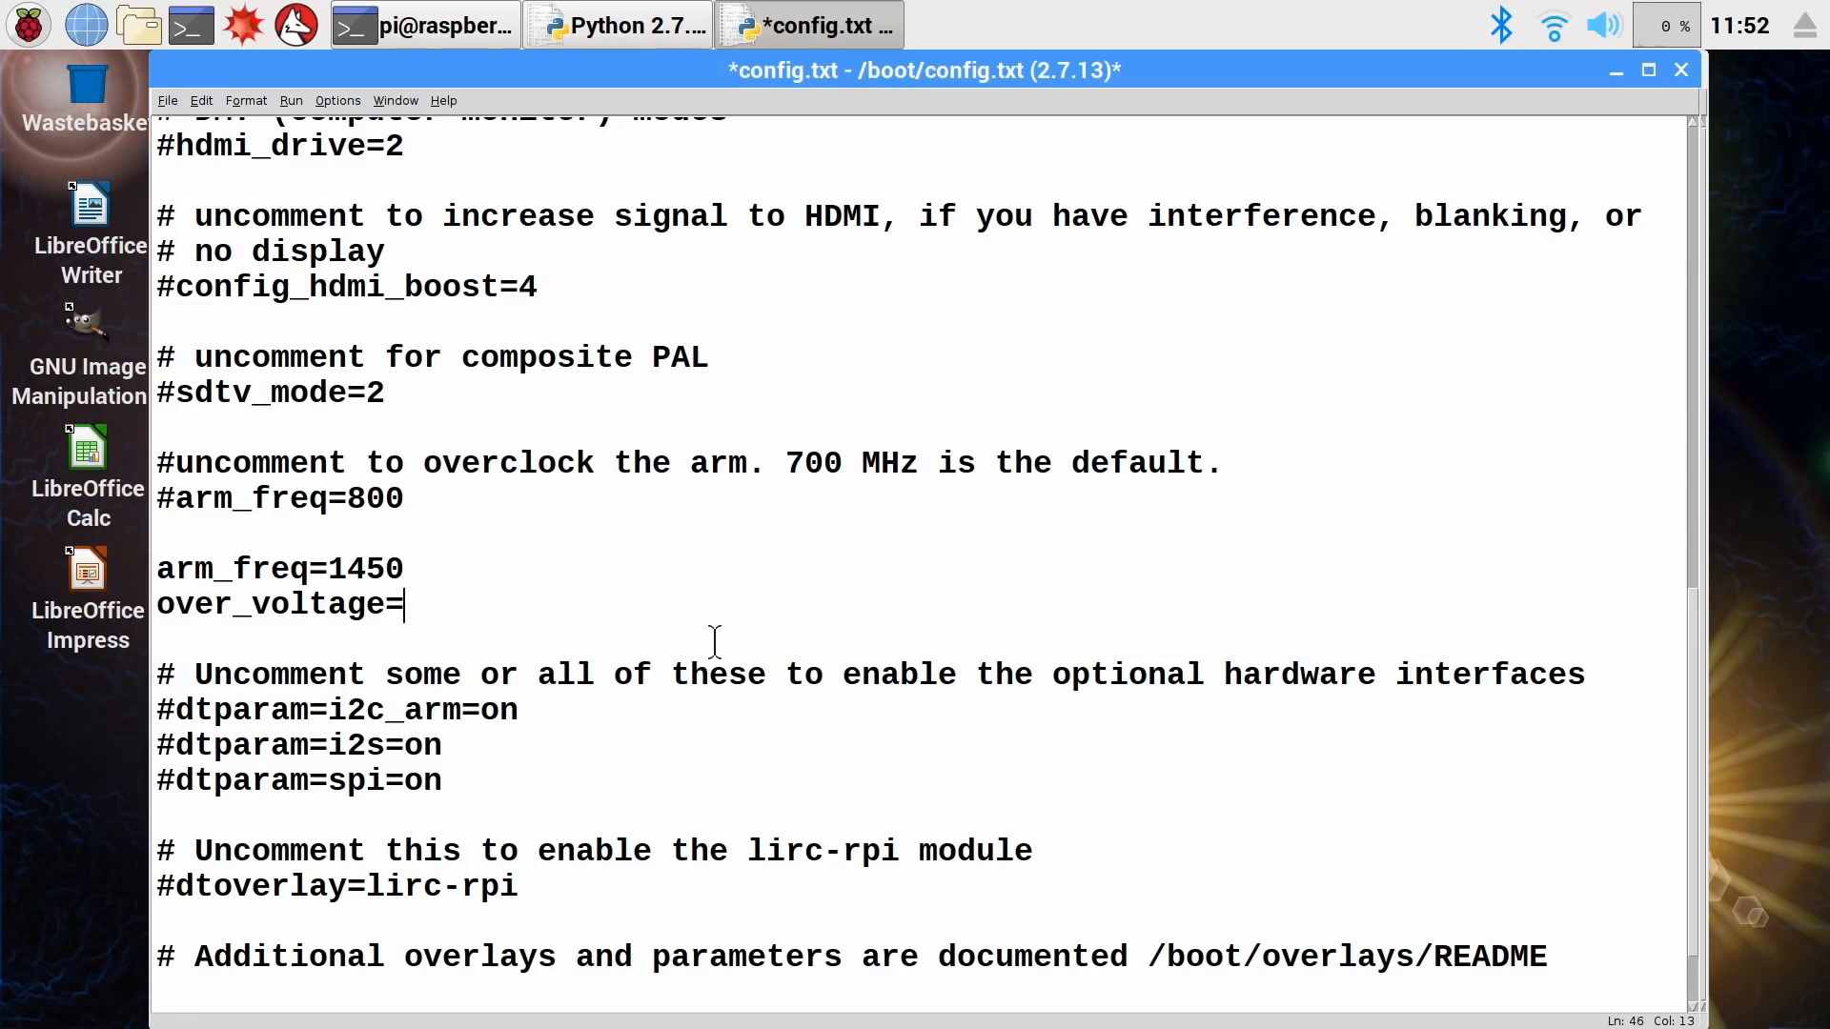
pyautogui.write('2')
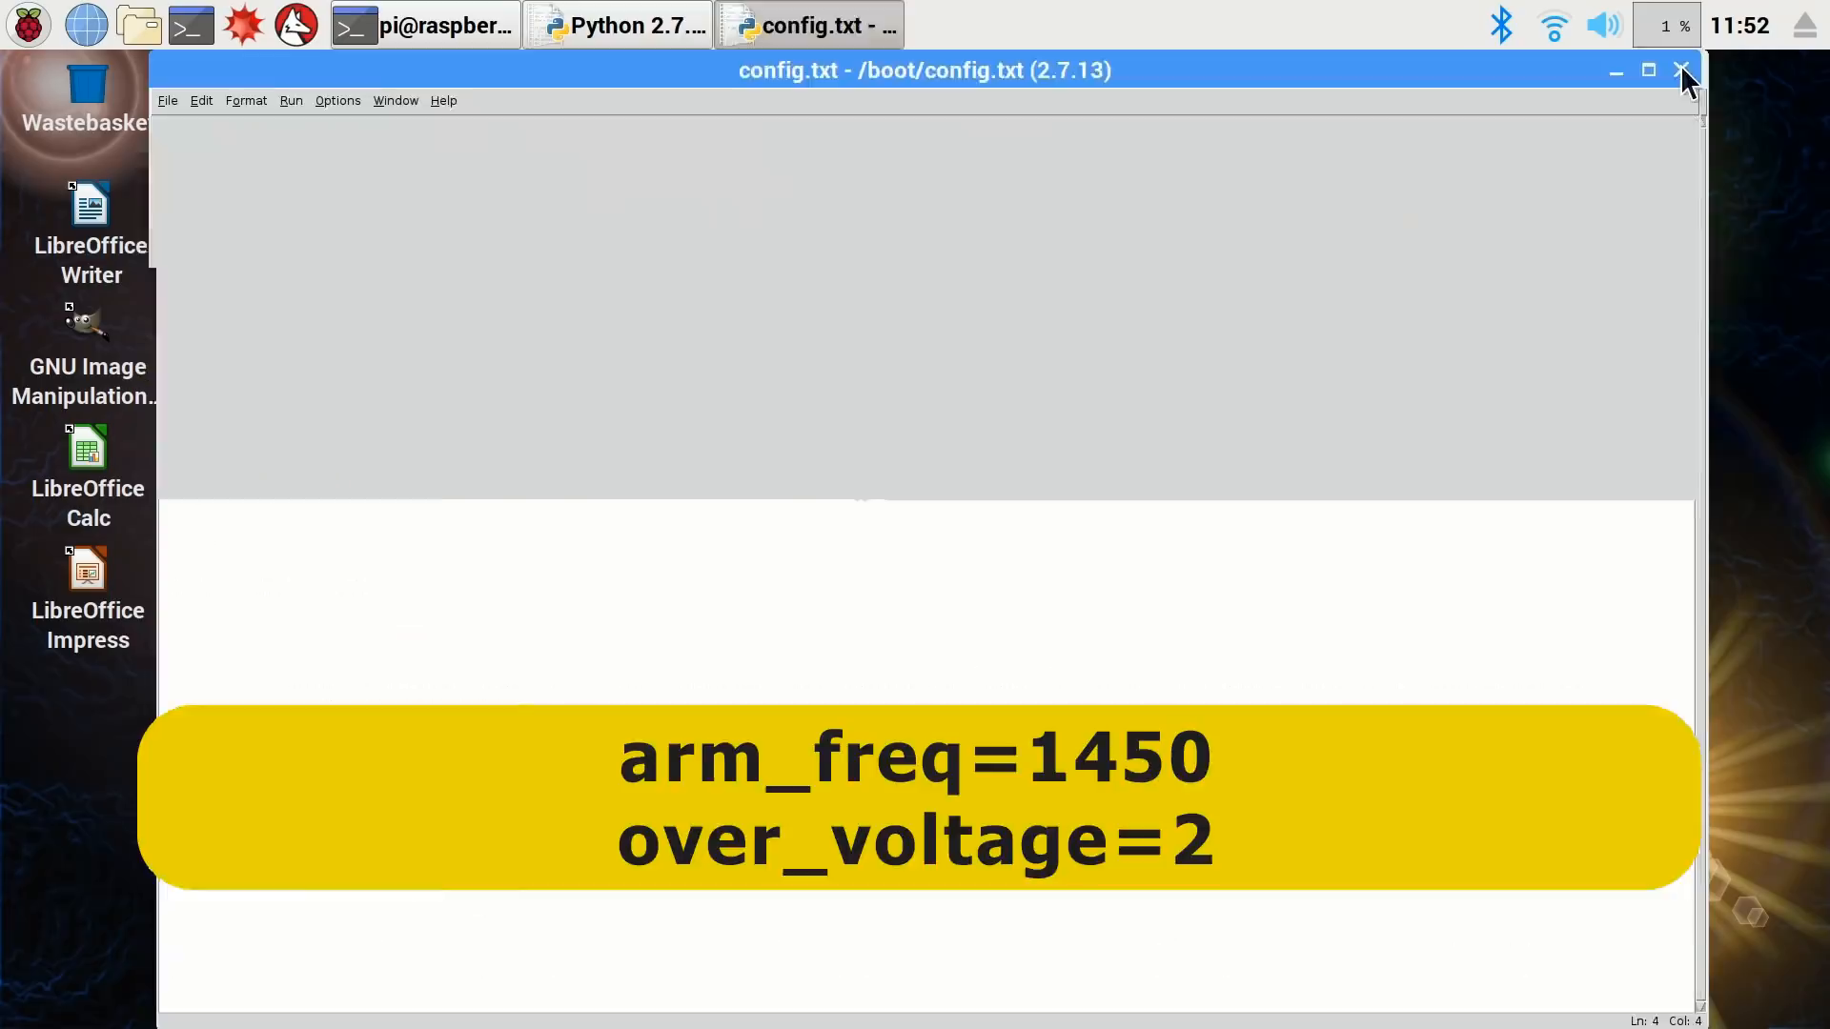
# - Close the IDLE editor and the terminal window, leaving only the desktop
pyautogui.click(1682, 71)
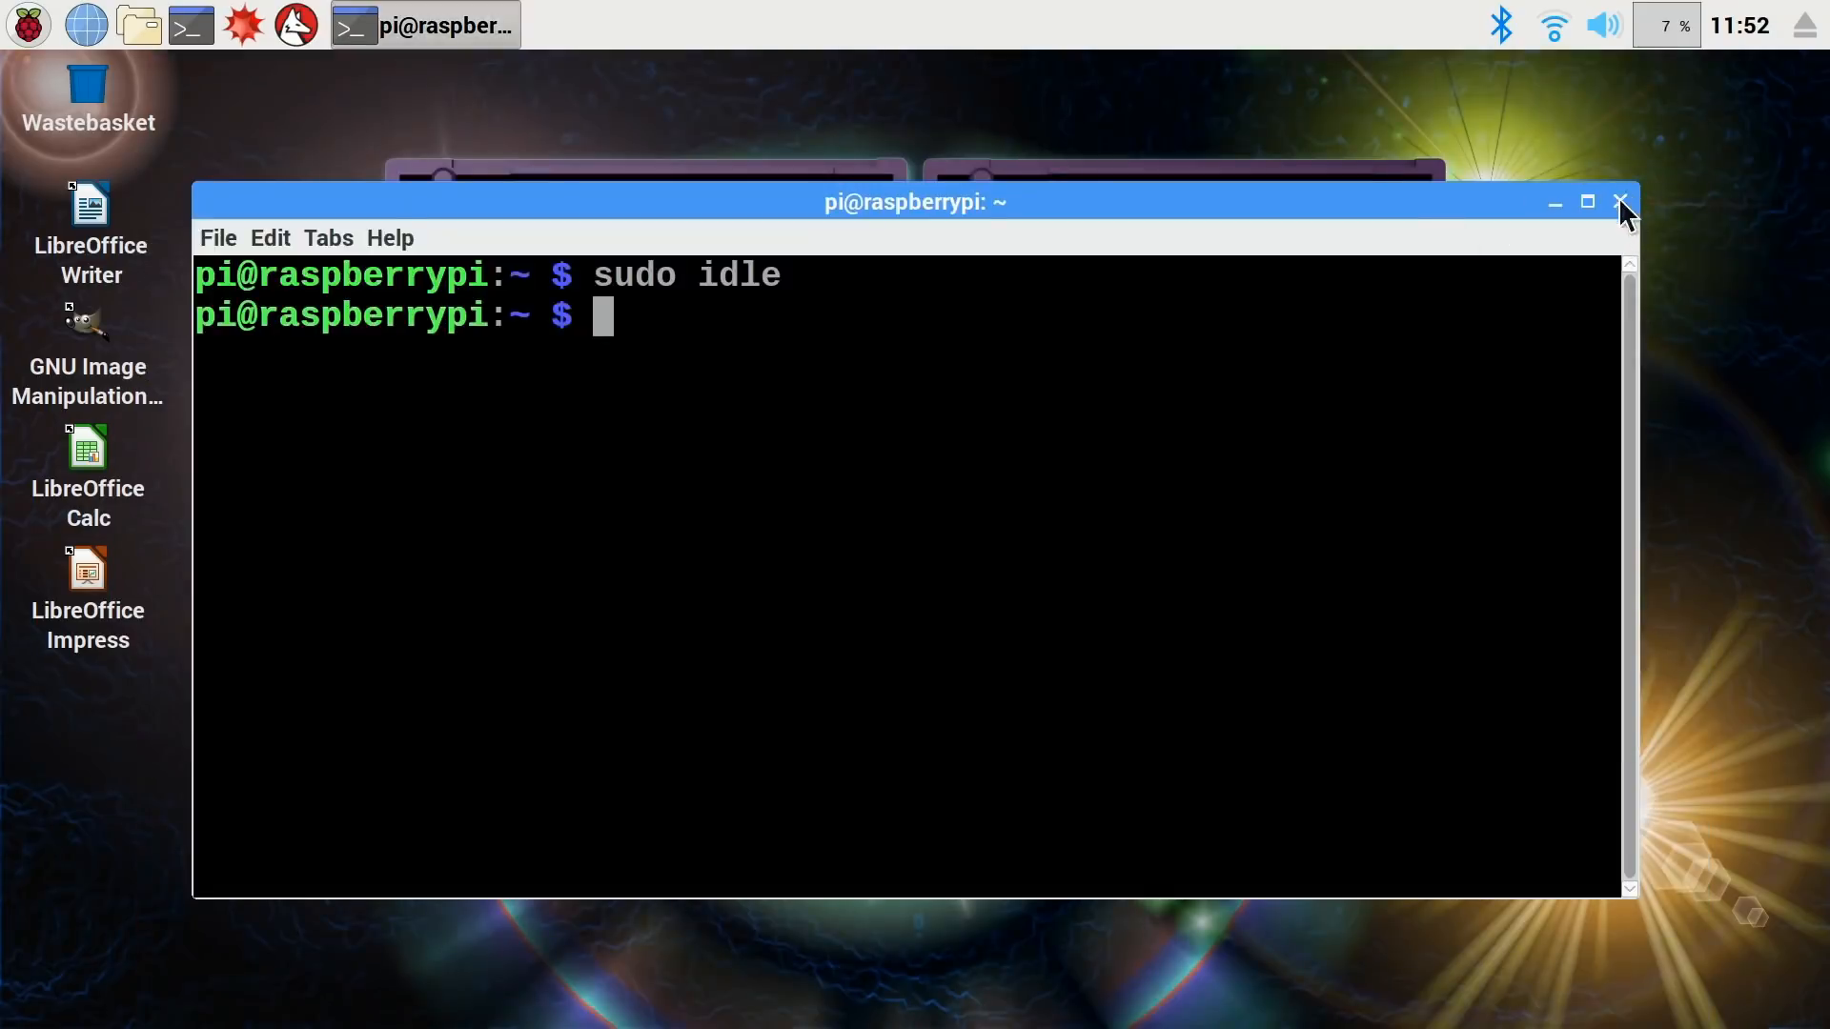
pyautogui.click(1620, 202)
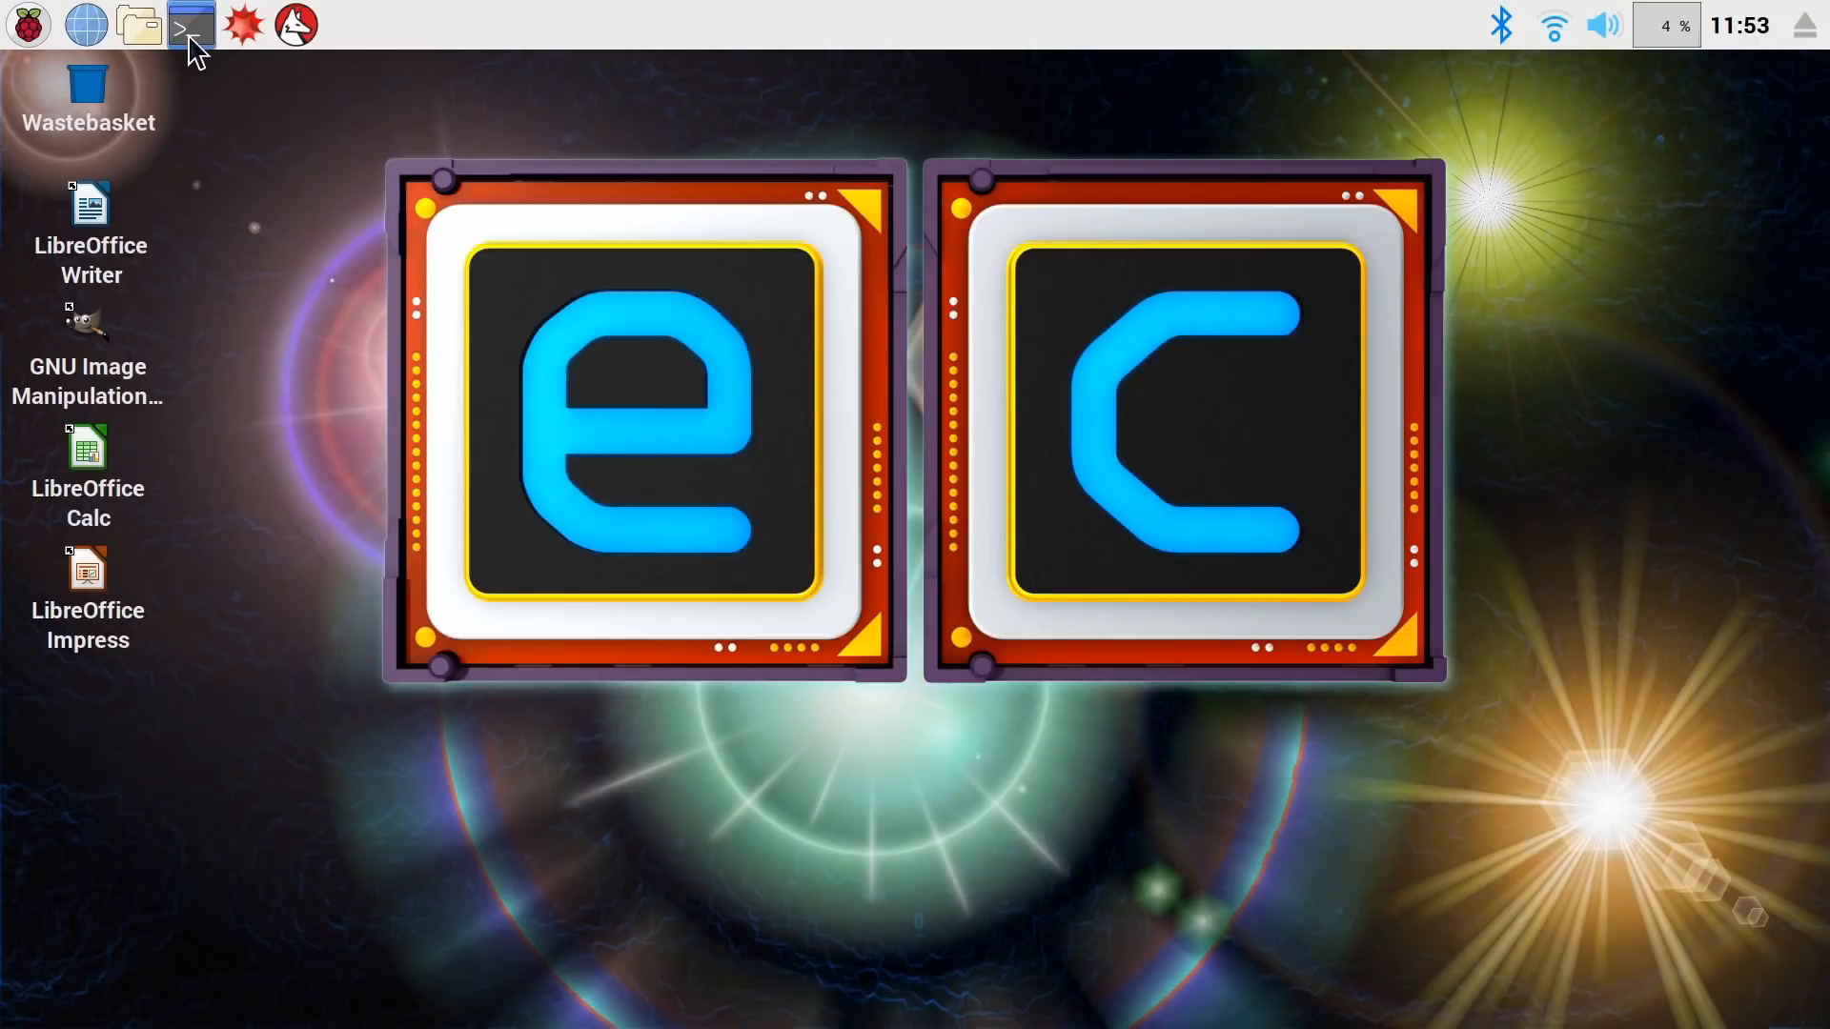
# - In a new terminal, run ./overclock_test.sh from Python_Code: 287.9677s at 1450000, 46.7'C
pyautogui.click(189, 25)
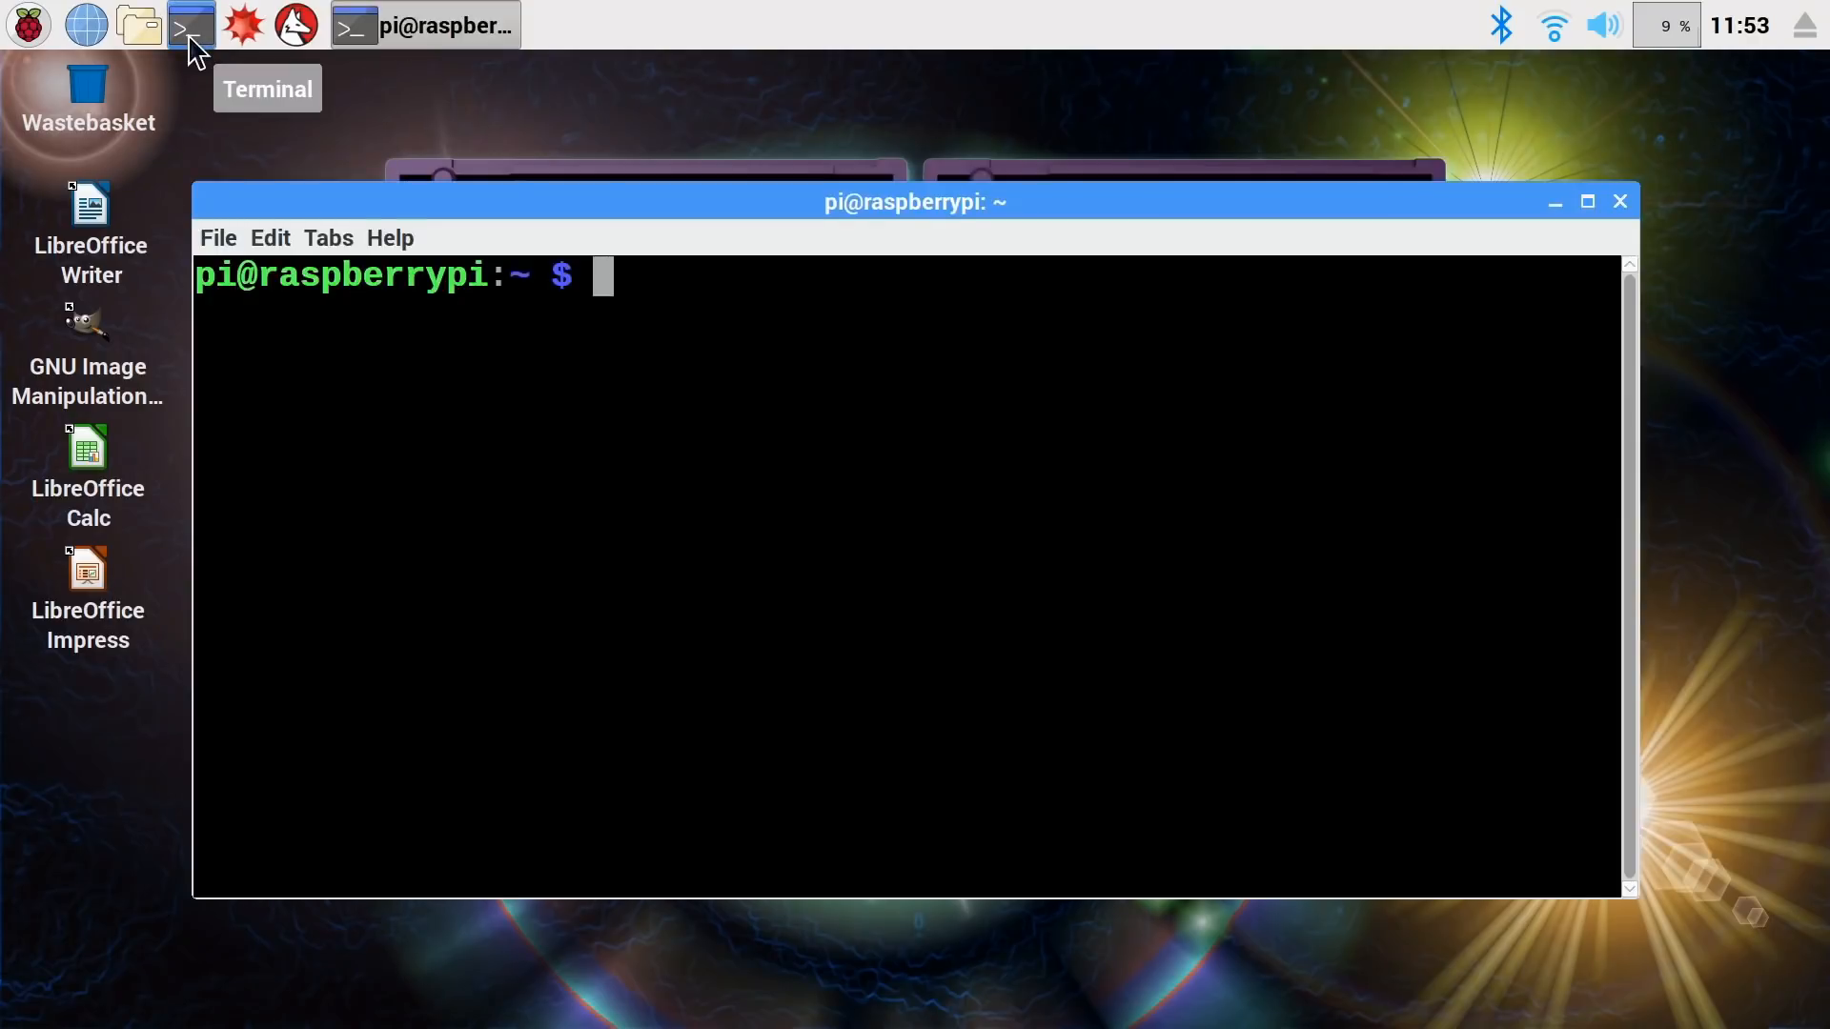
pyautogui.write('cd Python')
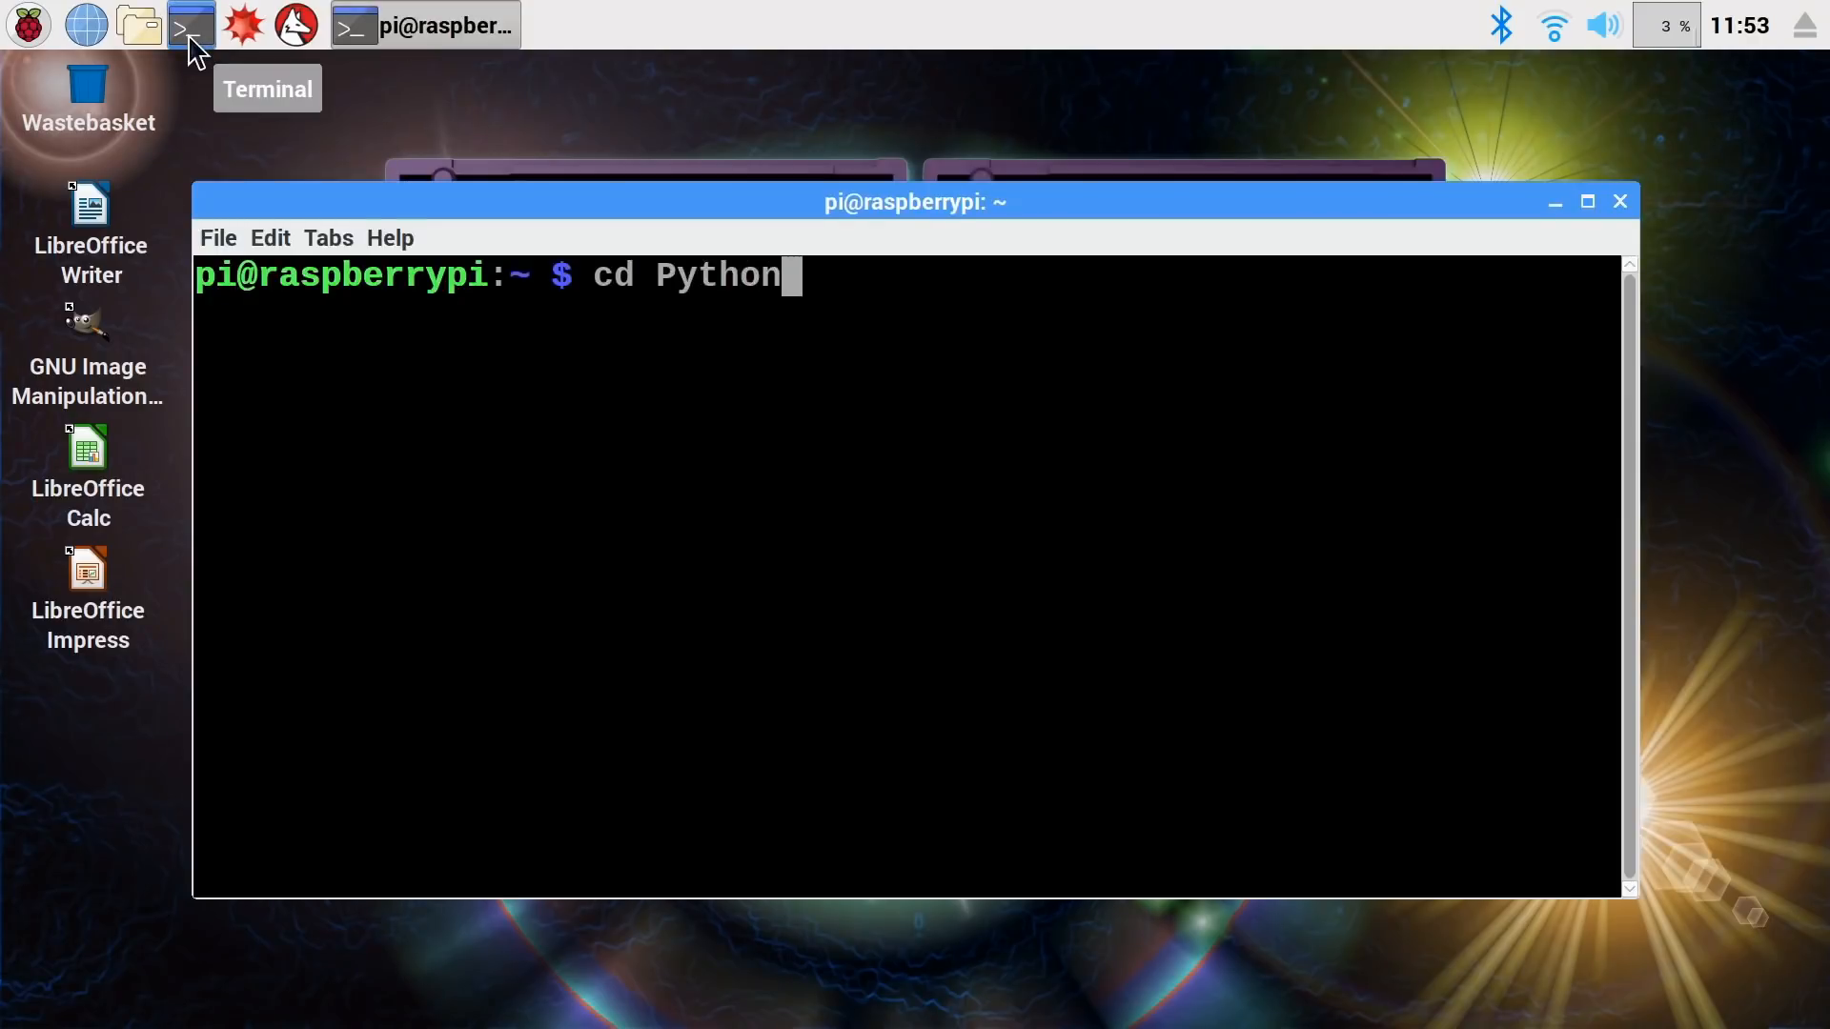
pyautogui.write('_Code')
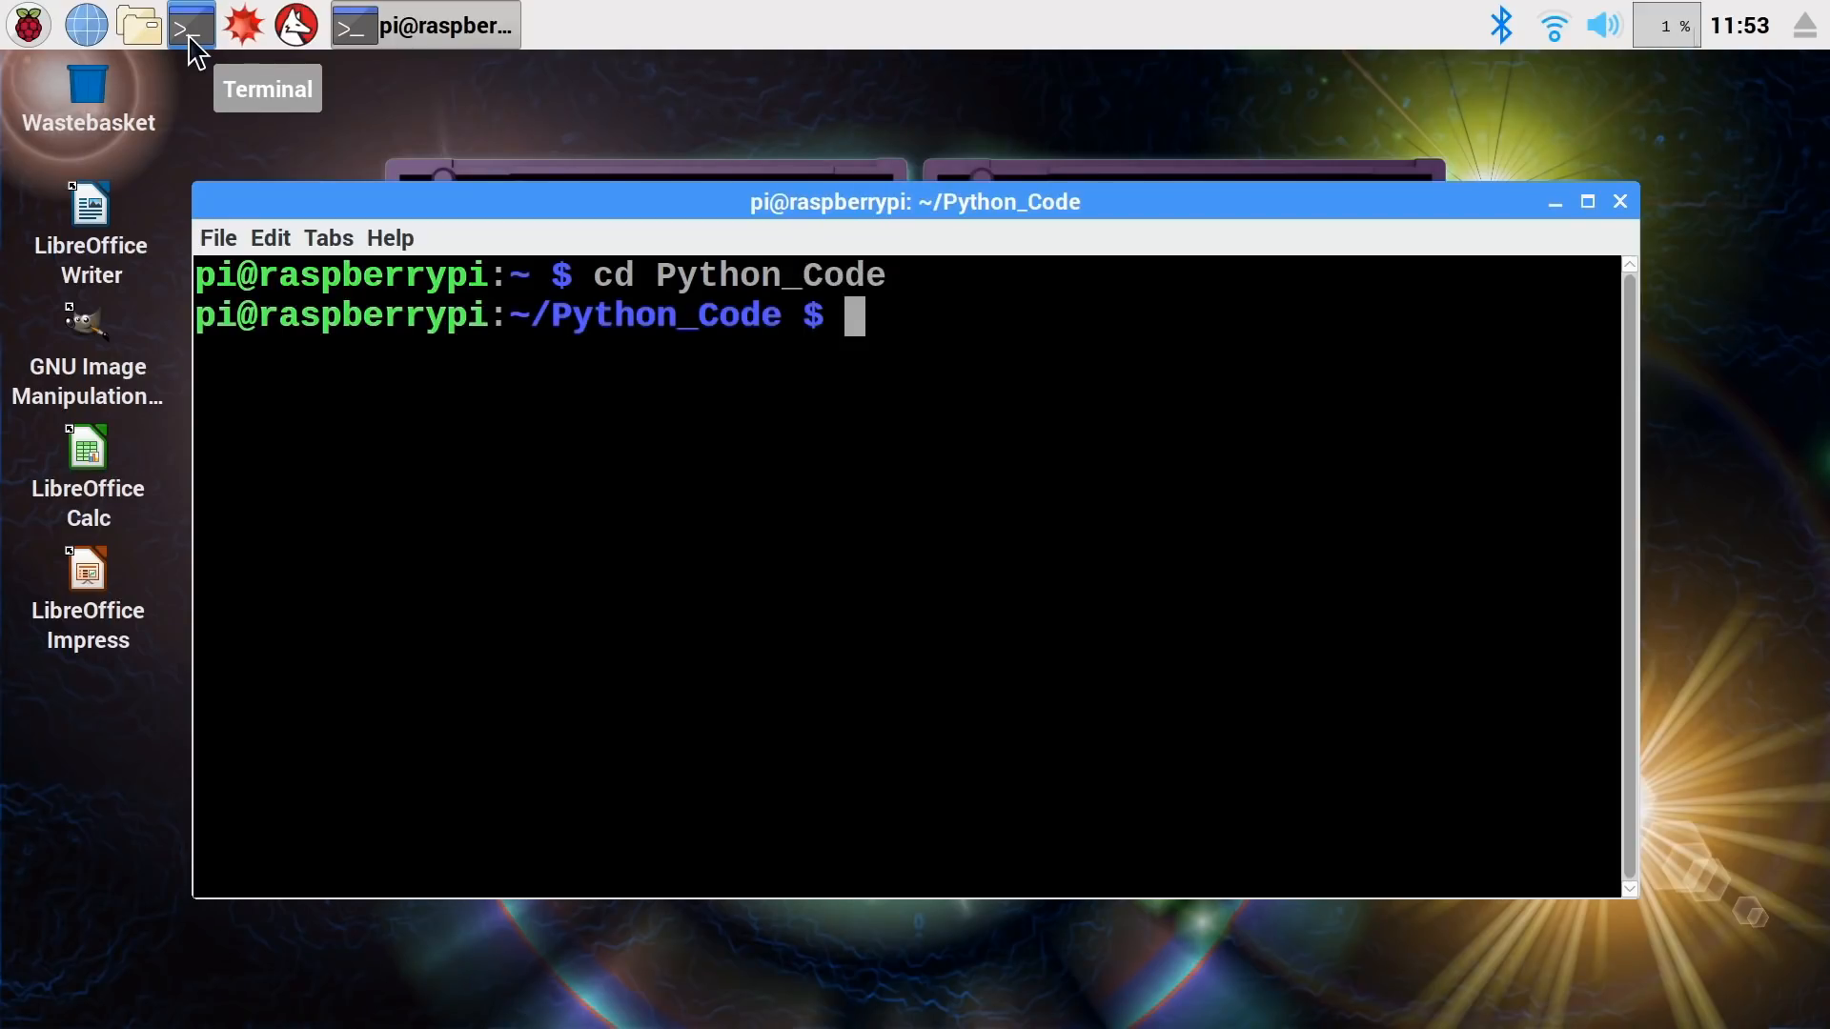
pyautogui.write('./overclock_test.sh')
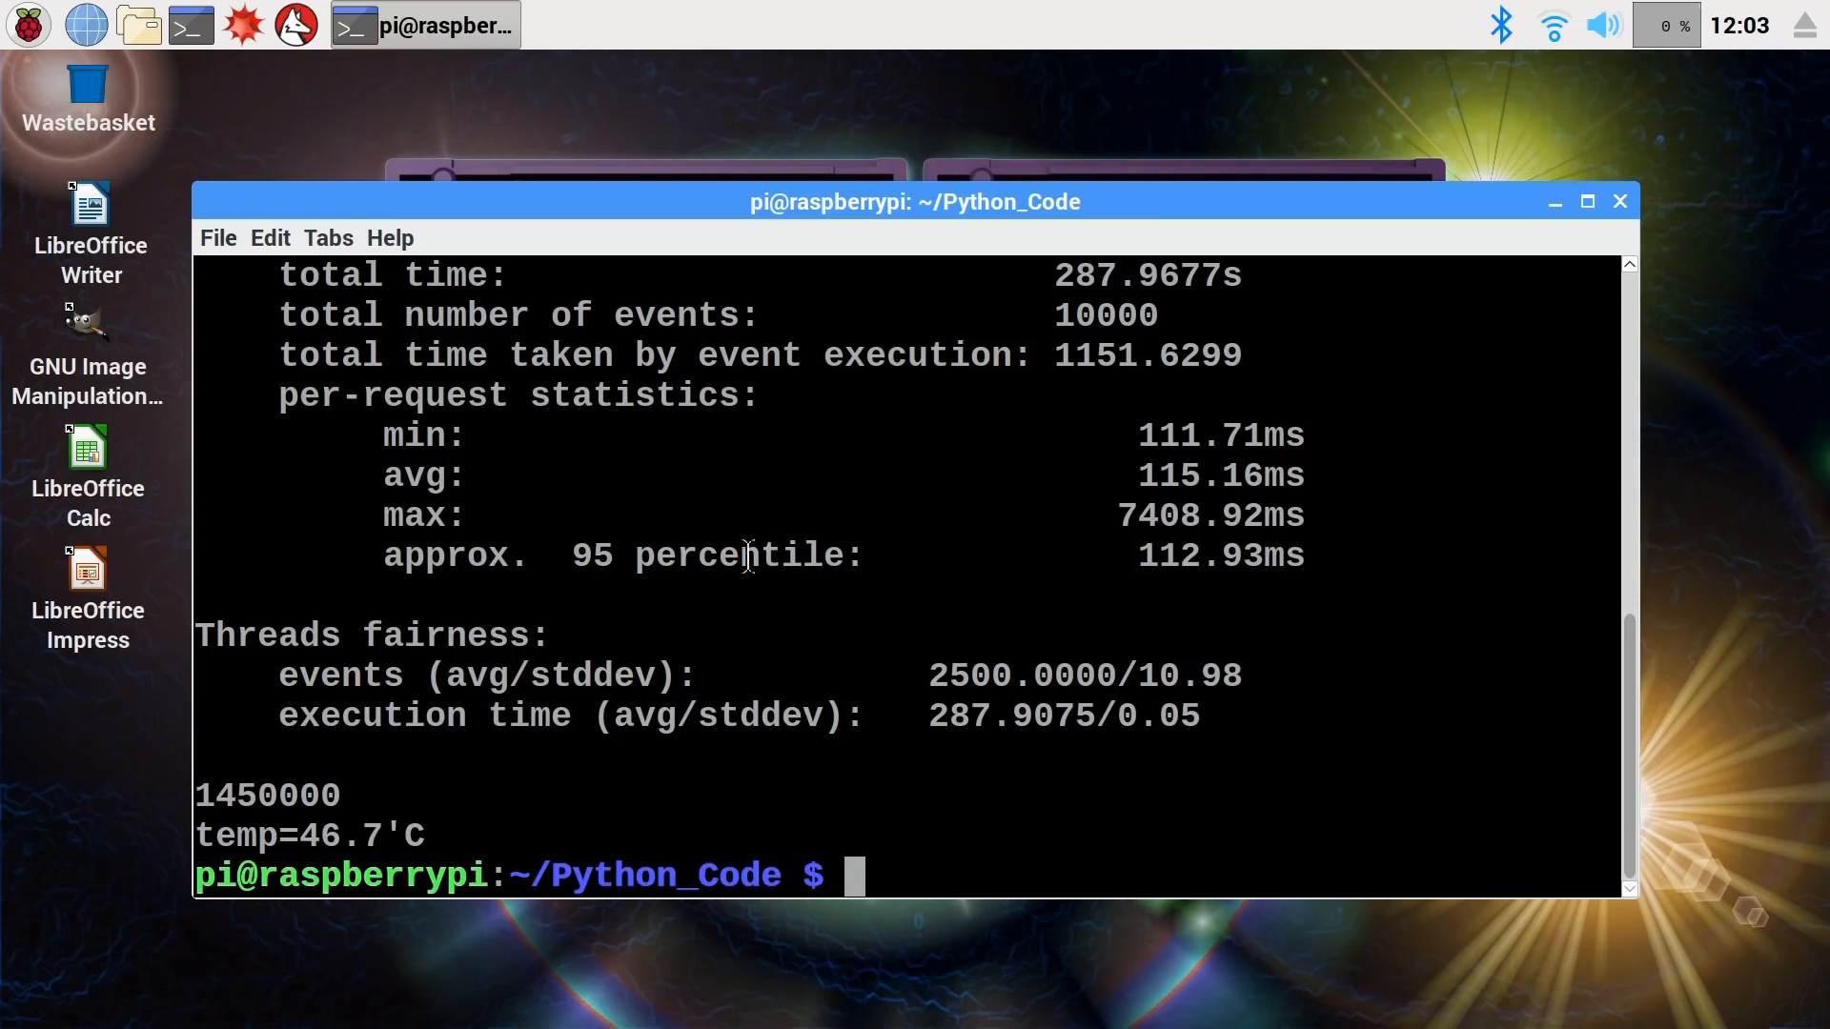
pyautogui.doubleClick(280, 795)
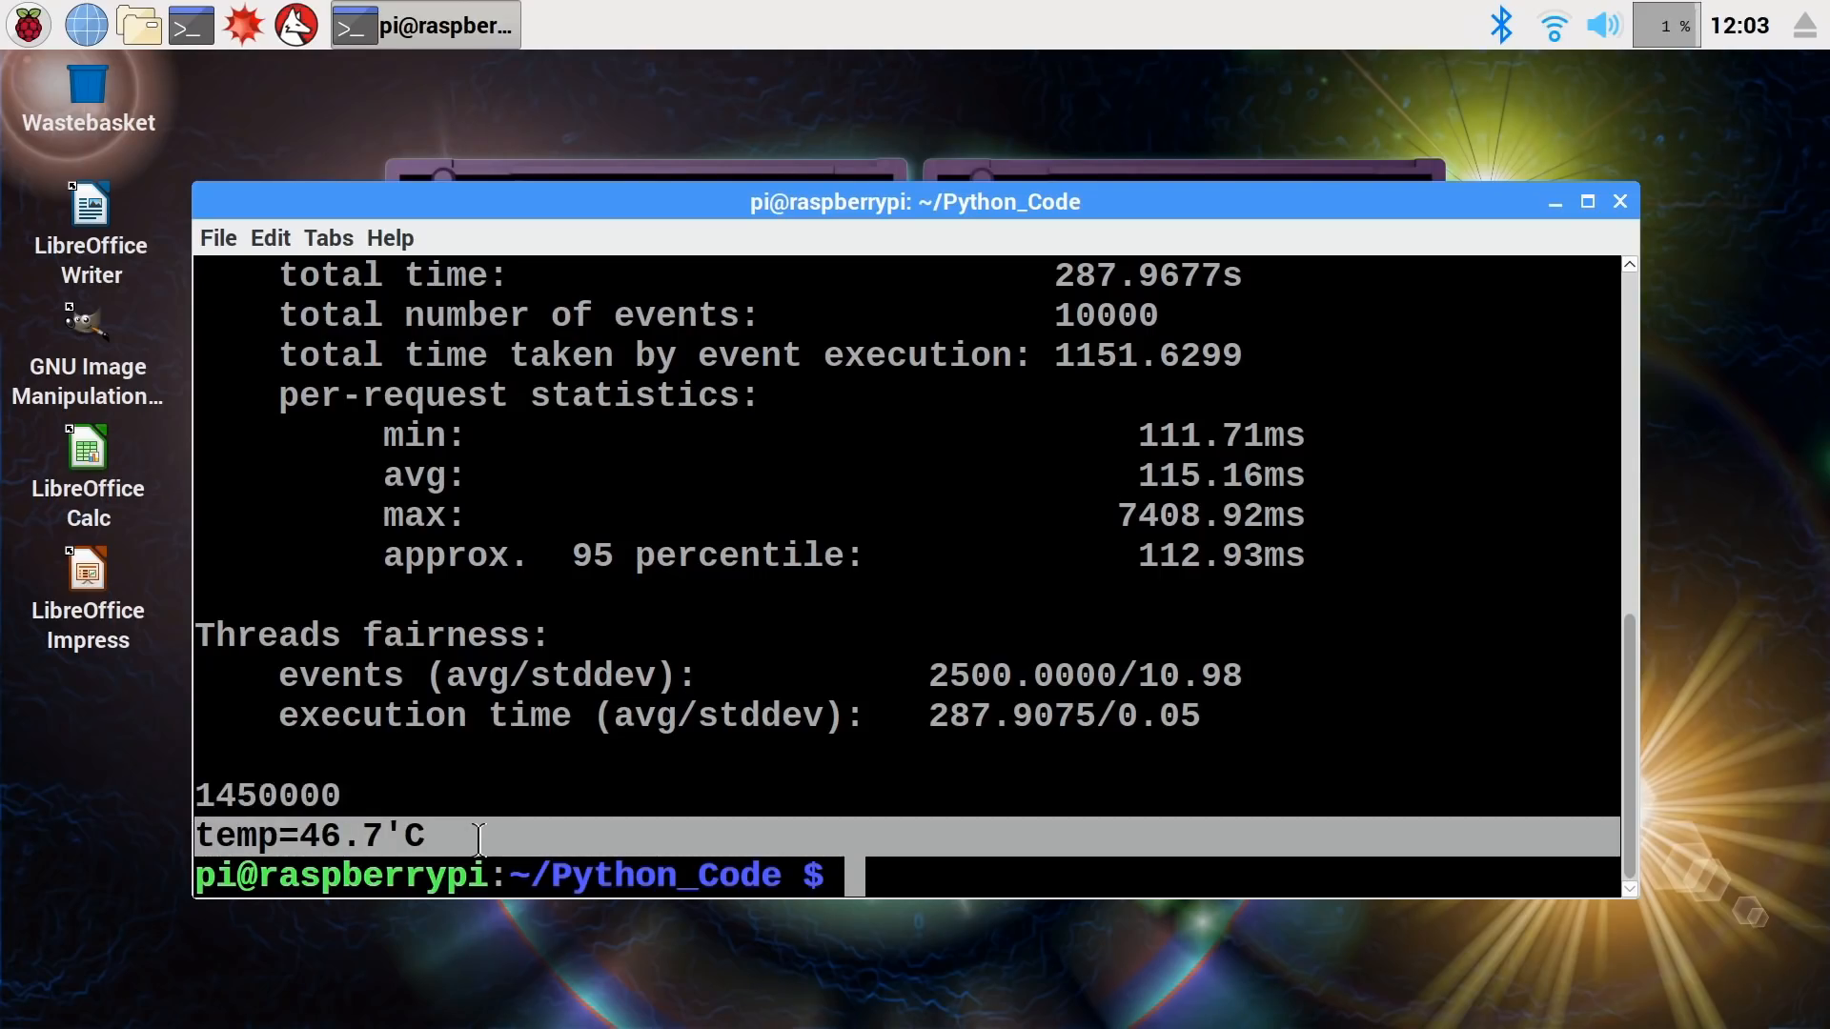
pyautogui.moveTo(1248, 278)
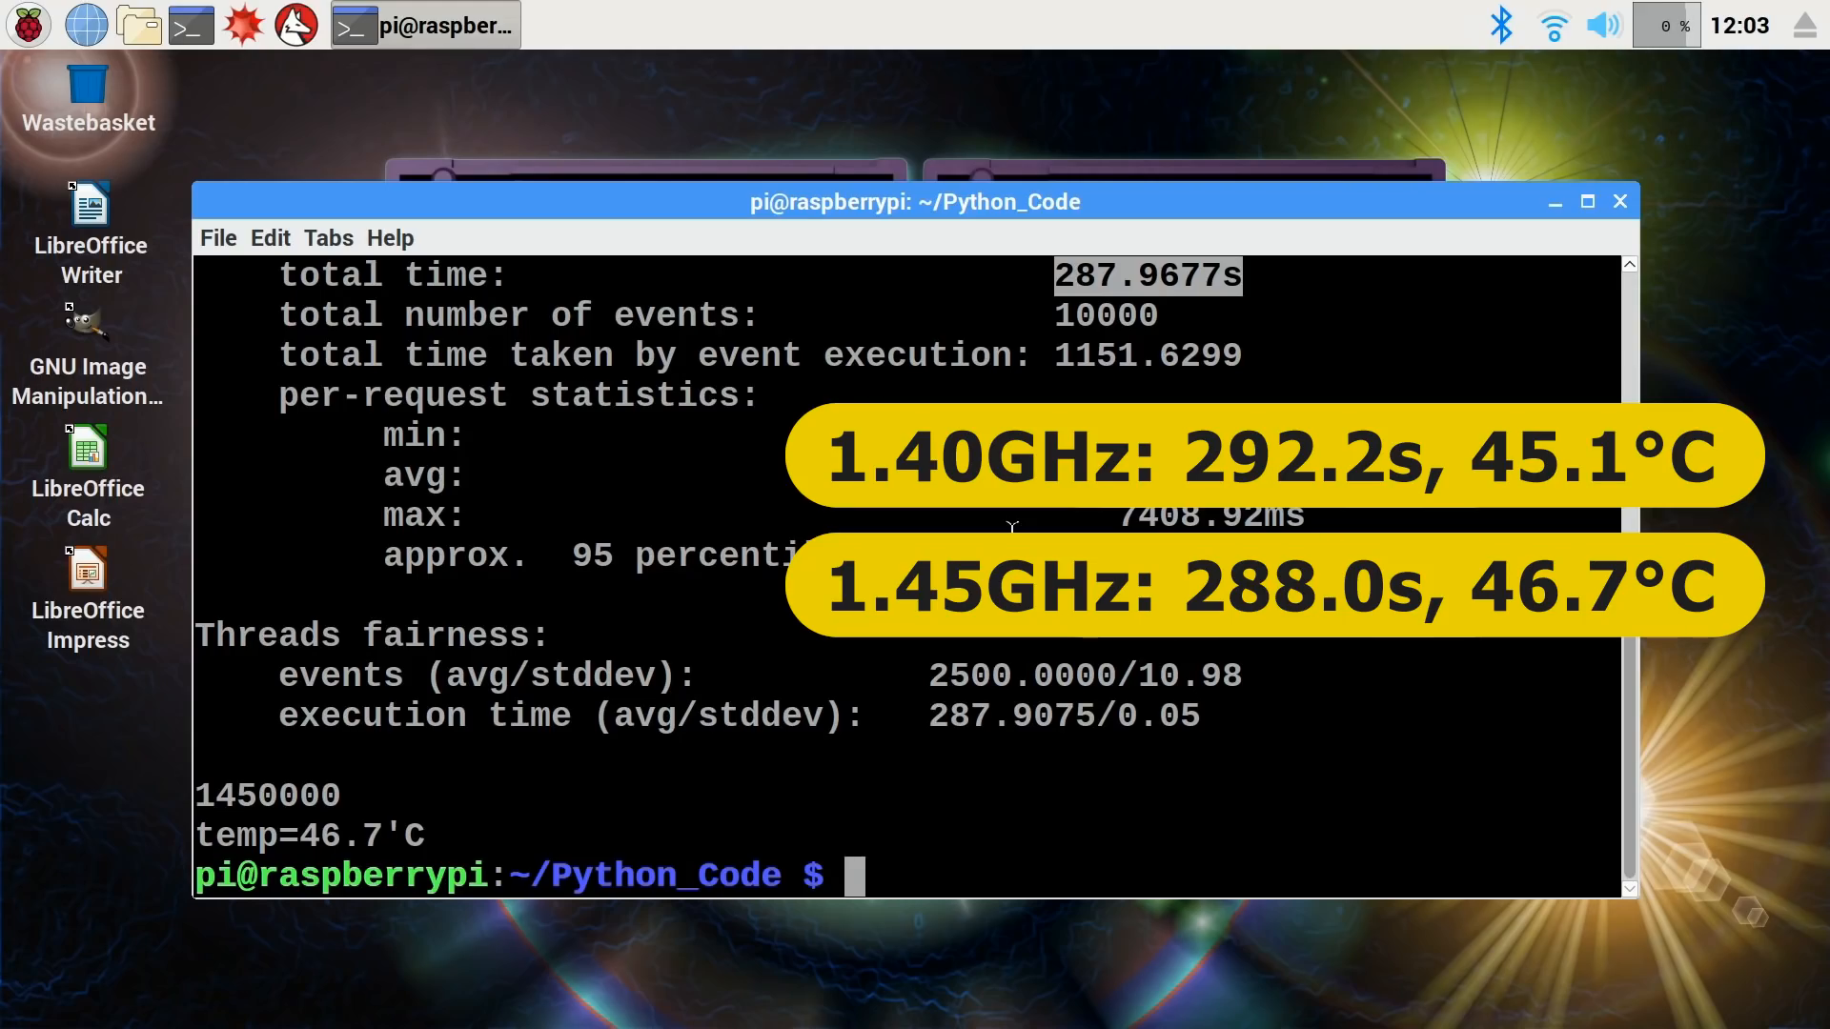
pyautogui.write('sudo idle')
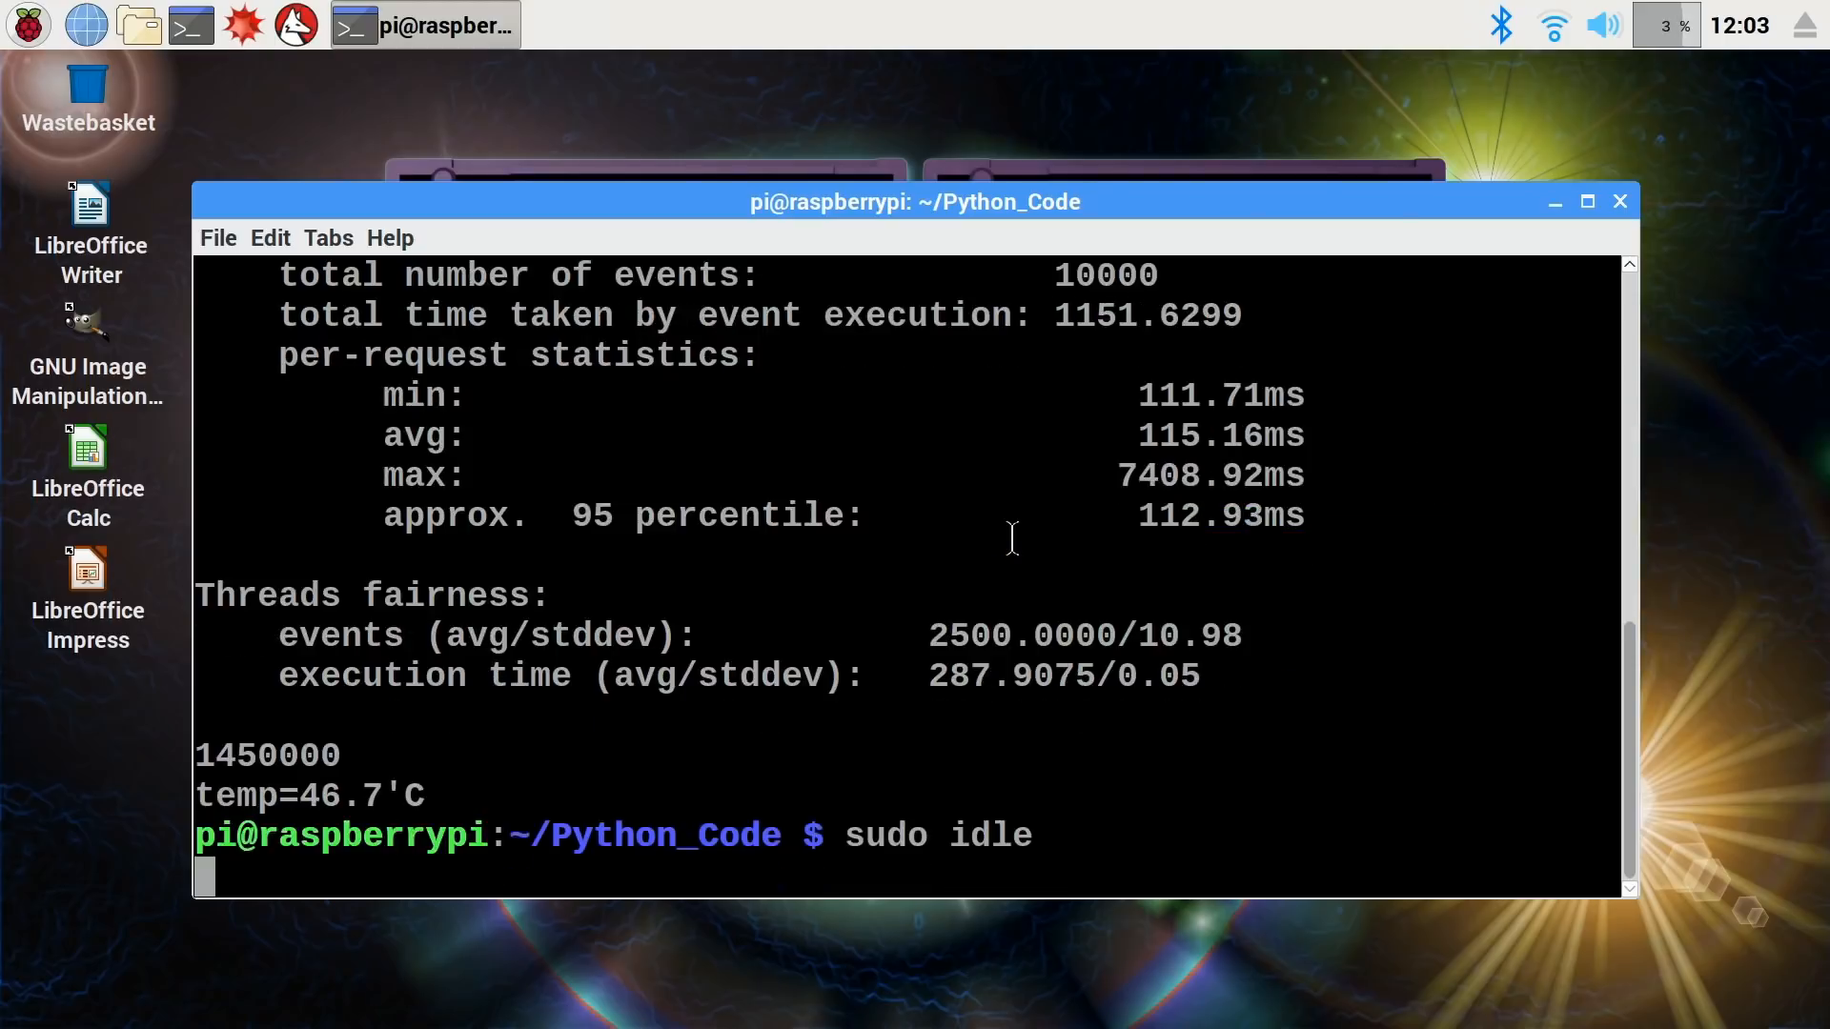
# - Reopen /boot/config.txt from Recent Files and set arm_freq=1500 and over_voltage=6
pyautogui.press('Return')
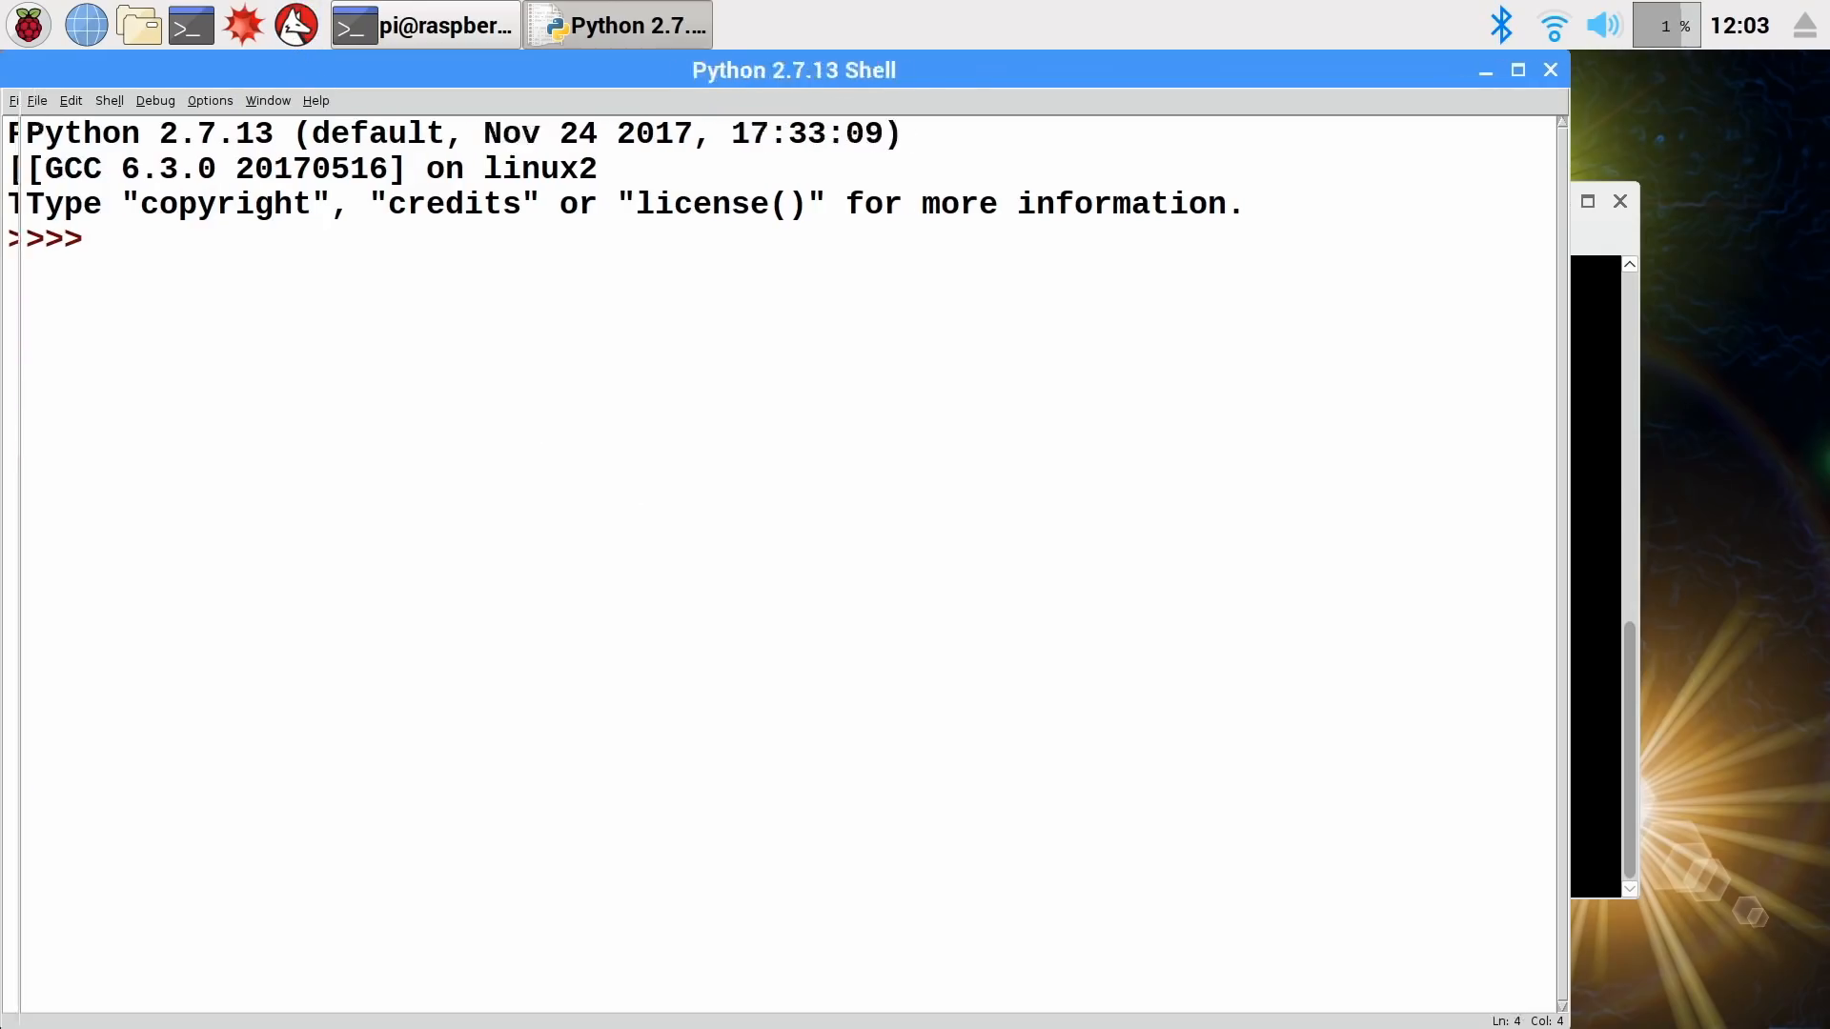
pyautogui.click(36, 101)
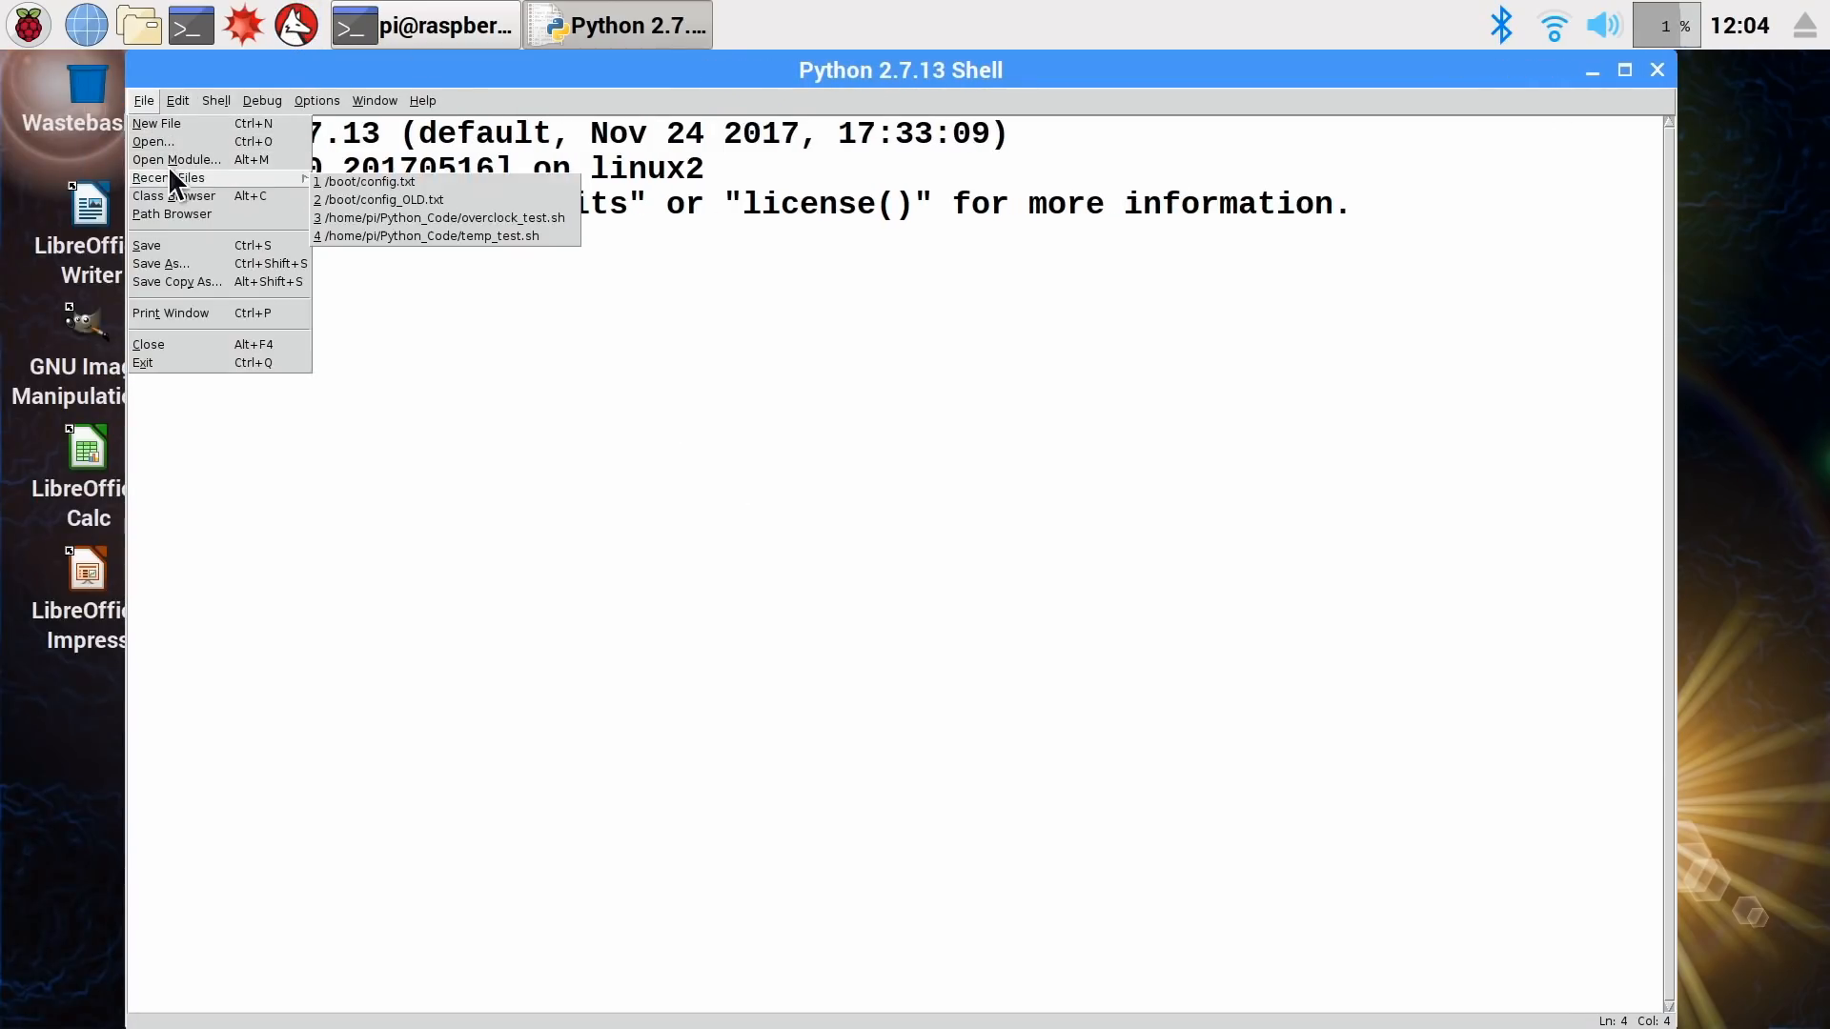
pyautogui.click(368, 181)
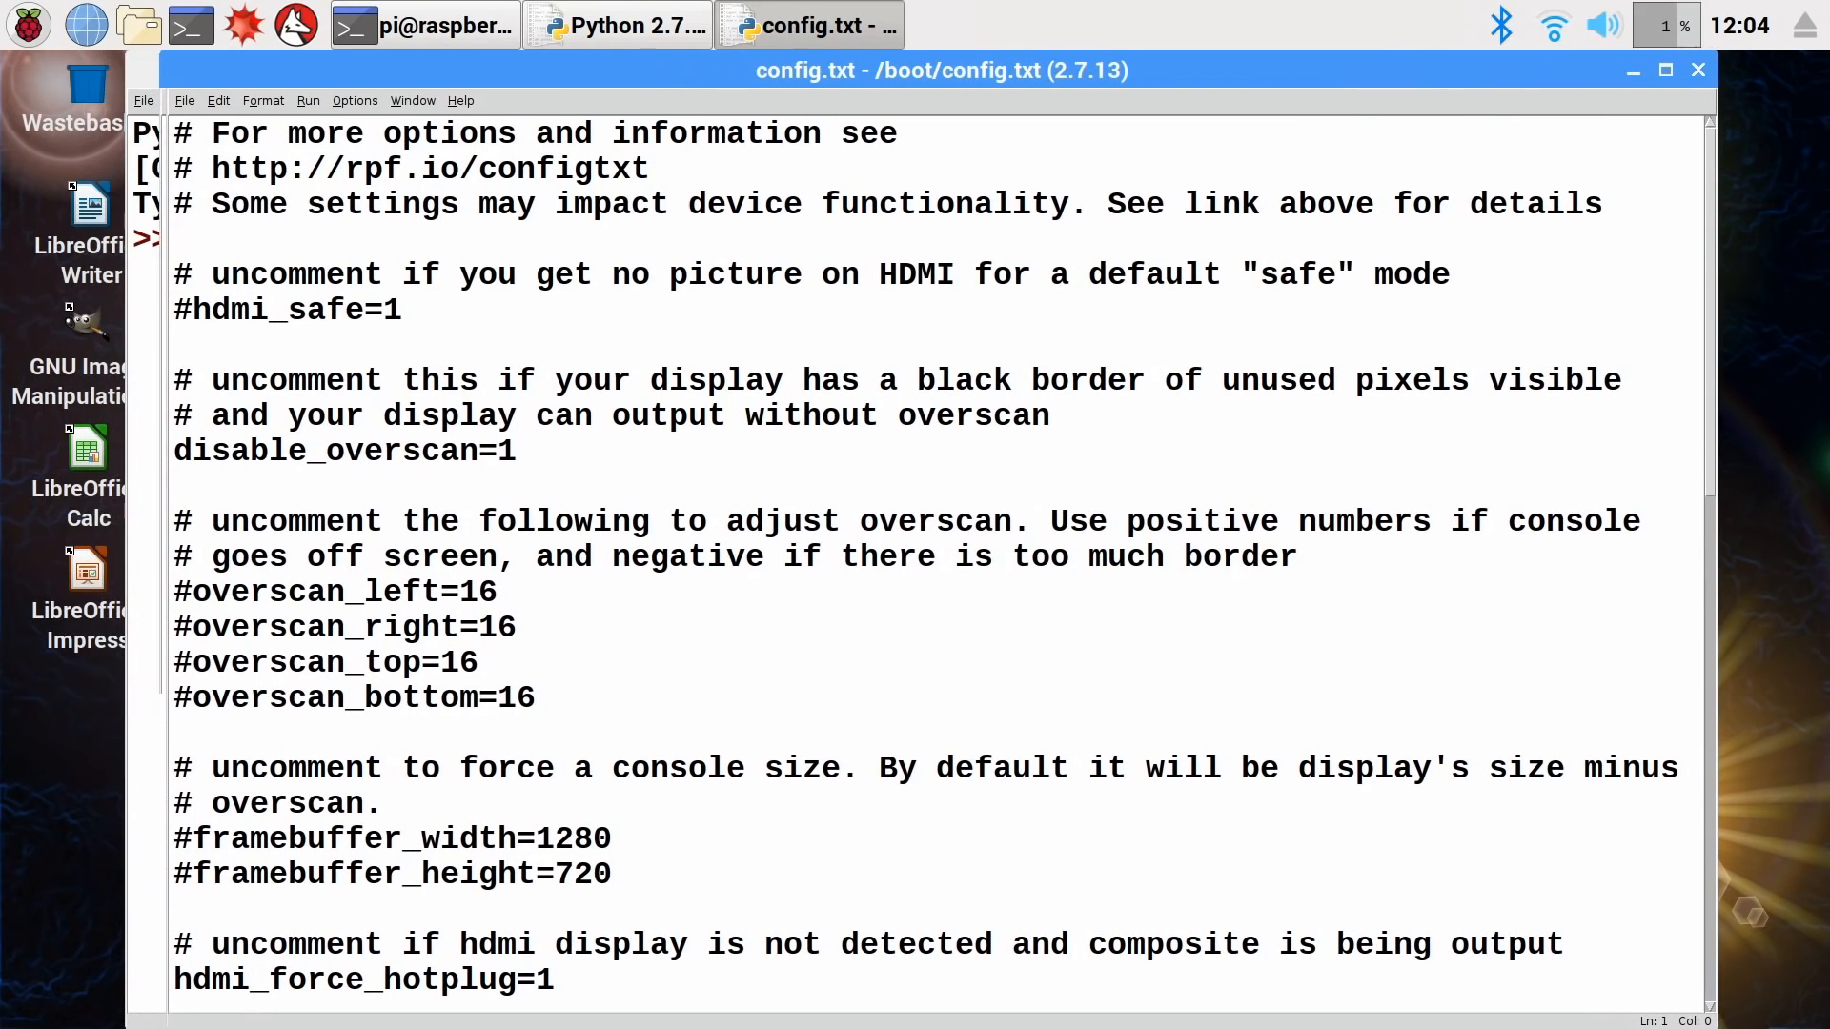
pyautogui.scroll(-3)
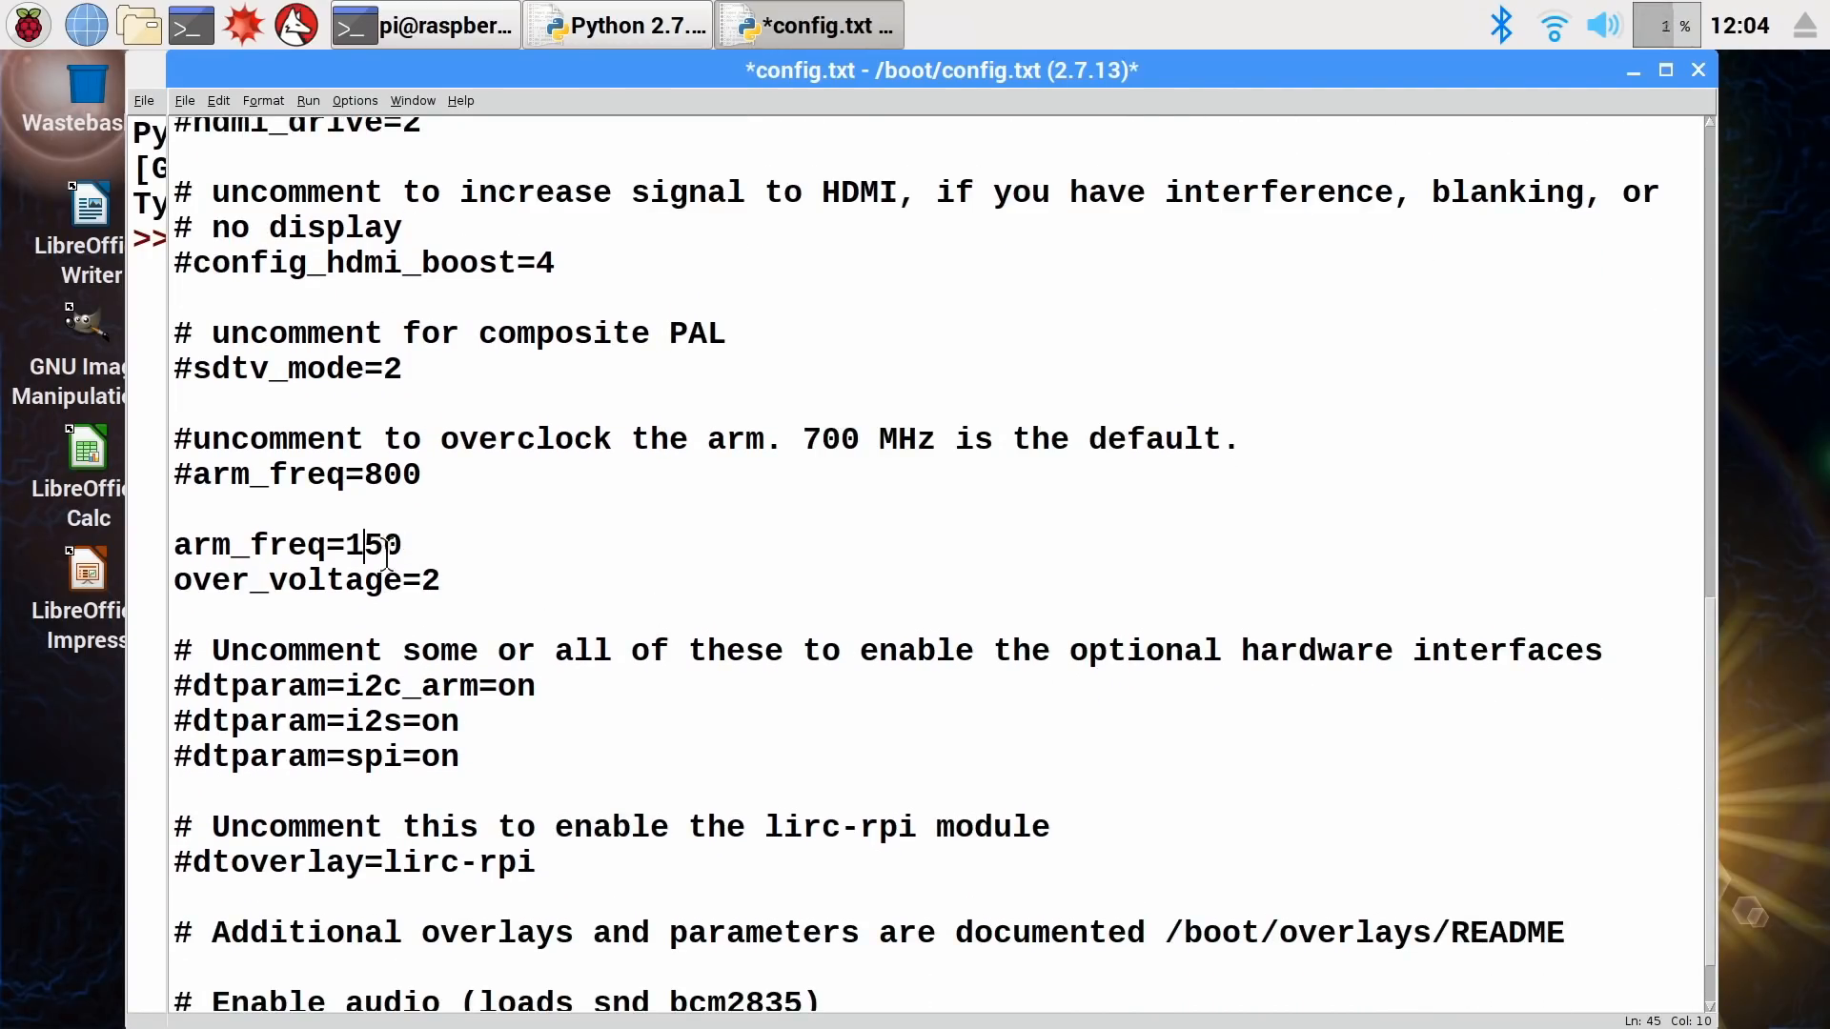
pyautogui.write('0')
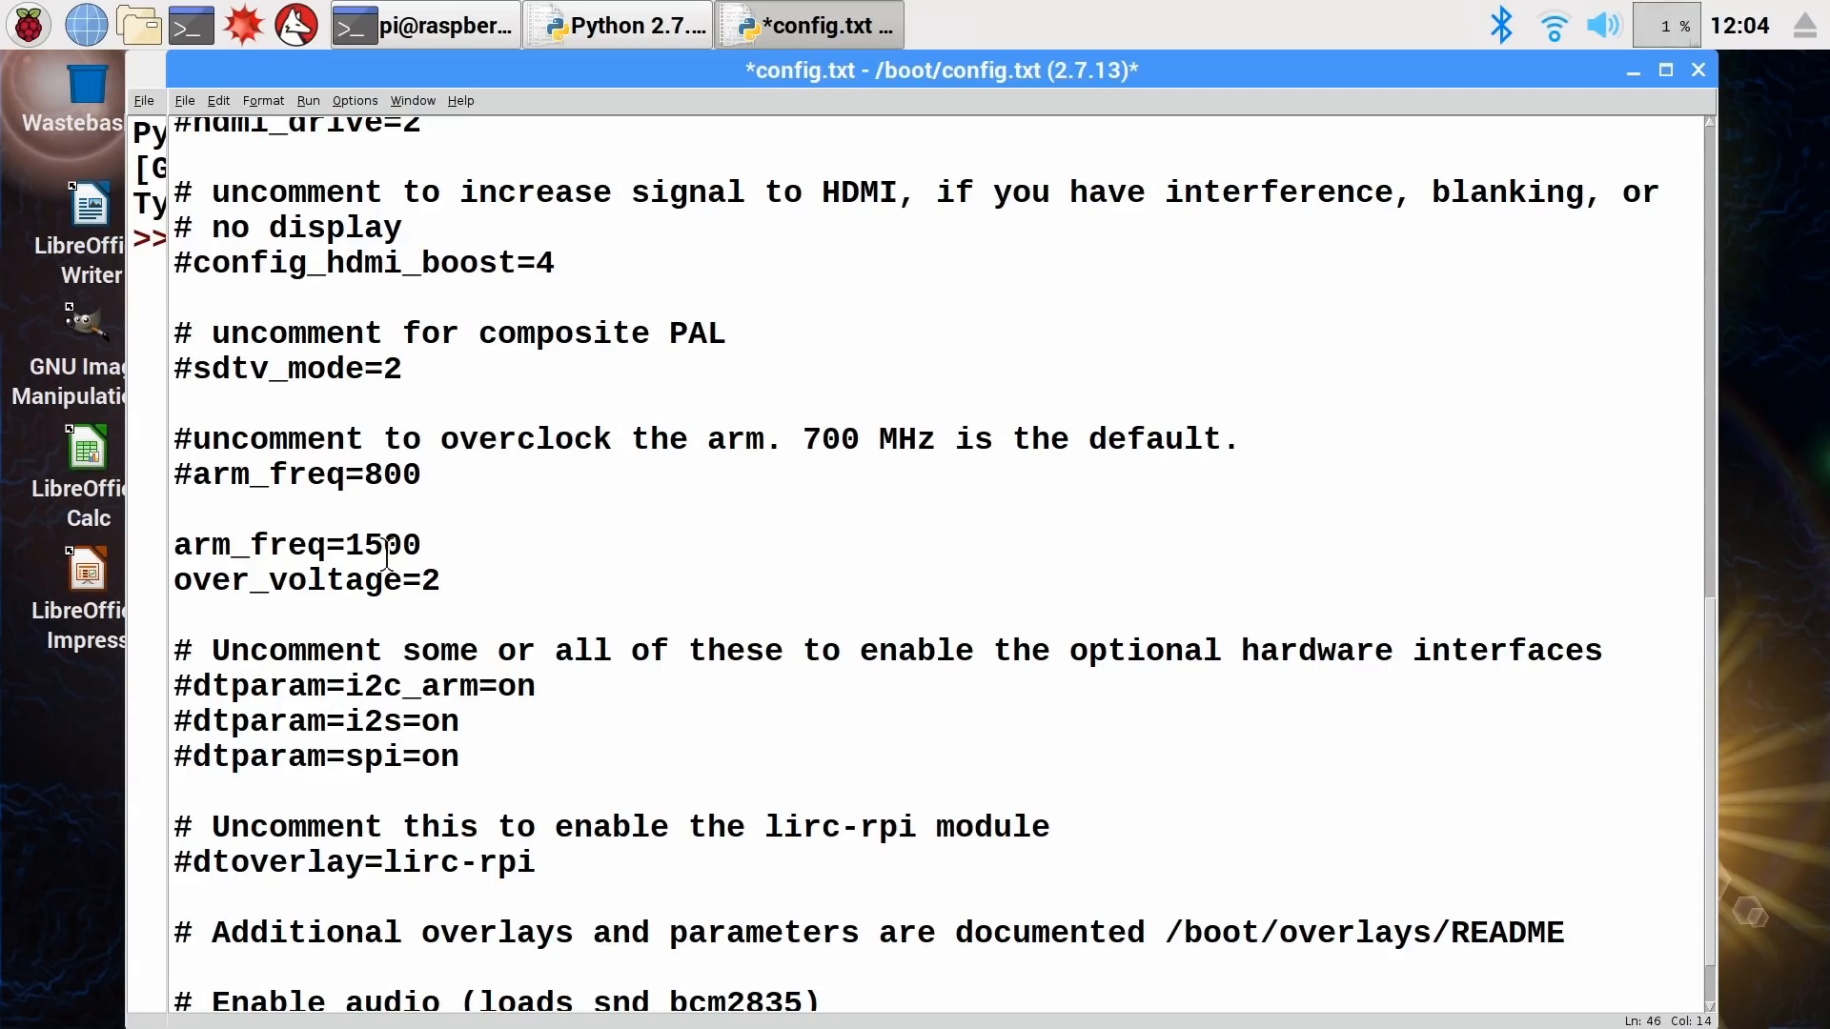
pyautogui.press('BackSpace')
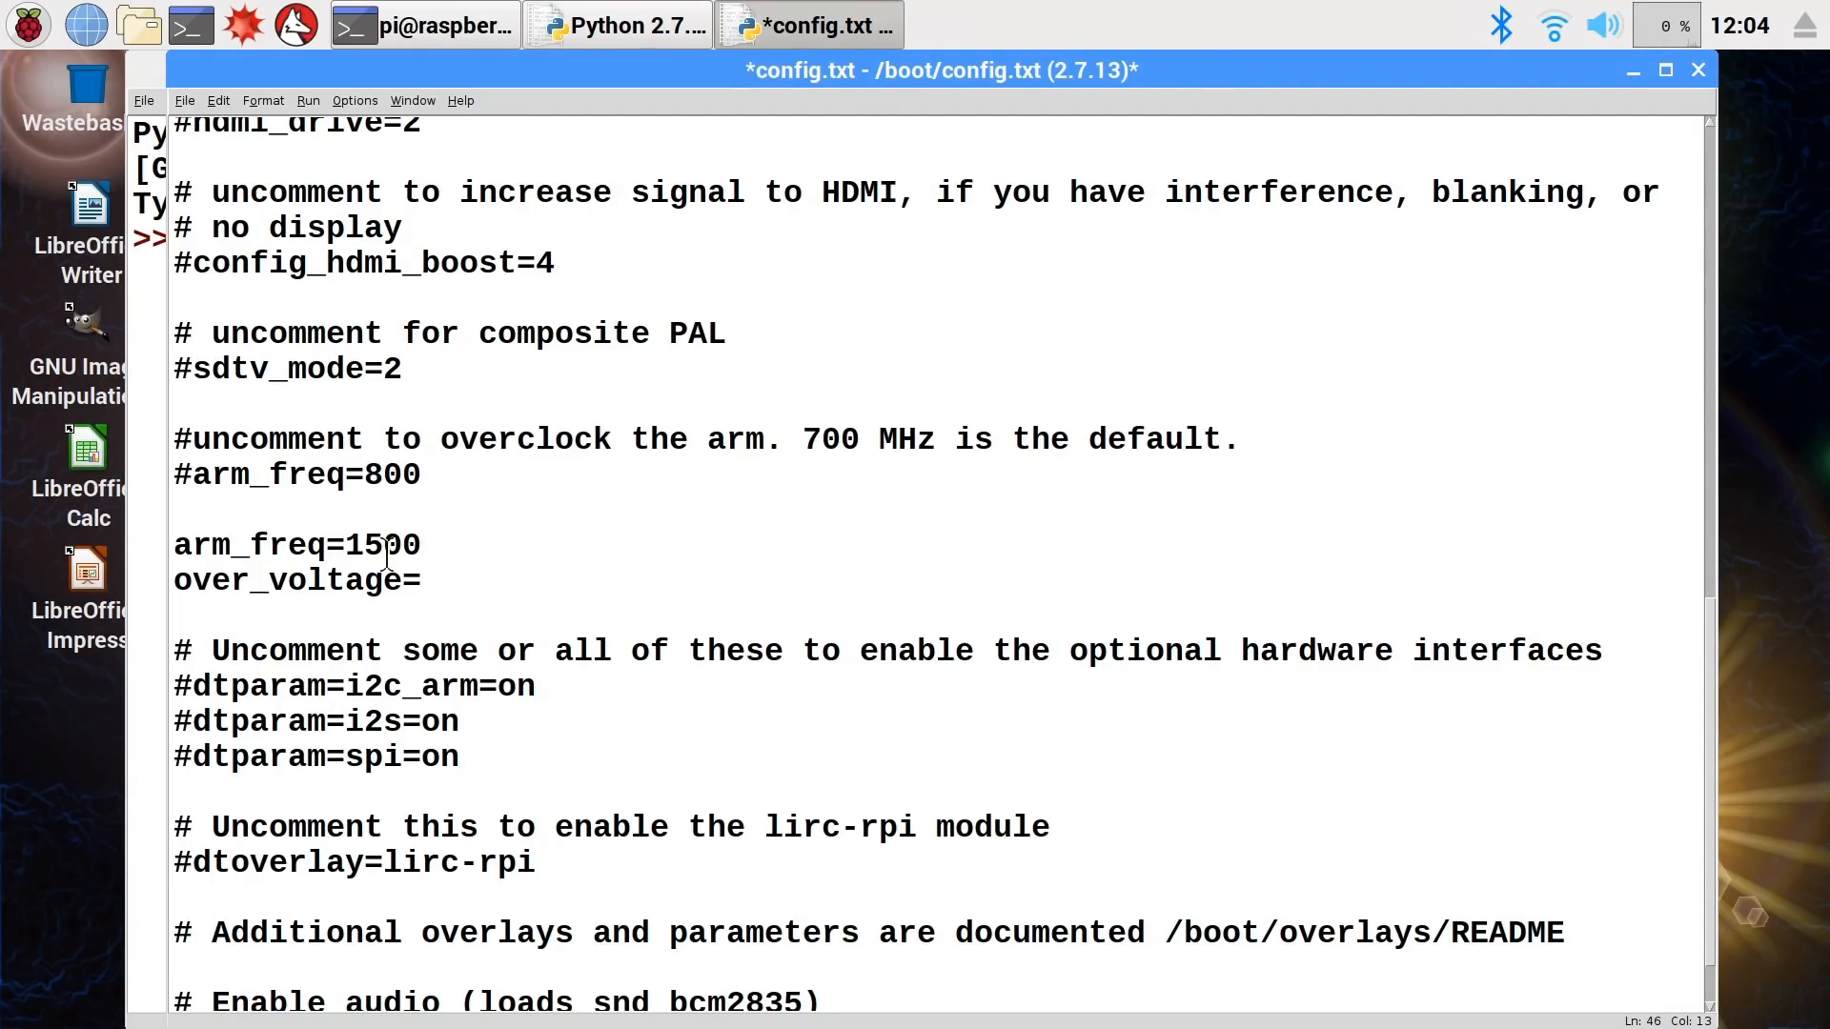
pyautogui.write('6')
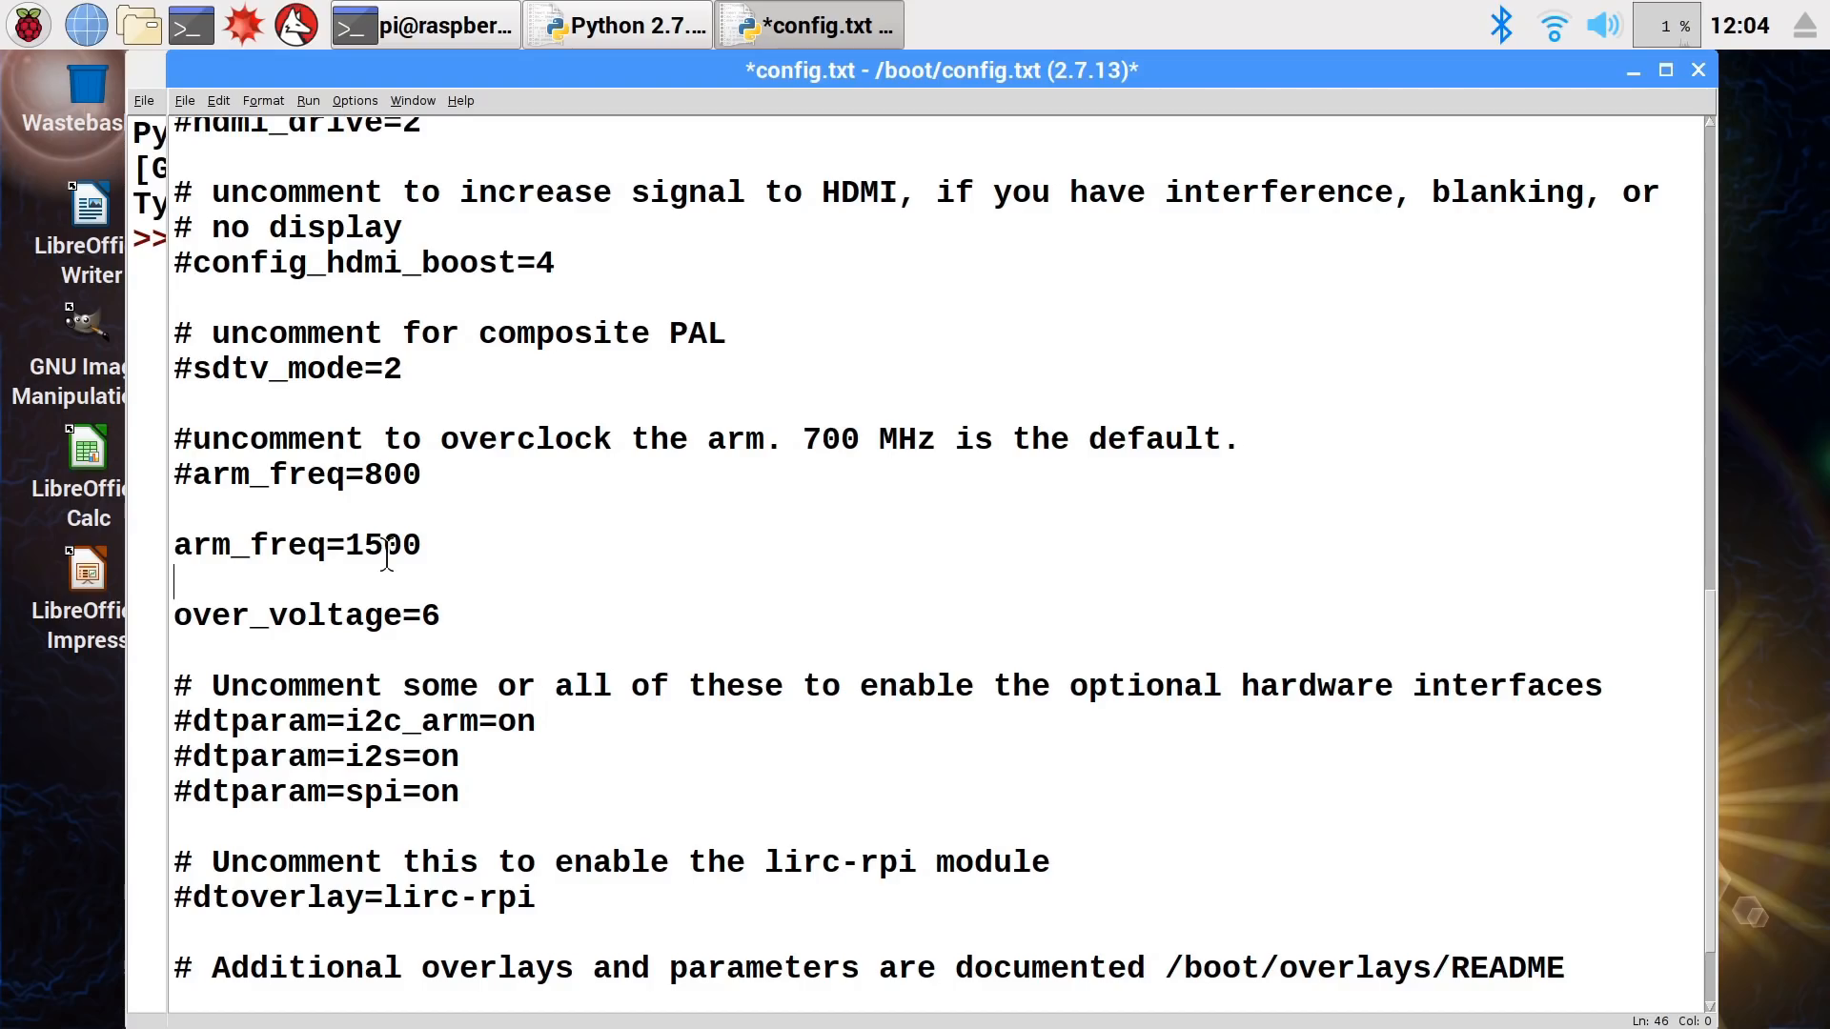
# - Add a gpu_freq=500 line to config.txt
pyautogui.write('gp')
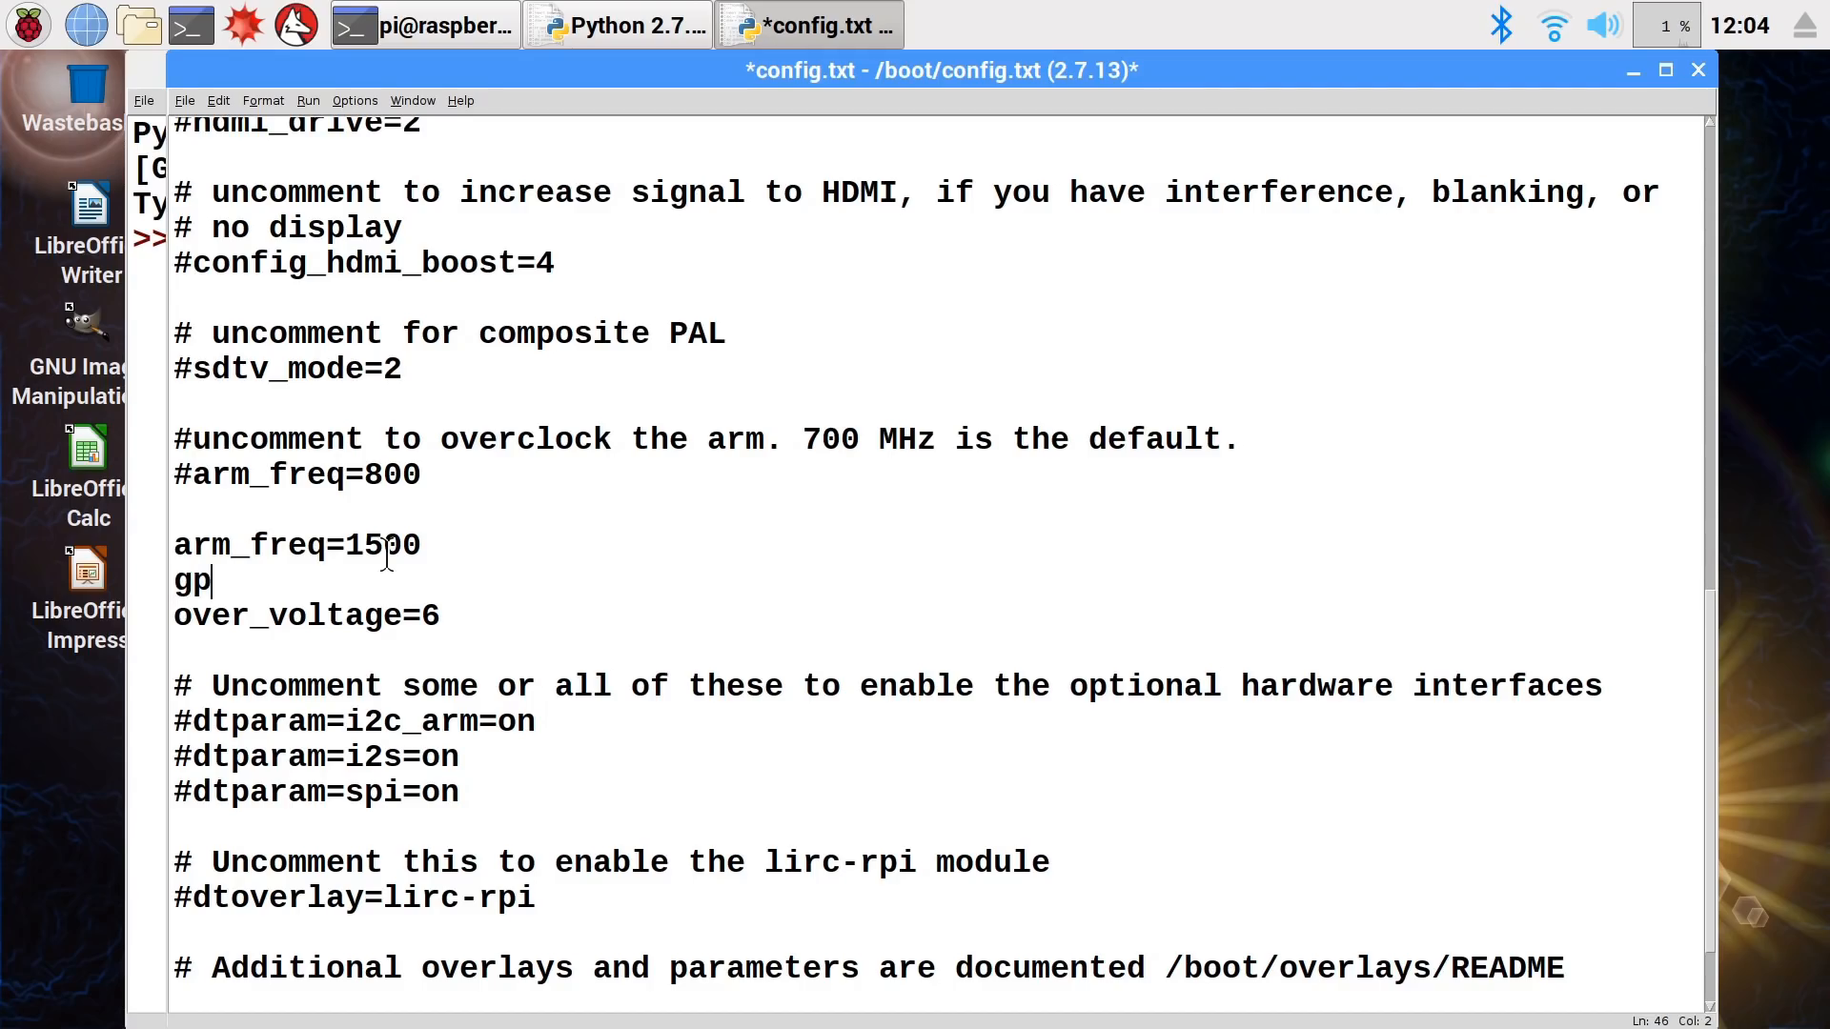
pyautogui.write('u_f')
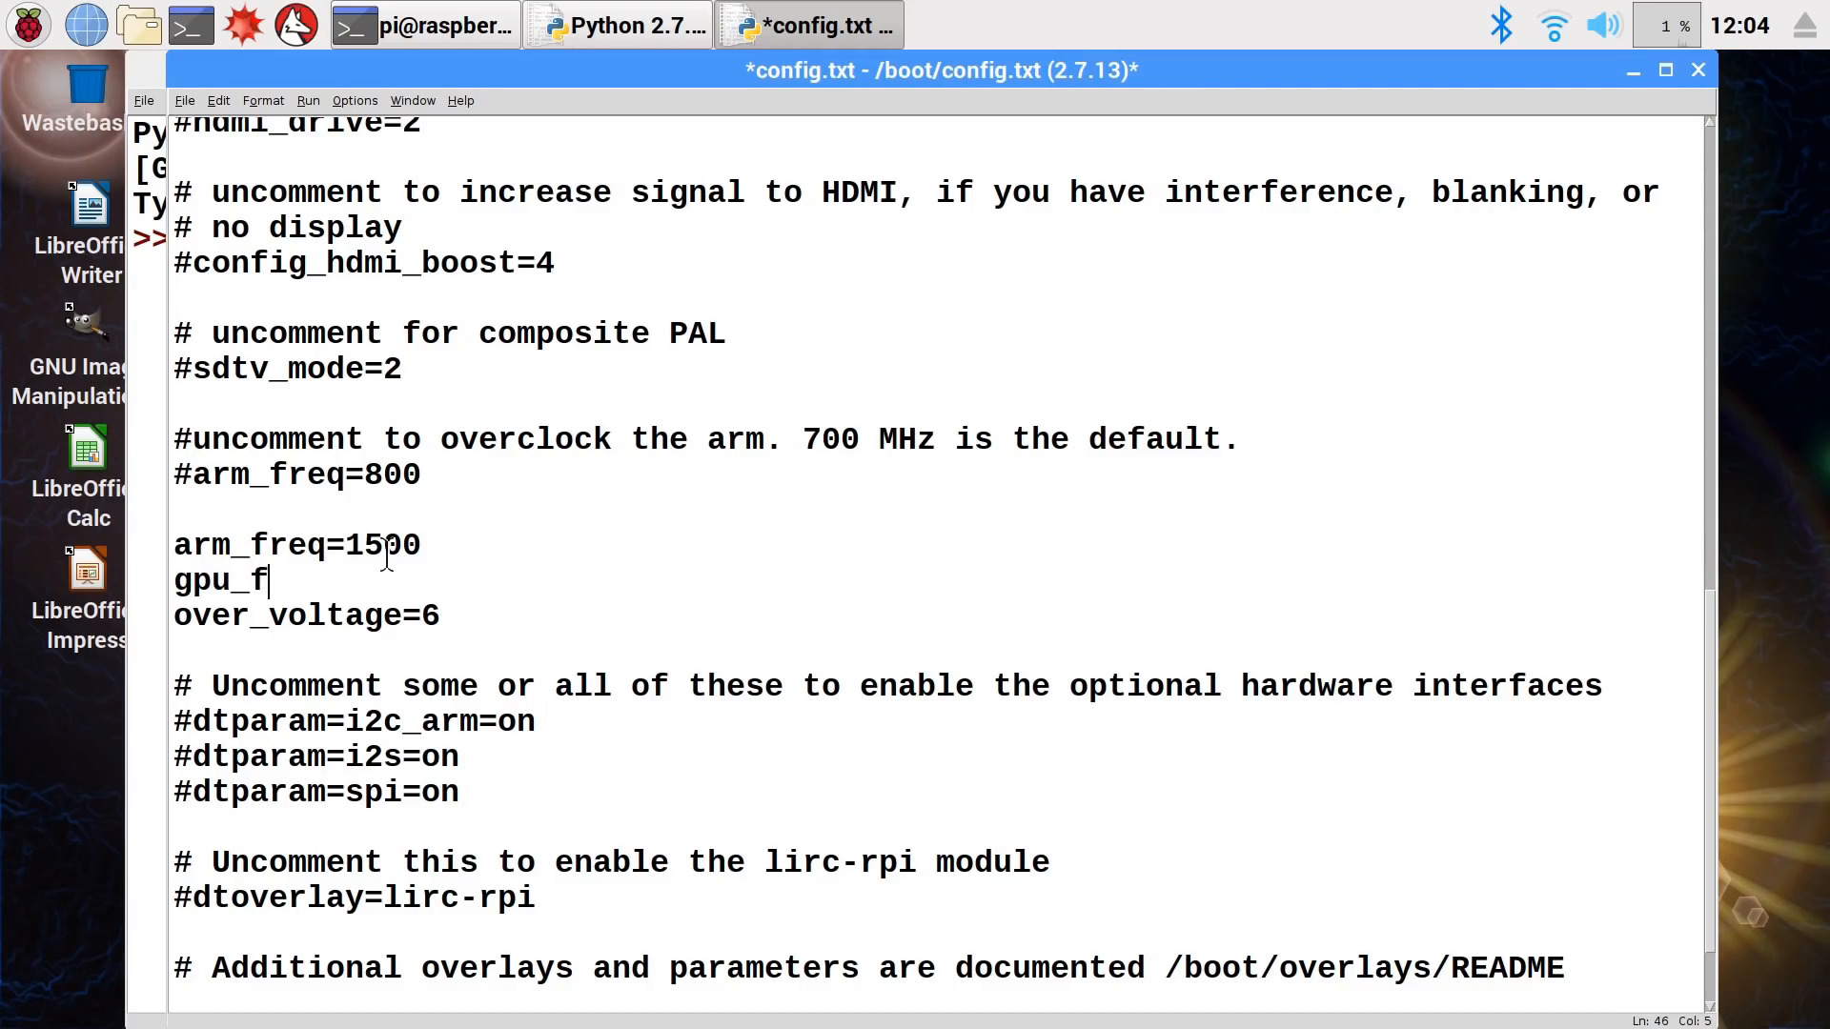
pyautogui.write('req=')
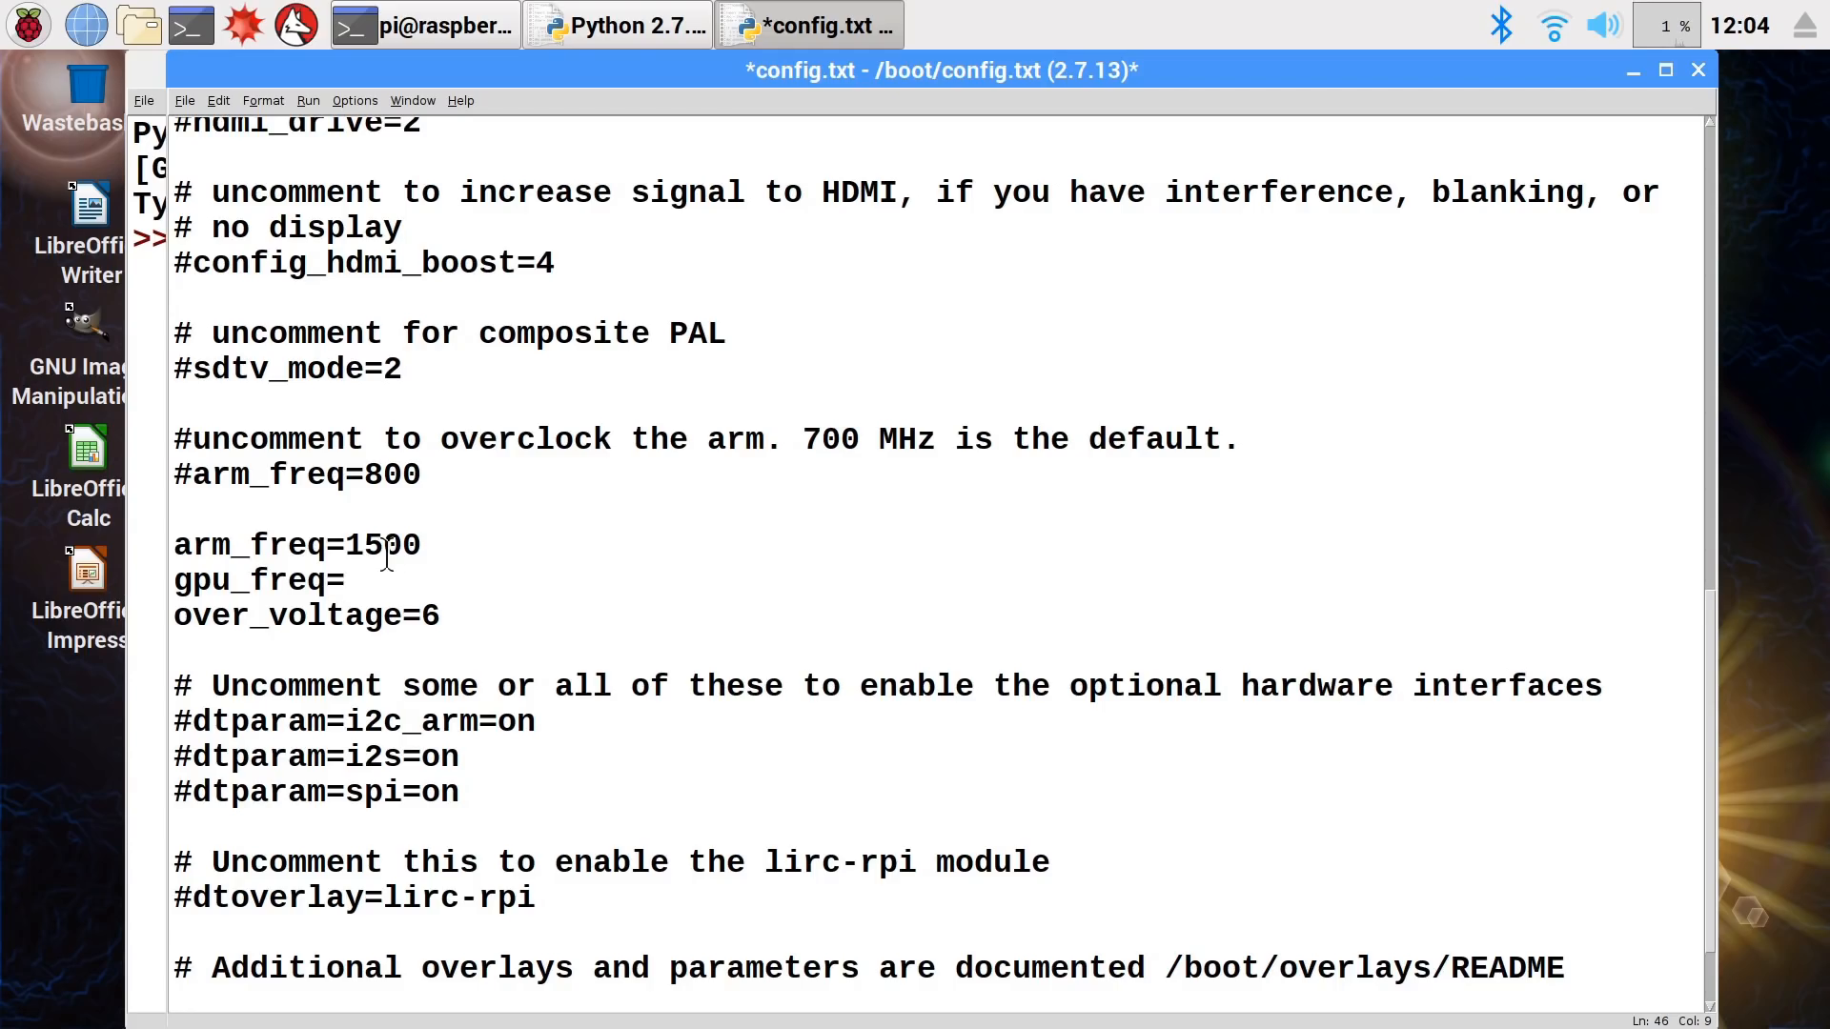
pyautogui.write('500')
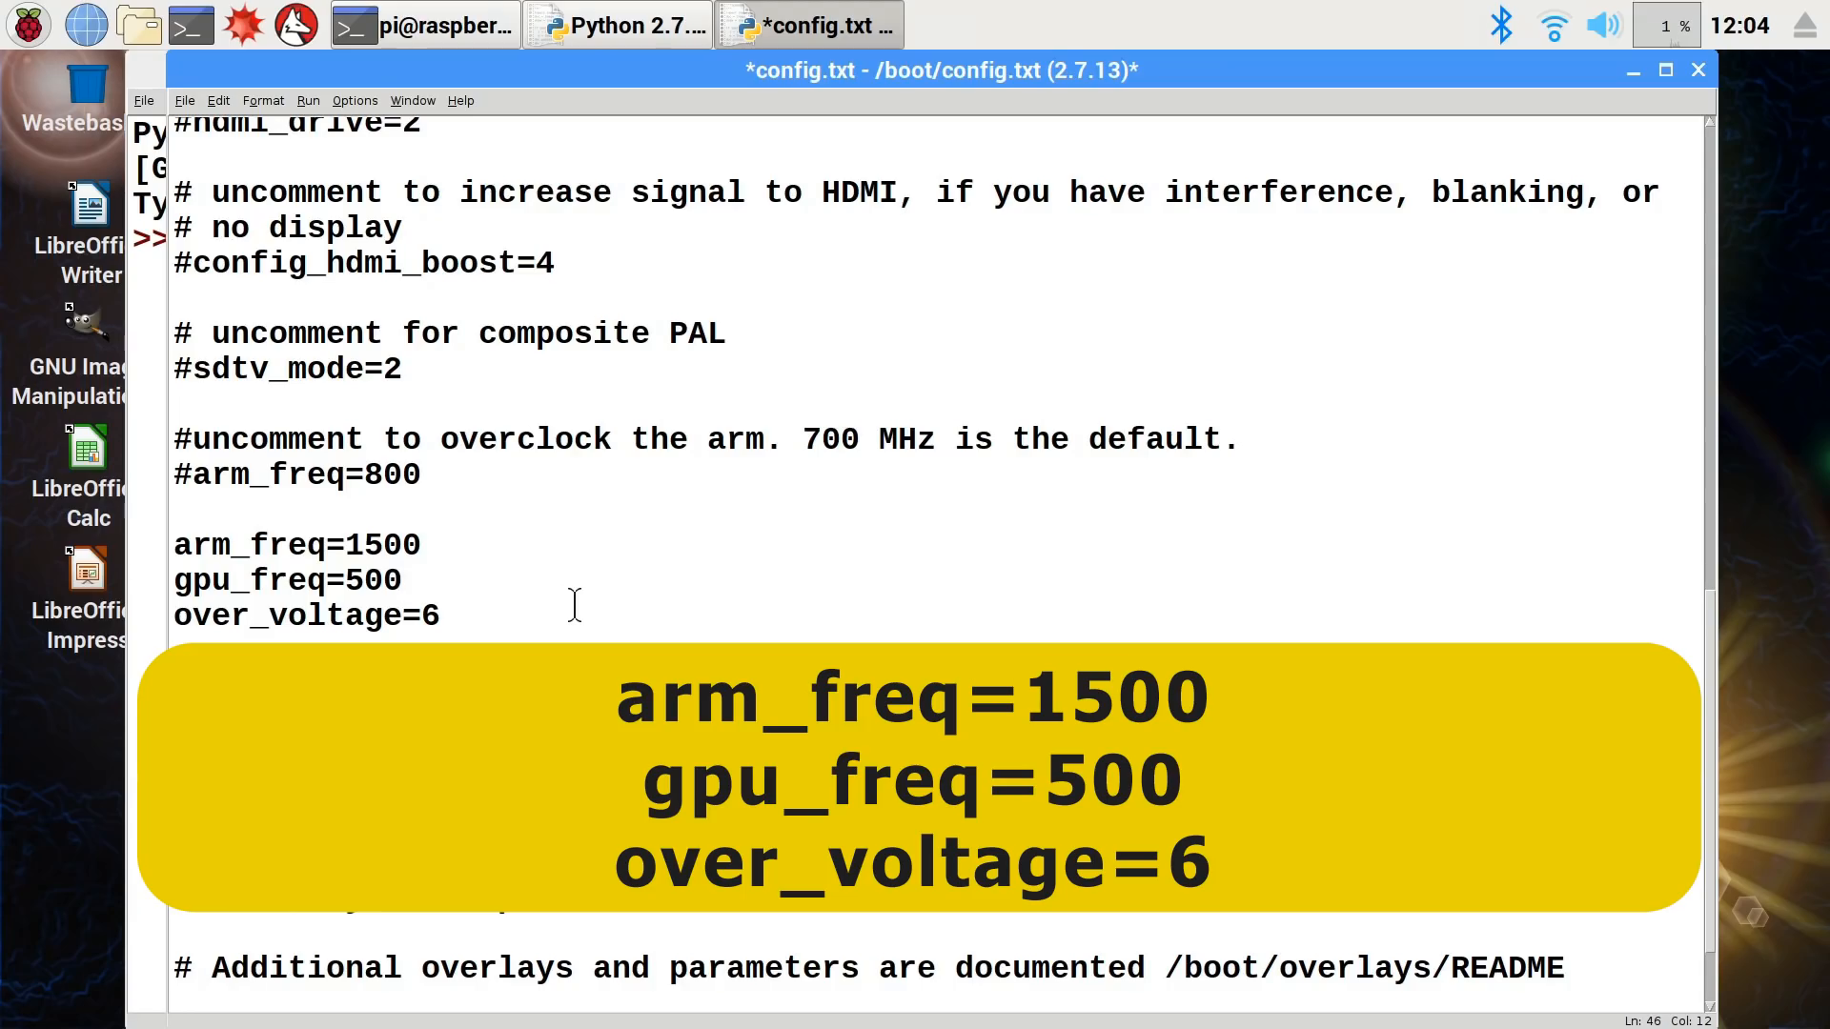
pyautogui.click(183, 101)
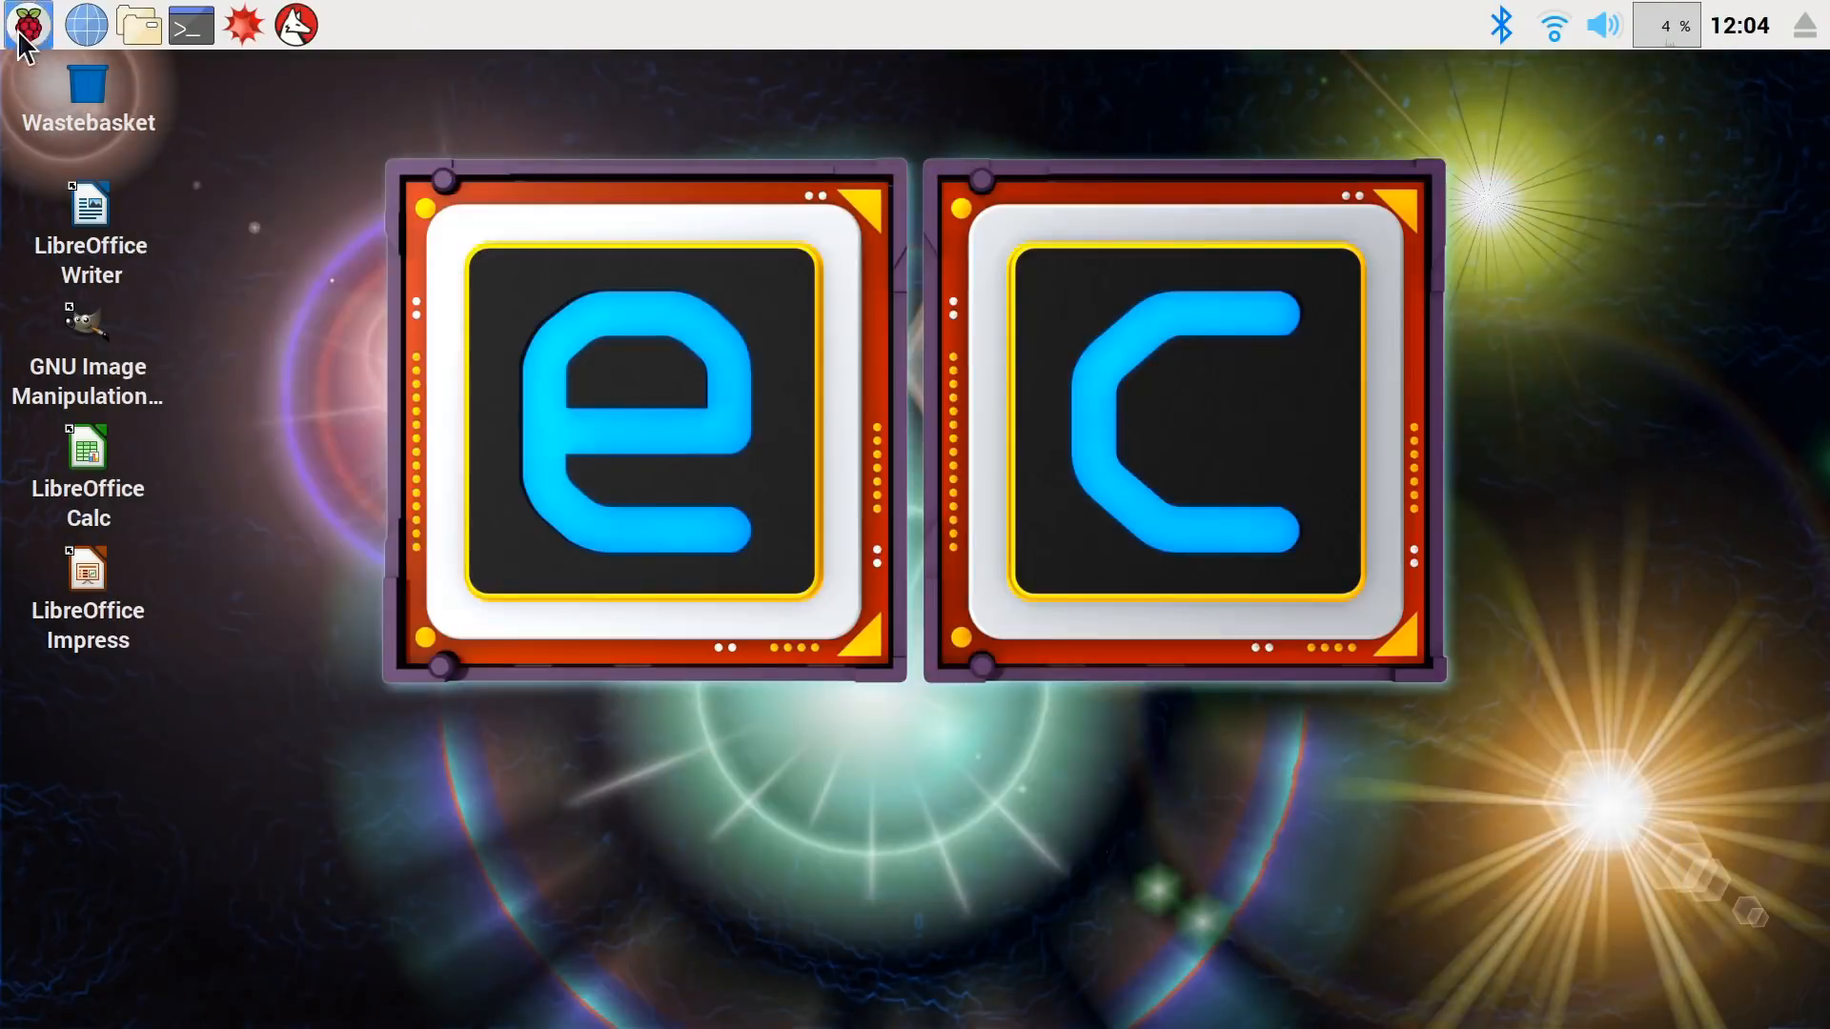
pyautogui.click(25, 25)
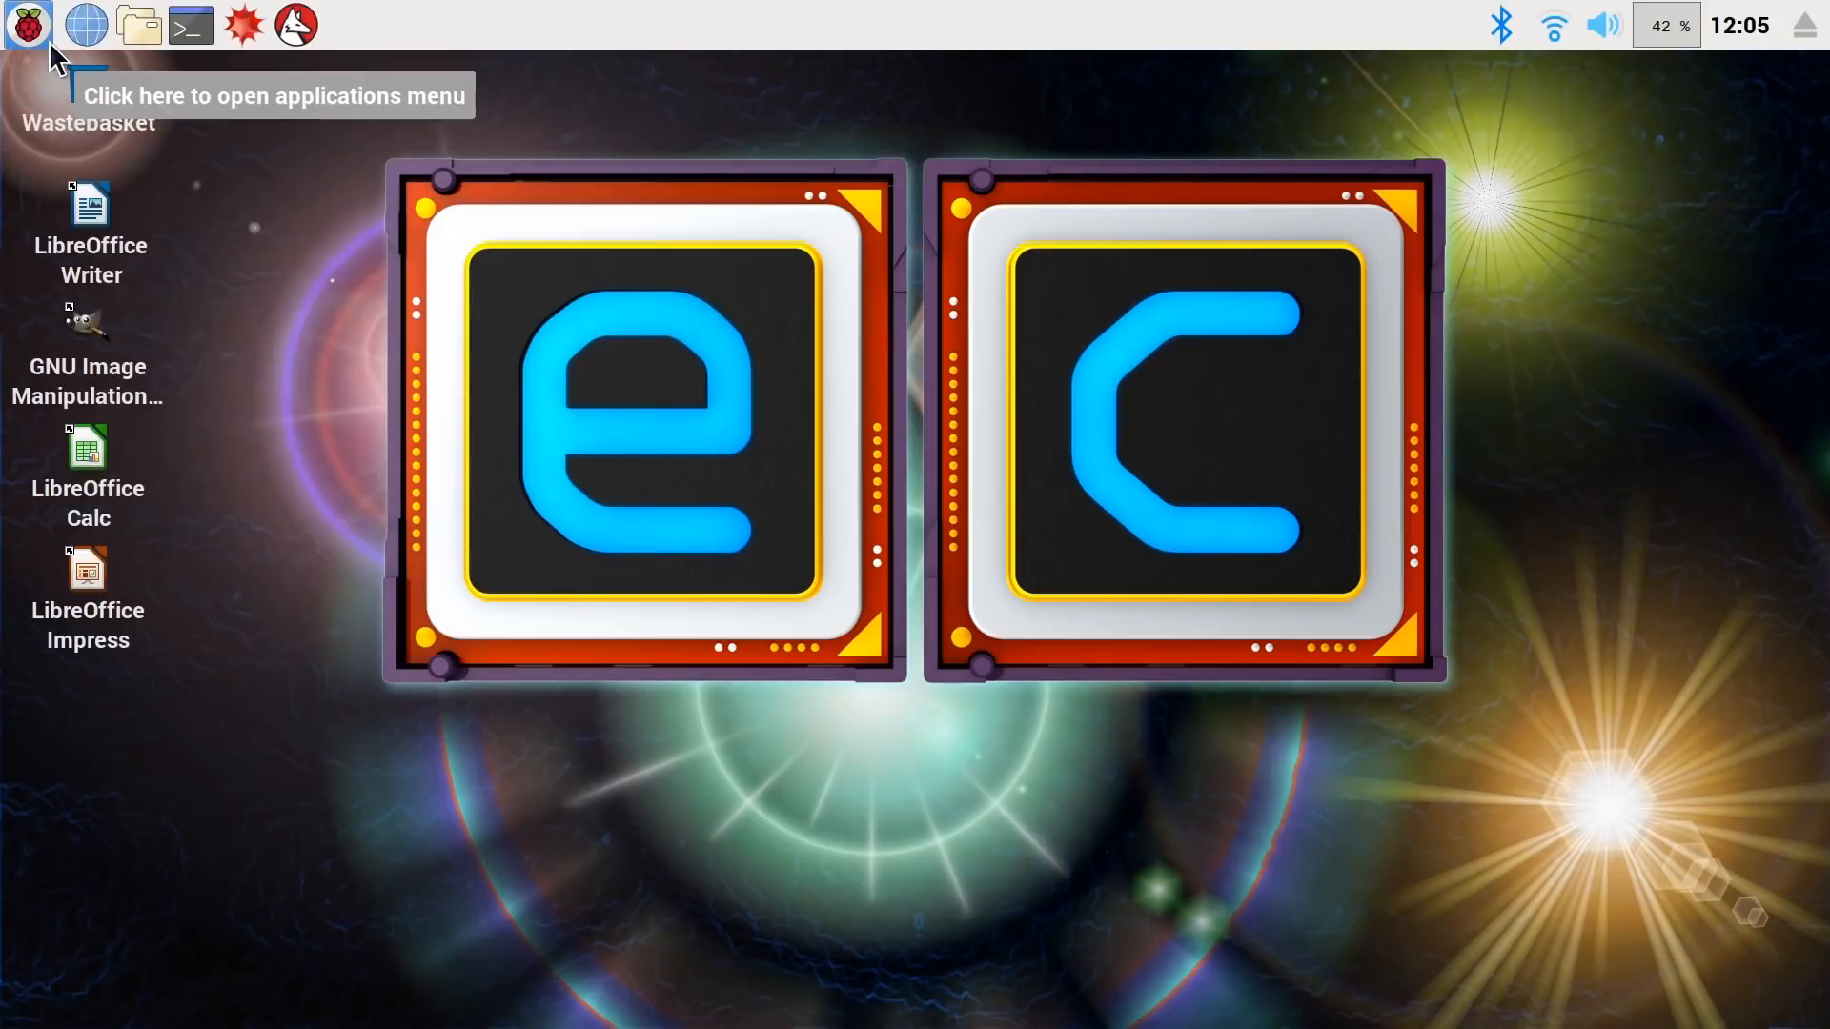
# - Run ./overclock_test.sh from Python_Code, reporting 1500000, 277.6583s and 47.8'C
pyautogui.click(191, 25)
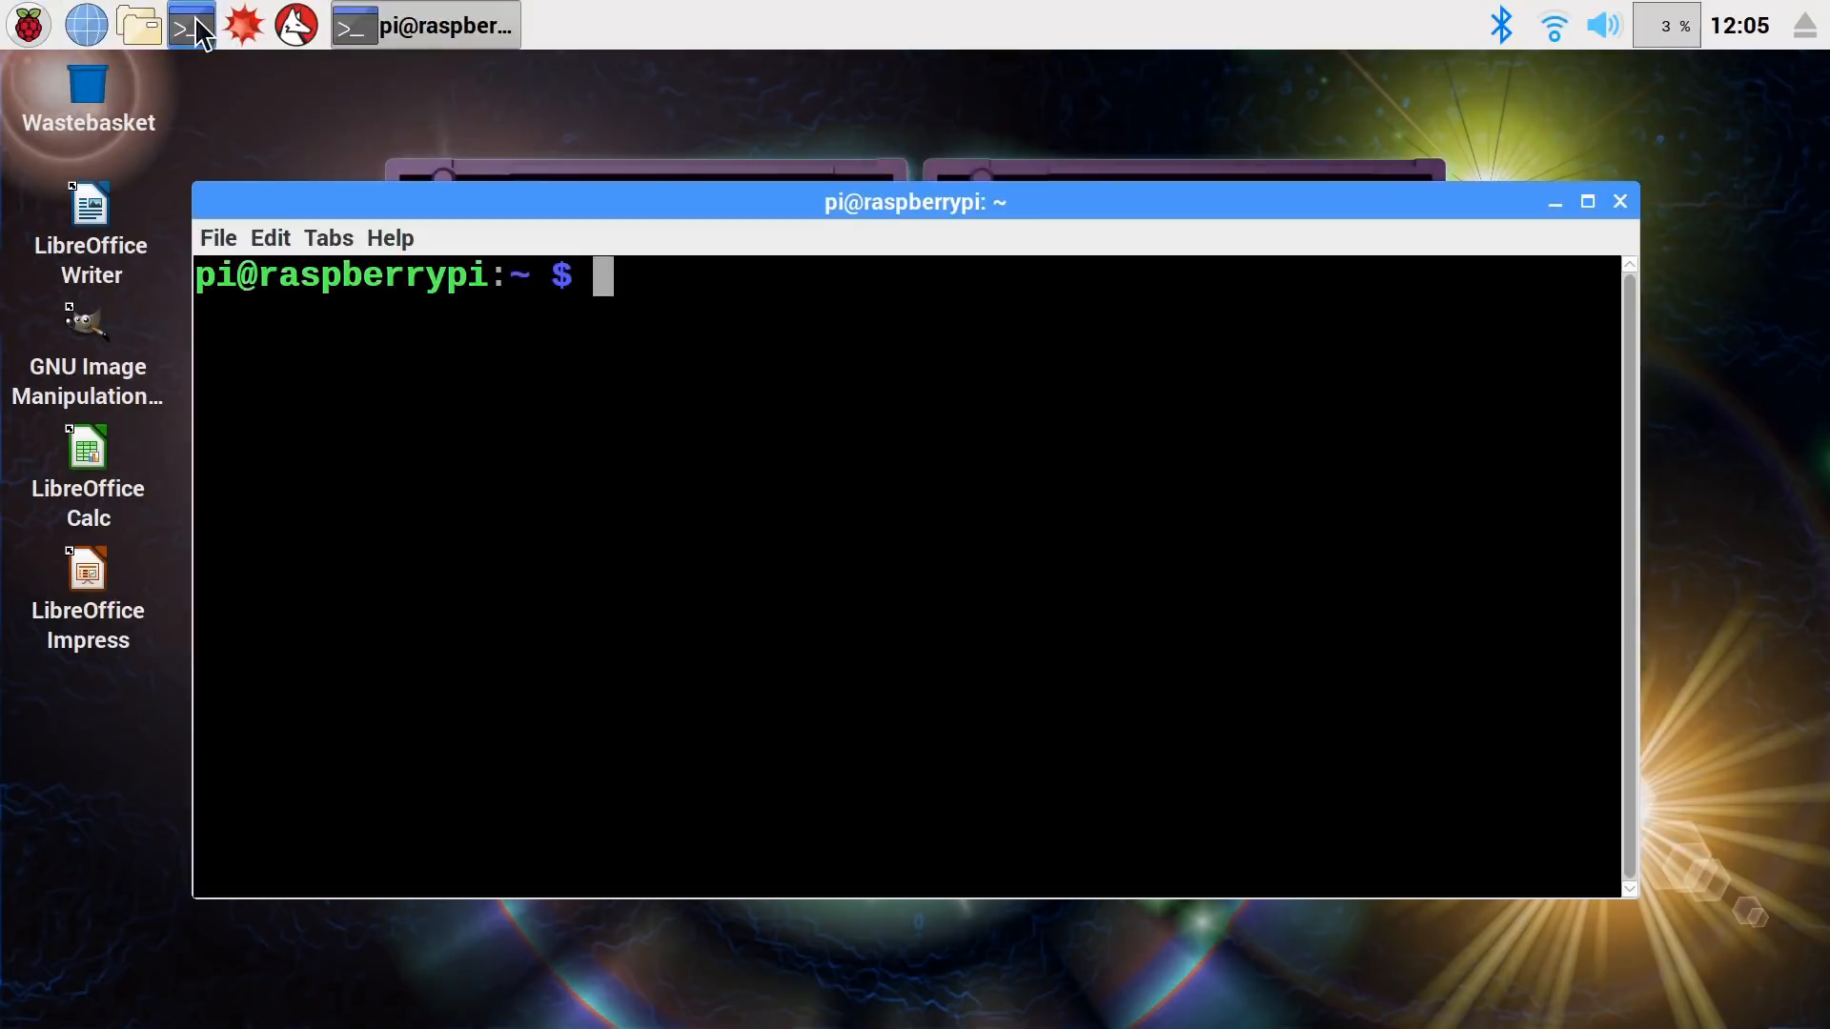
pyautogui.write('cd Python_Code')
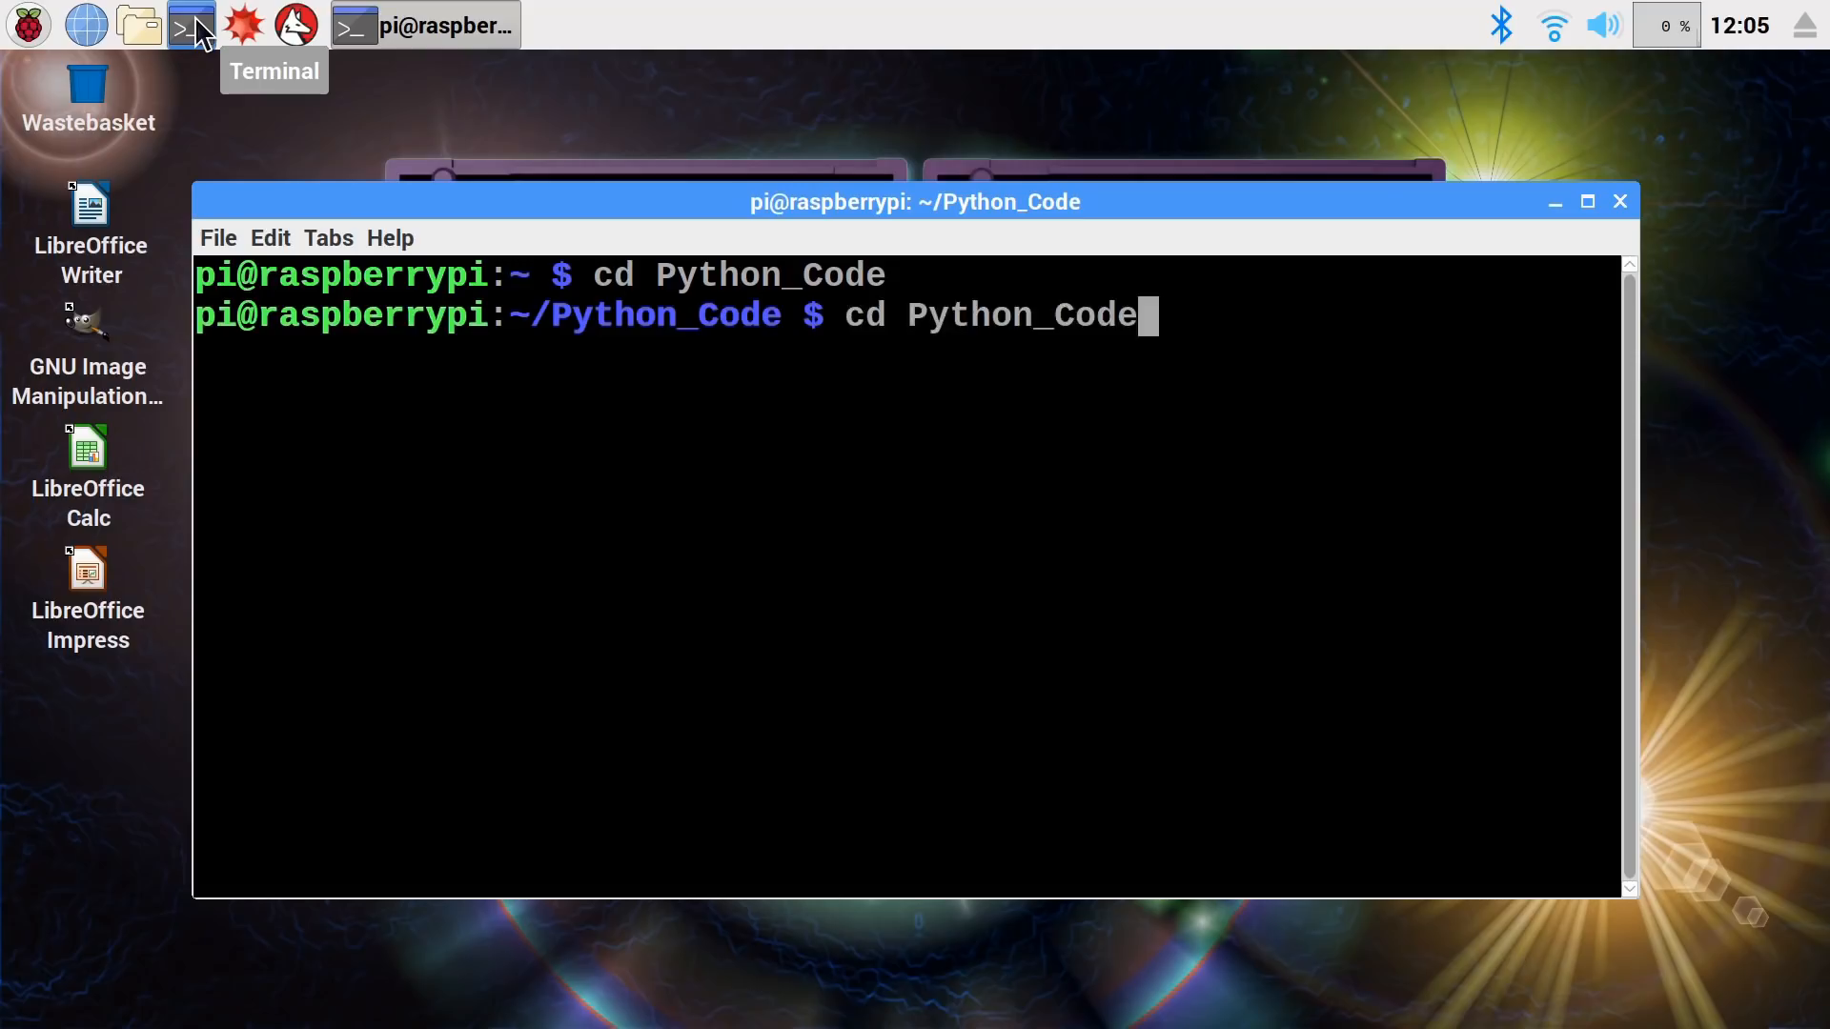
pyautogui.write('./overclock_test.sh')
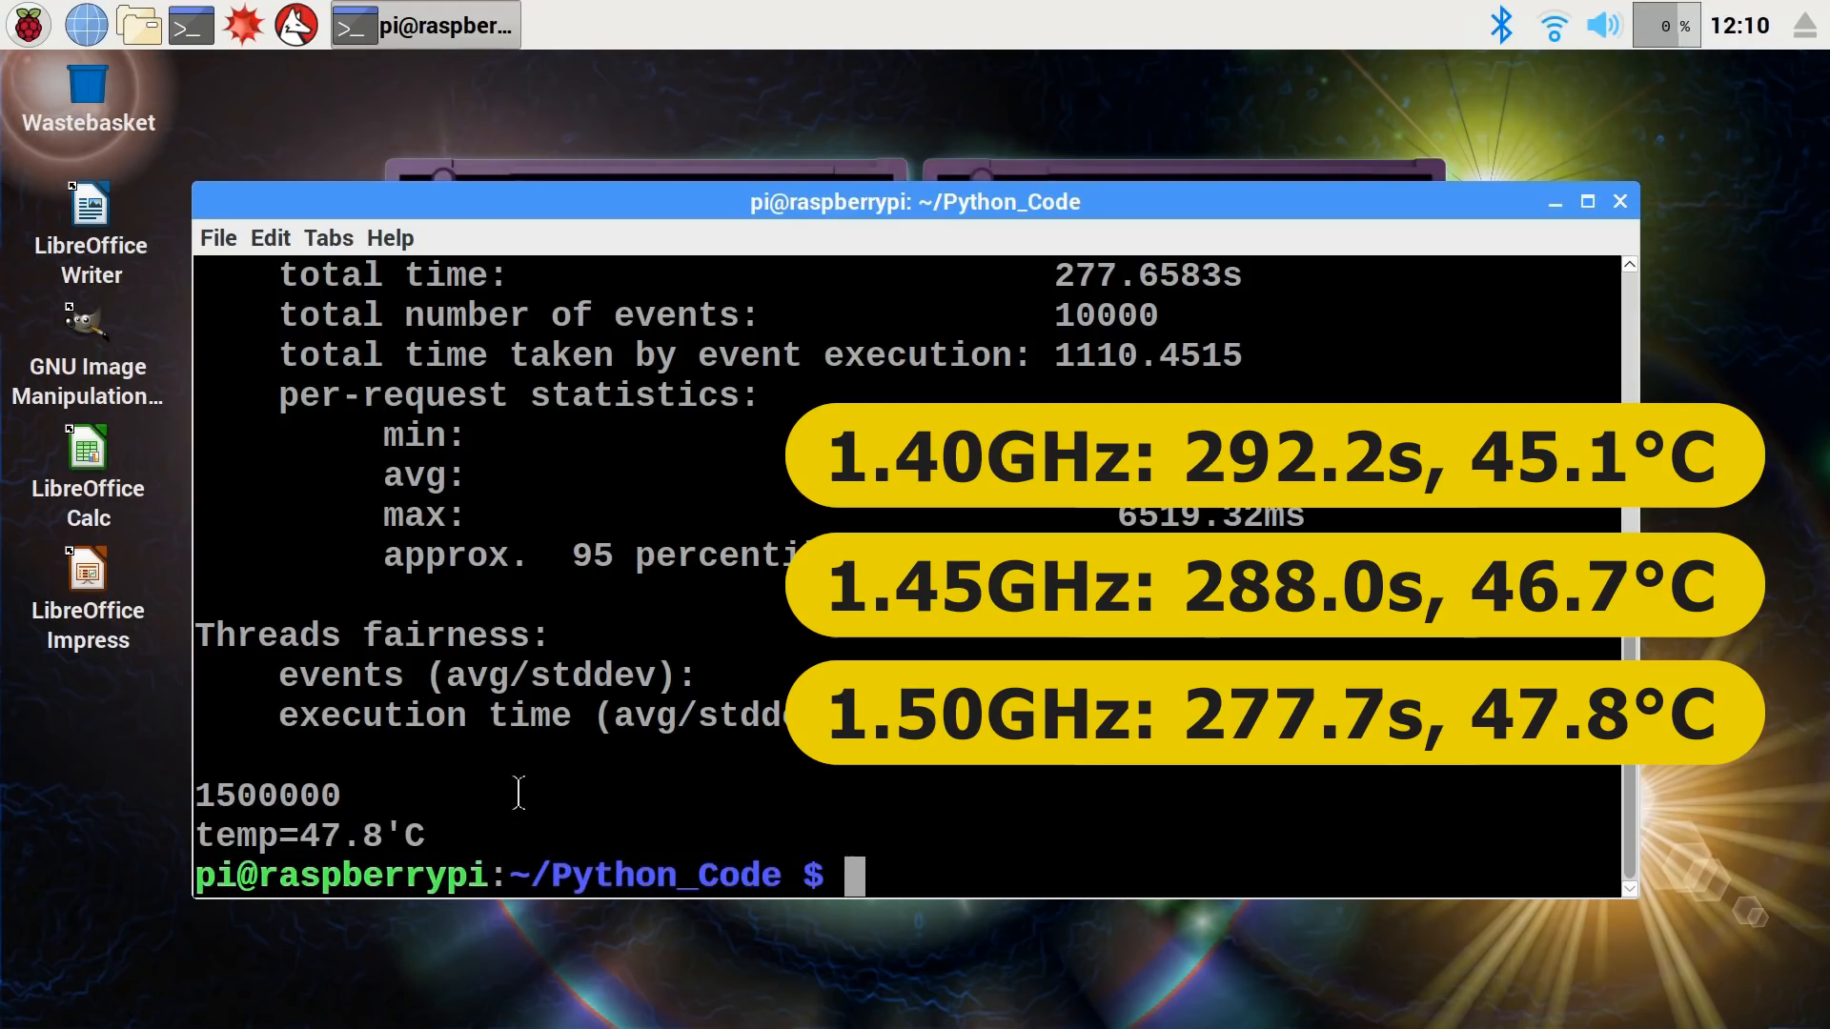
# - Launch sudo idle, reopen /boot/config.txt and change arm_freq from 1500 to 1550
pyautogui.write('sudo')
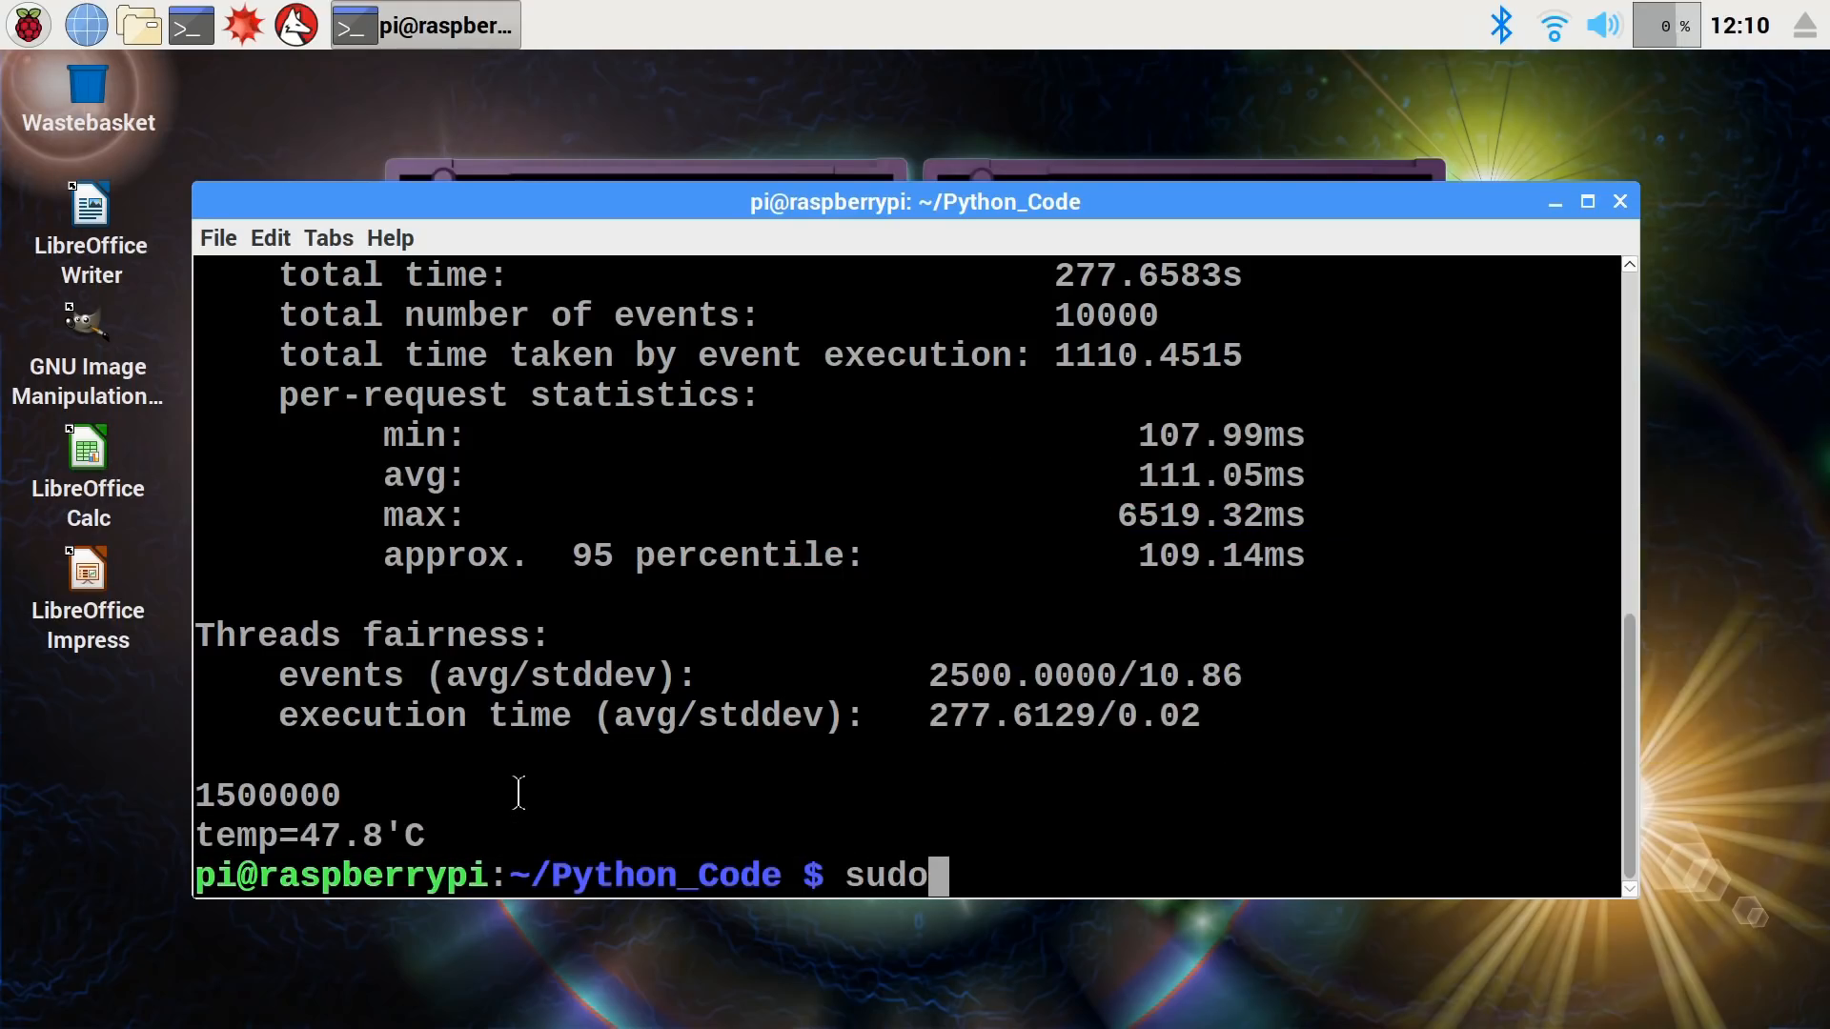
pyautogui.write('idle')
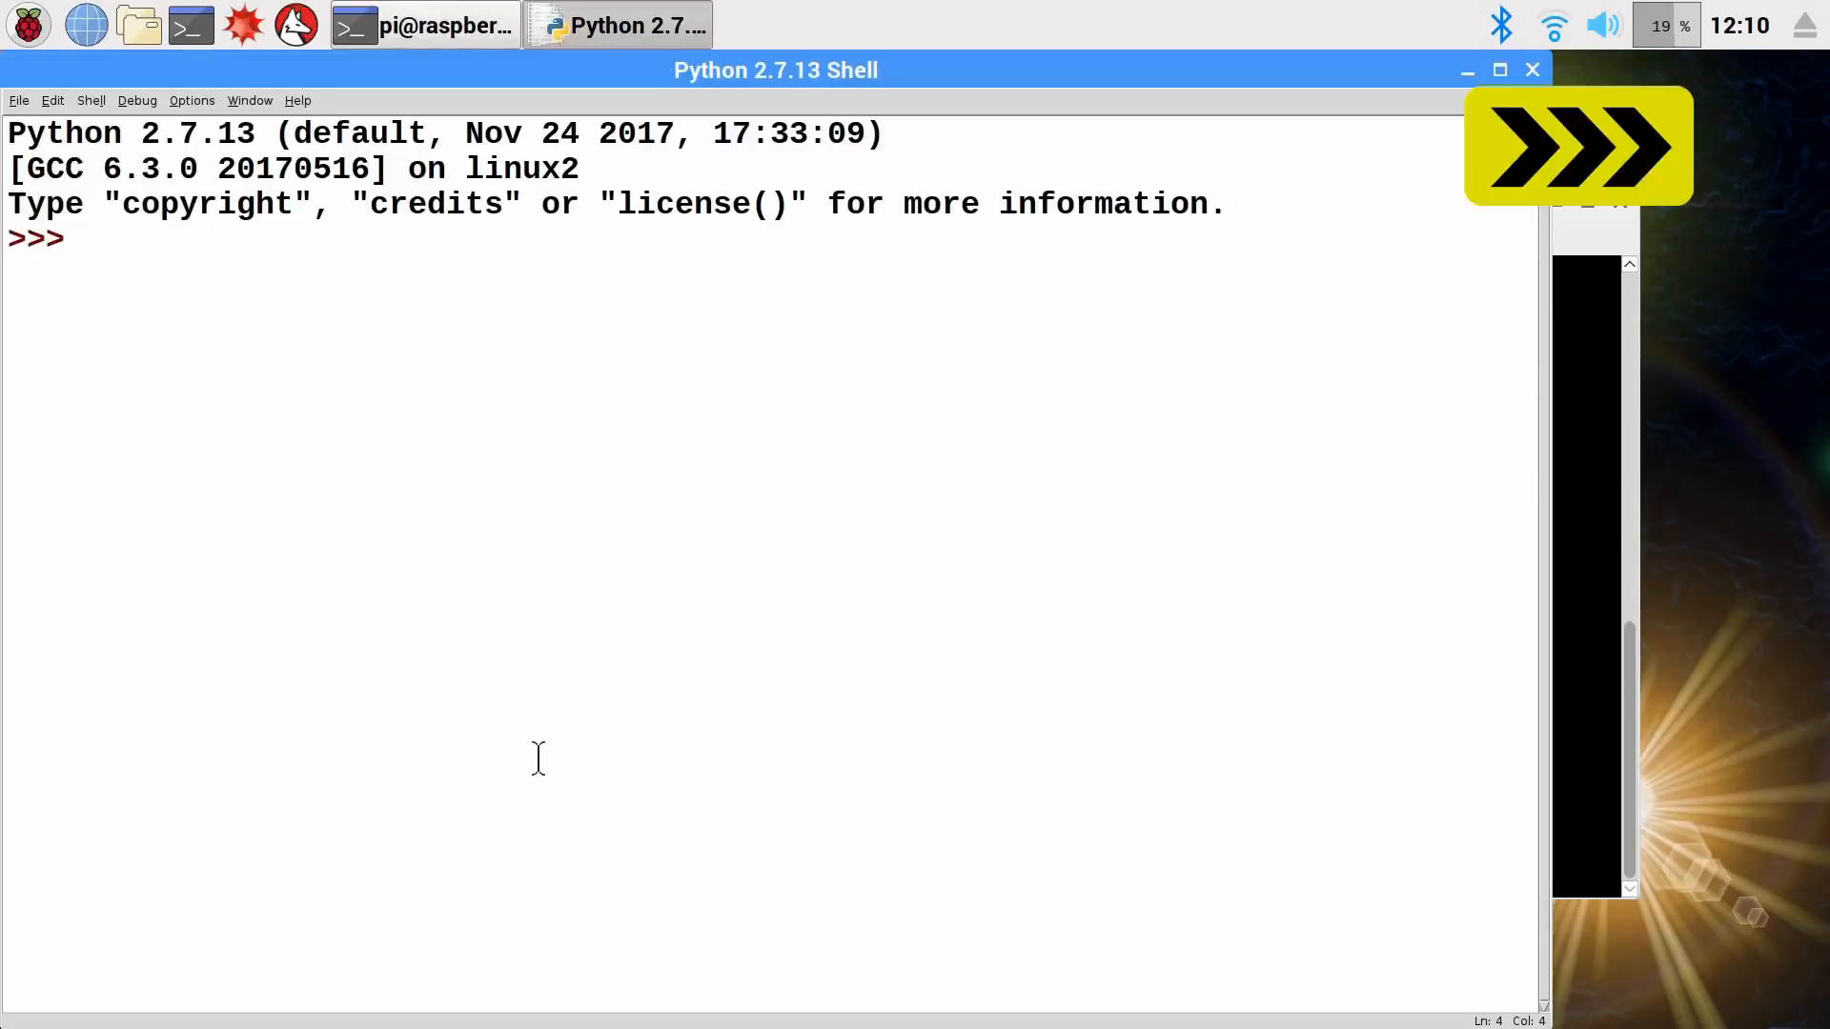
pyautogui.click(805, 25)
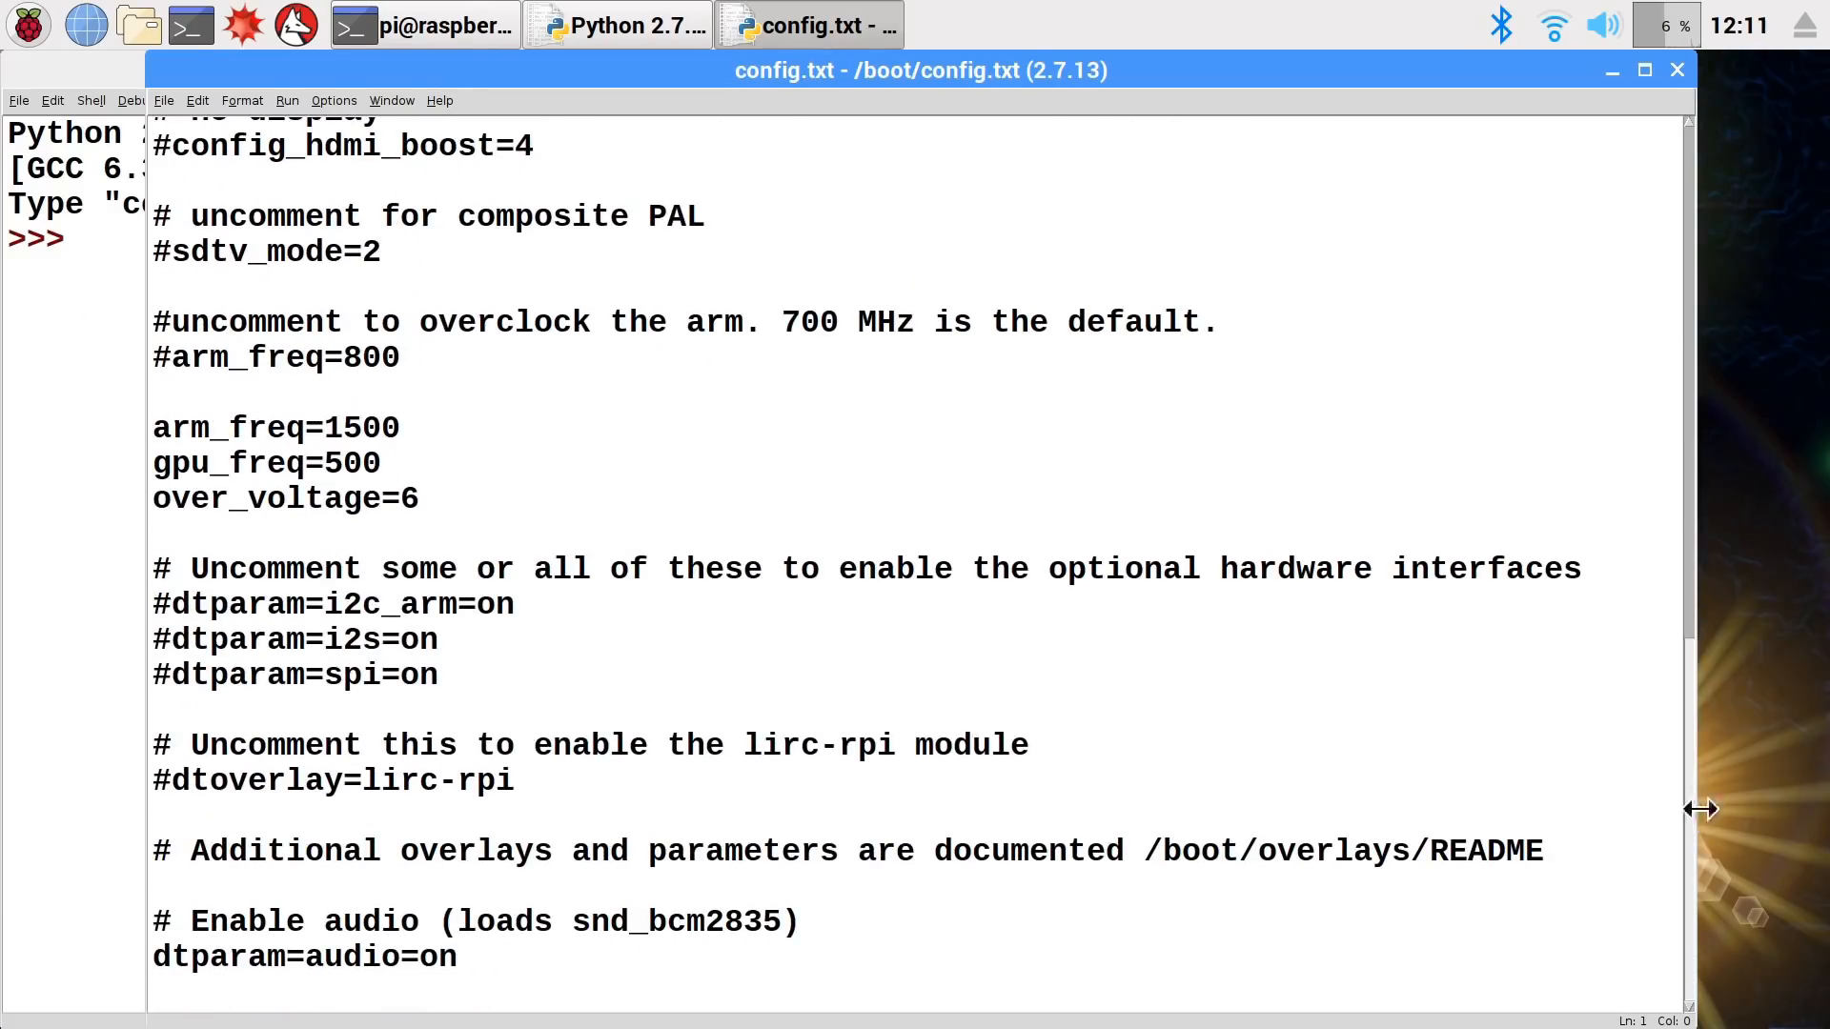
pyautogui.click(375, 427)
pyautogui.write('5')
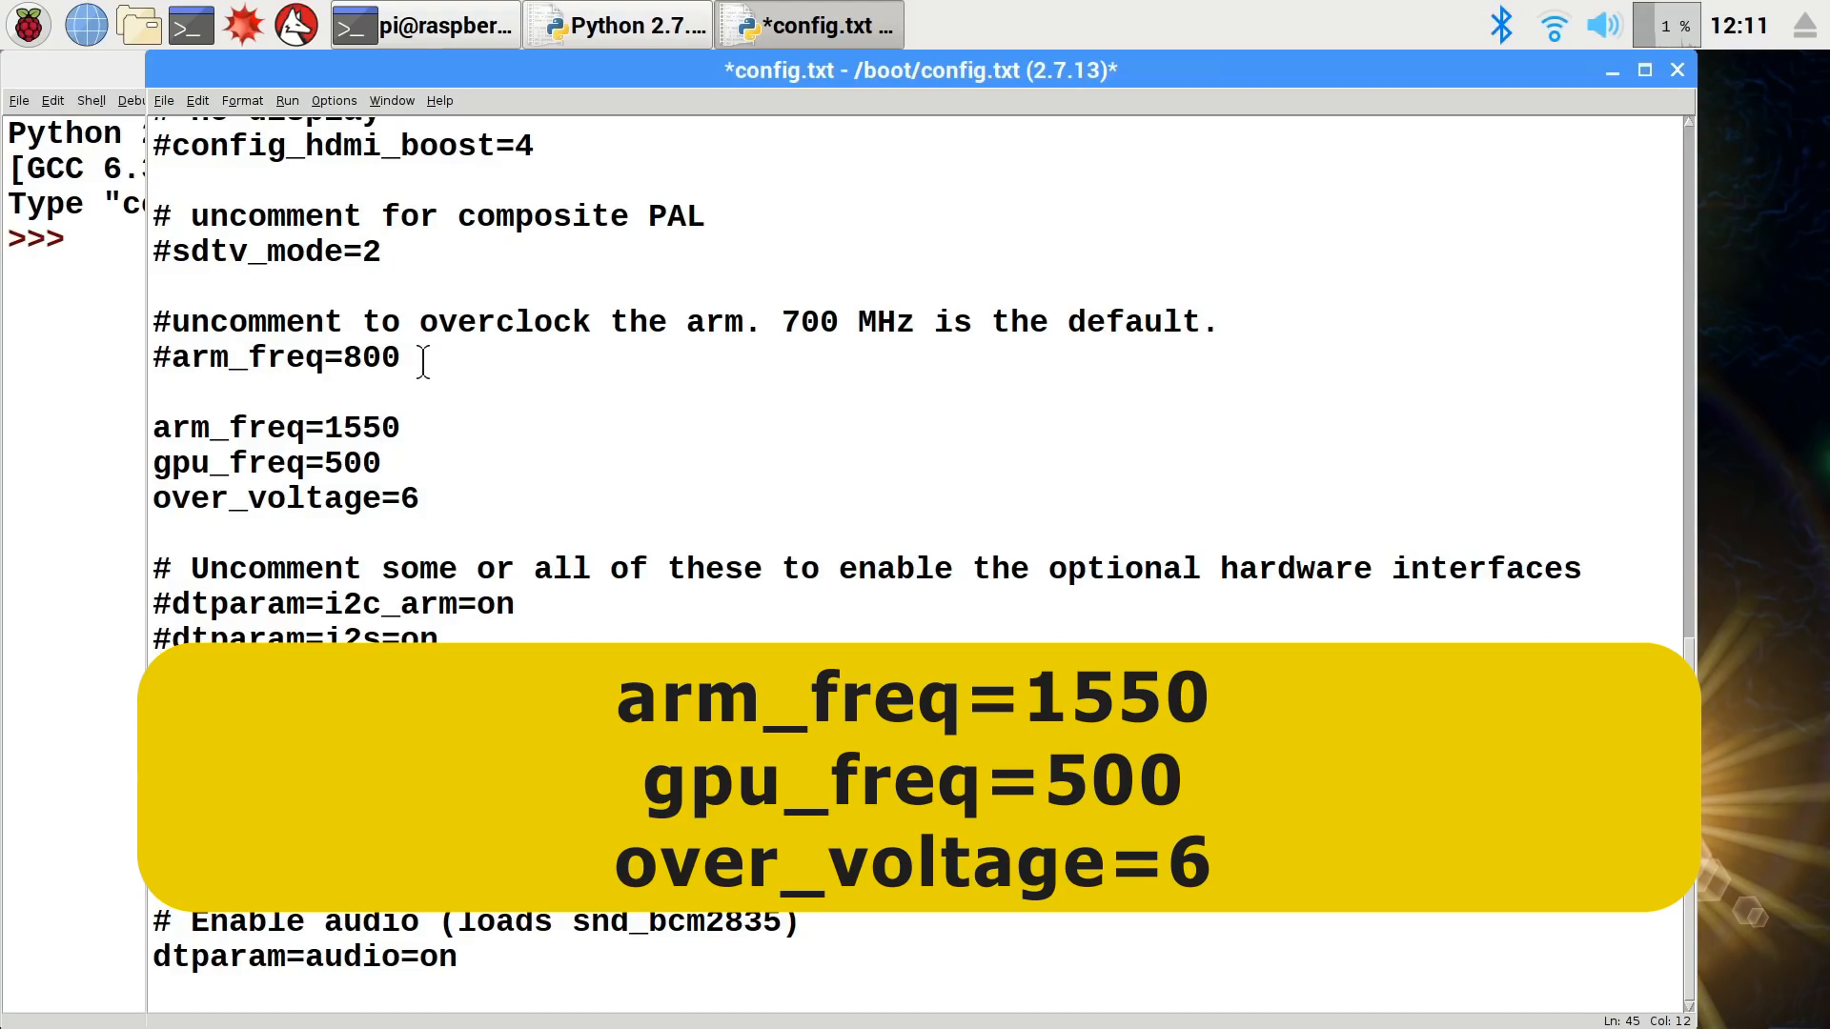
pyautogui.click(380, 427)
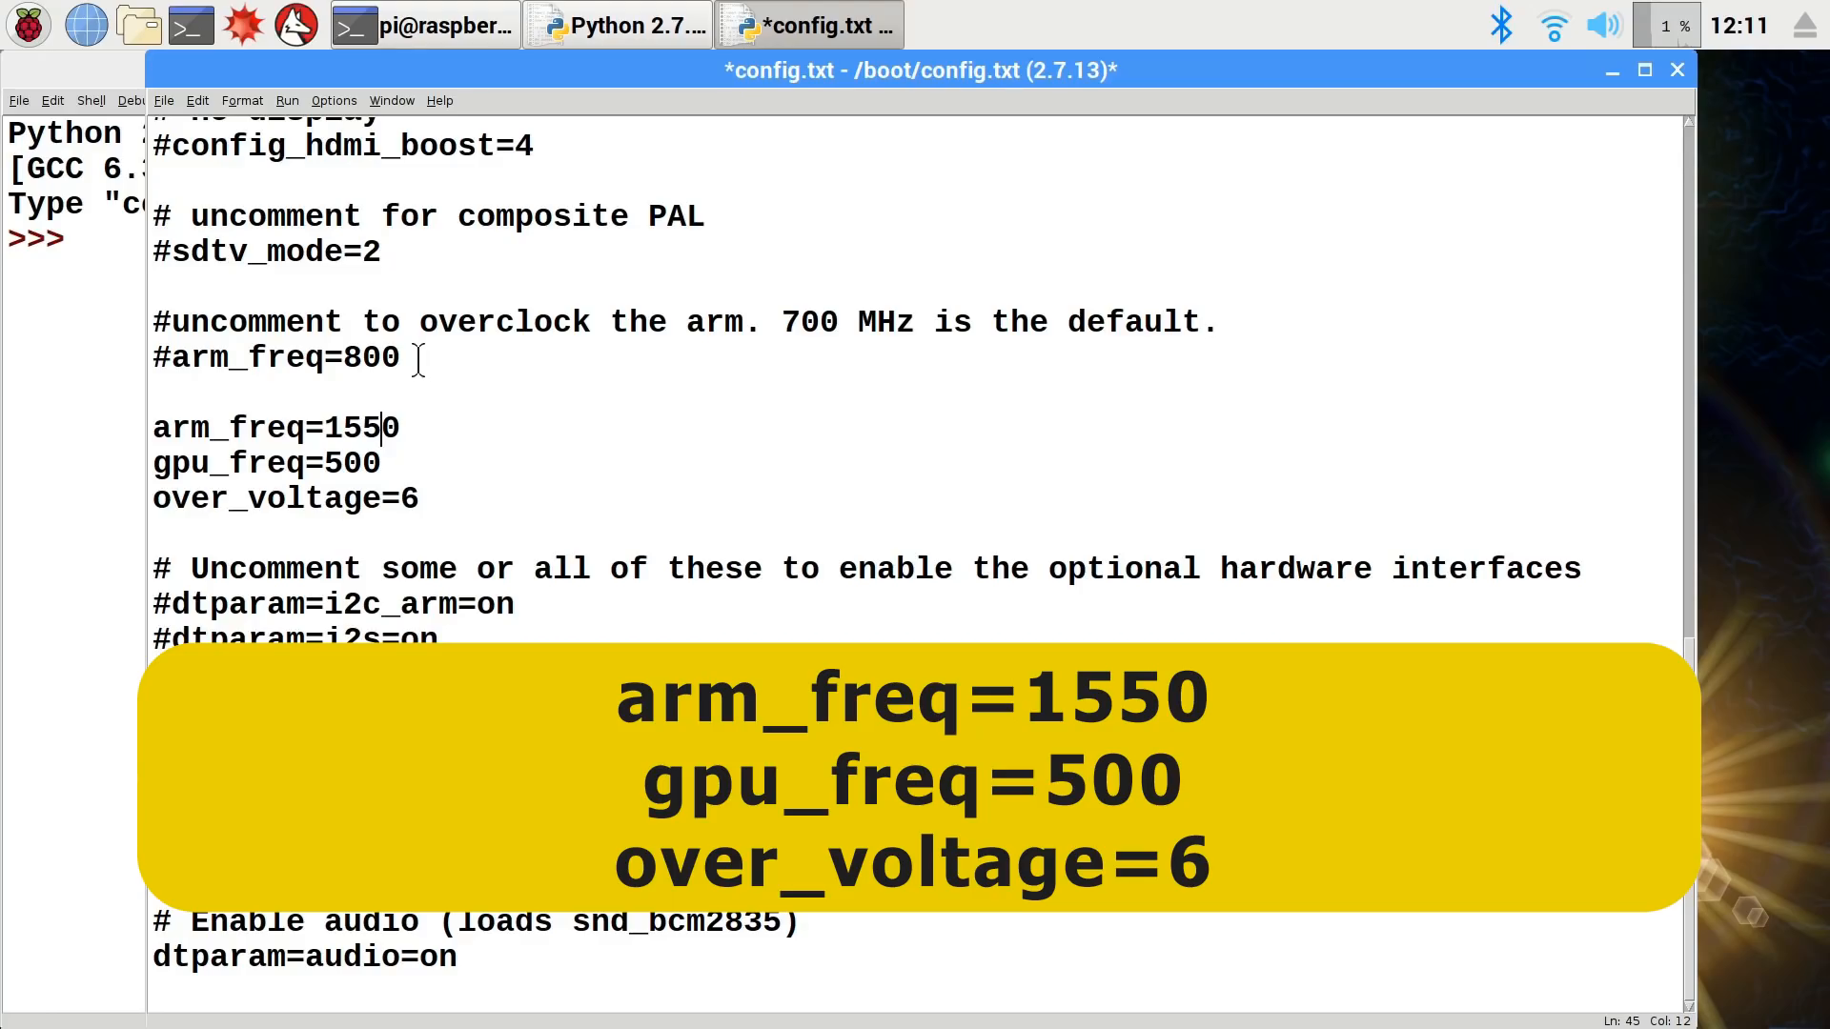
pyautogui.moveTo(232, 263)
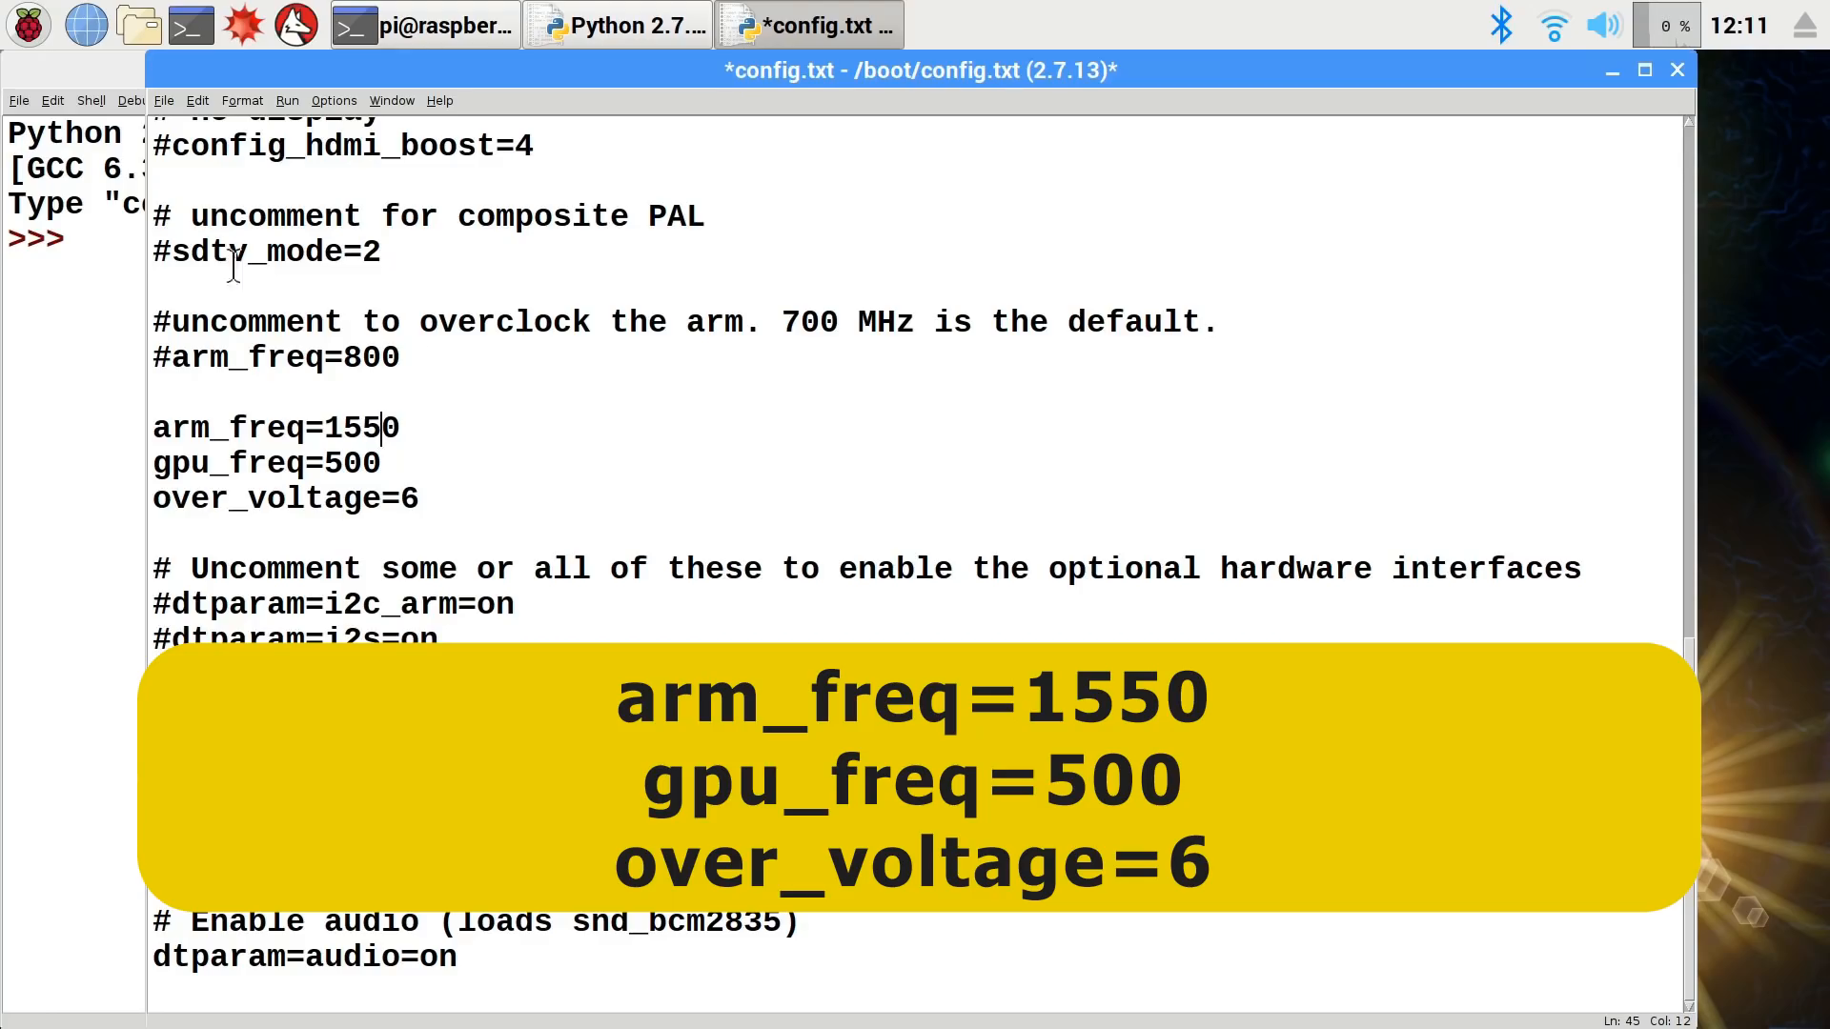
pyautogui.click(162, 101)
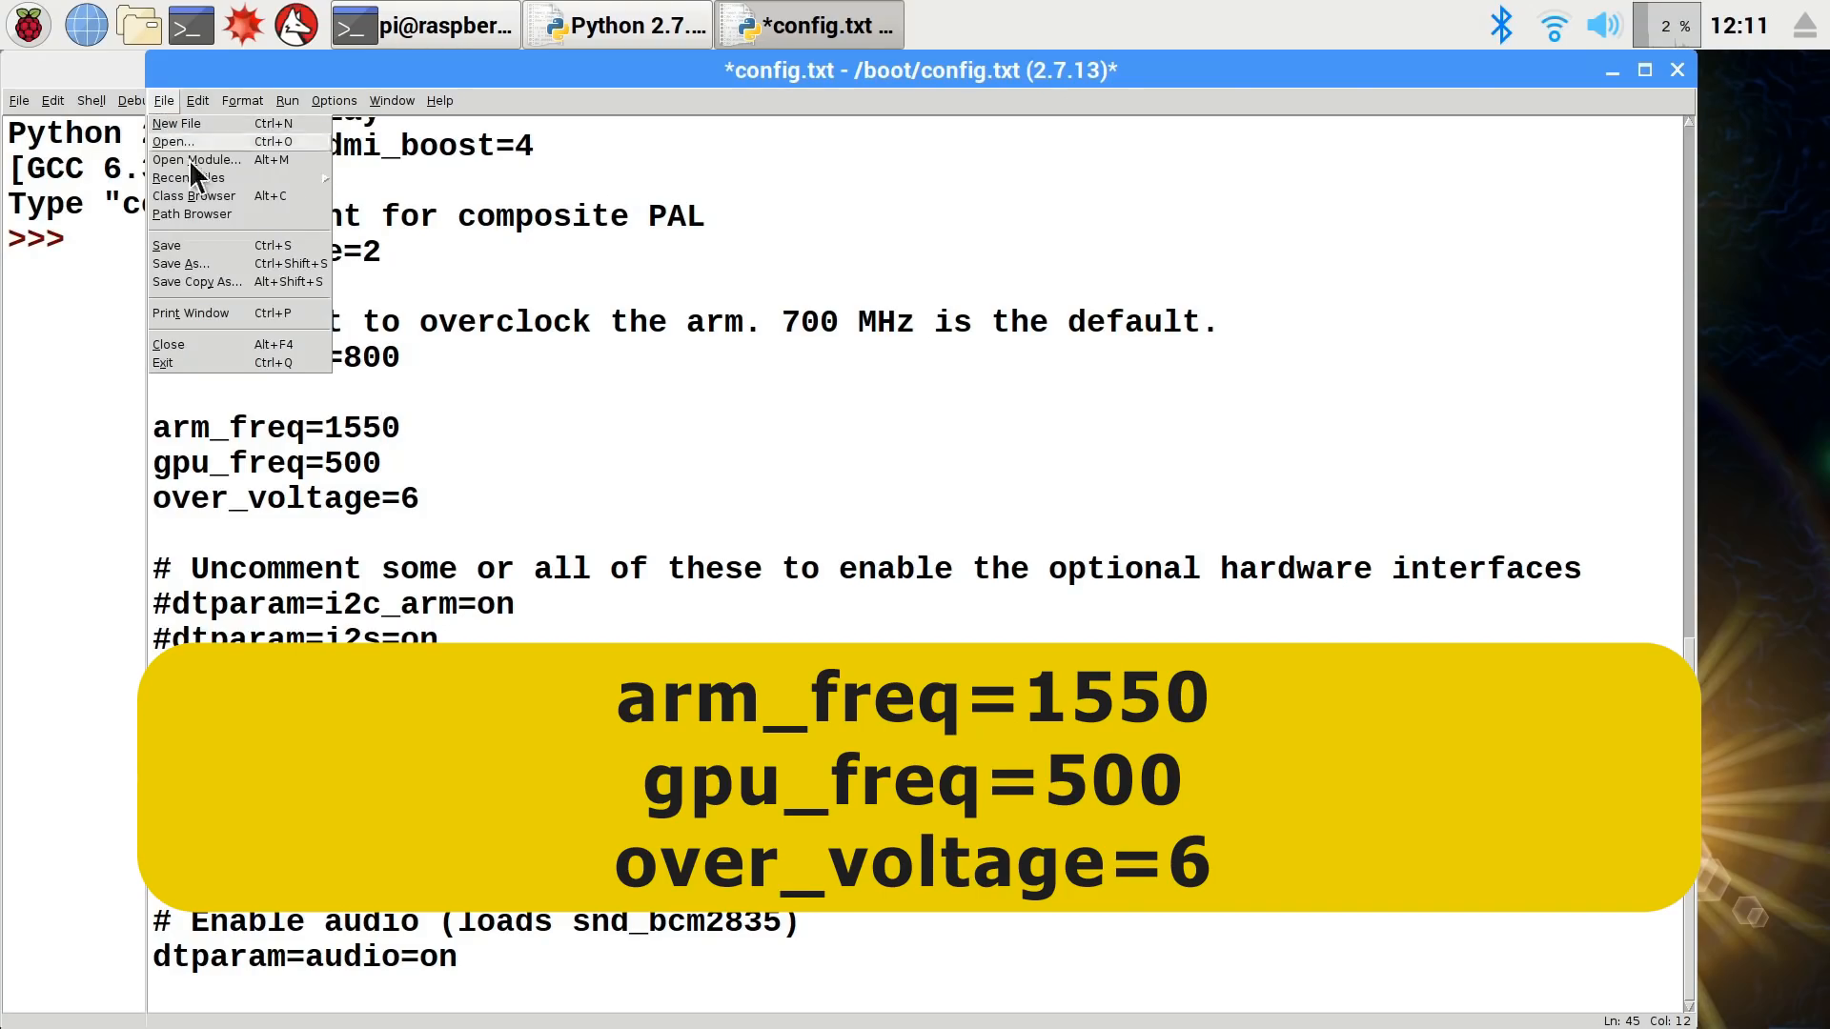
# - Save the config file and launch a fresh LXTerminal from the taskbar
pyautogui.click(166, 246)
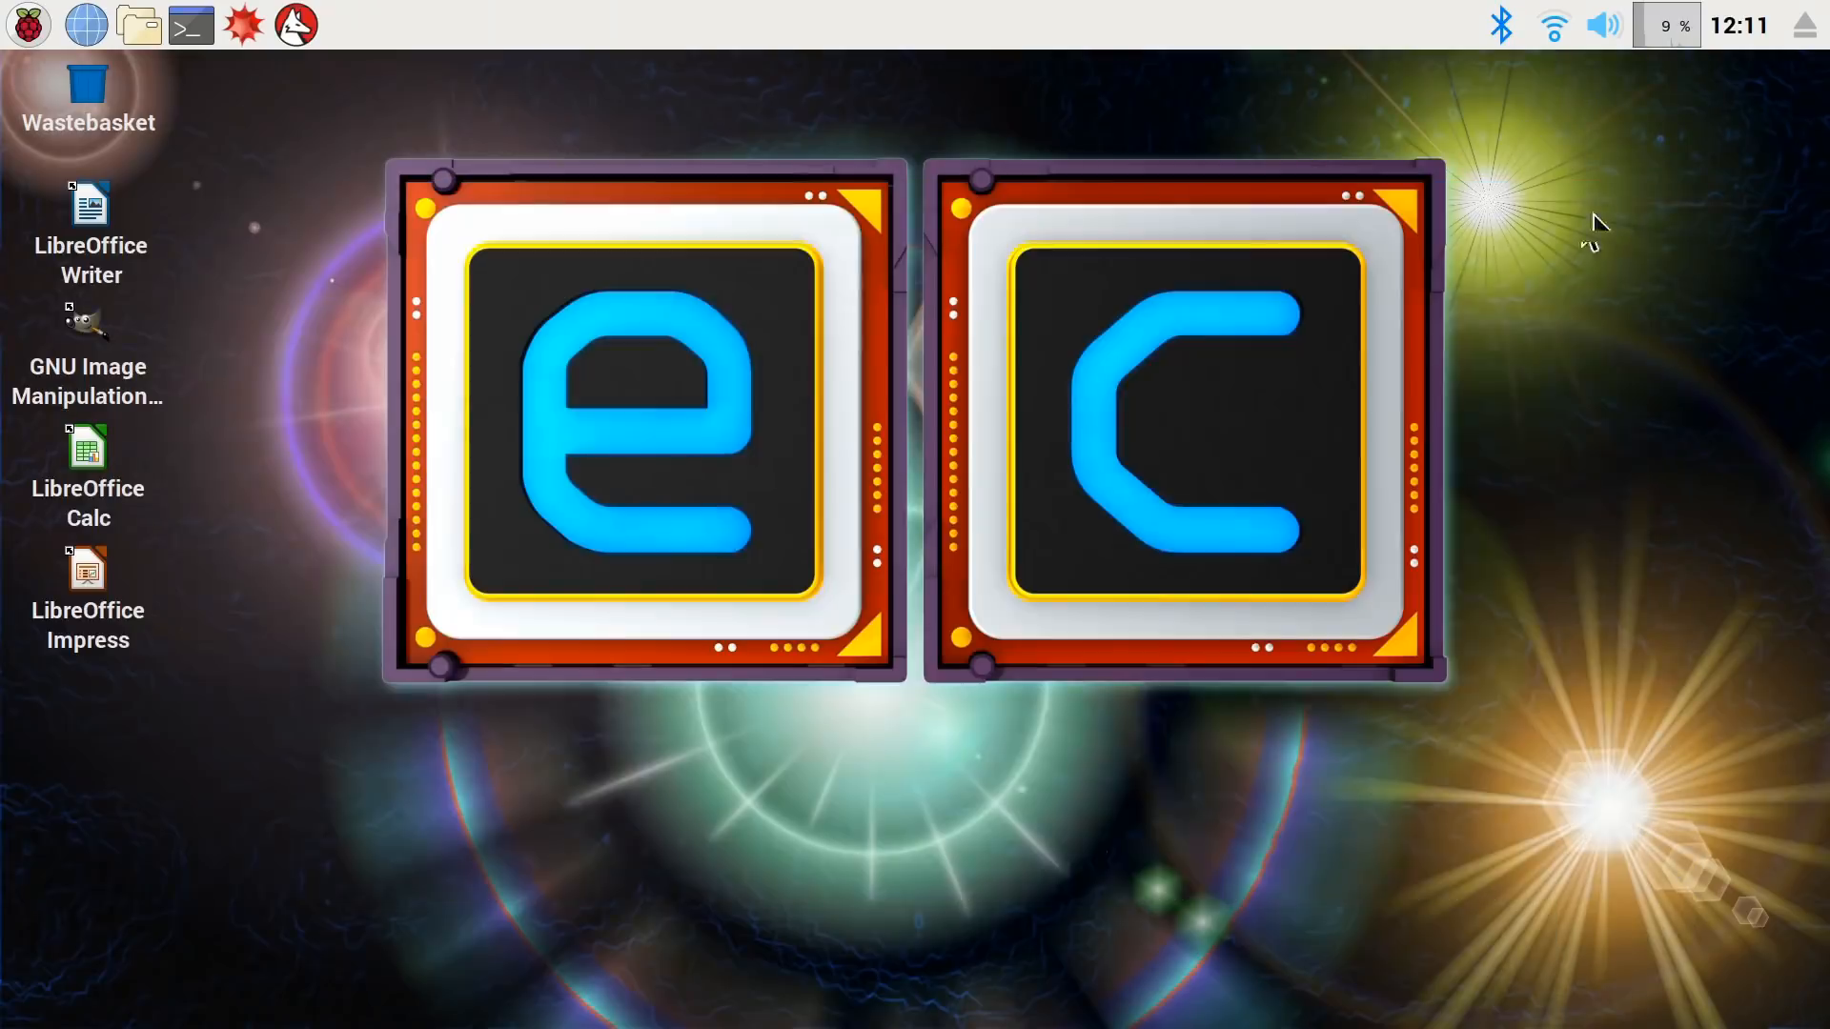
pyautogui.click(29, 23)
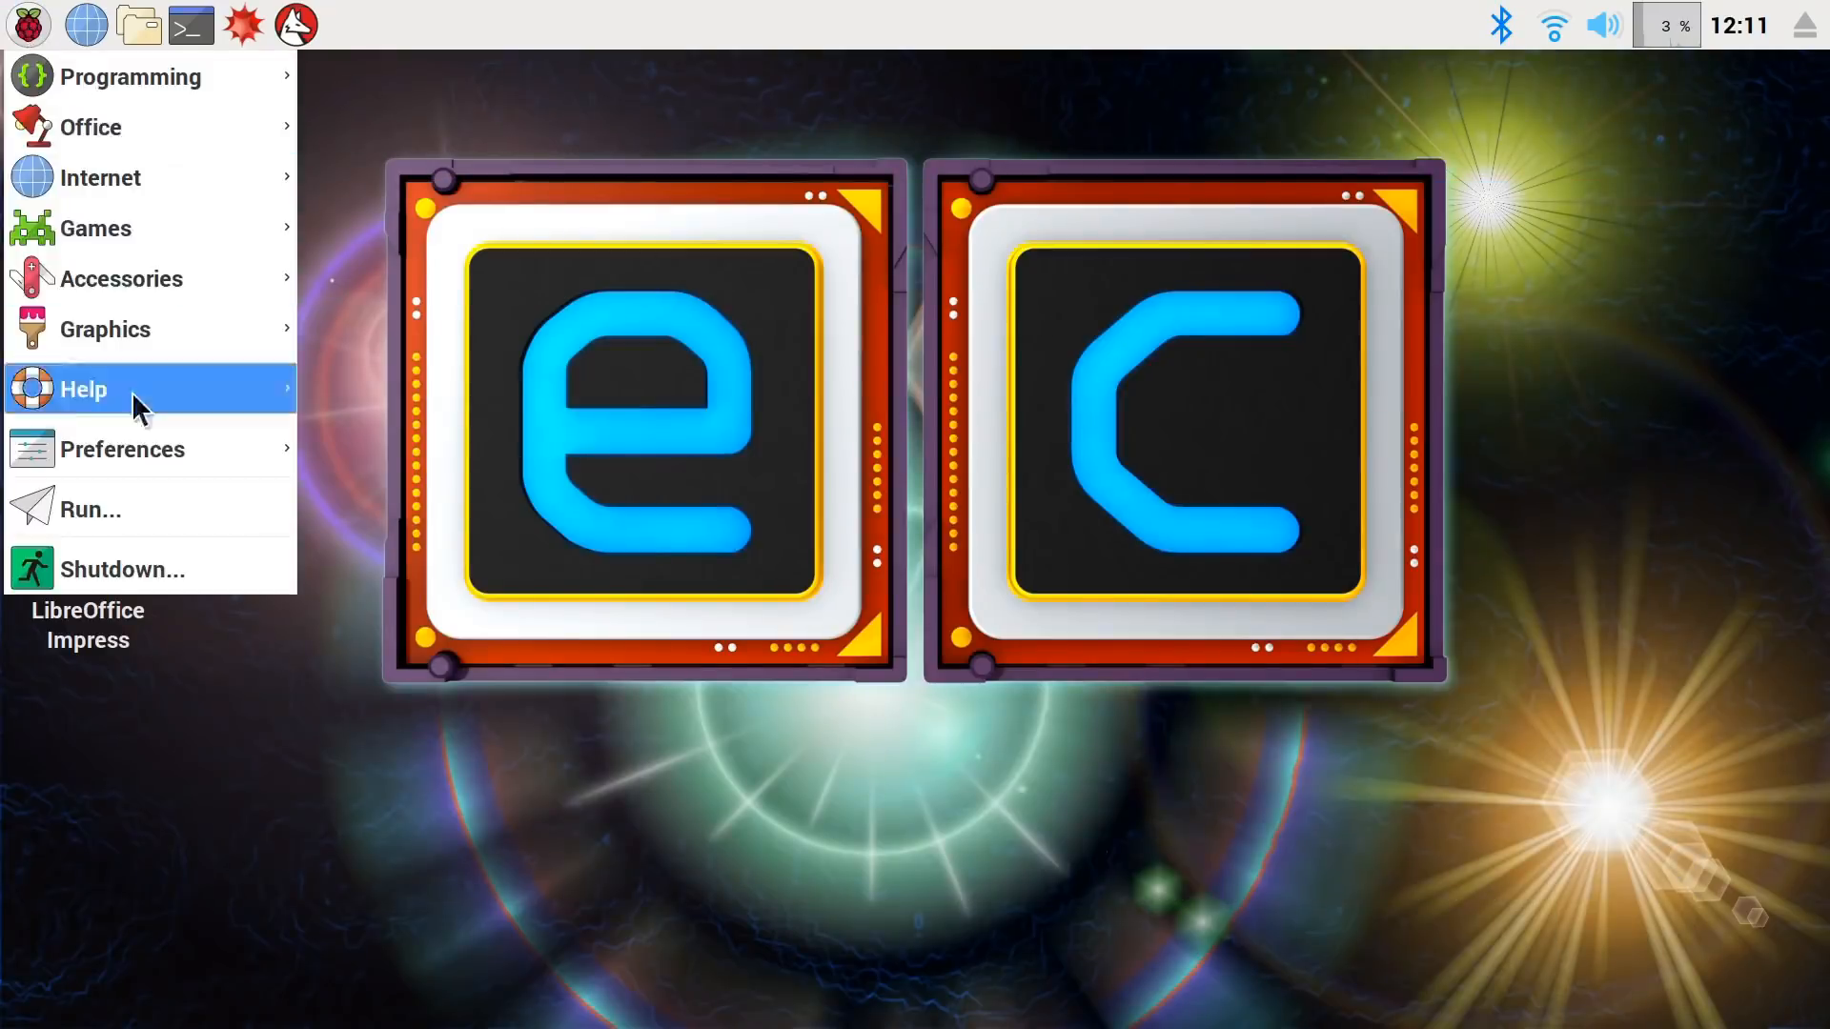
pyautogui.click(190, 25)
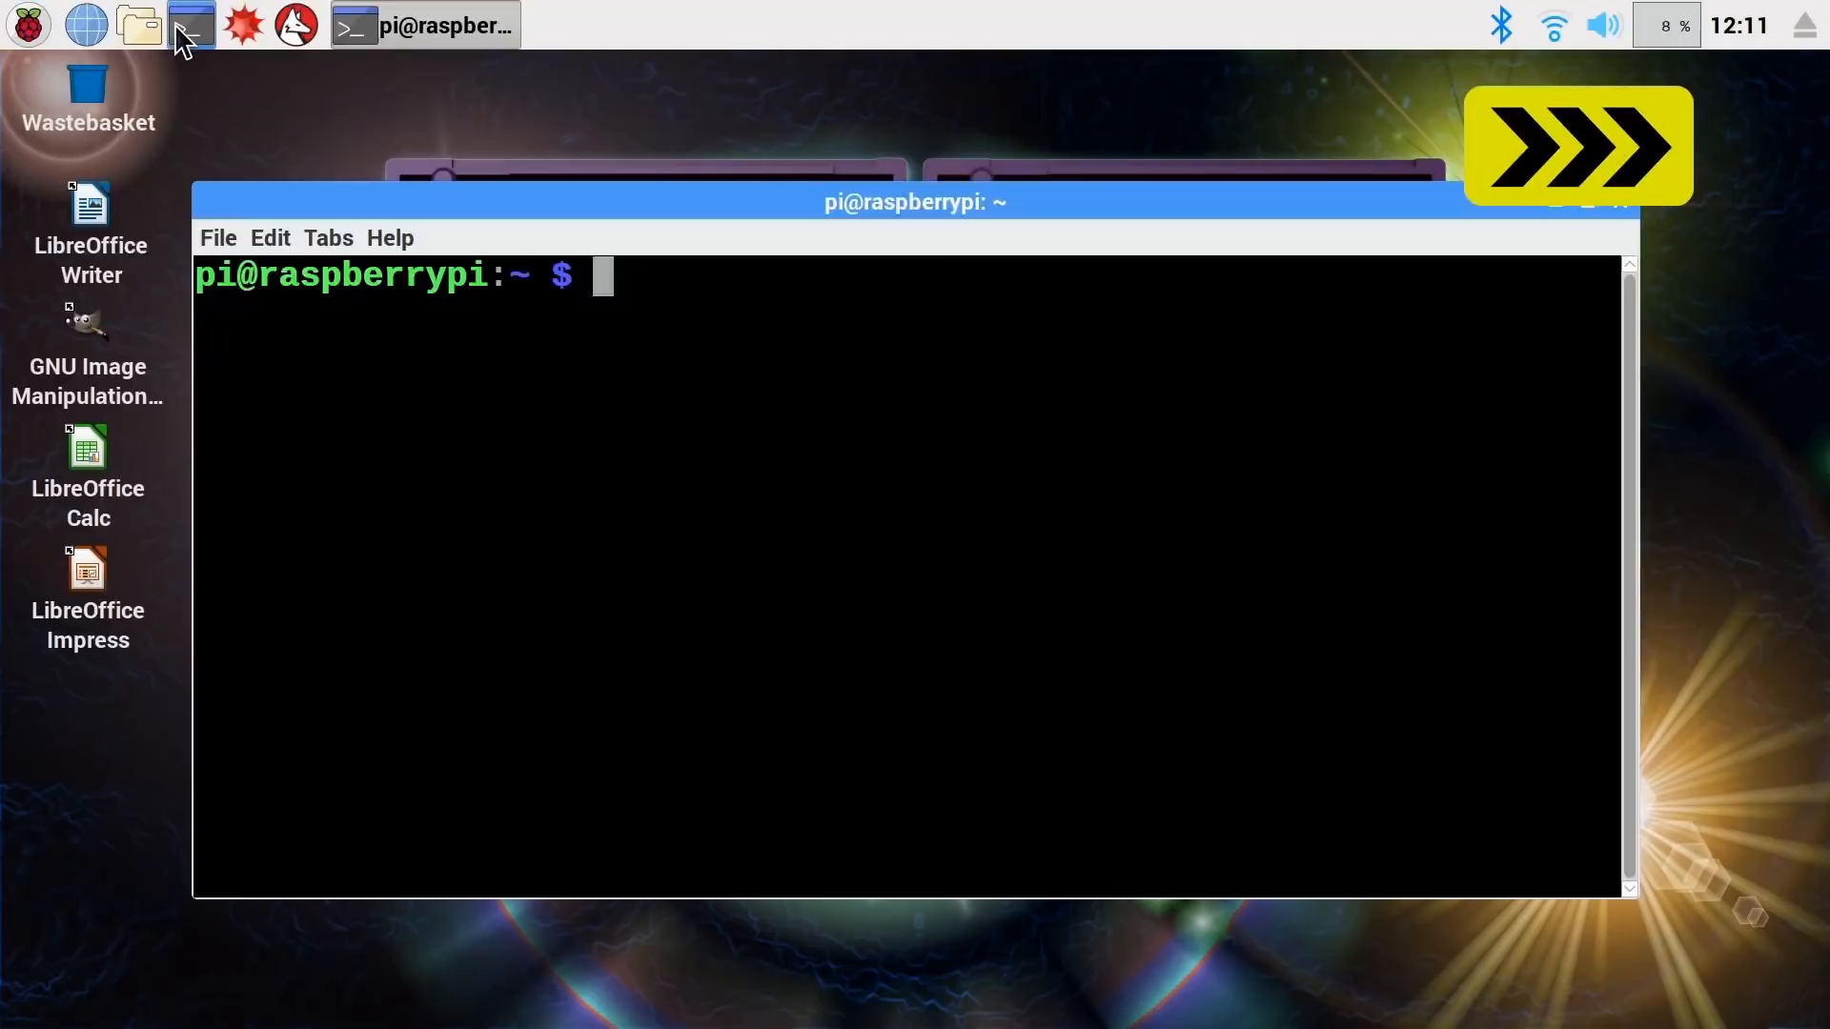
# - Run ./overclock_test.sh at 1550000 kHz (268.7286s, 48.3'C), then launch IDLE as root
pyautogui.write('./overclock_test.sh')
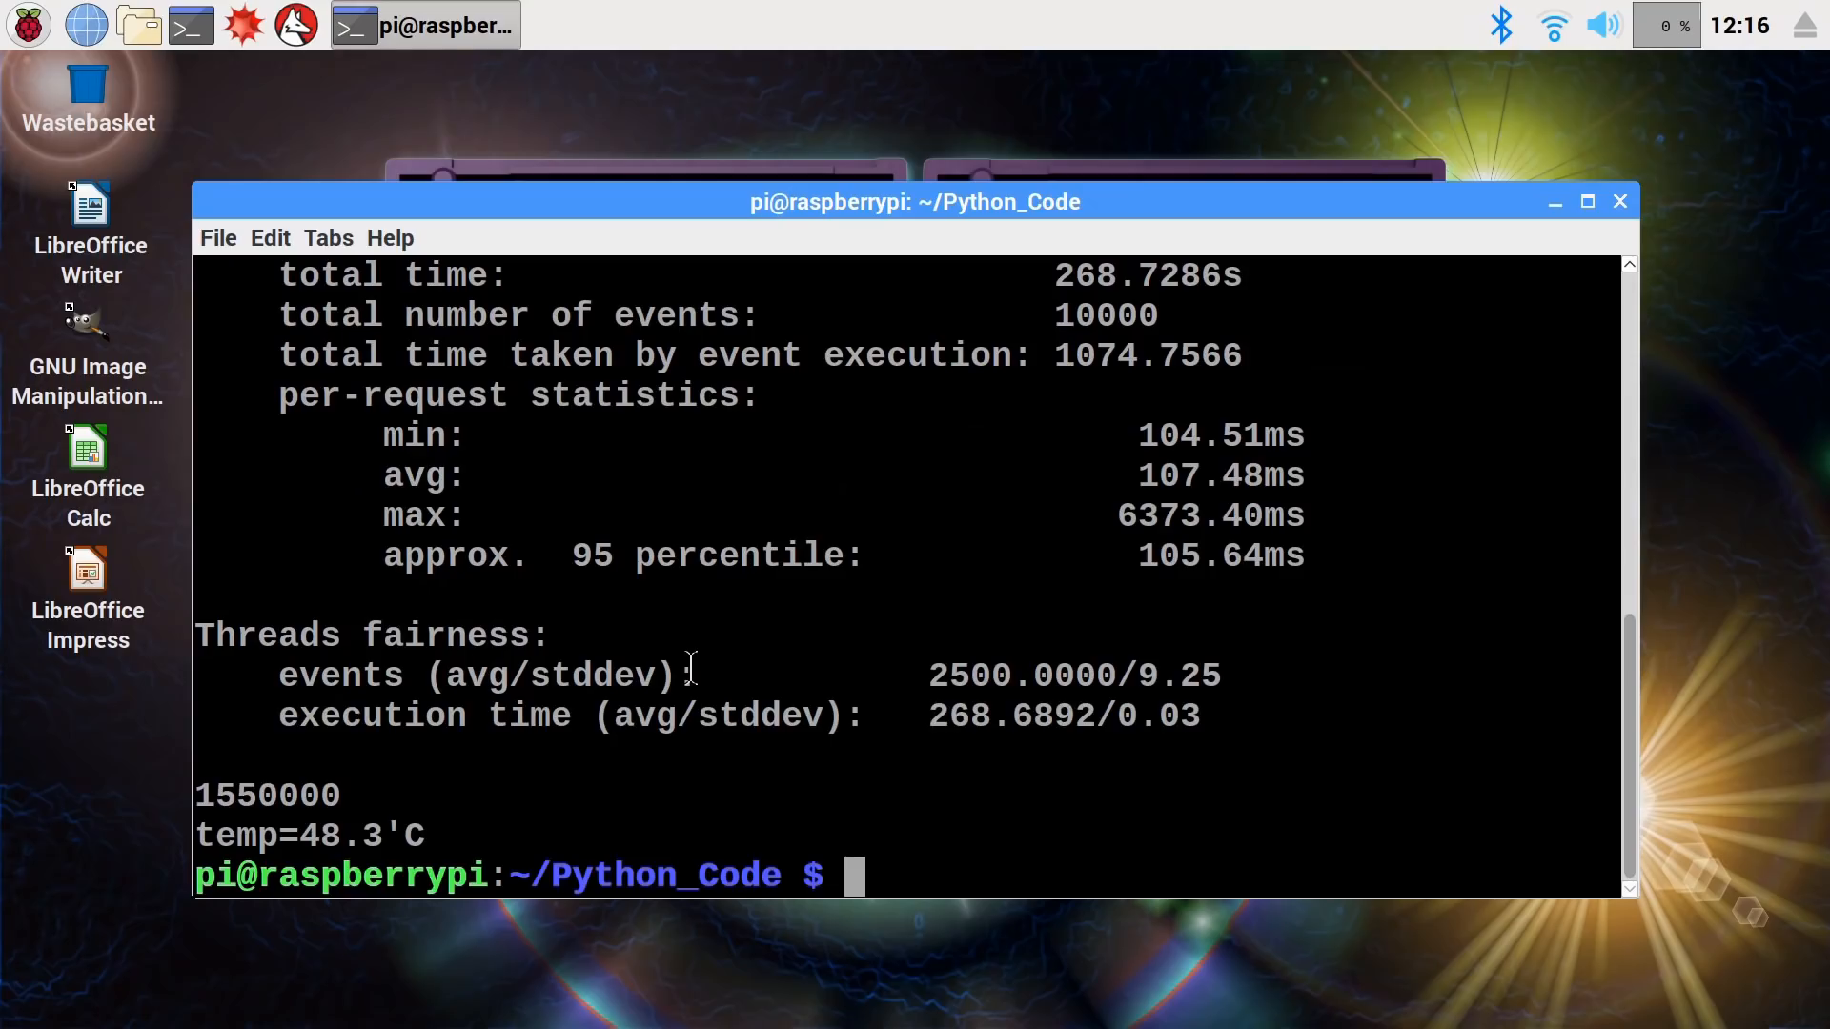
pyautogui.moveTo(1037, 414)
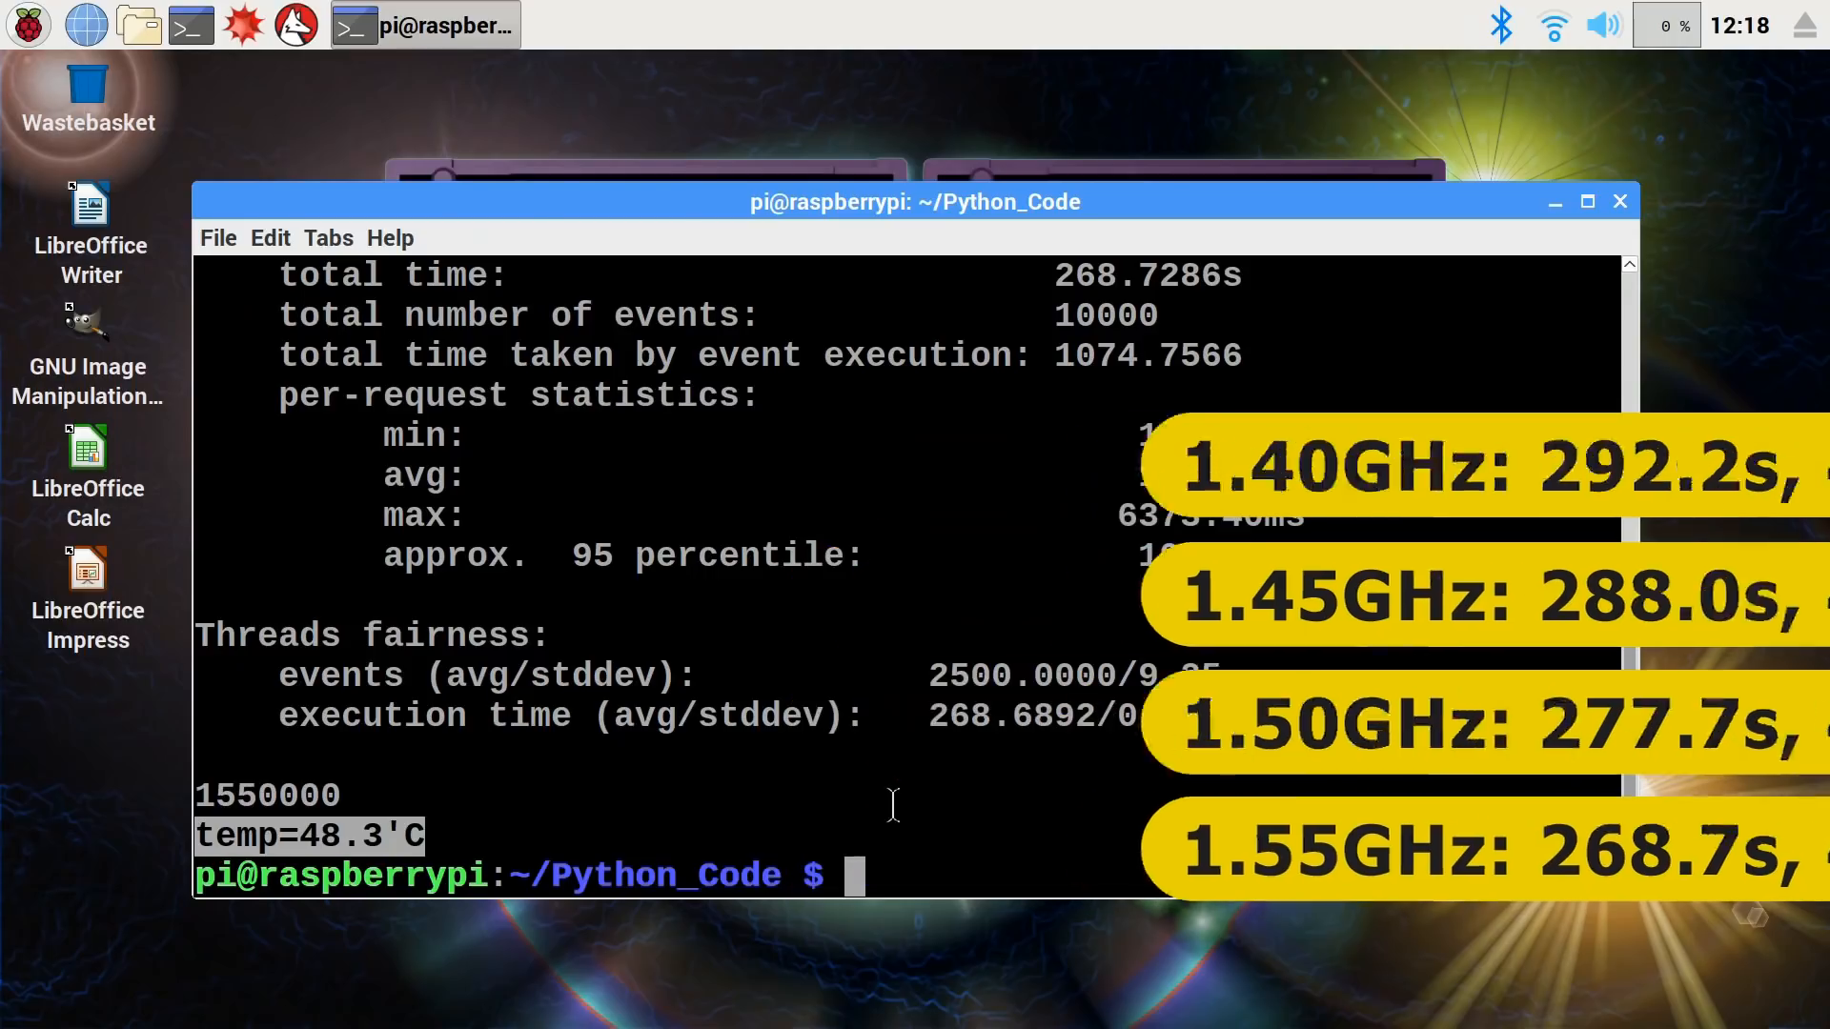
pyautogui.write('sudo idle')
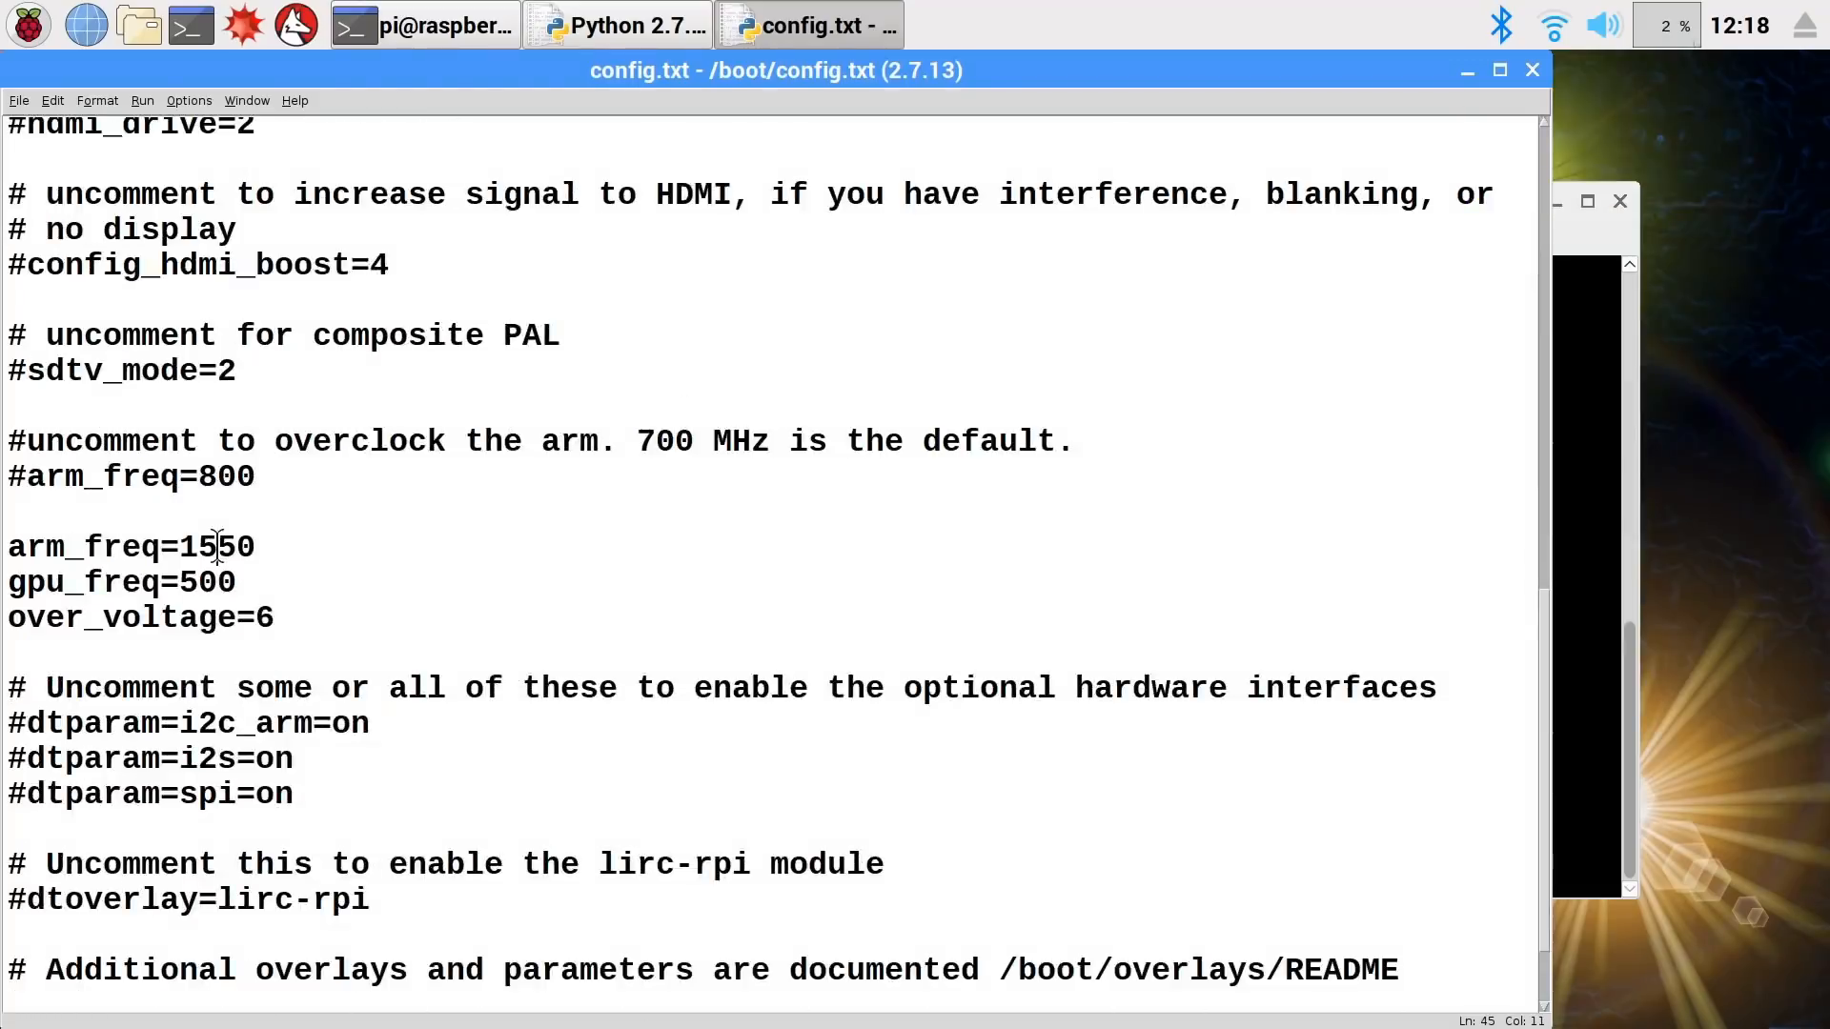
# - Change arm_freq to 1600 in /boot/config.txt, save it and reboot
pyautogui.write('160')
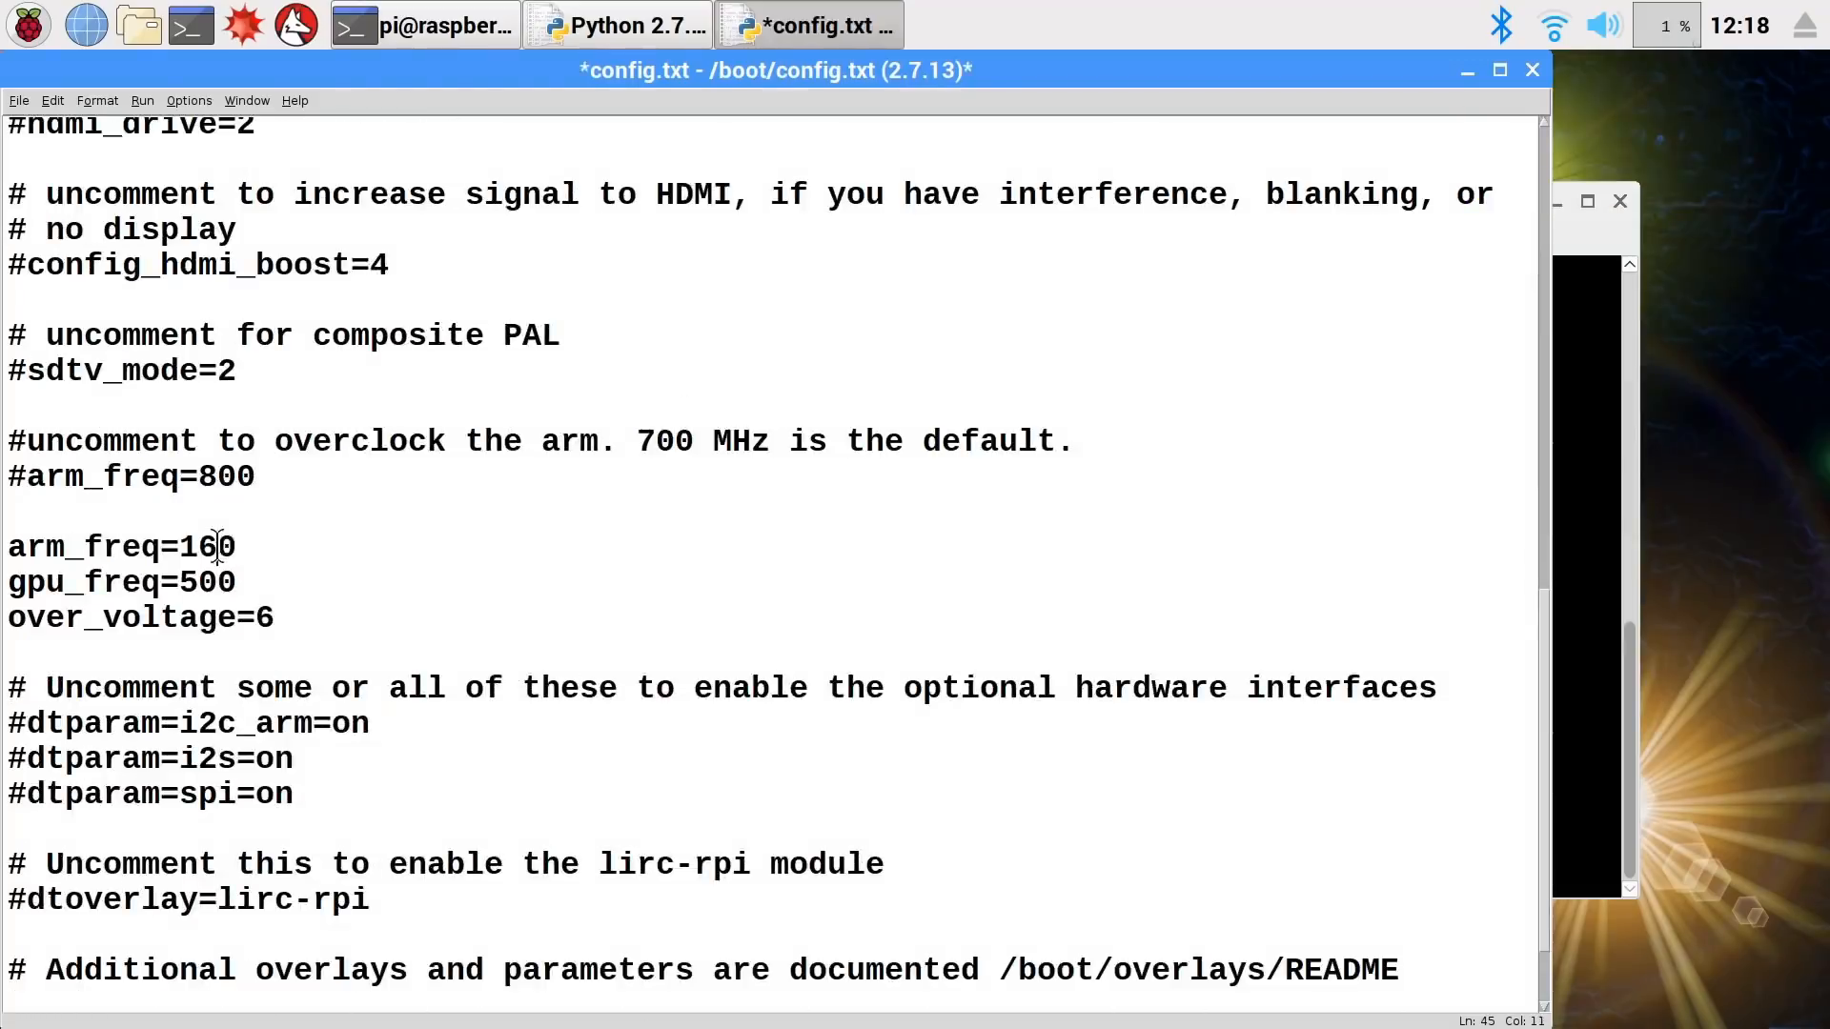
pyautogui.write('0')
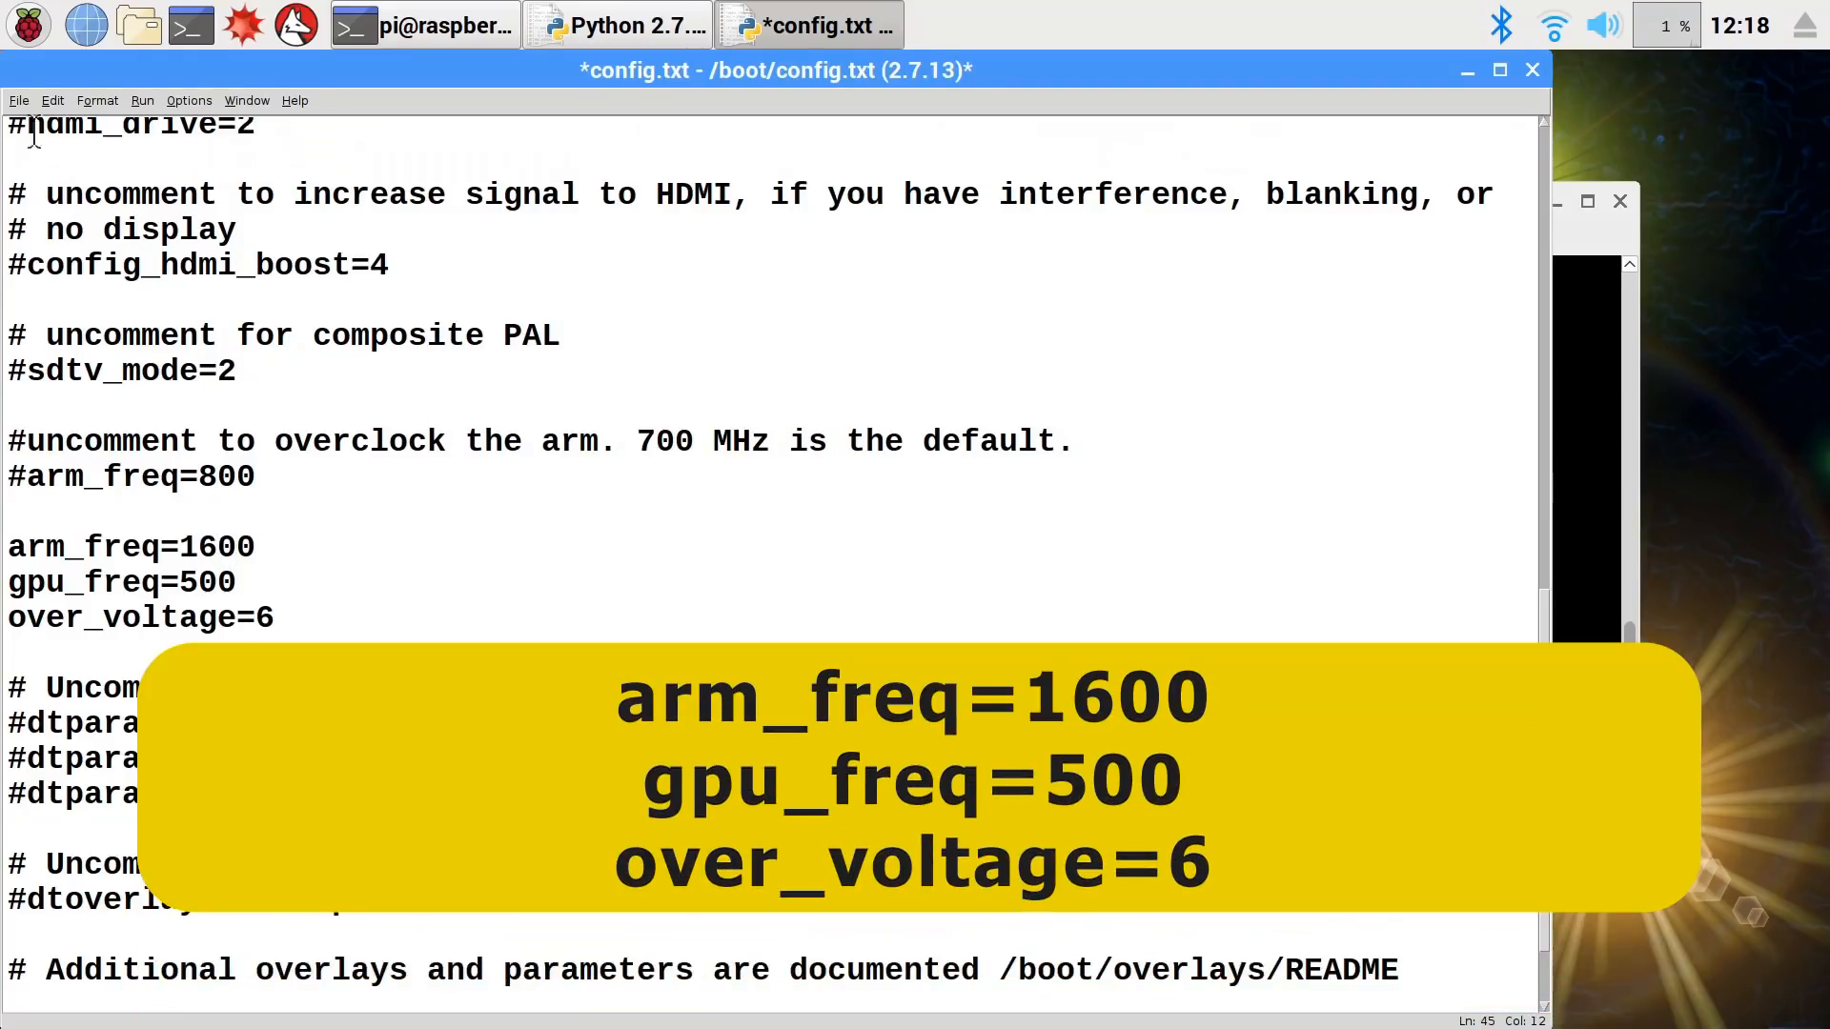
pyautogui.press('ctrl+s')
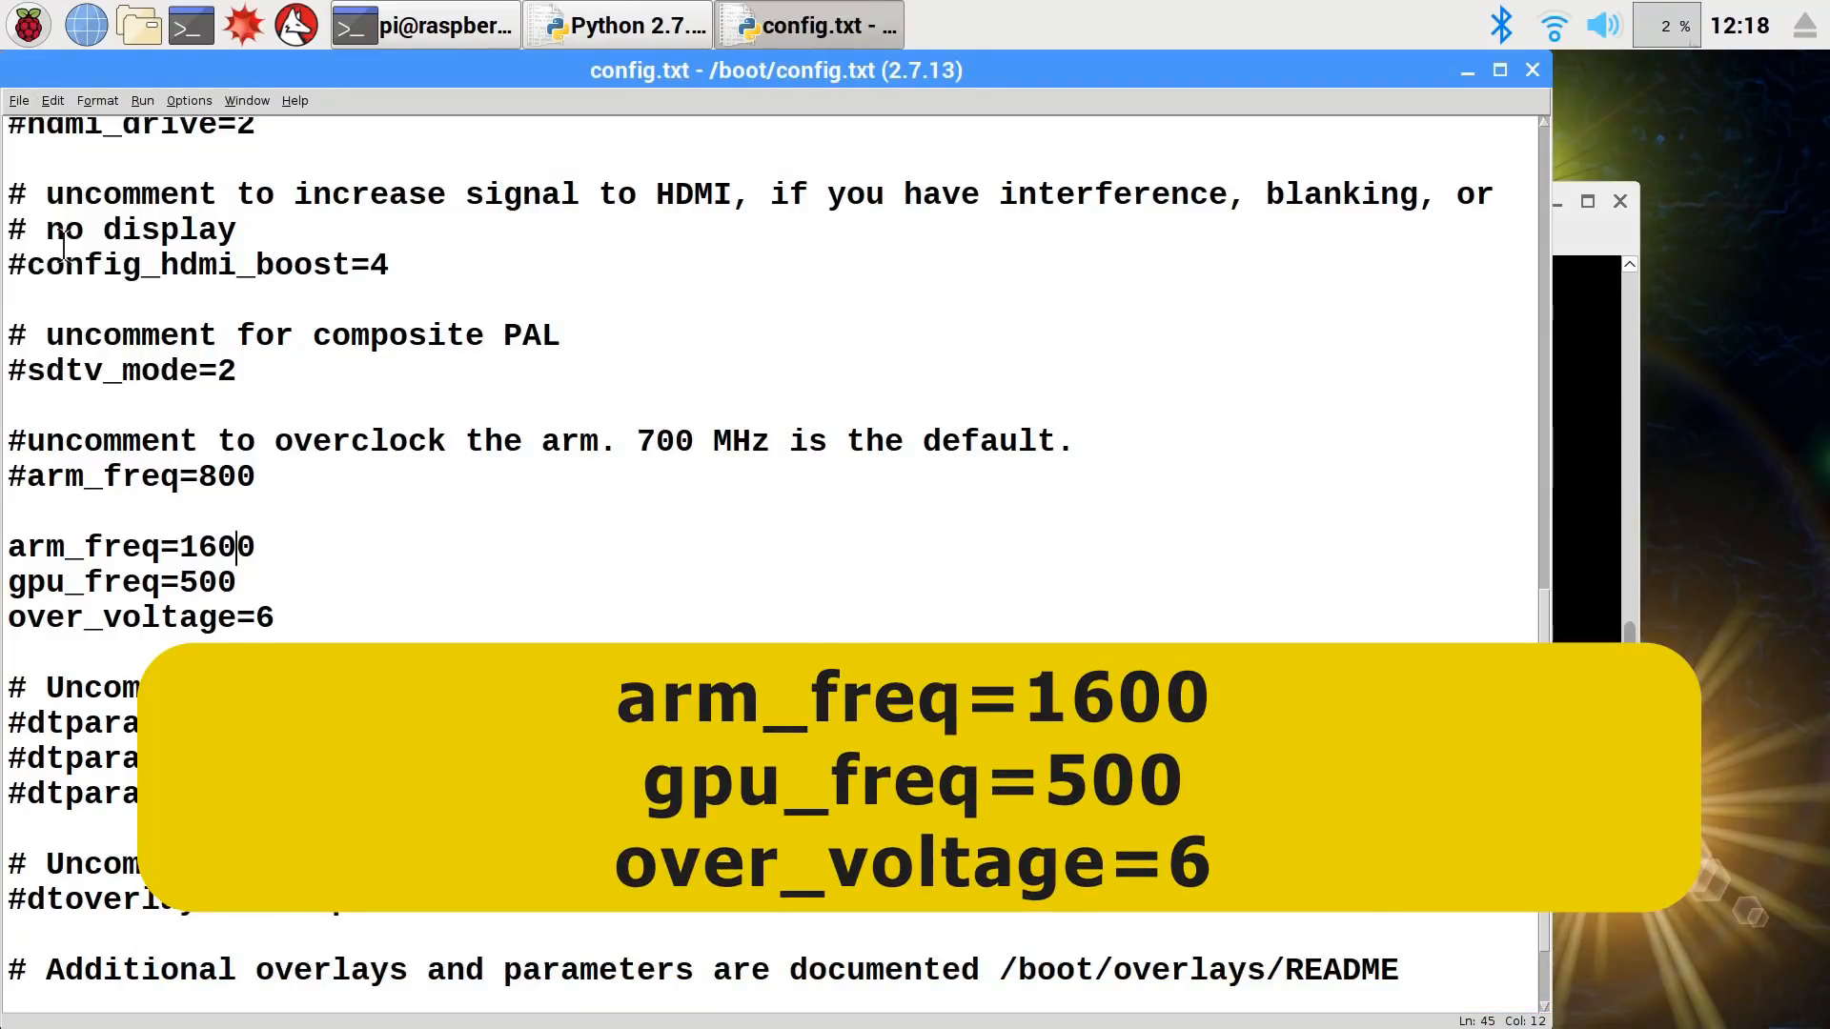
pyautogui.click(616, 25)
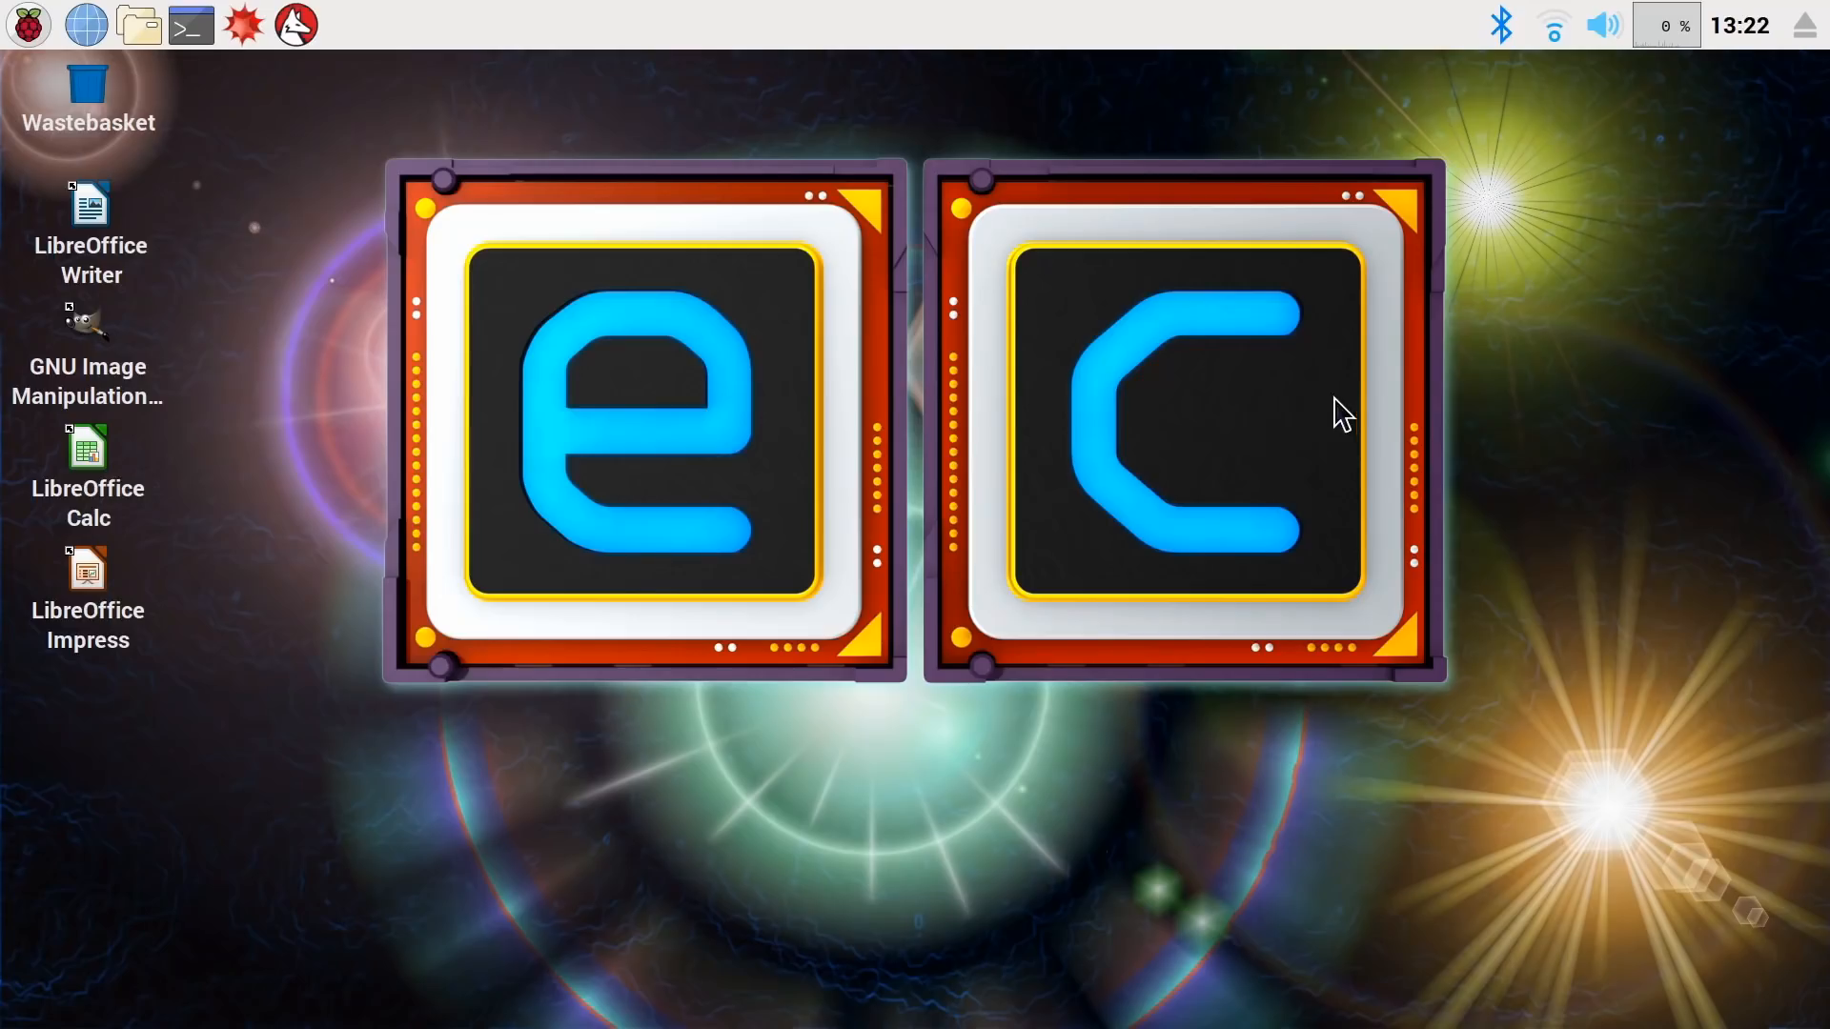
# - Bring up the file manager and navigate into /boot with config.txt and config_Overclock.txt
pyautogui.click(137, 24)
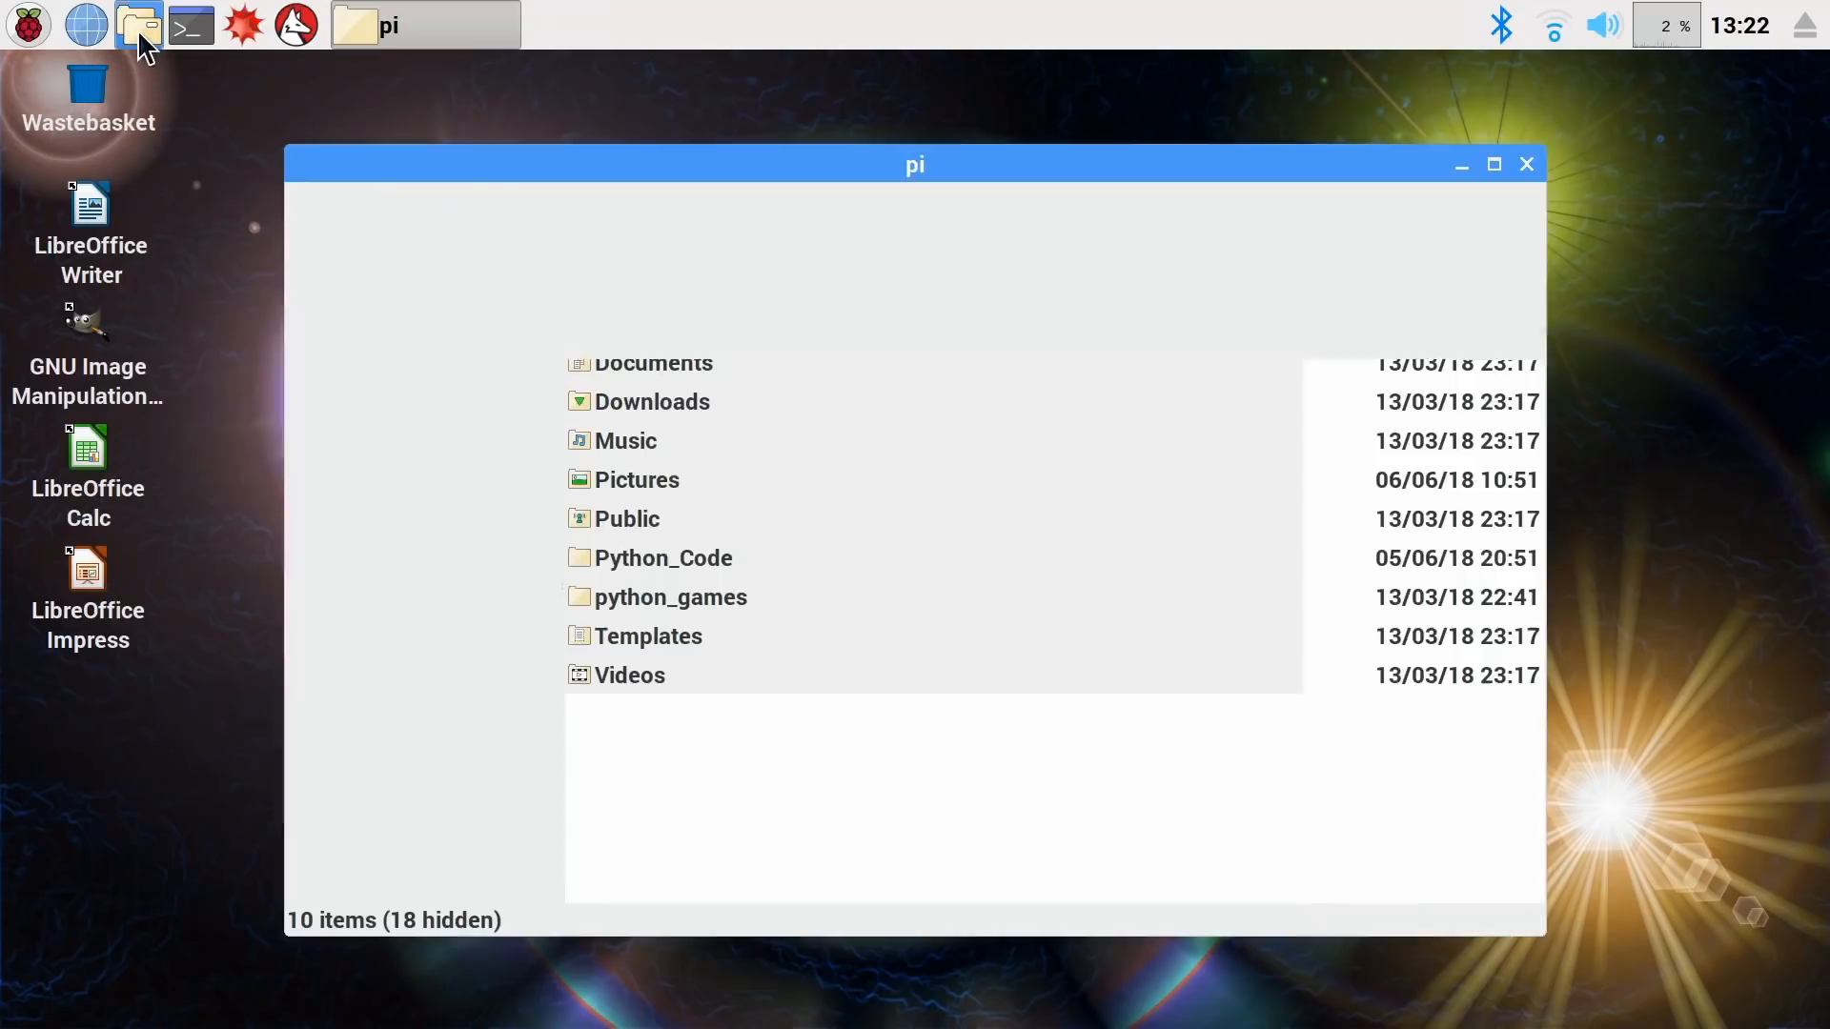
pyautogui.click(139, 25)
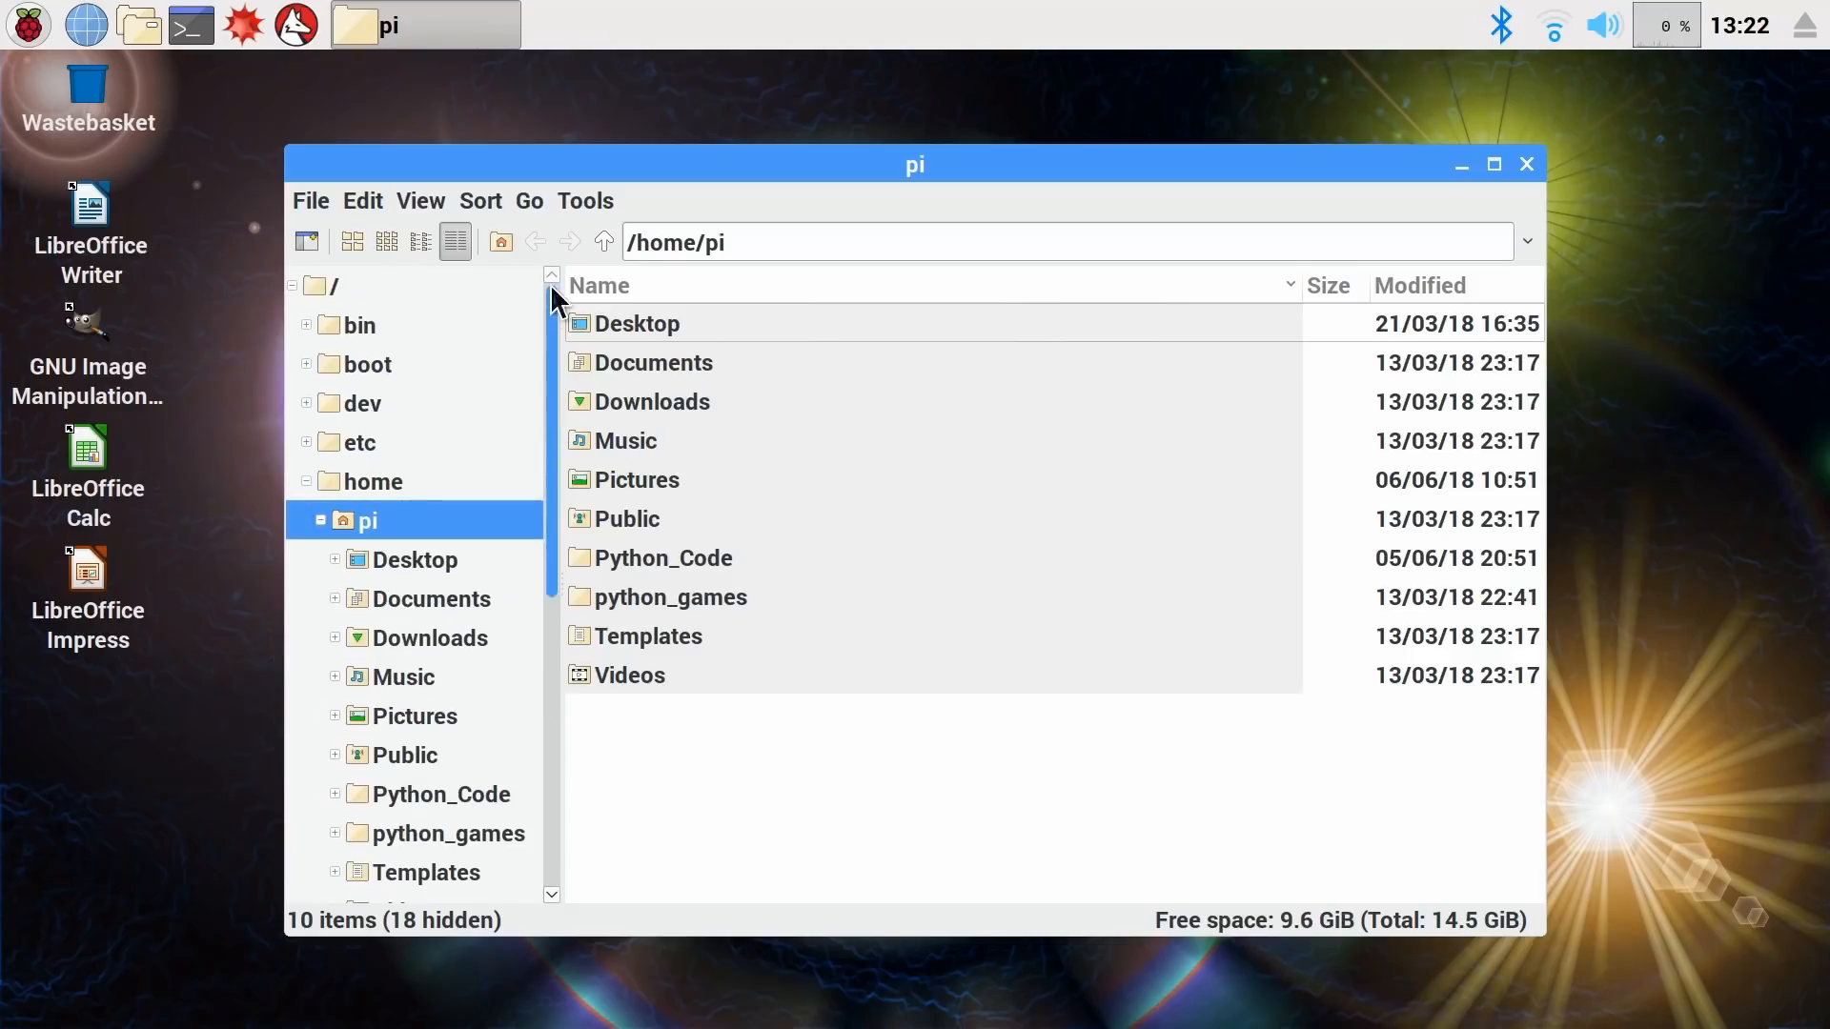
pyautogui.click(367, 362)
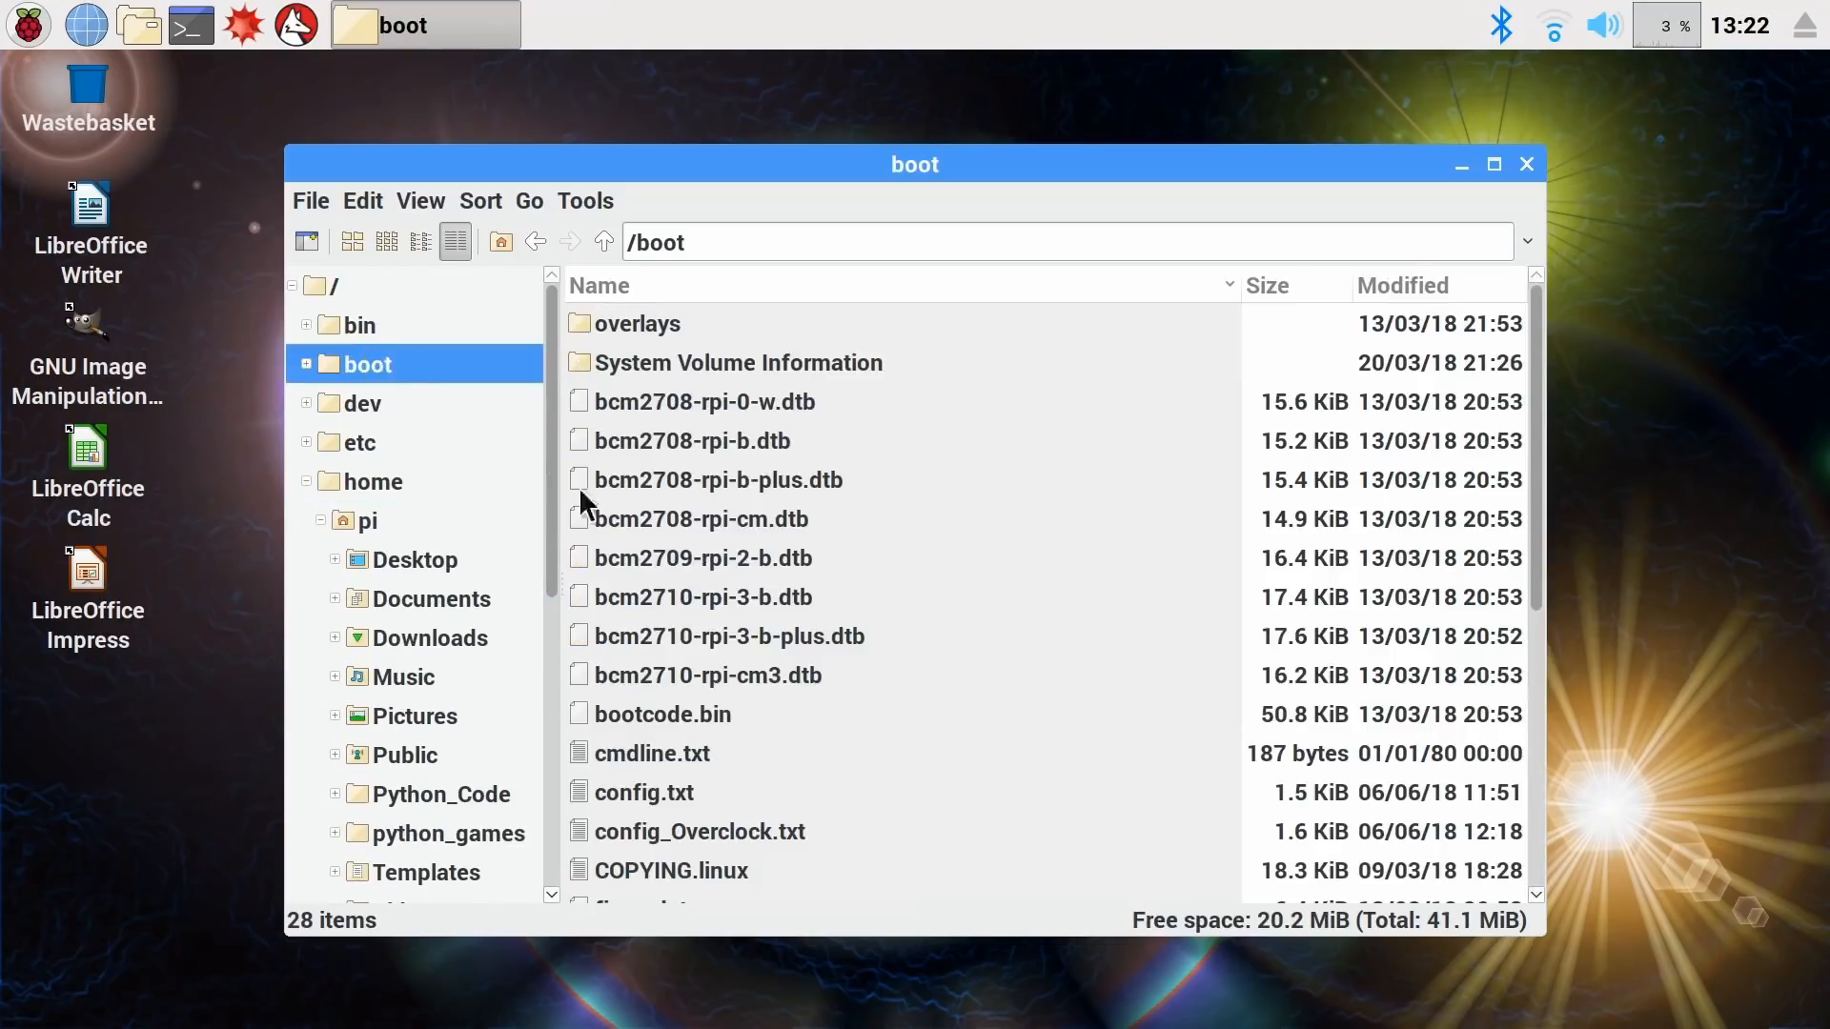
pyautogui.moveTo(724, 839)
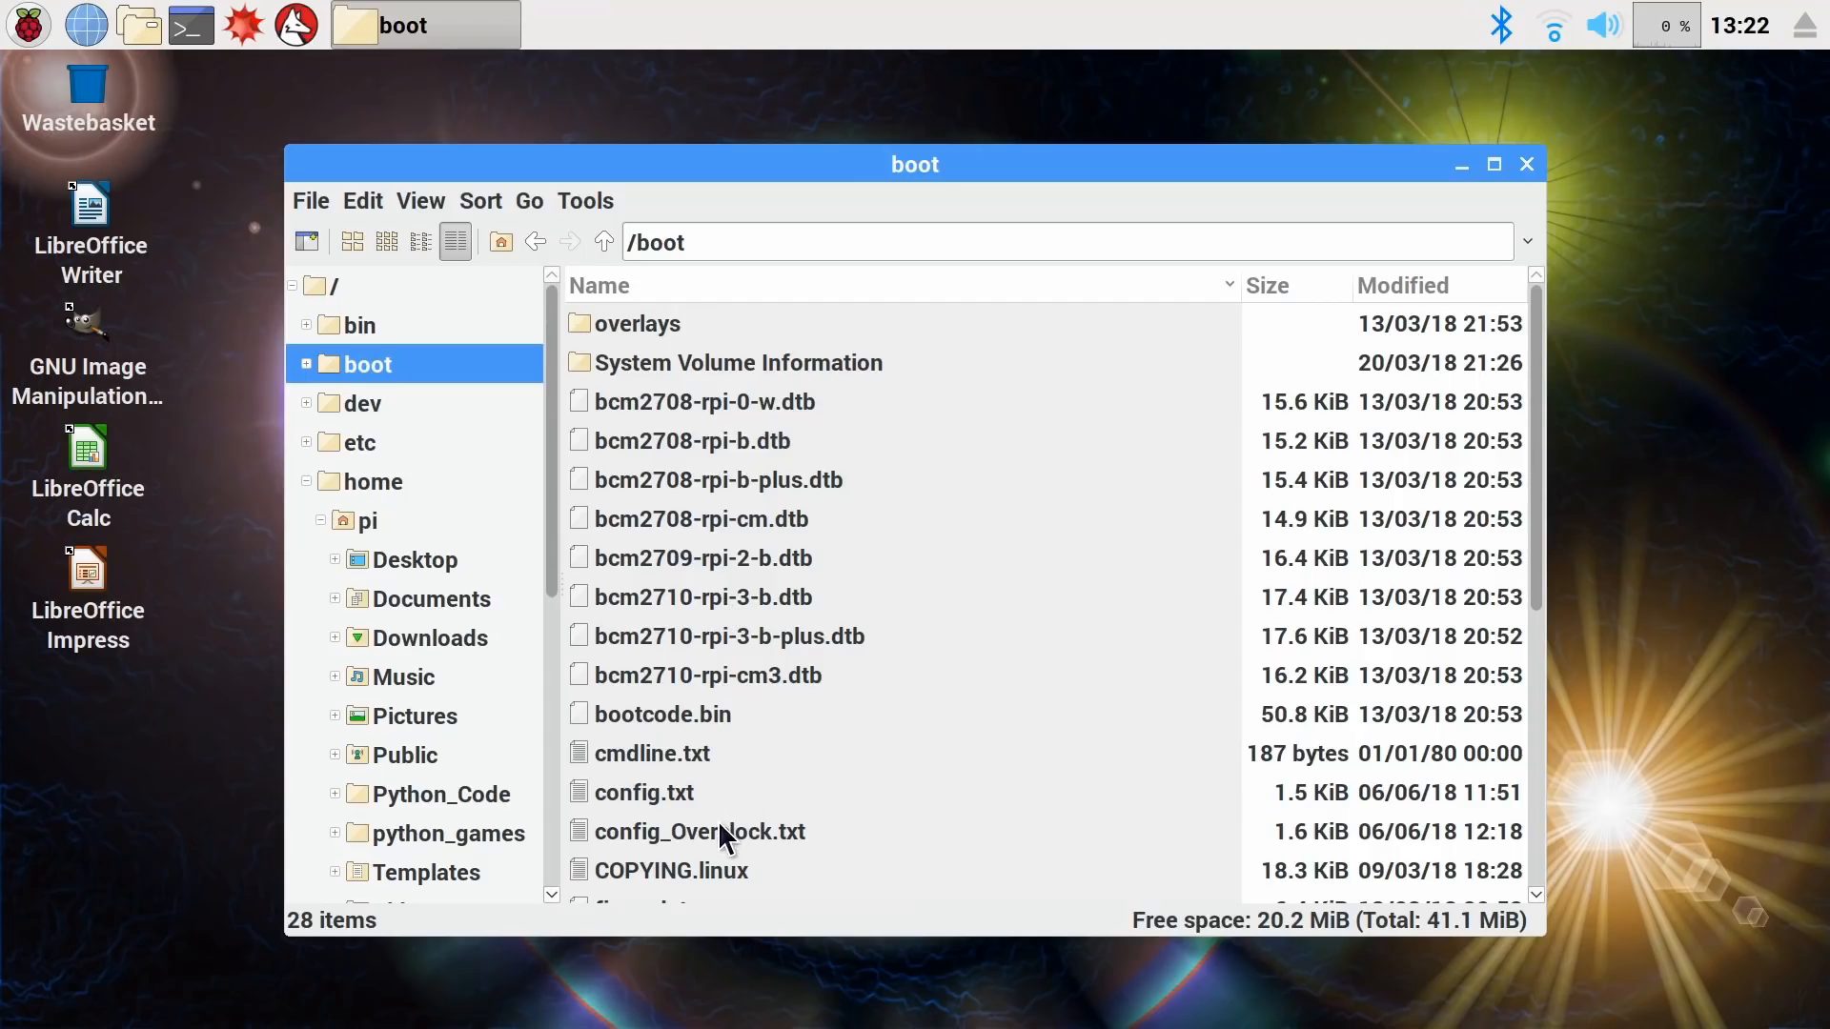
pyautogui.moveTo(677, 835)
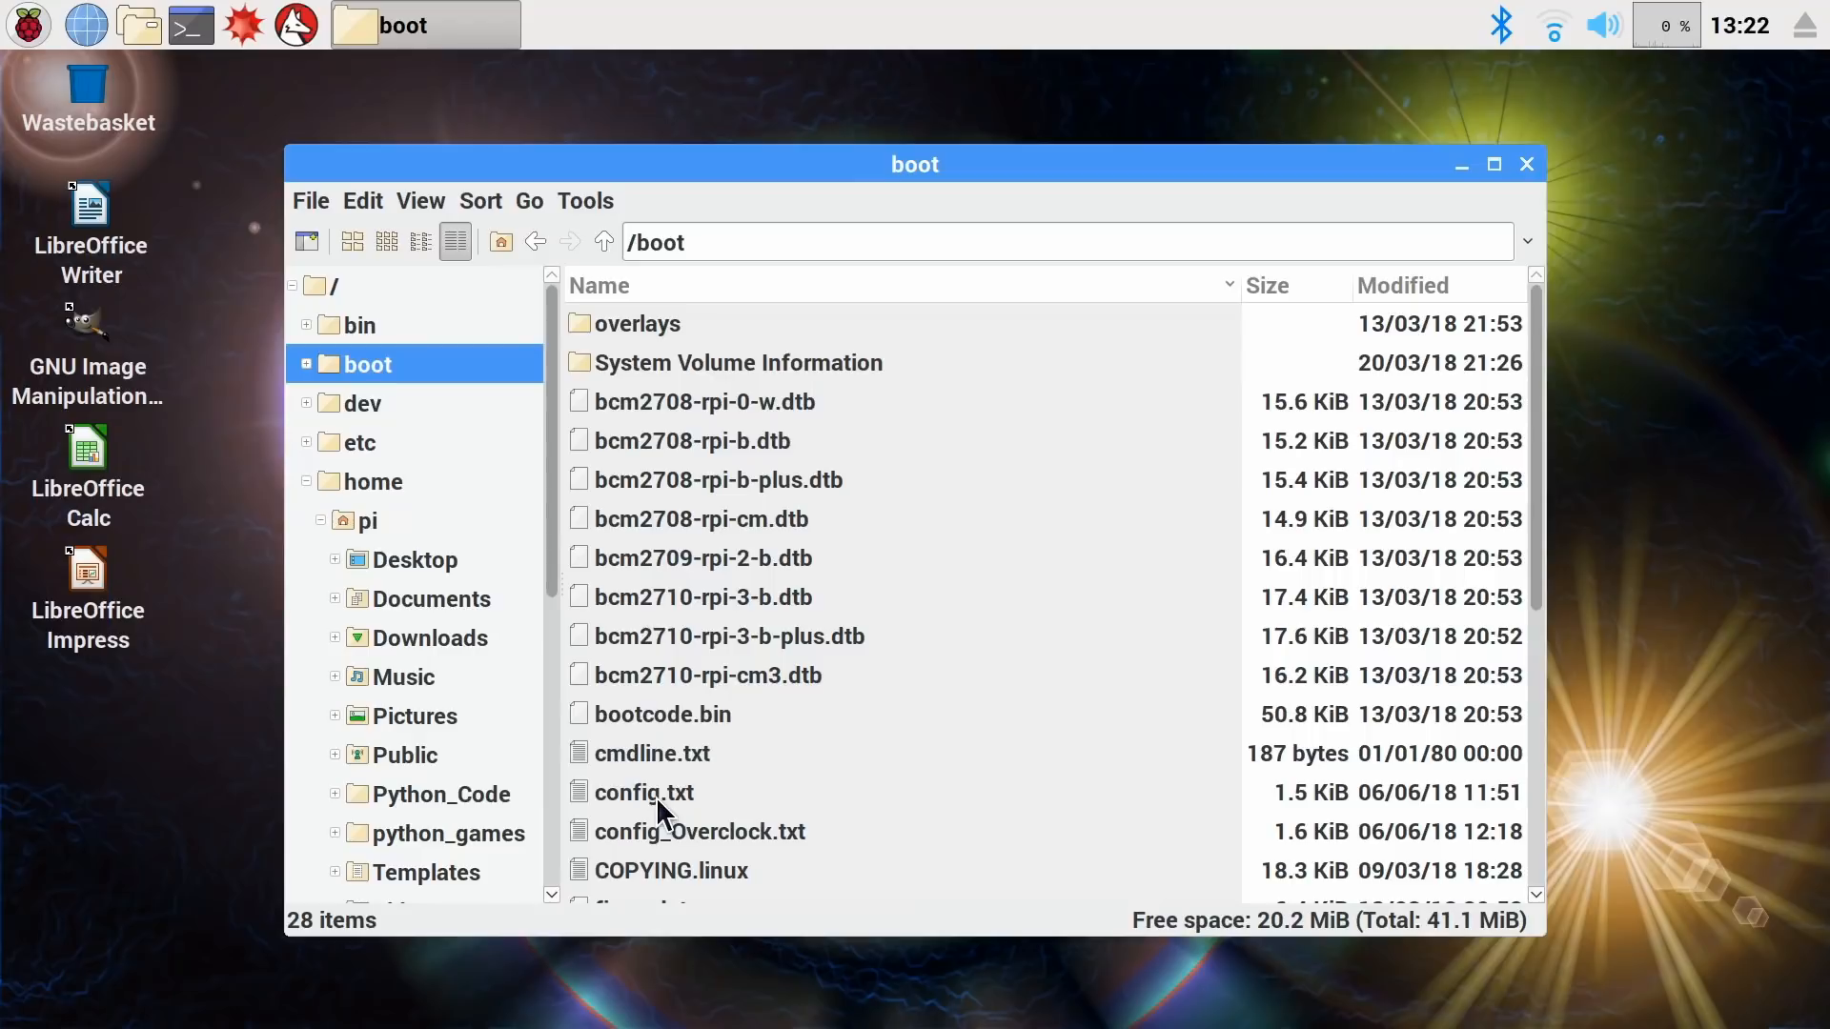
# - View config.txt in Leafpad, scrolling to the commented default arm_freq=800 lines
pyautogui.doubleClick(642, 793)
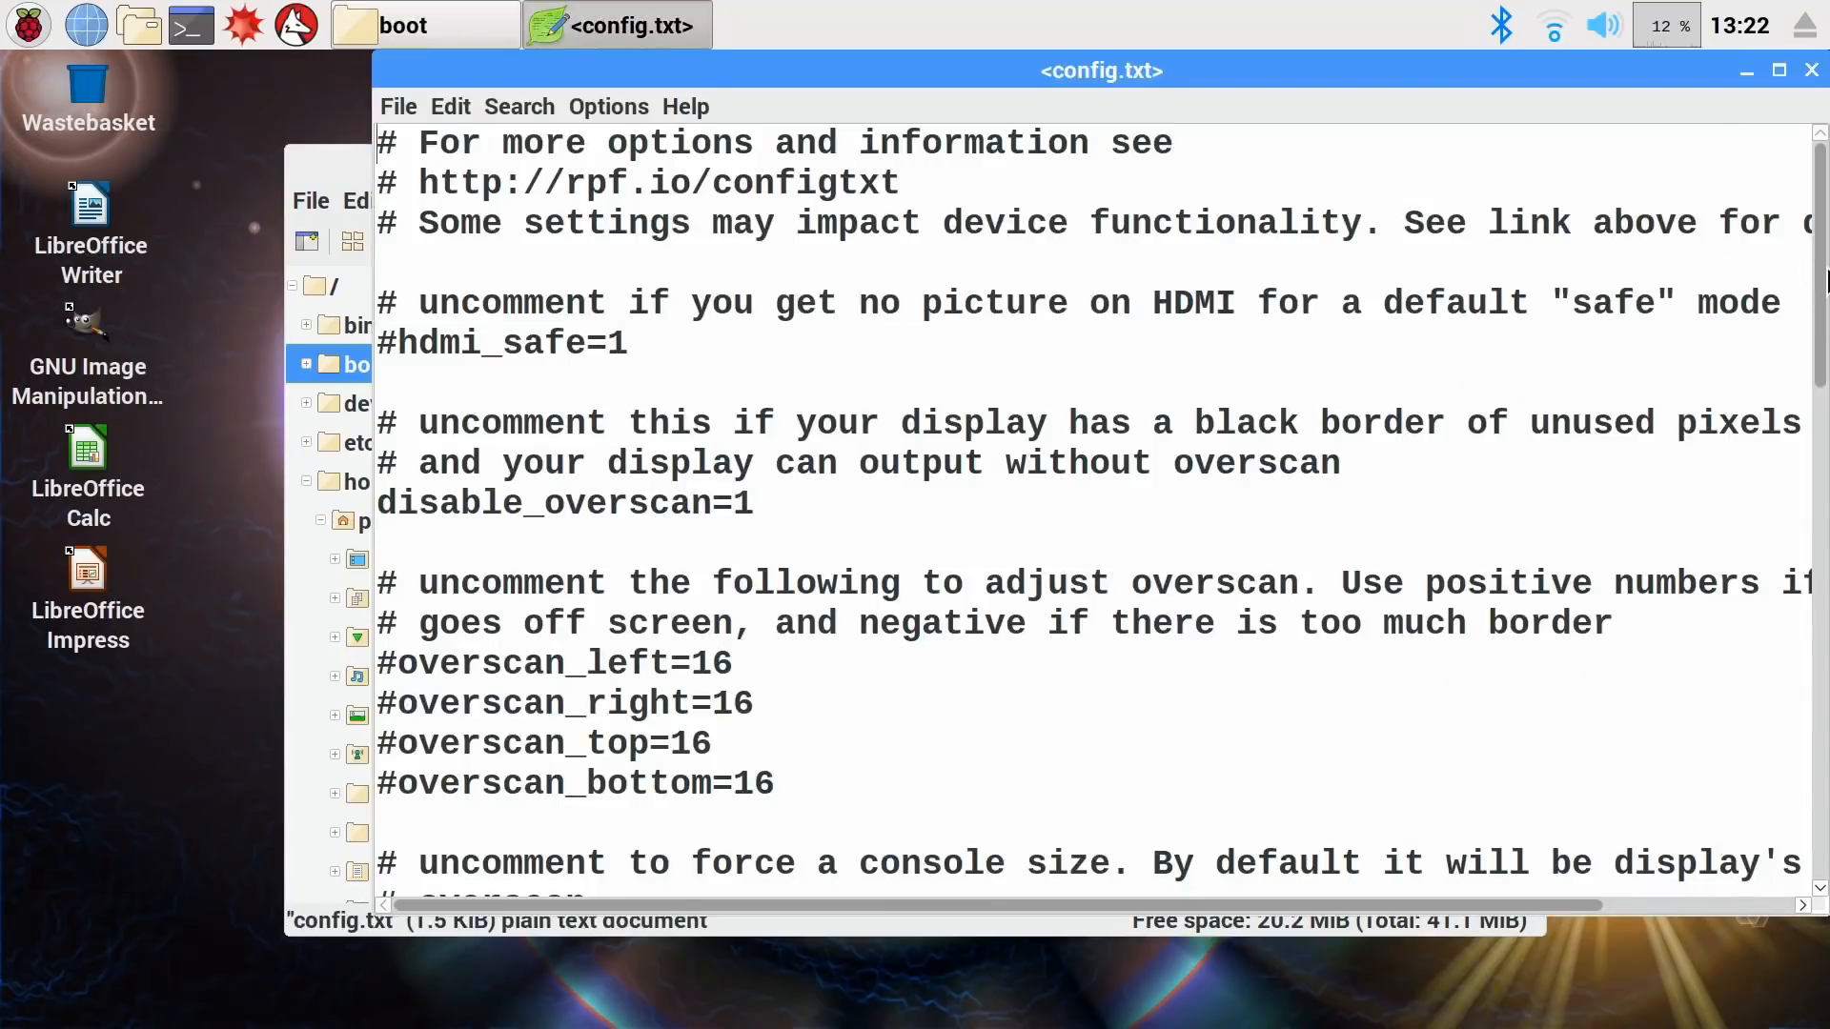
pyautogui.scroll(-3)
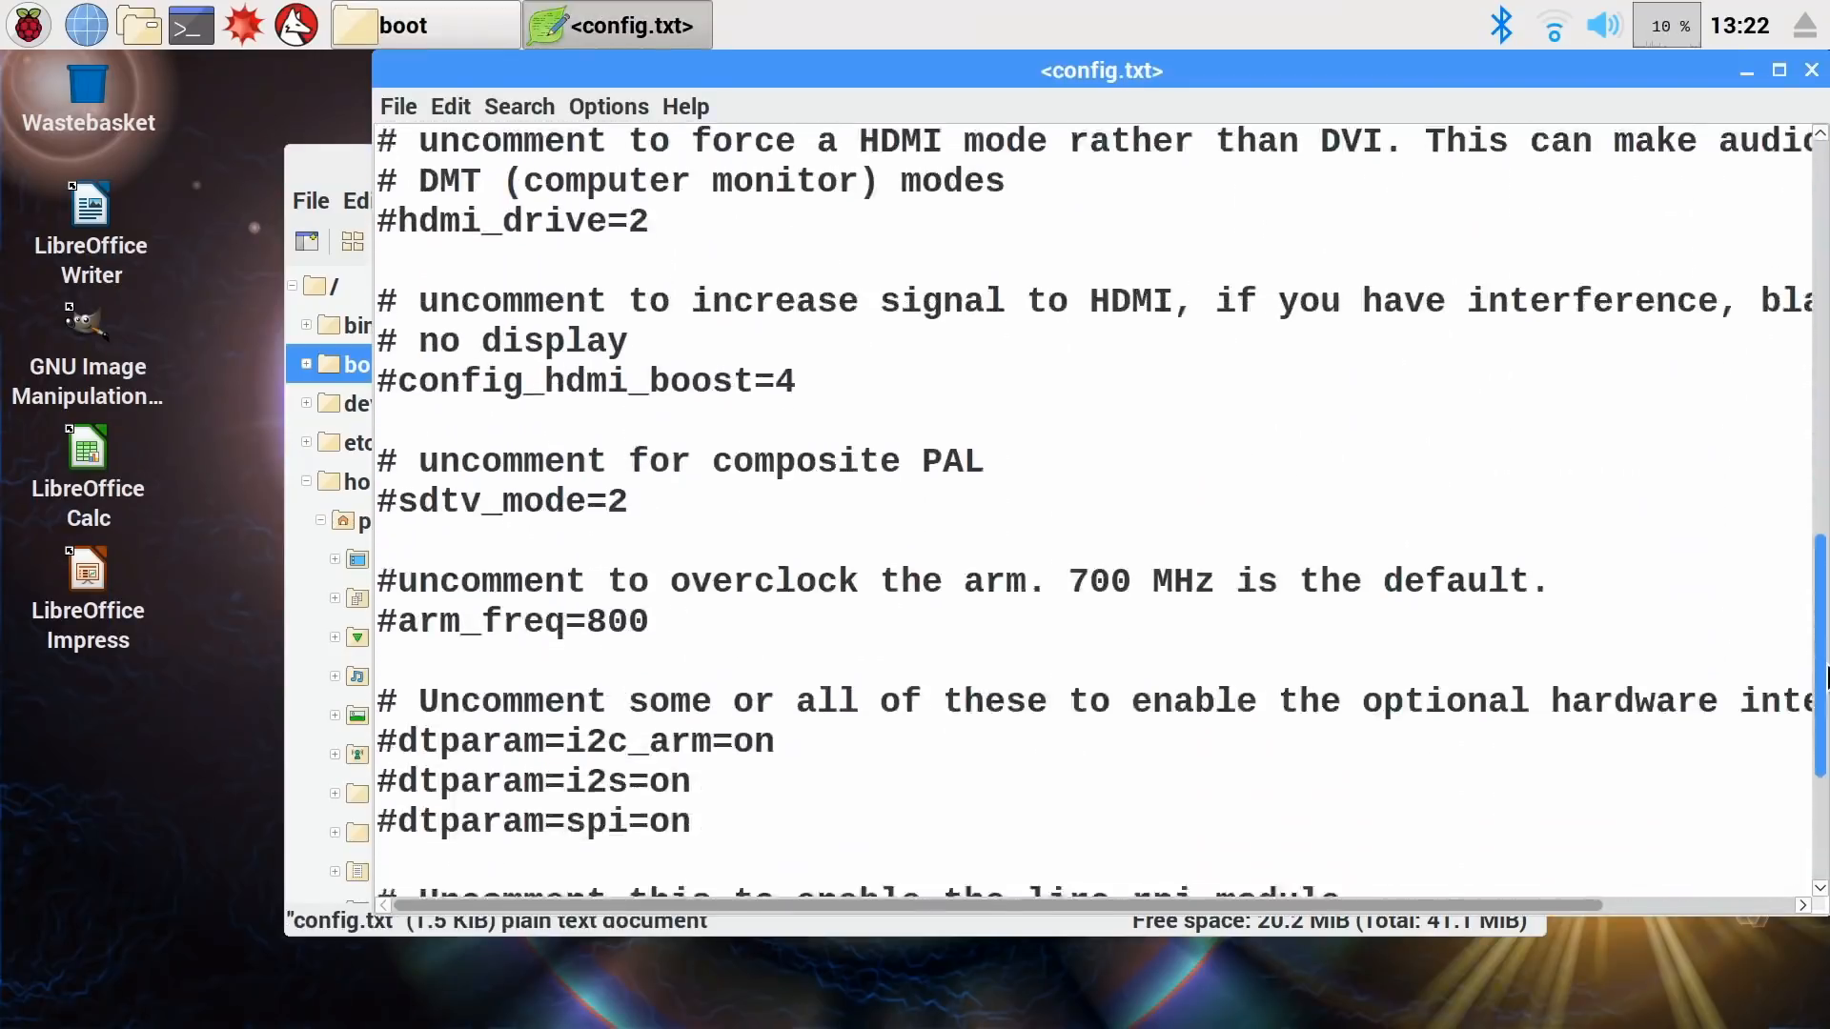
pyautogui.scroll(-3)
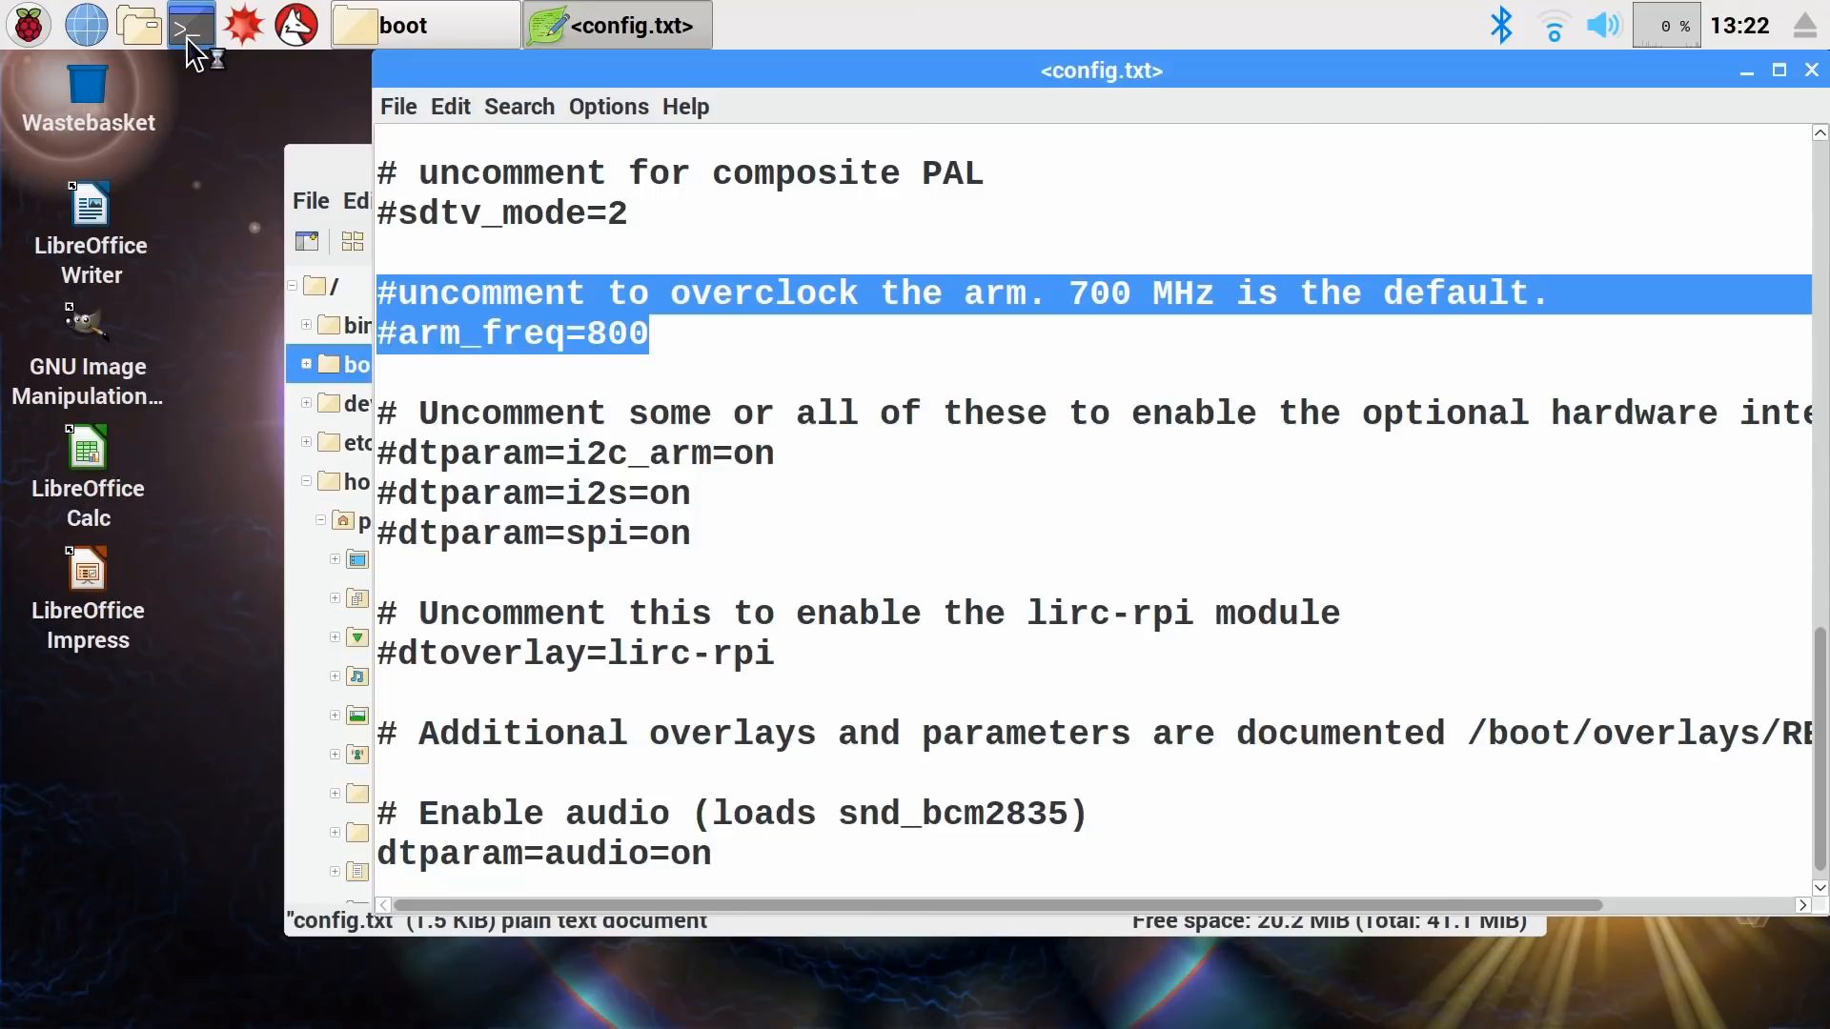
# - Run ./overclock_test.sh from Python_Code, confirming stock 1400000 at 32.2'C, then close the windows
pyautogui.click(190, 24)
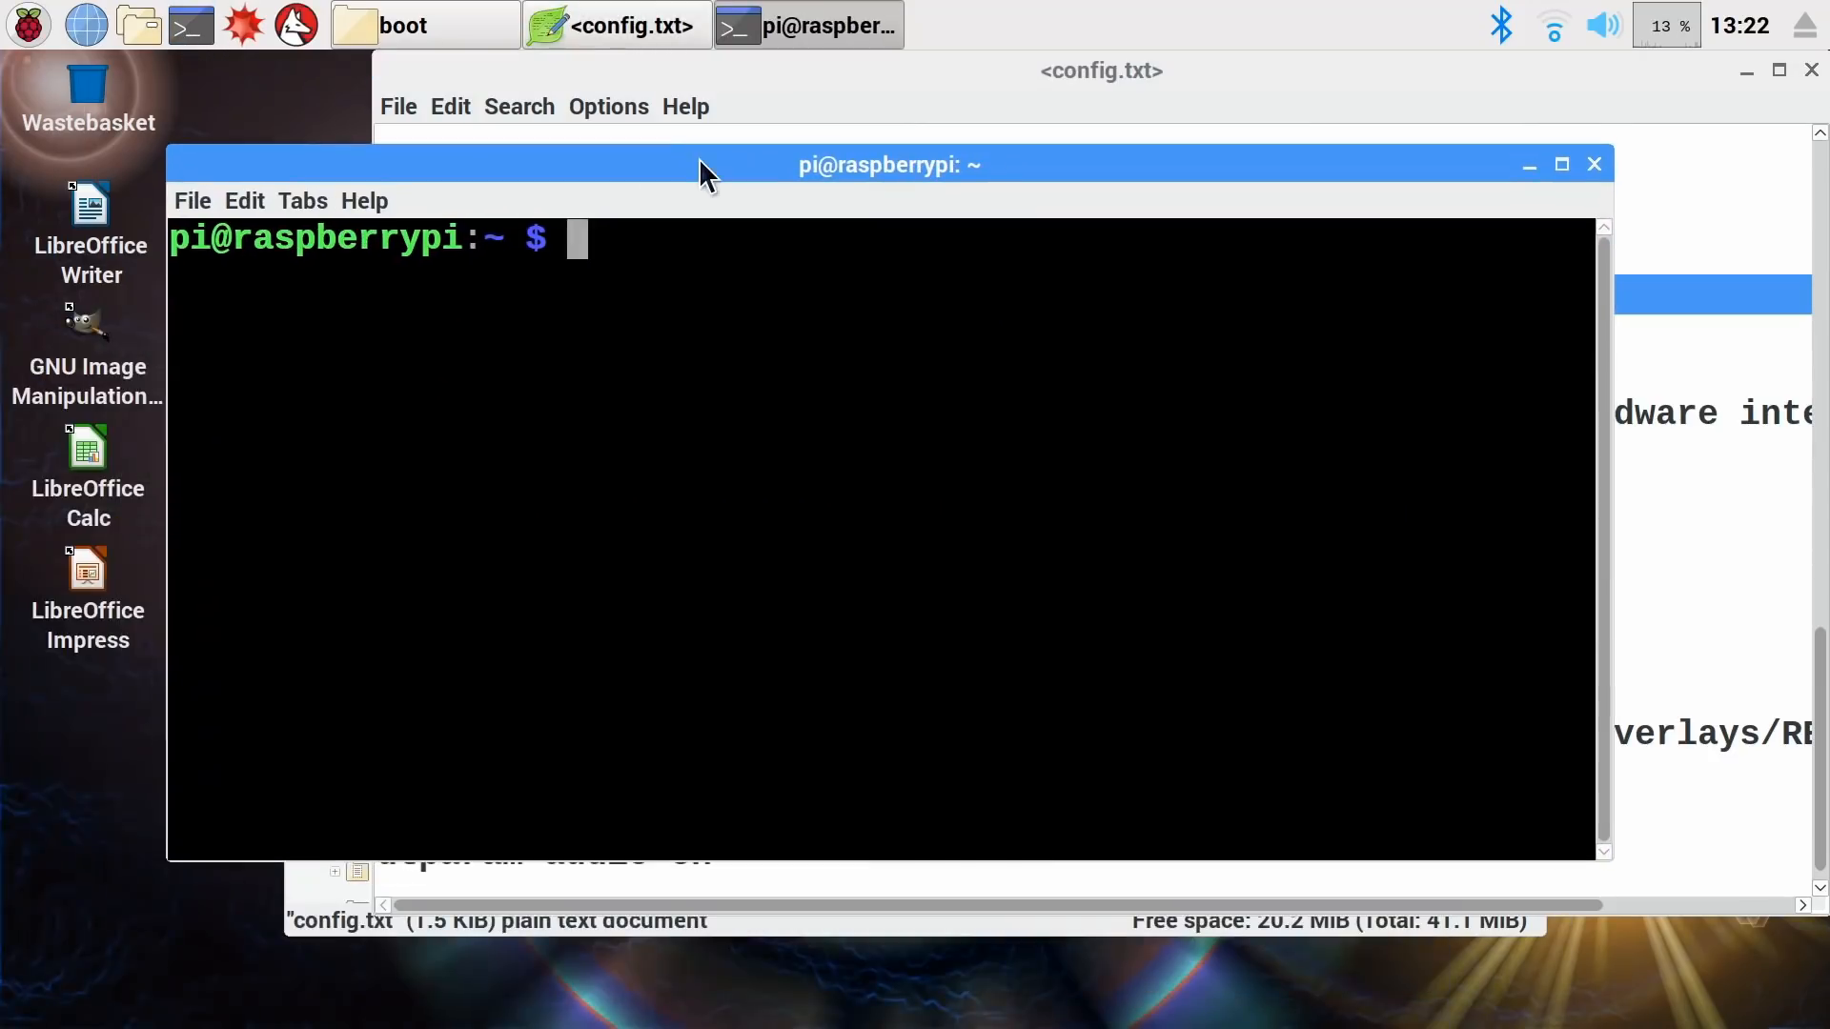
pyautogui.write('./overclock_test.sh')
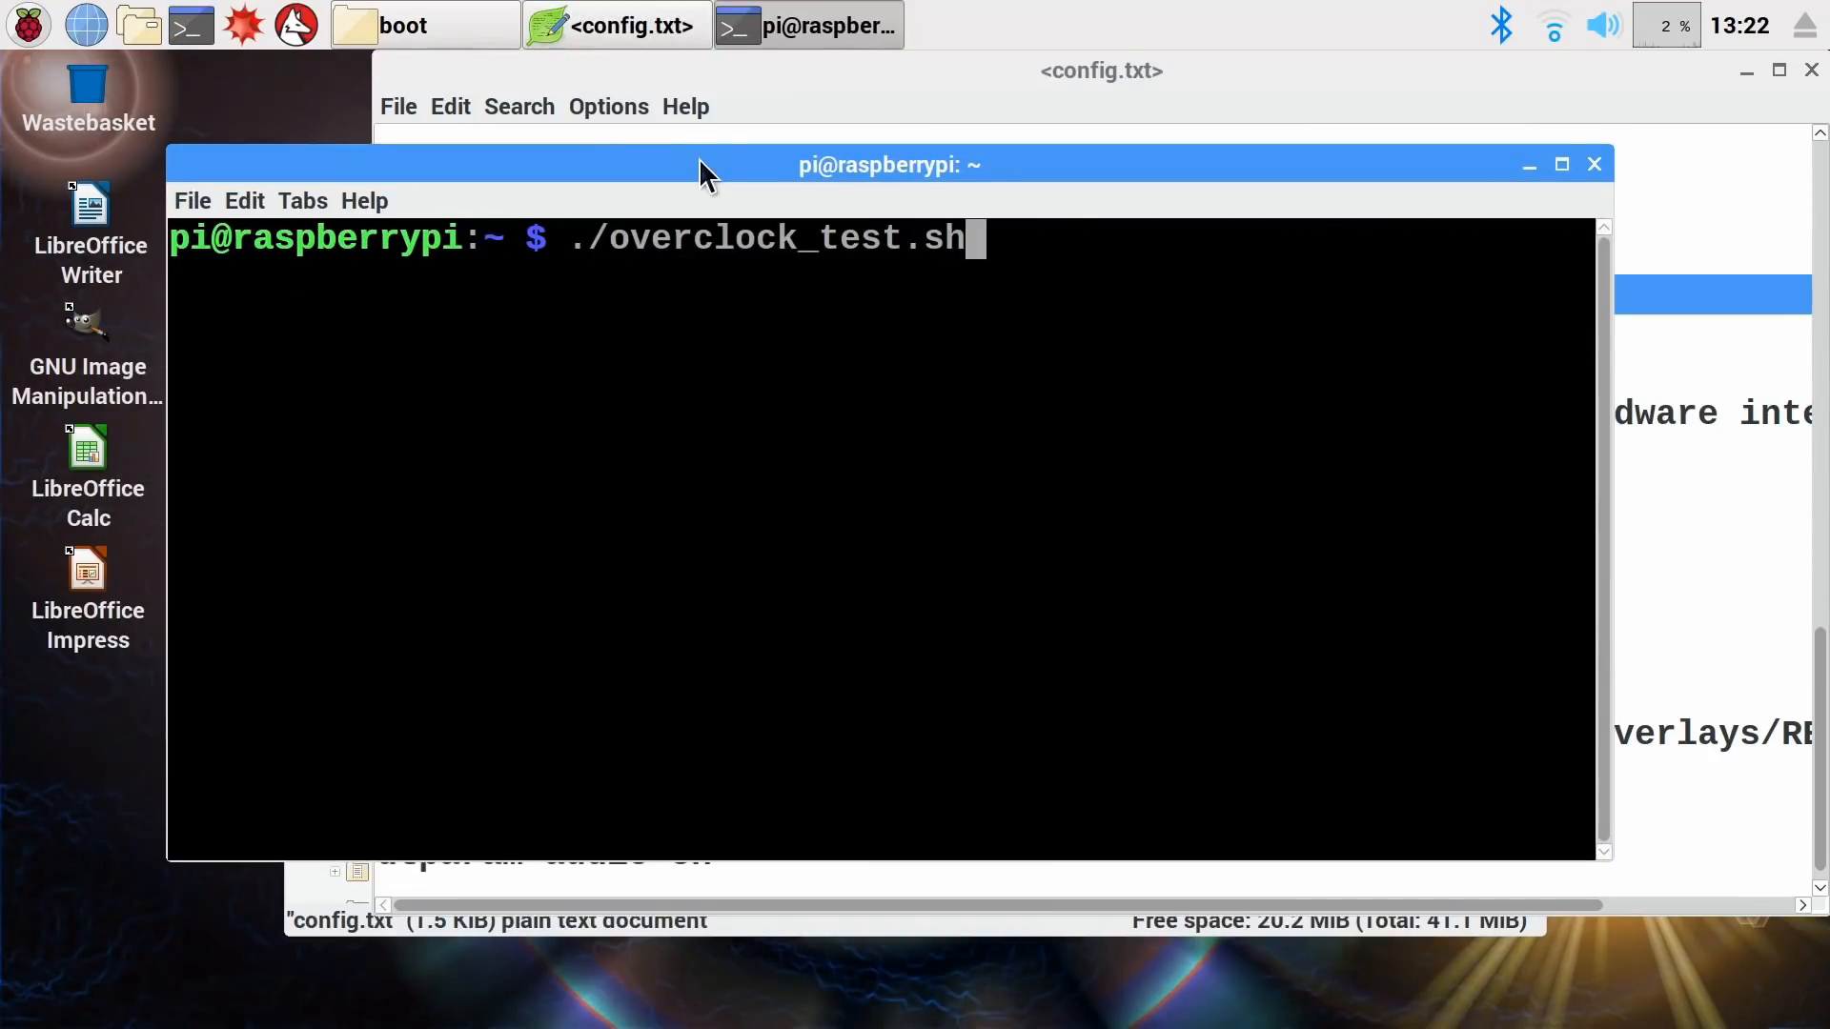
pyautogui.write('cd Python_Code')
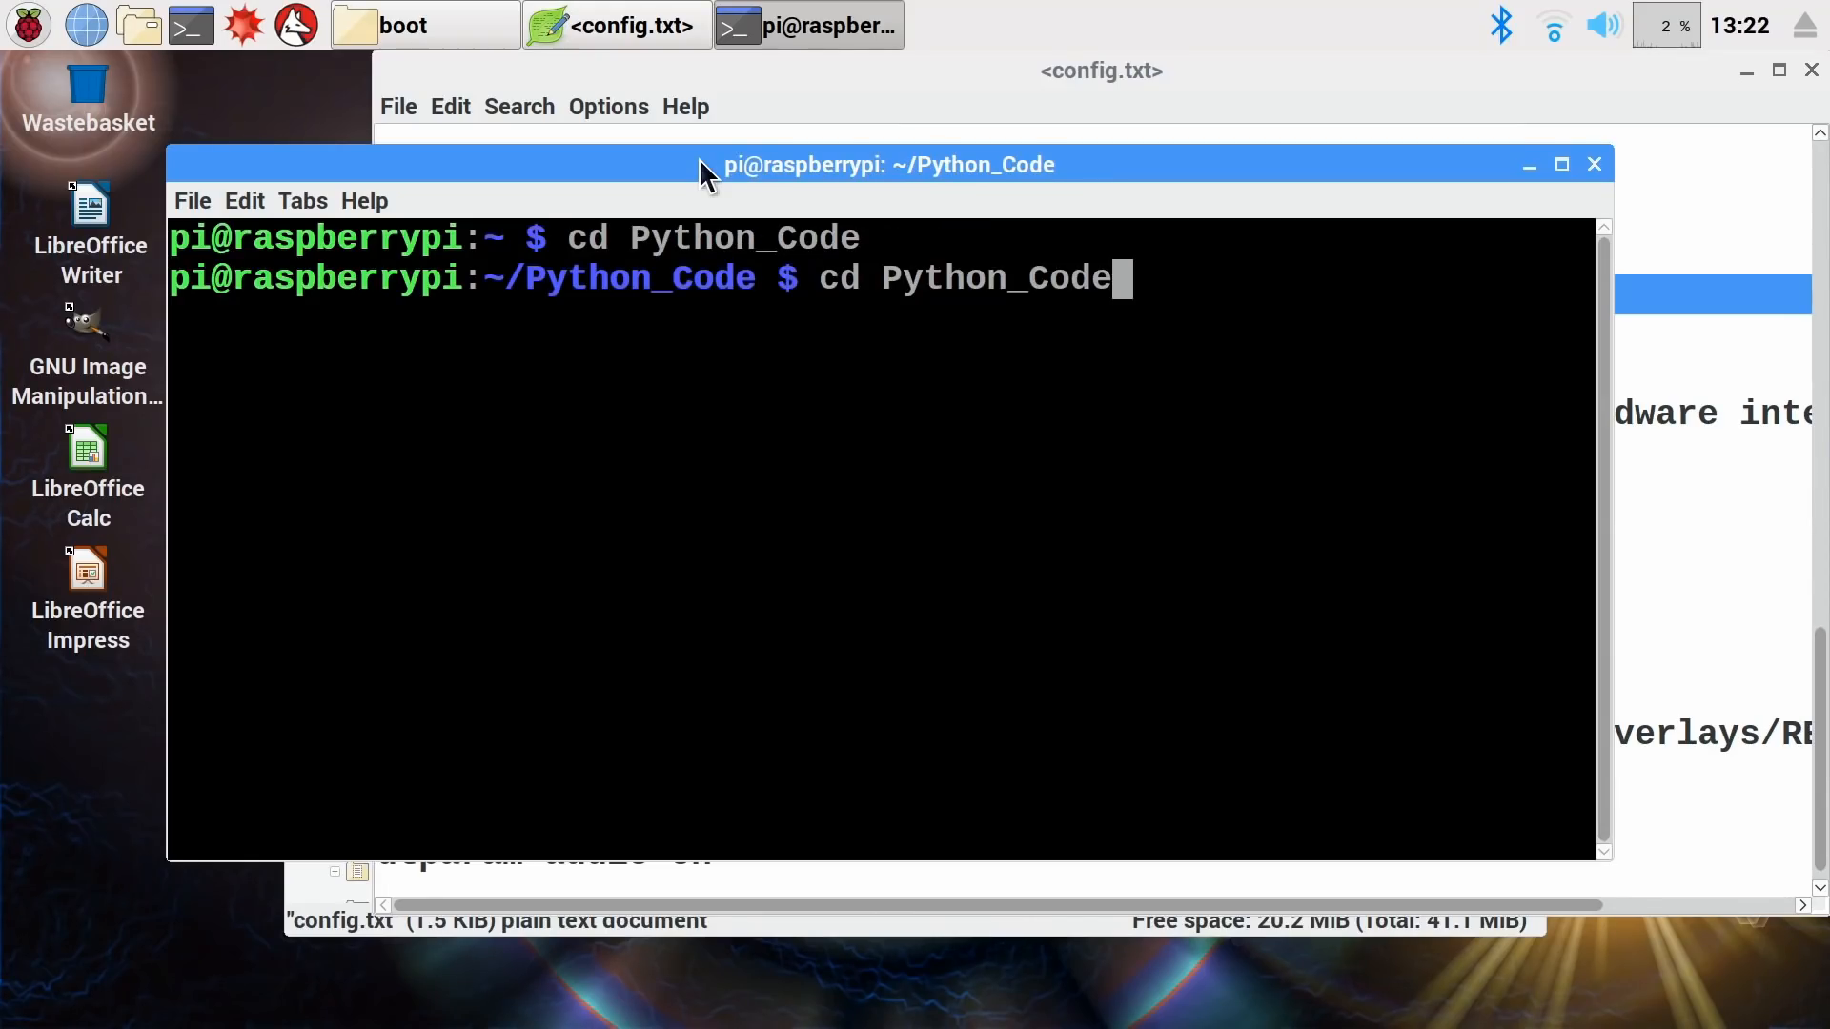
pyautogui.write('./overclock_test.sh')
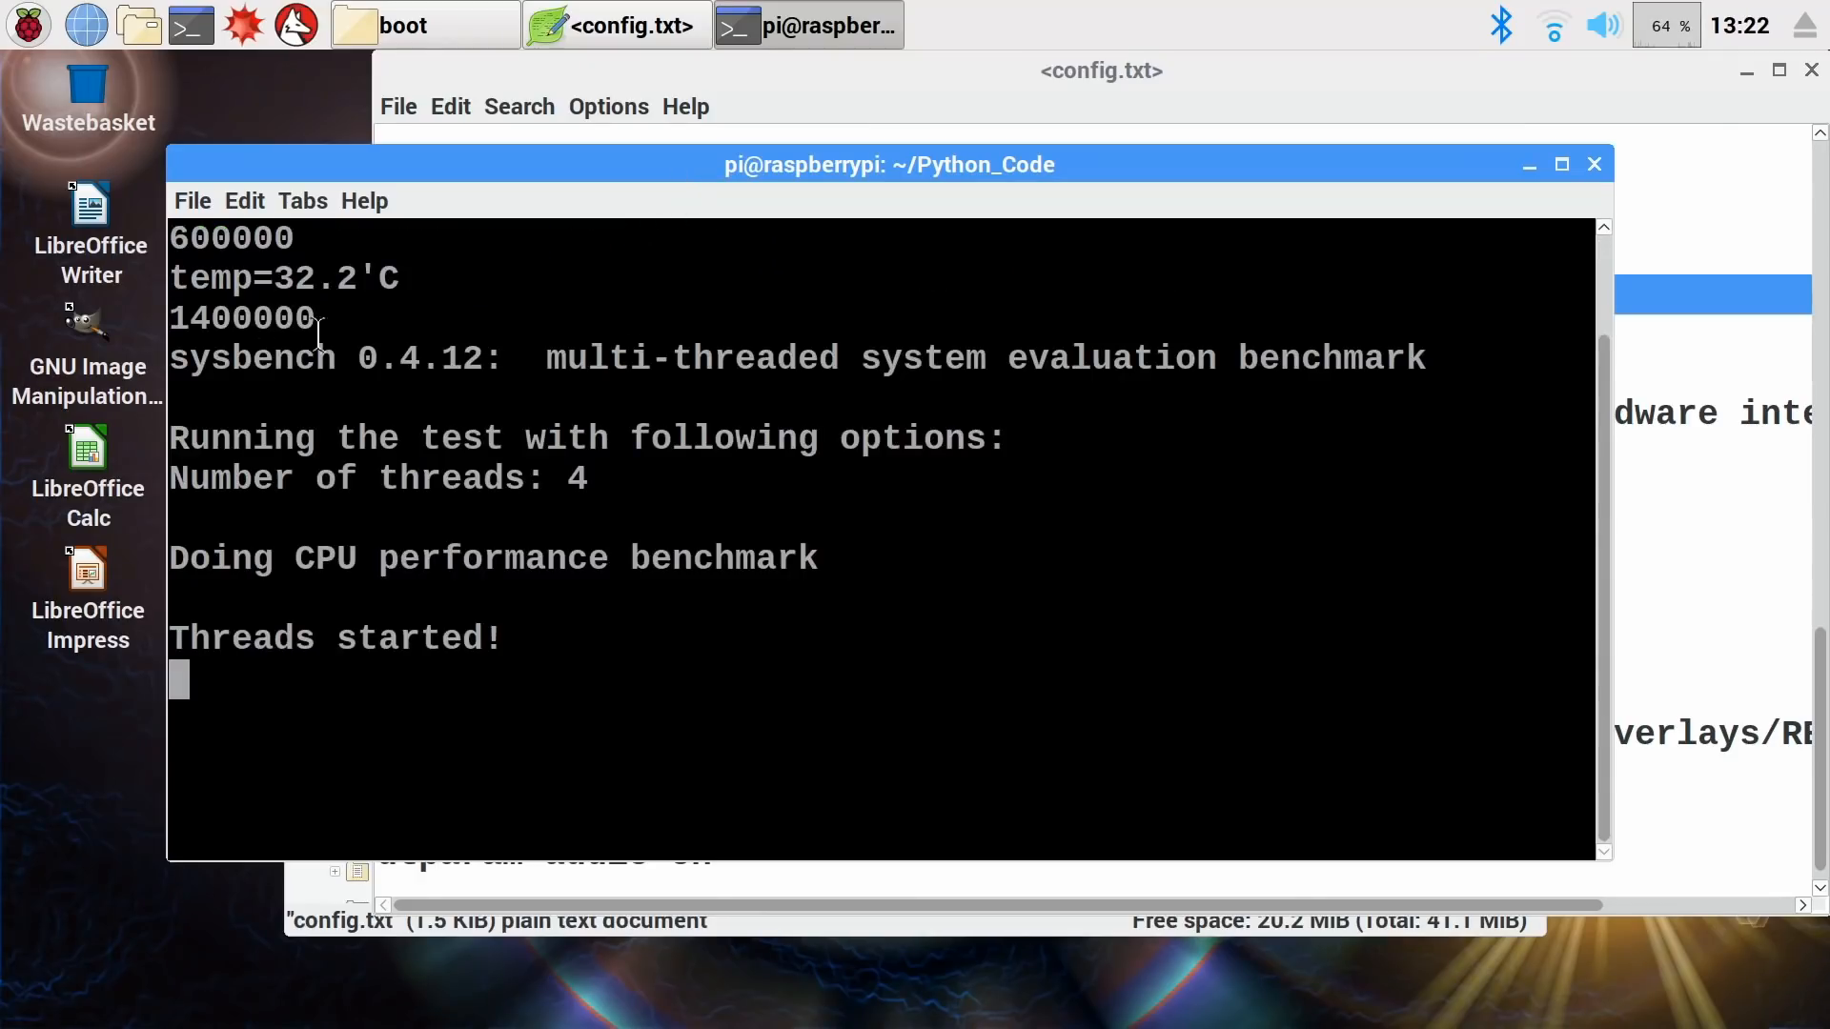
pyautogui.moveTo(549, 510)
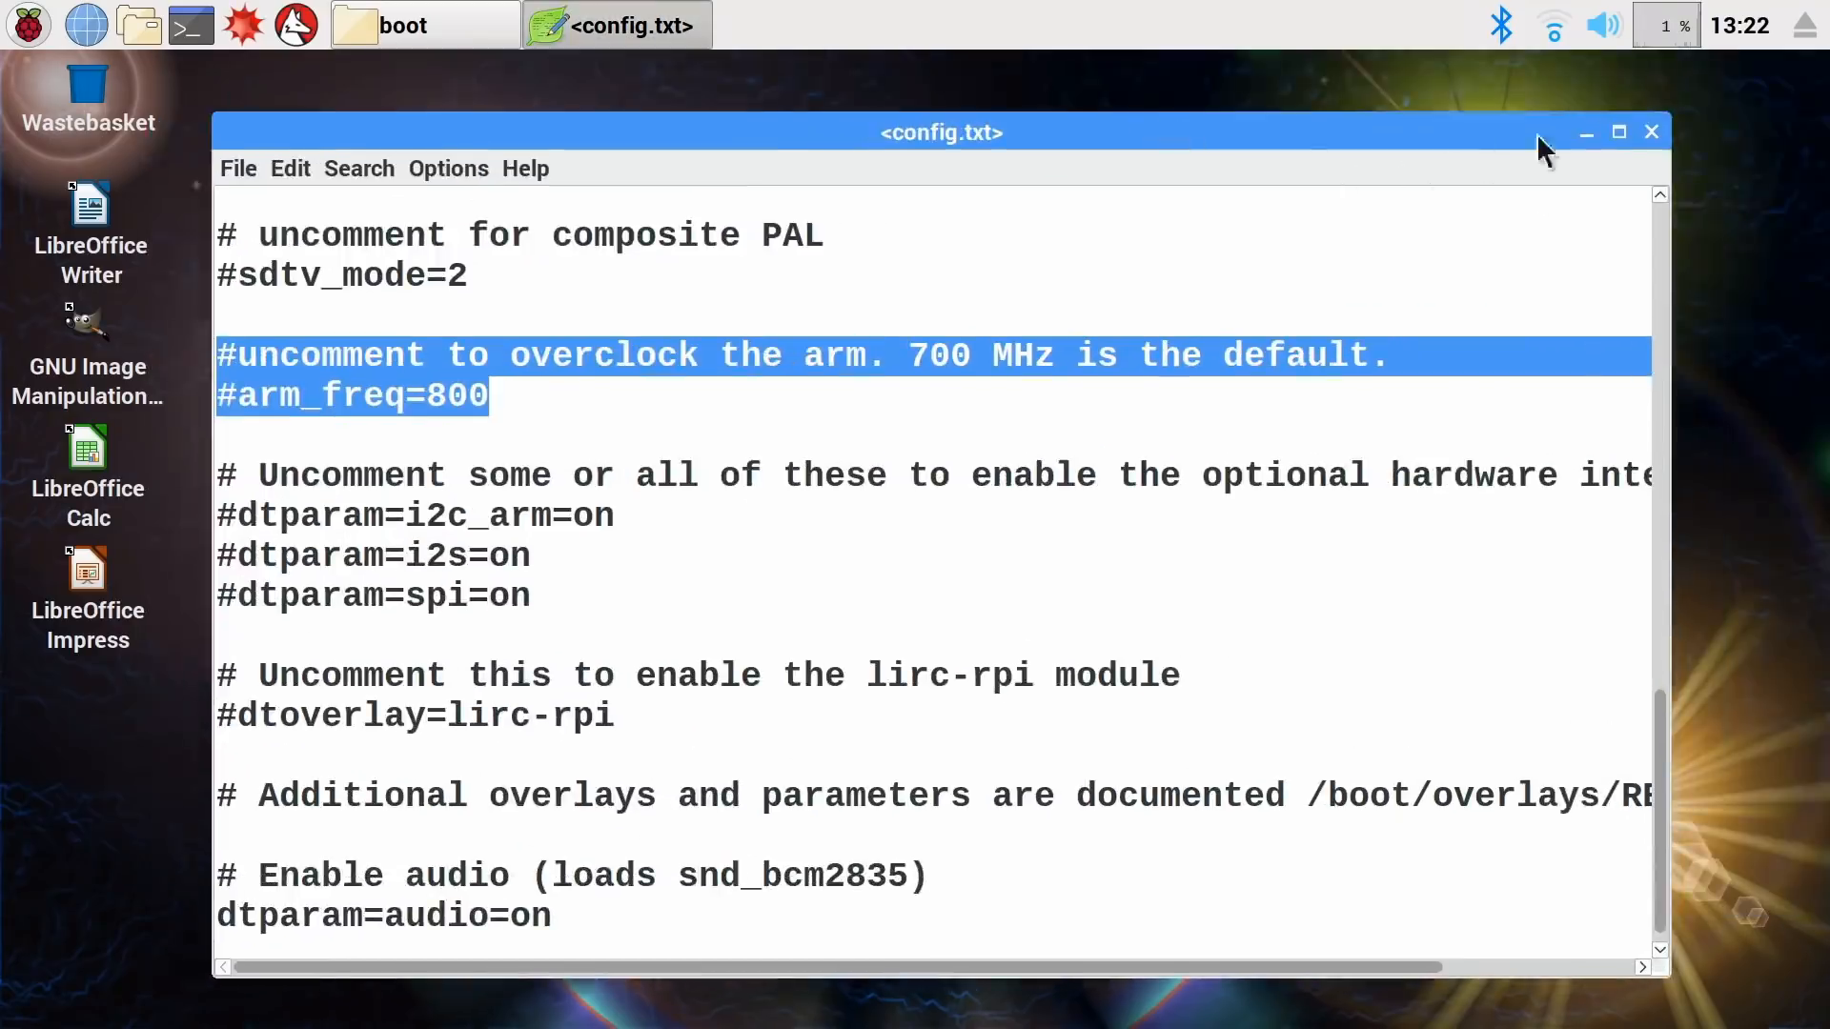
pyautogui.click(423, 24)
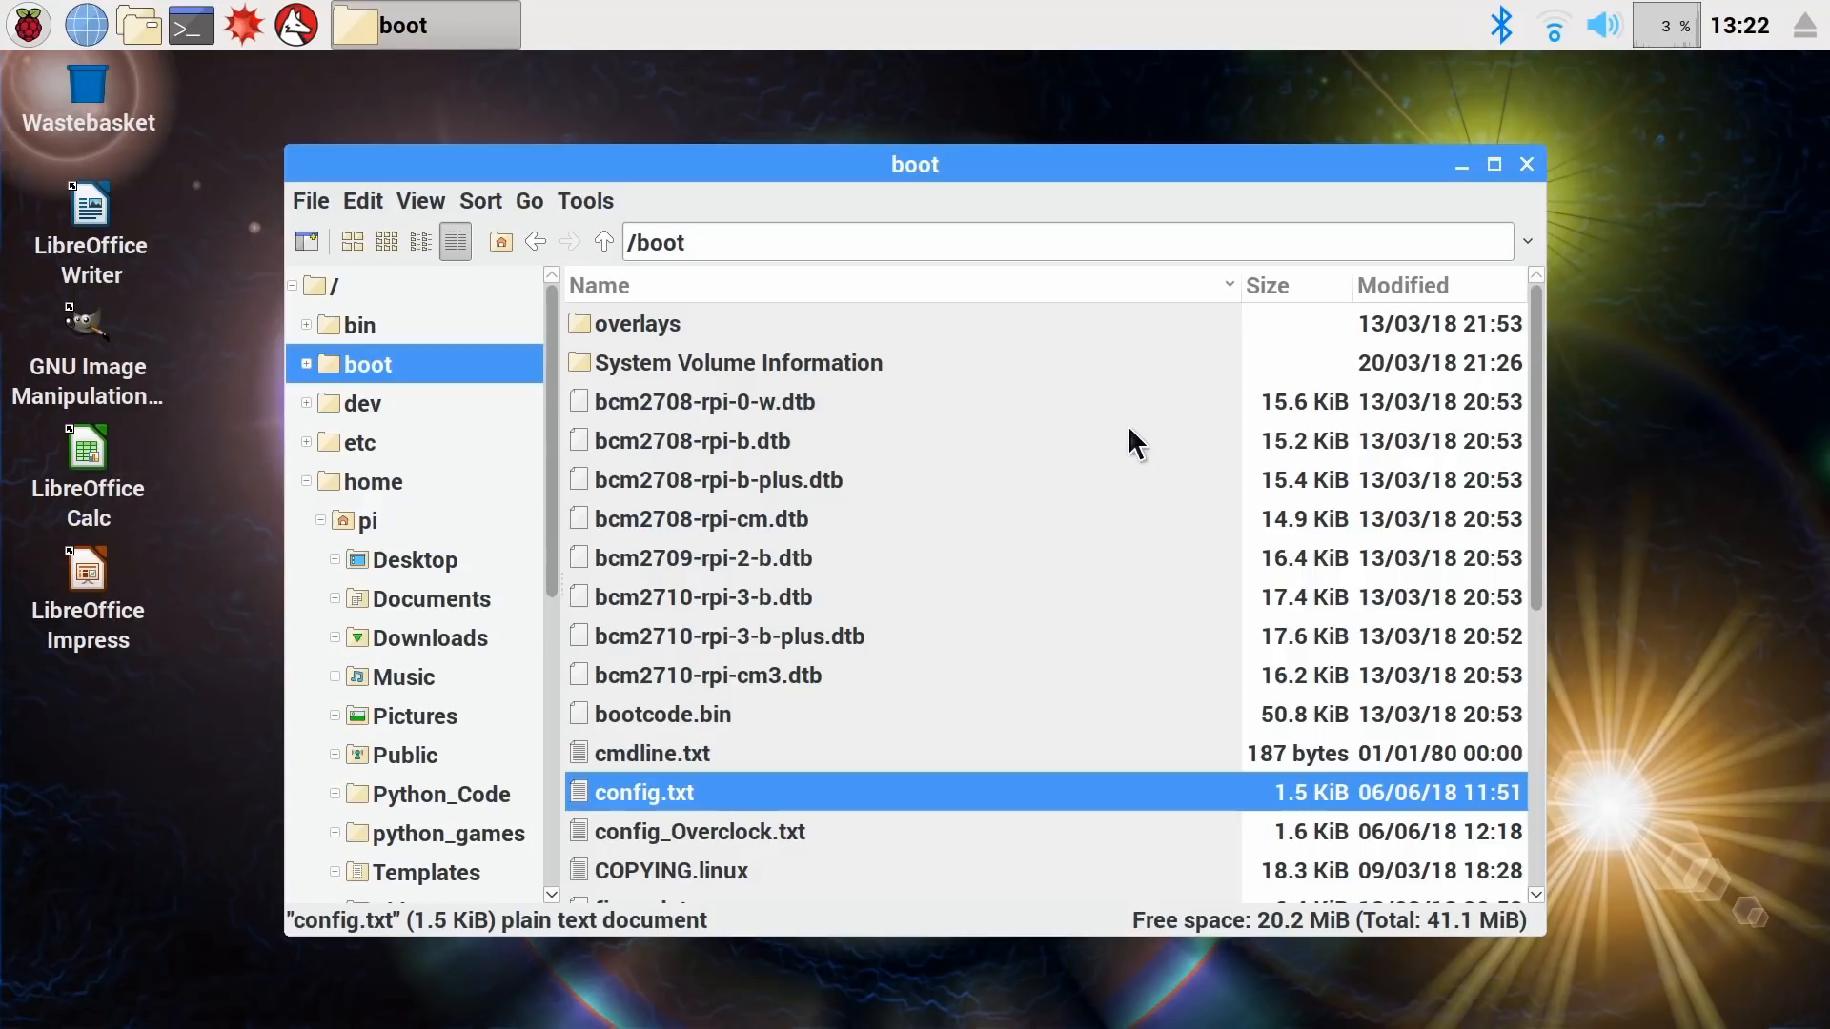